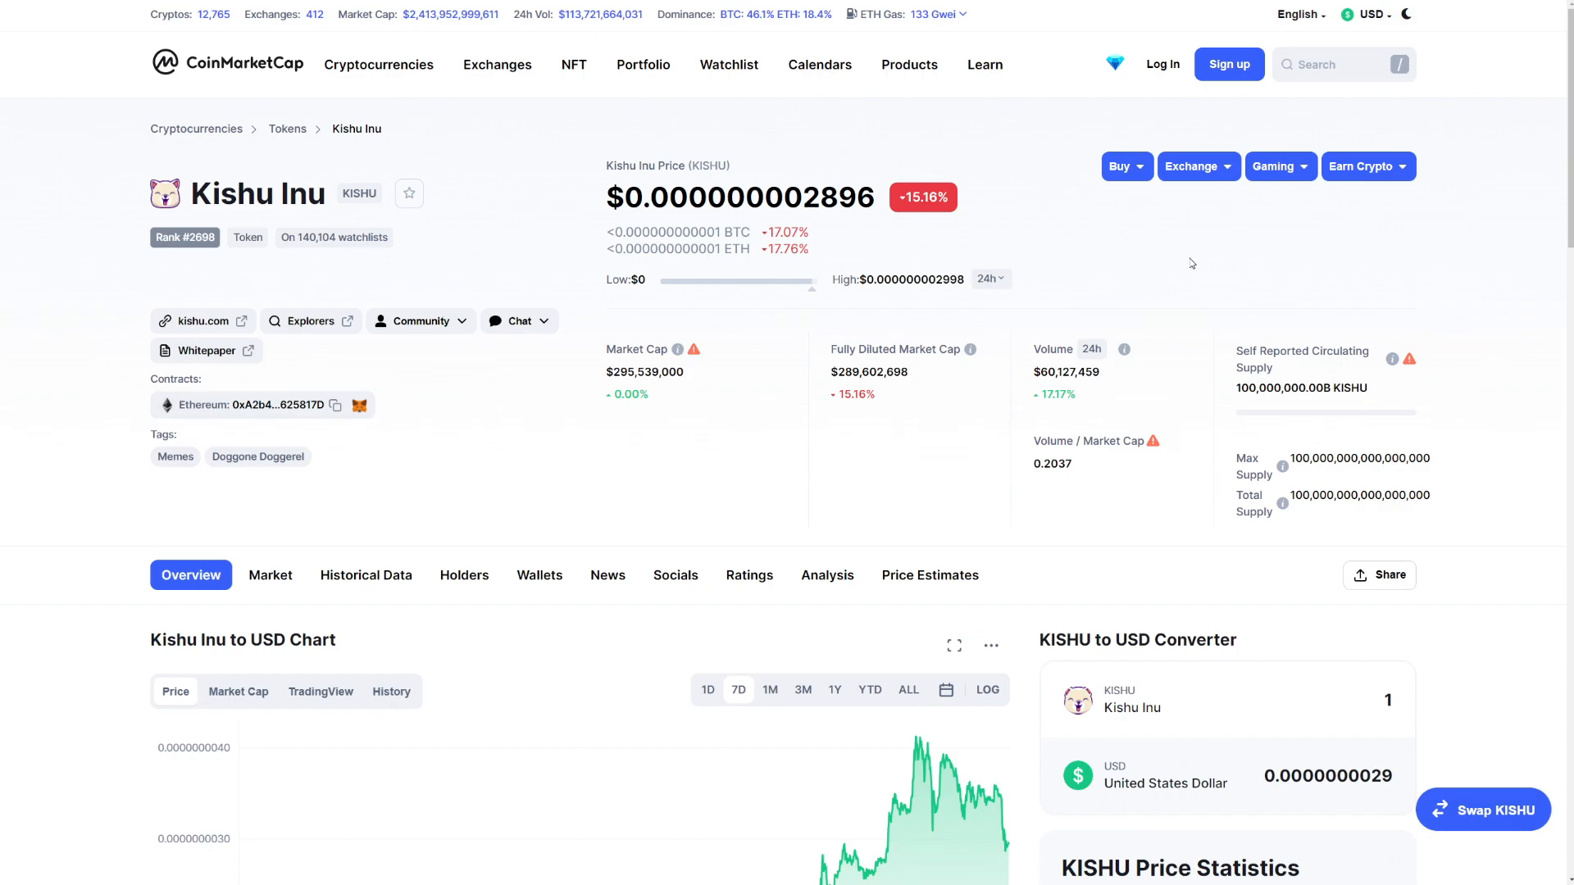
{"action": "mouse_move", "coordinate": [1111, 261]}
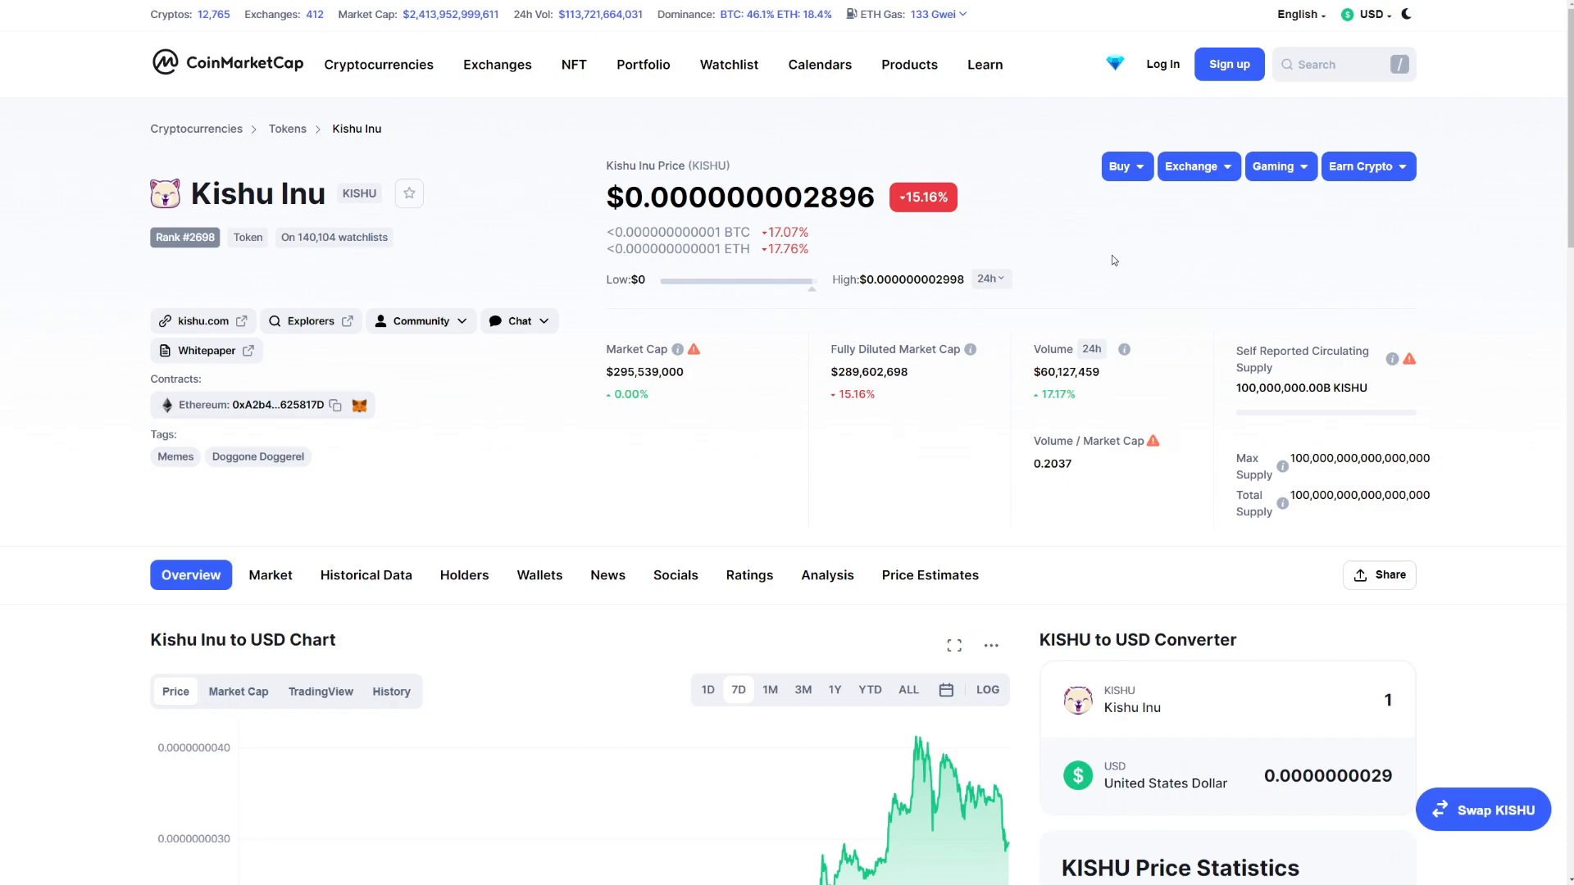
{"action": "mouse_move", "coordinate": [701, 390]}
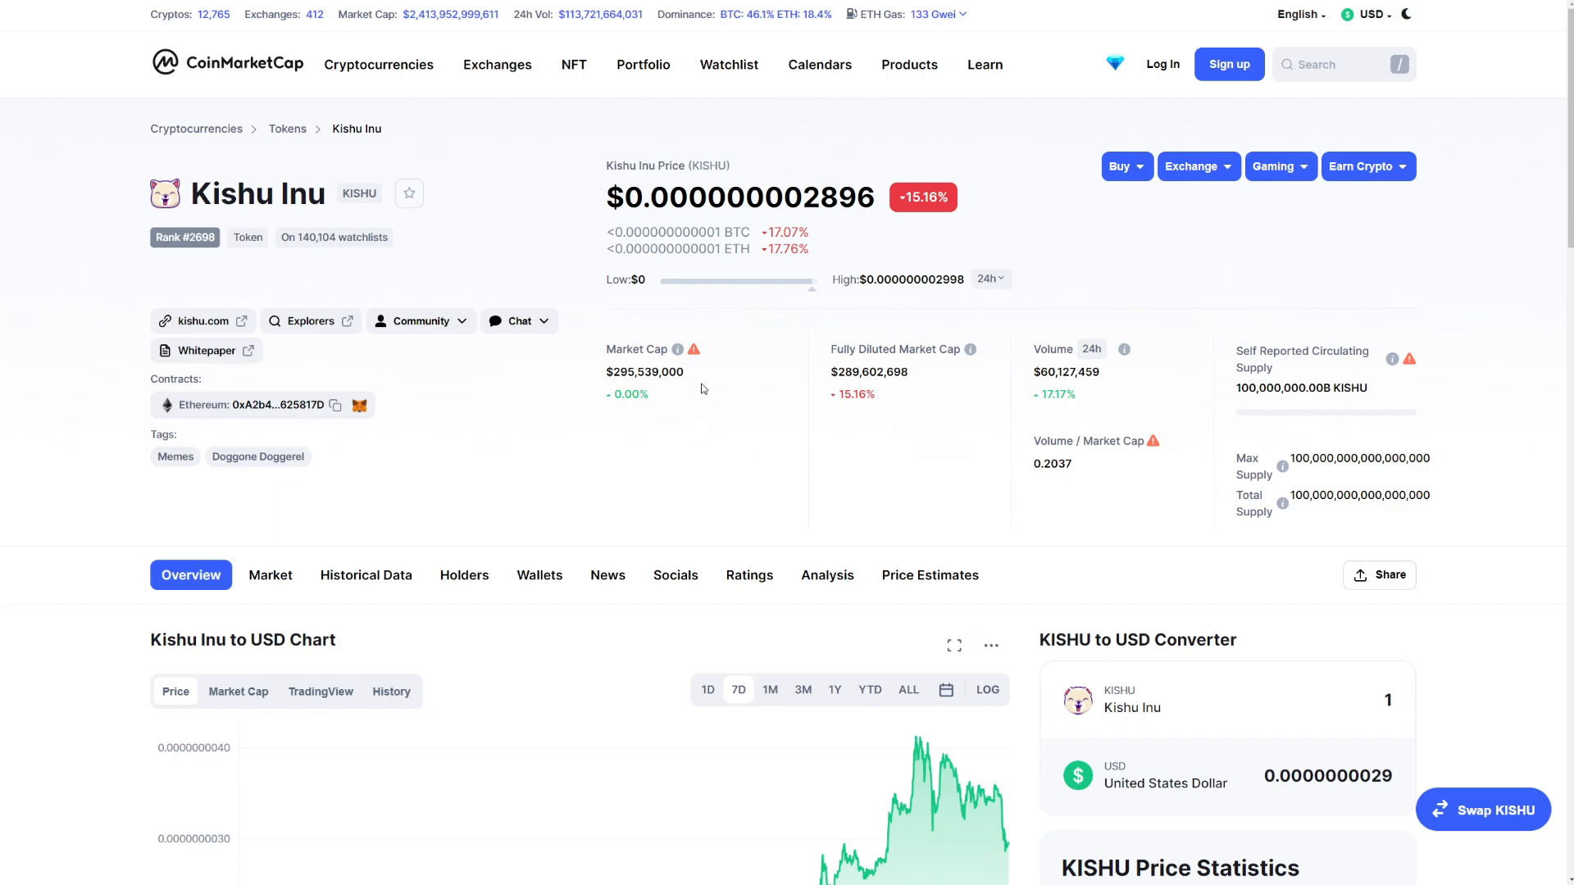
{"action": "mouse_move", "coordinate": [700, 390]}
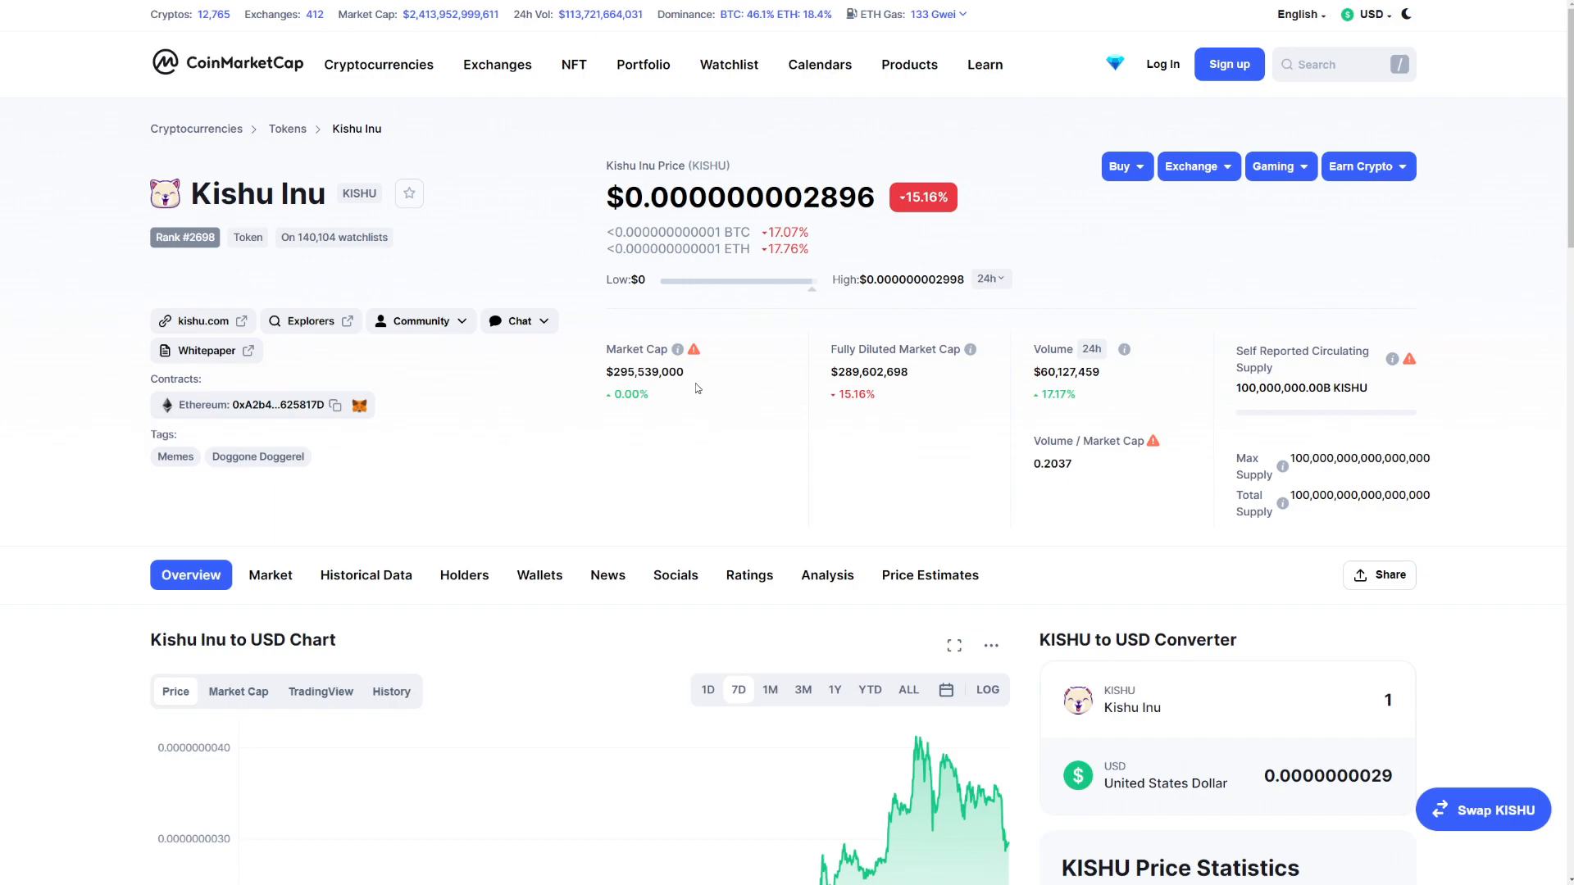
{"action": "mouse_move", "coordinate": [1108, 382]}
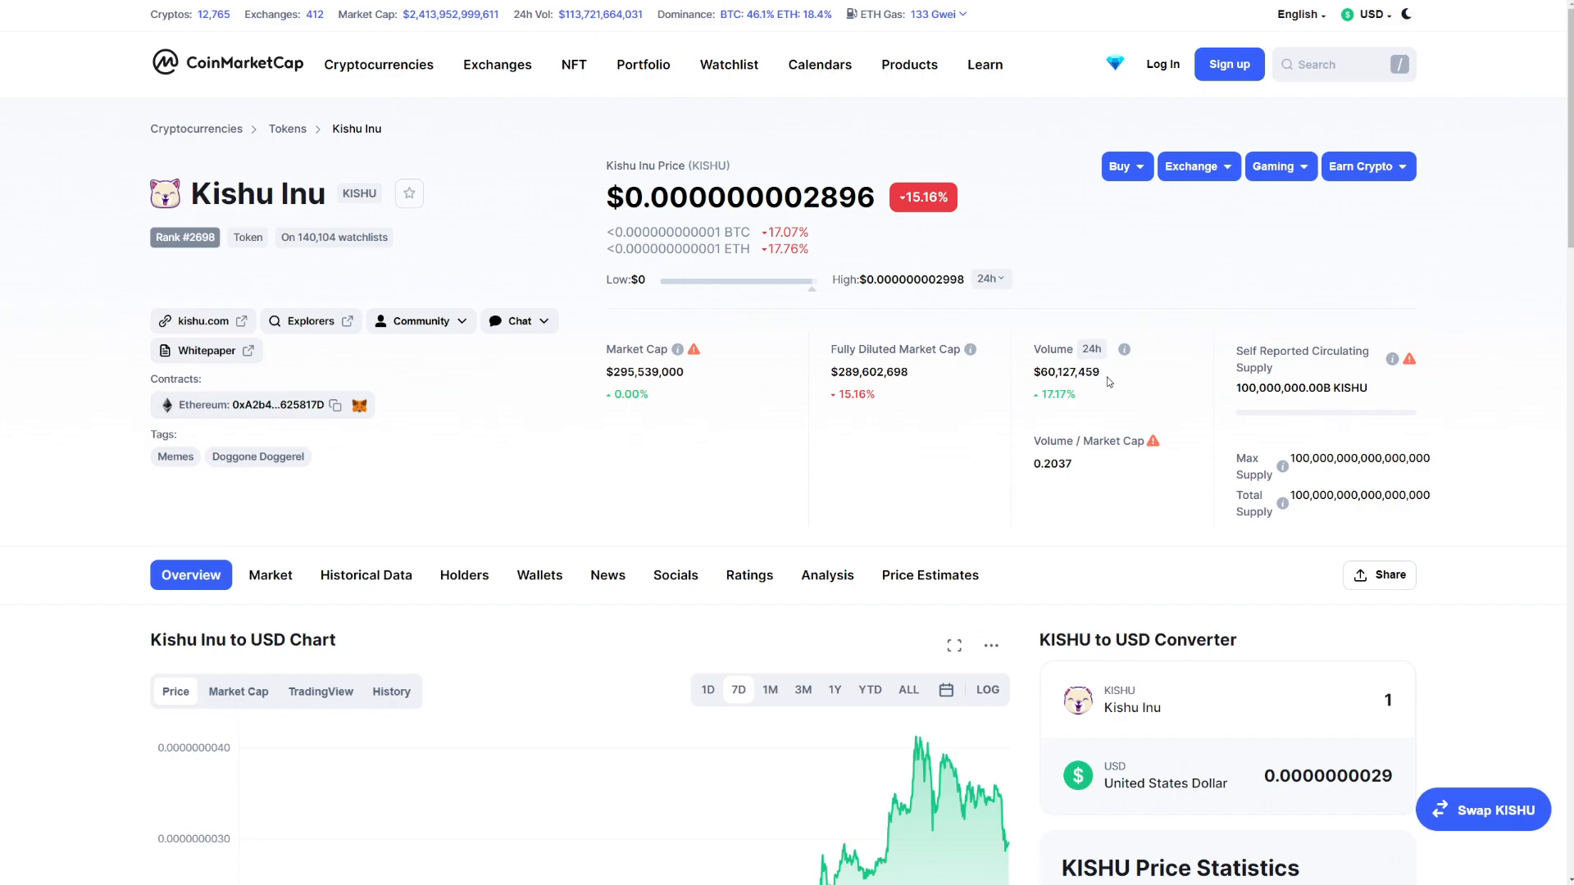
Step: Zoom into the recent KISHUUSDT 4h candles and draw two converging triangle trendlines over the spike
{"action": "double_click", "coordinate": [1067, 372]}
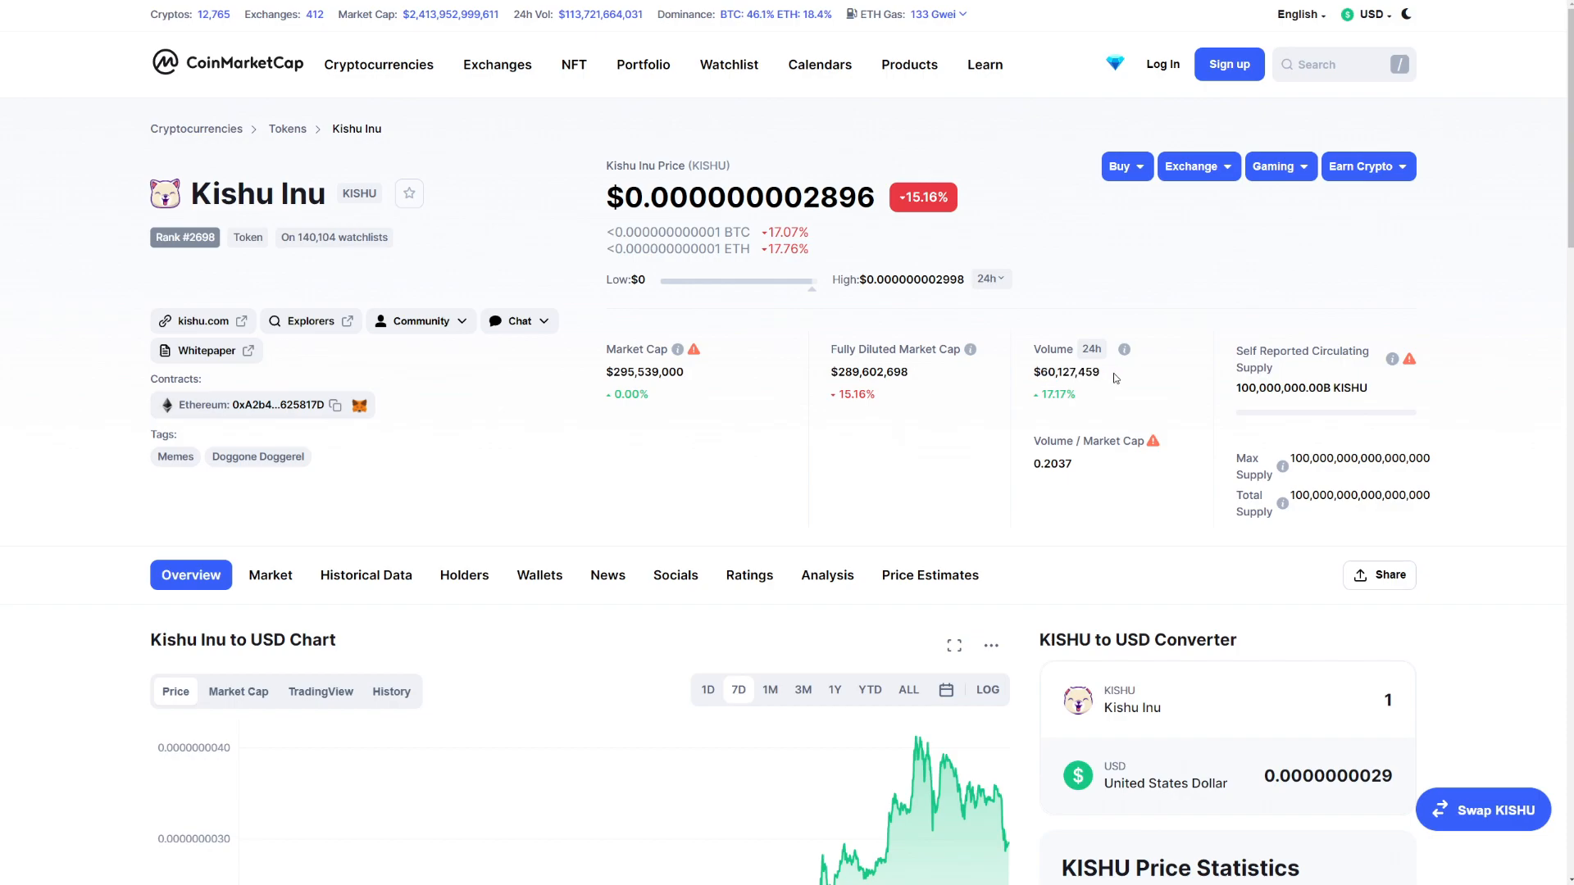
{"action": "mouse_move", "coordinate": [1067, 397]}
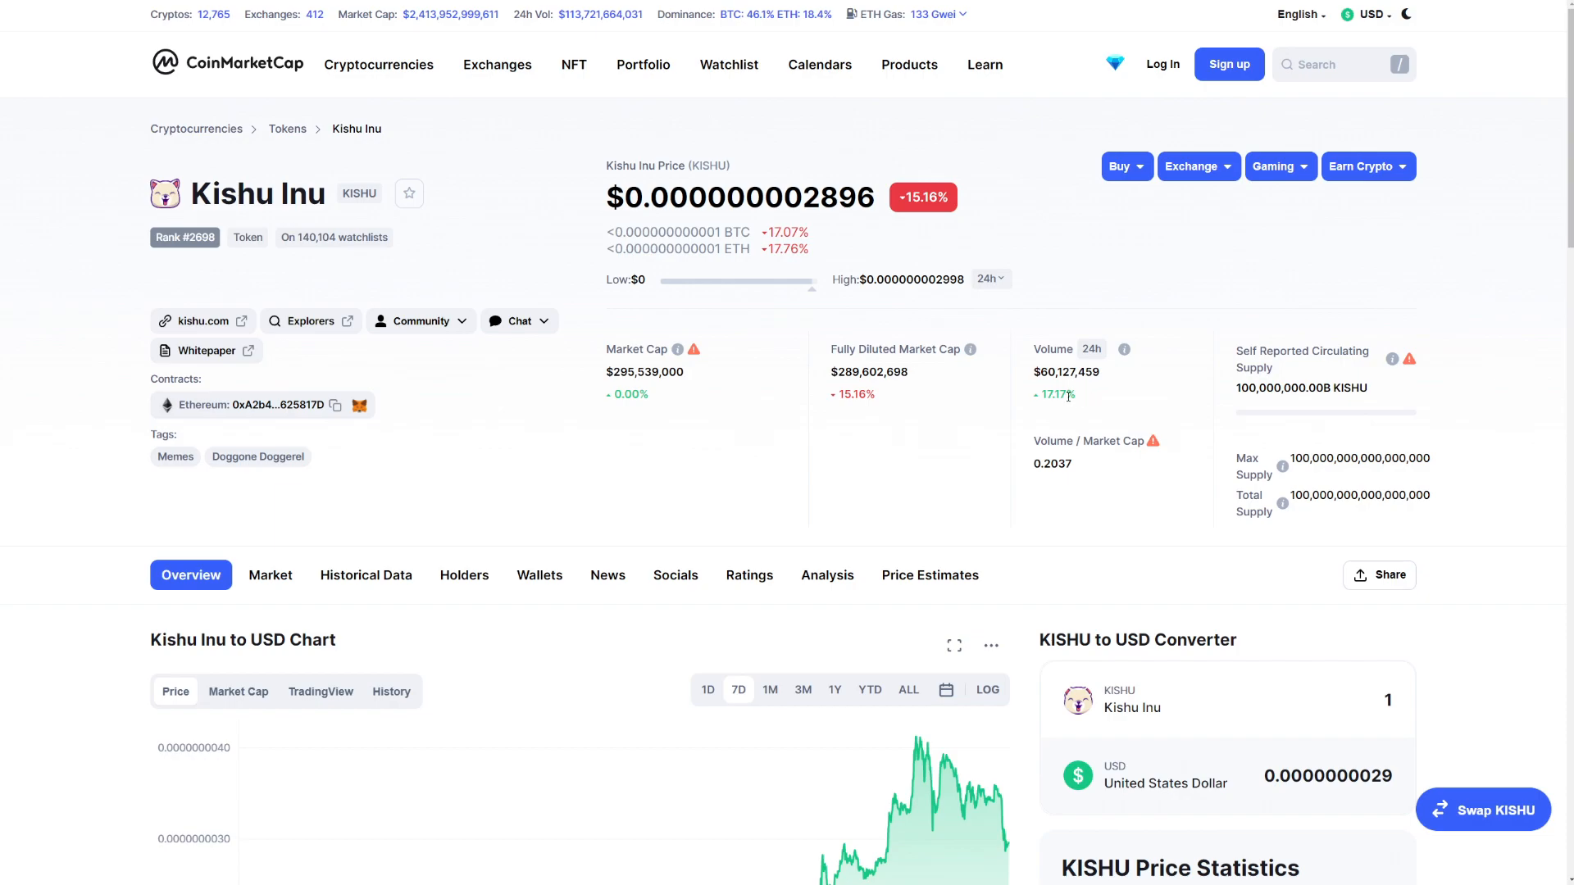
{"action": "mouse_move", "coordinate": [1116, 397]}
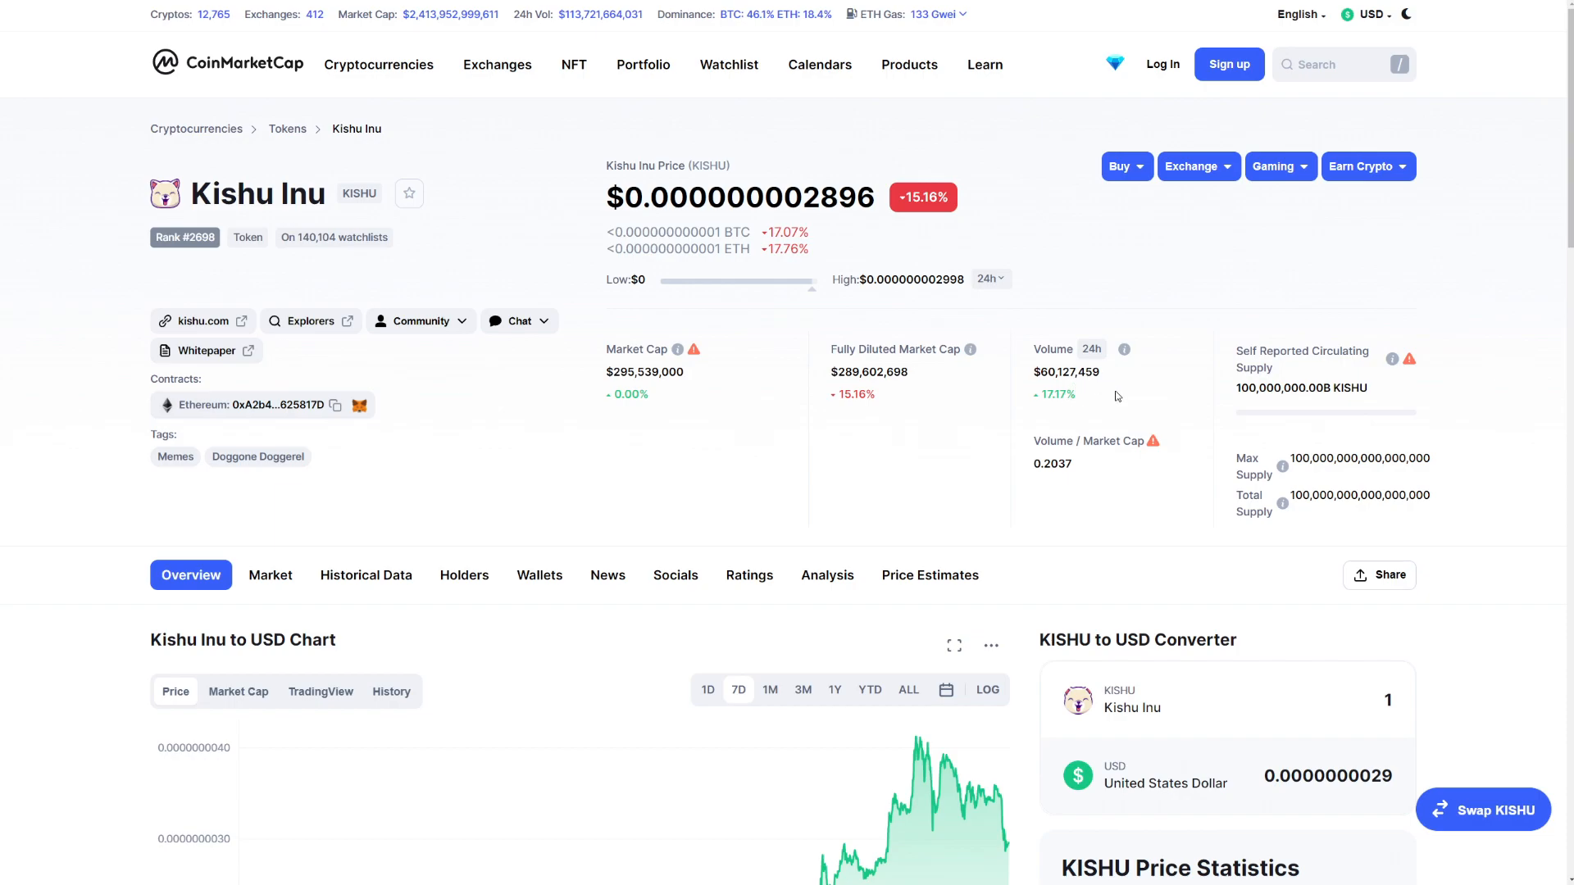
{"action": "scroll", "scroll_direction": "down", "scroll_amount": 3}
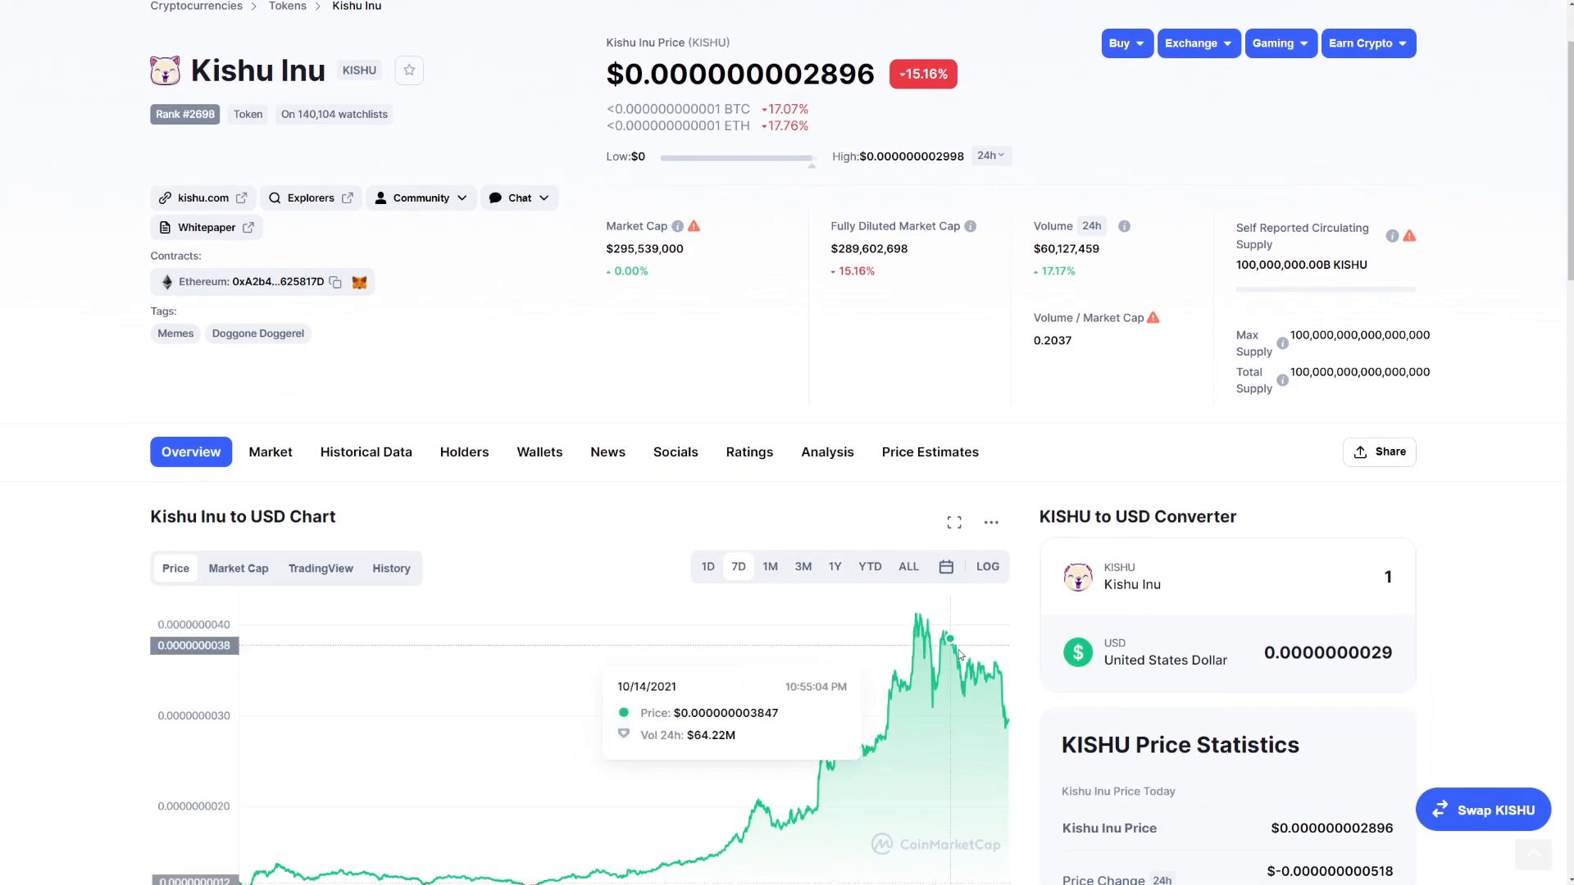
{"action": "mouse_move", "coordinate": [1008, 731]}
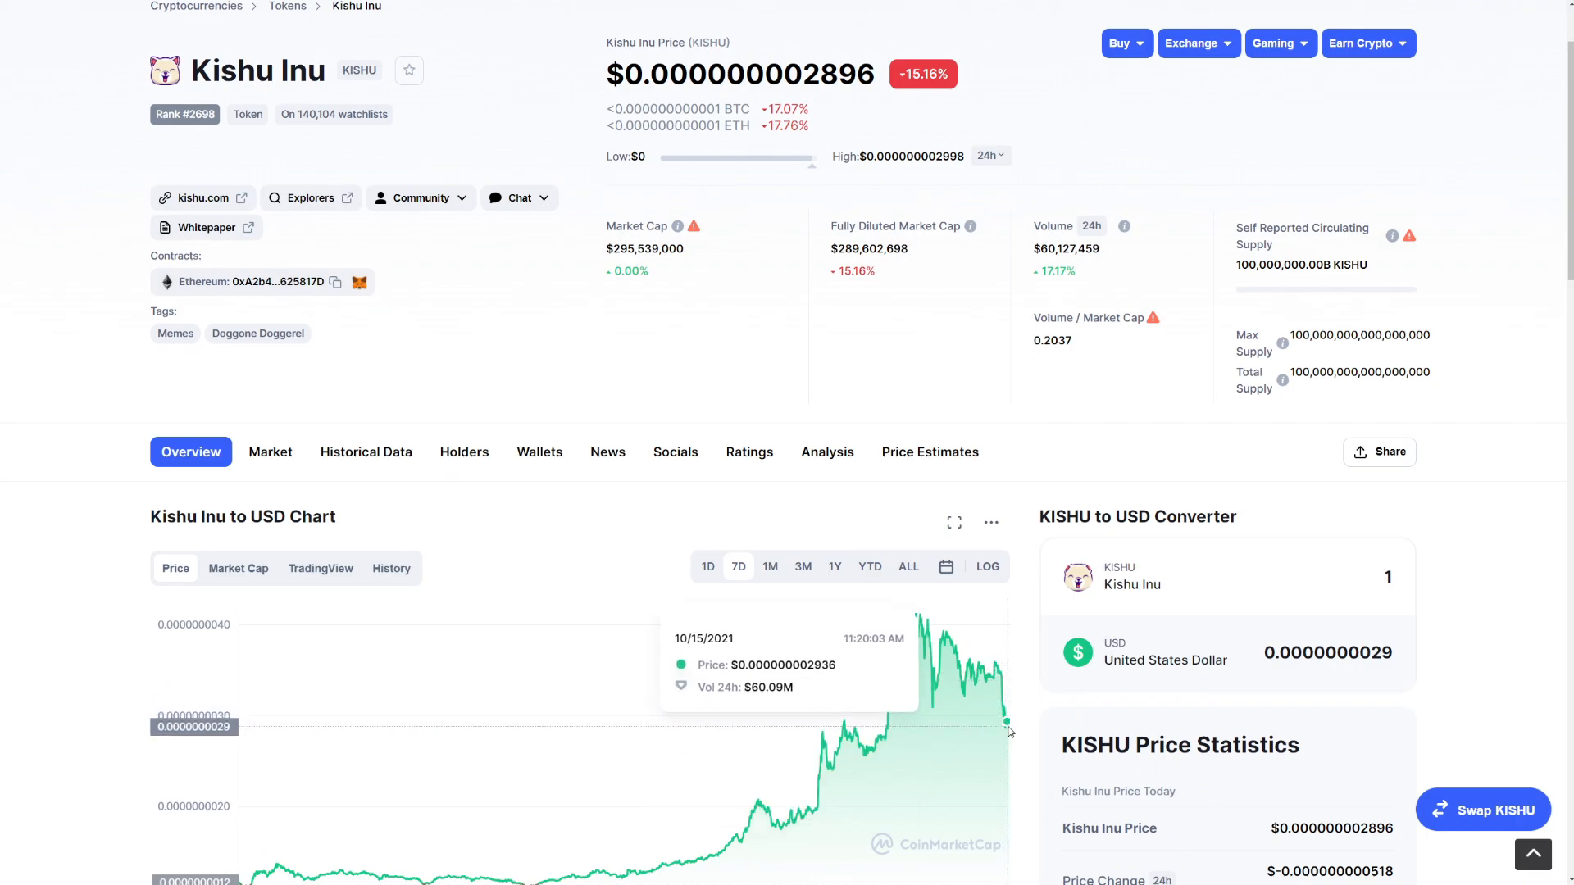
{"action": "mouse_move", "coordinate": [1007, 480]}
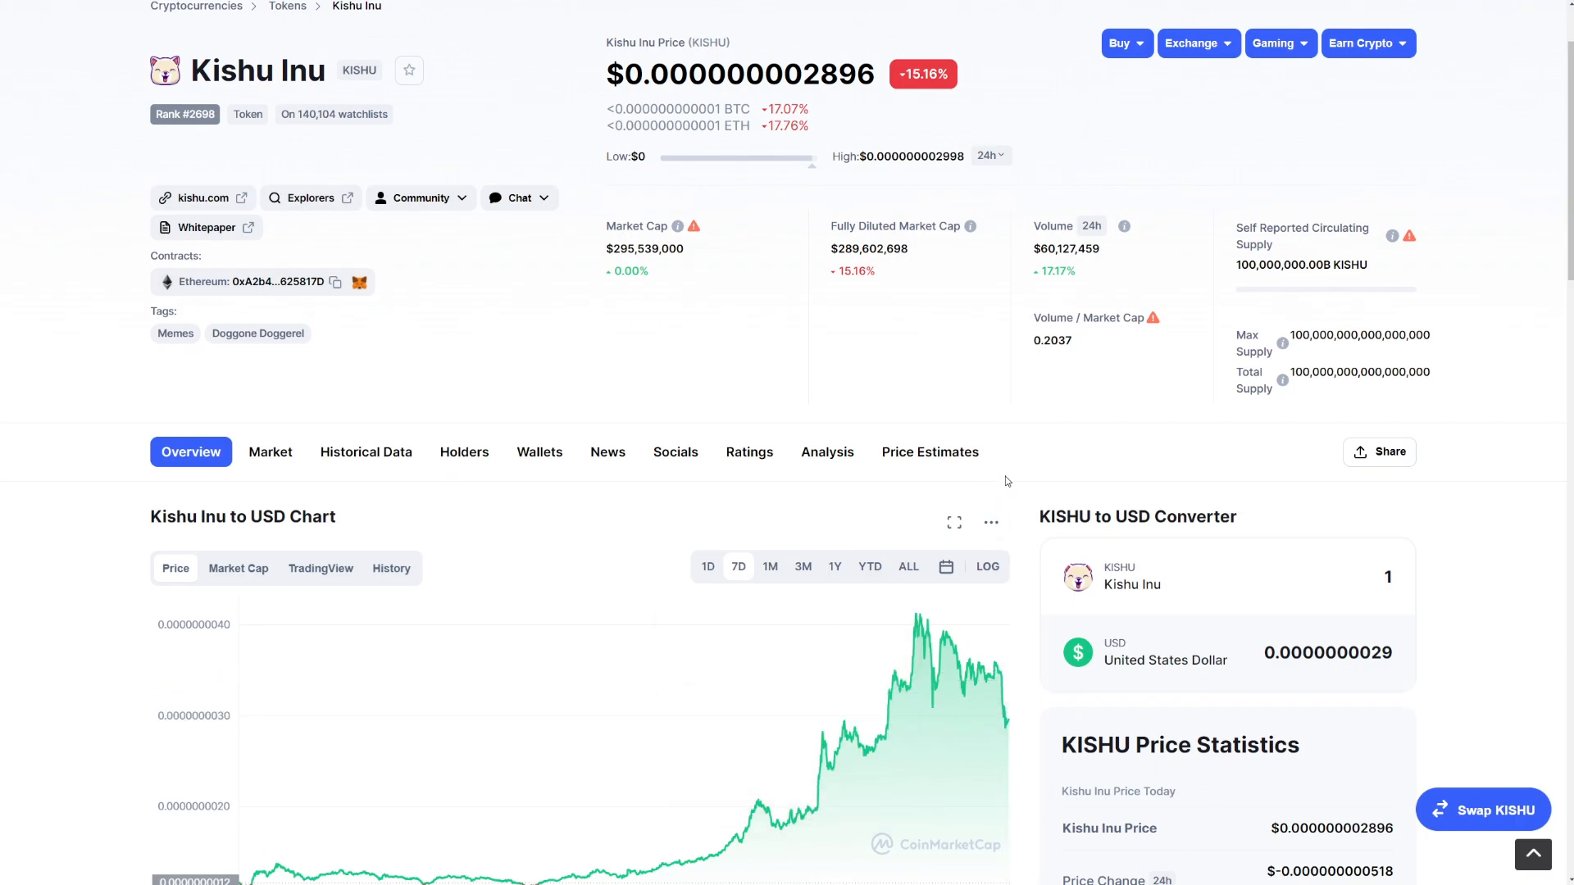
{"action": "mouse_move", "coordinate": [1092, 459]}
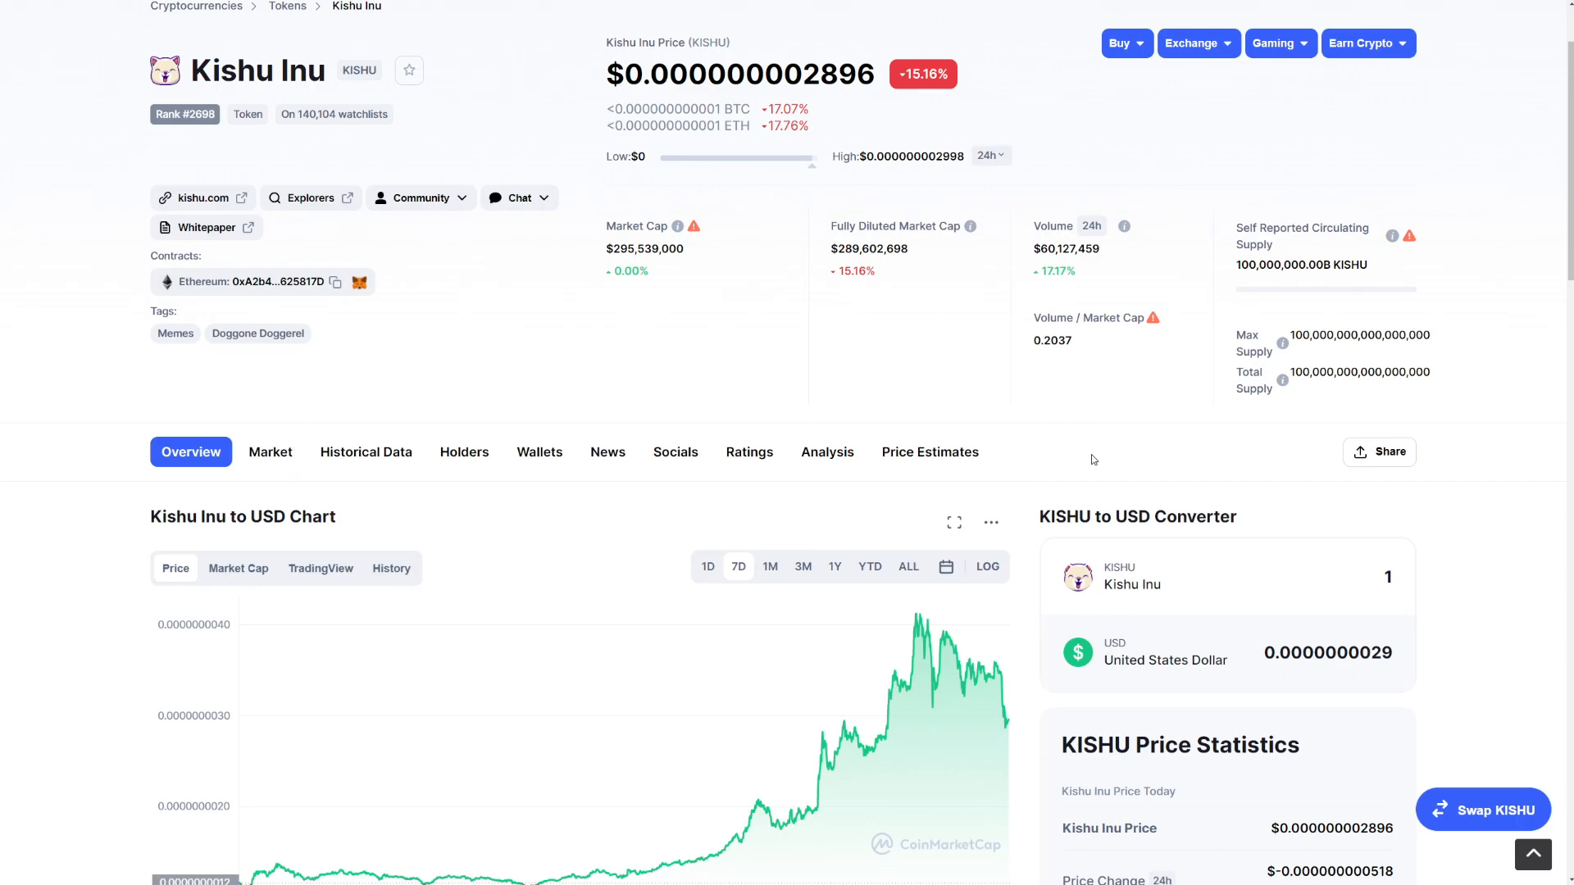
{"action": "mouse_move", "coordinate": [1089, 543]}
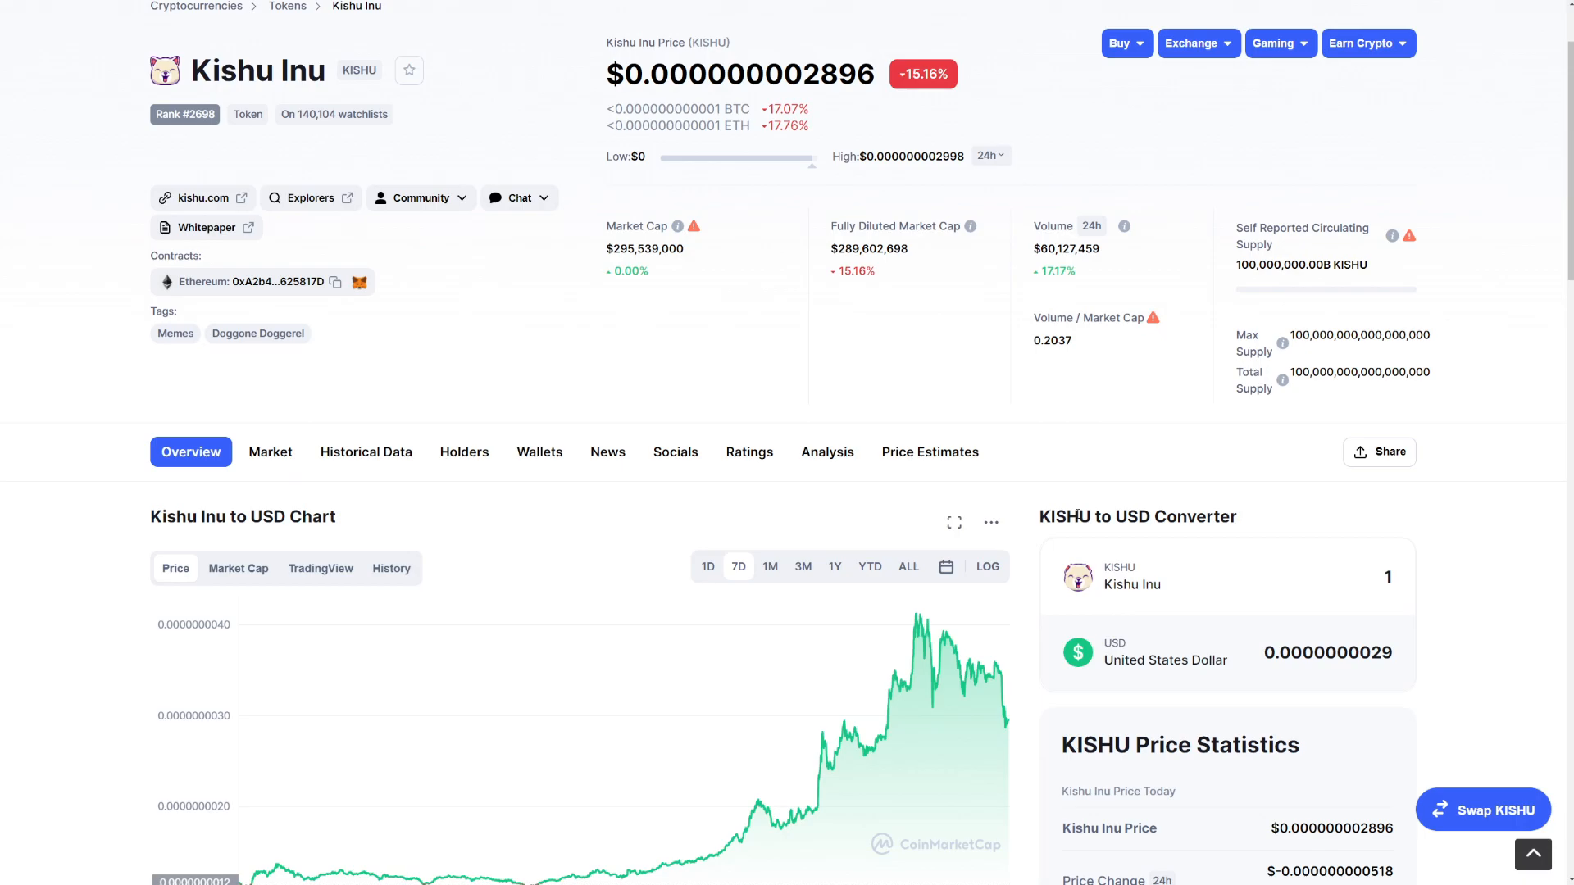
{"action": "left_click", "coordinate": [319, 569]}
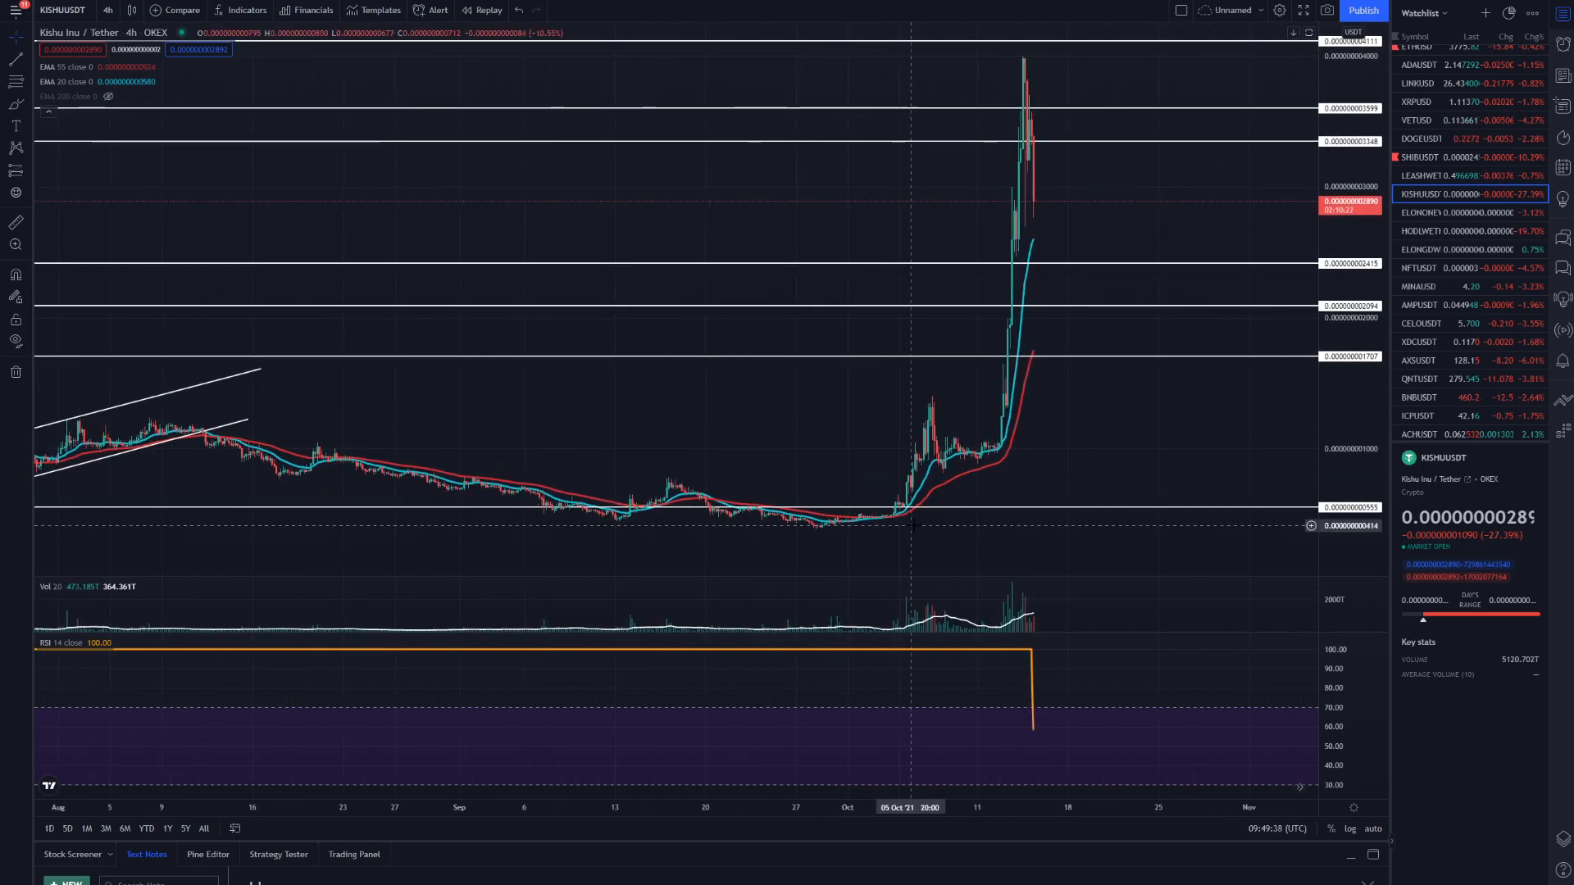
{"action": "mouse_move", "coordinate": [954, 402]}
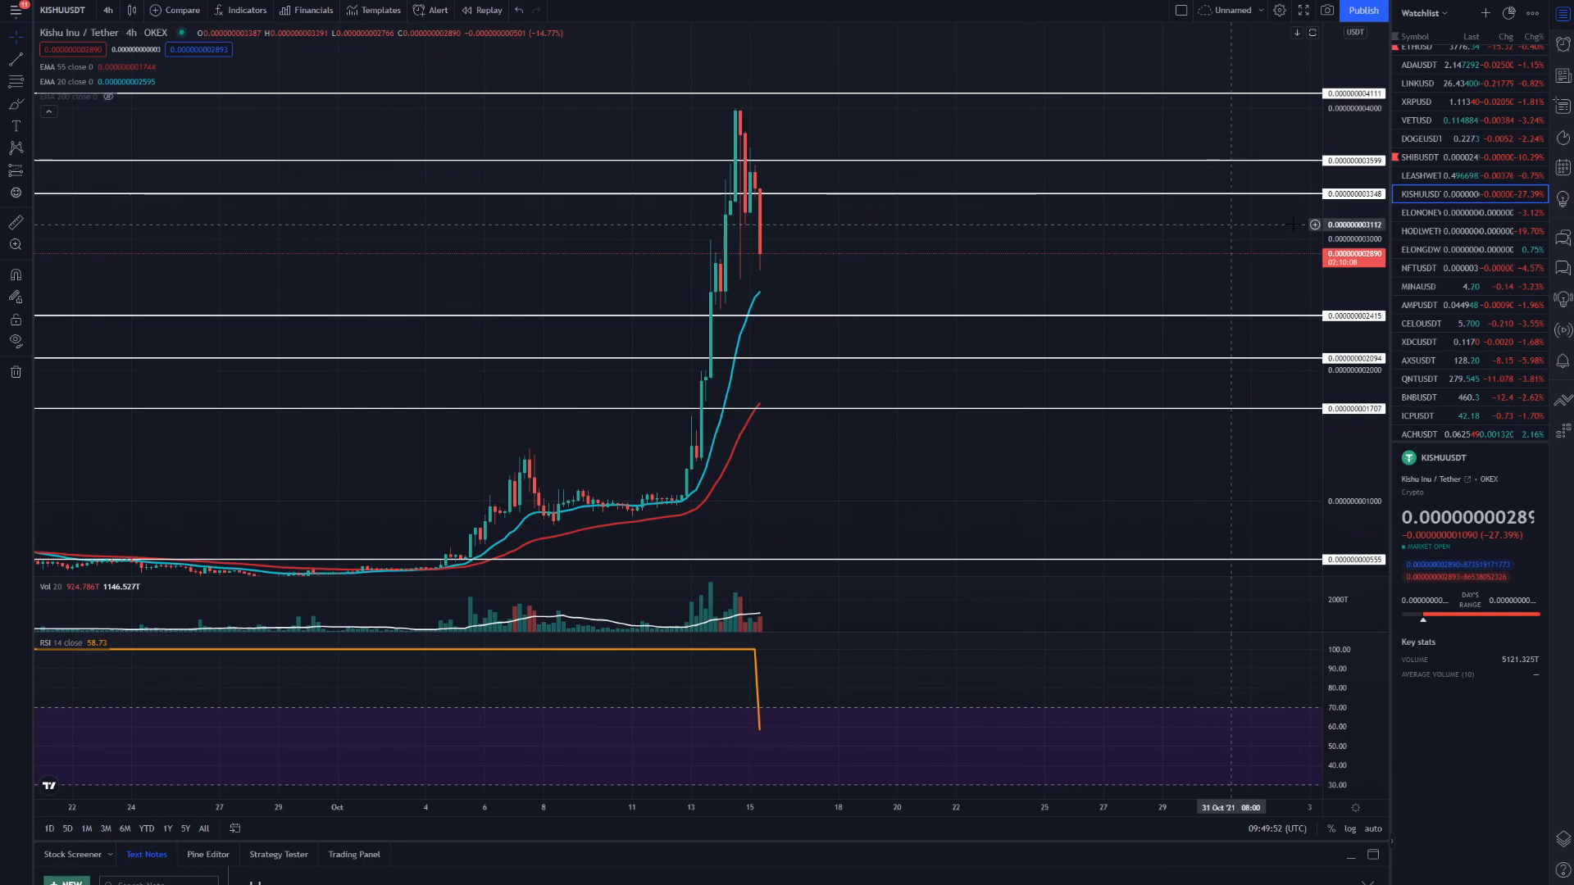
{"action": "scroll", "scroll_direction": "down", "scroll_amount": 3}
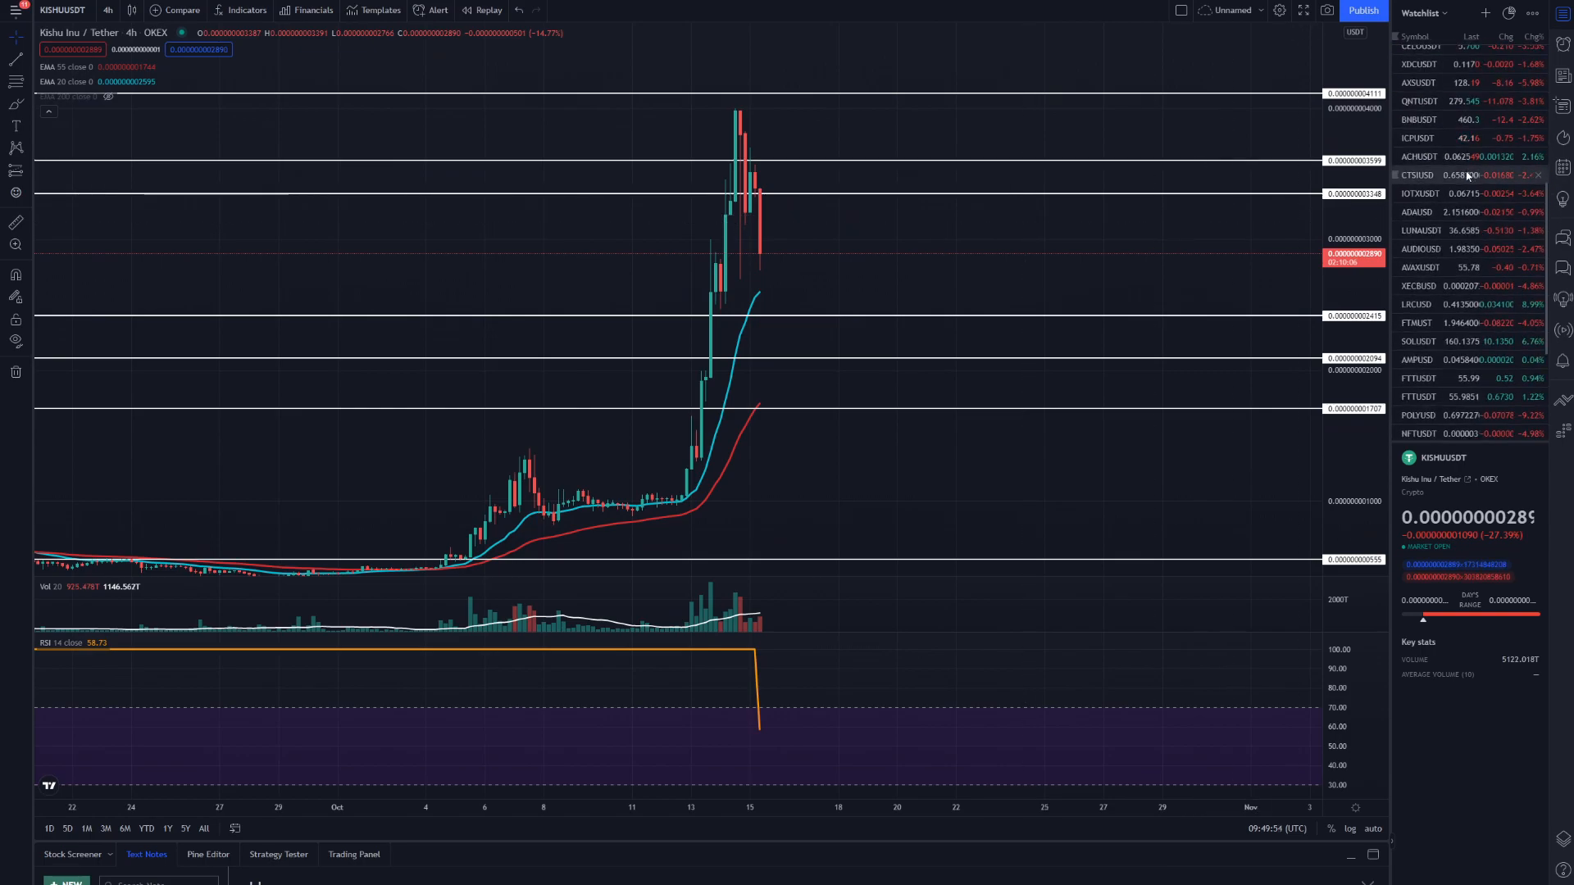
{"action": "scroll", "scroll_direction": "up", "scroll_amount": 3}
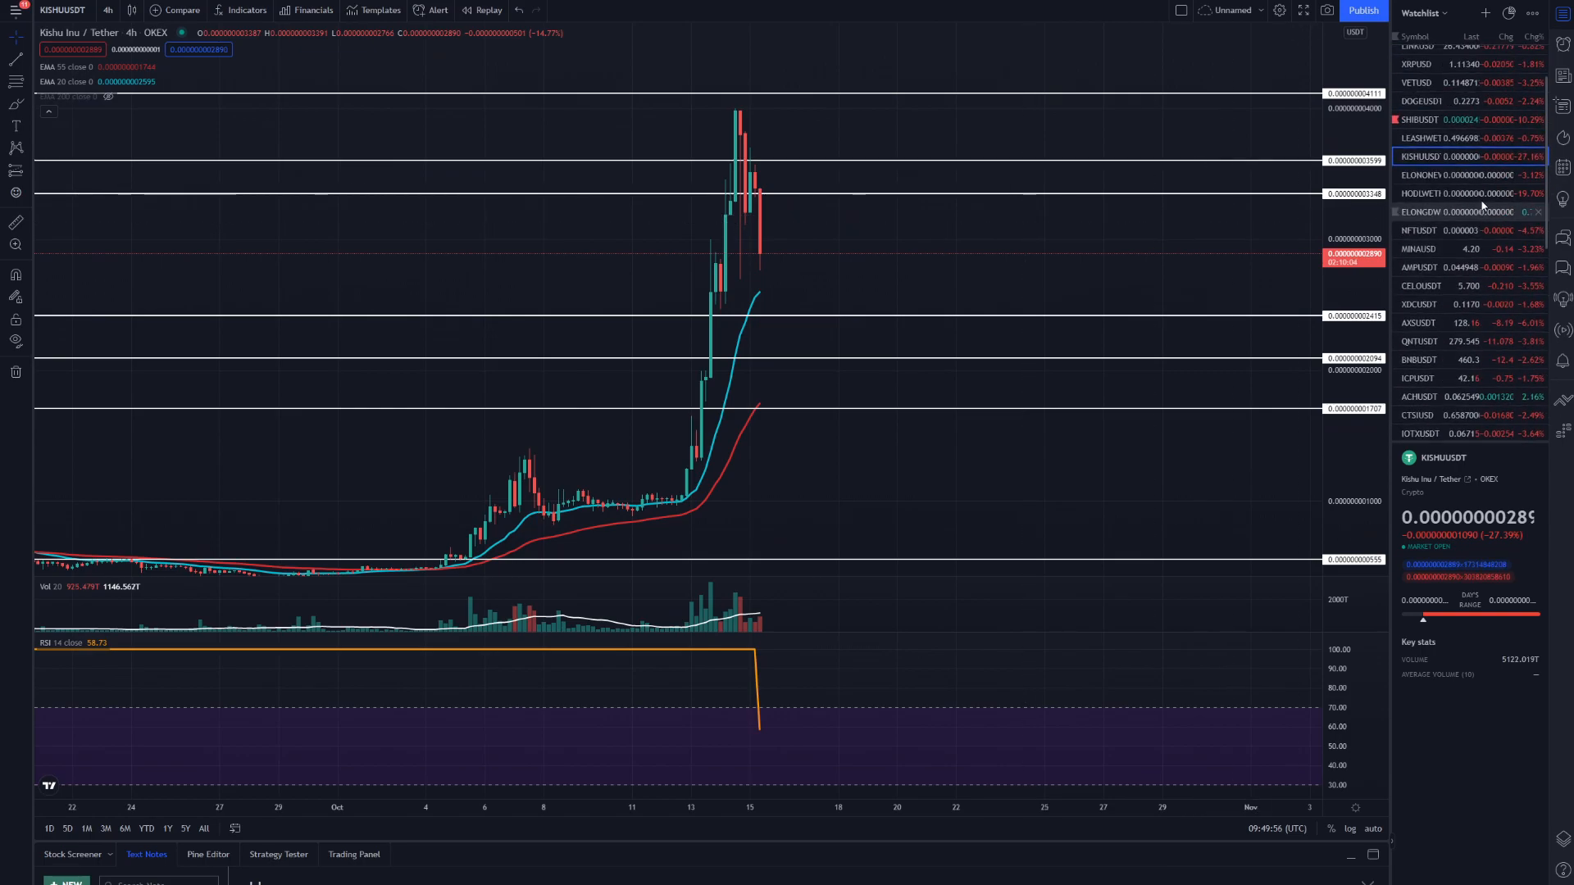
Step: Check the DOGE KILLER / Wrapped Ether chart from the watchlist, then return to KISHUUSDT
{"action": "left_click", "coordinate": [1436, 137]}
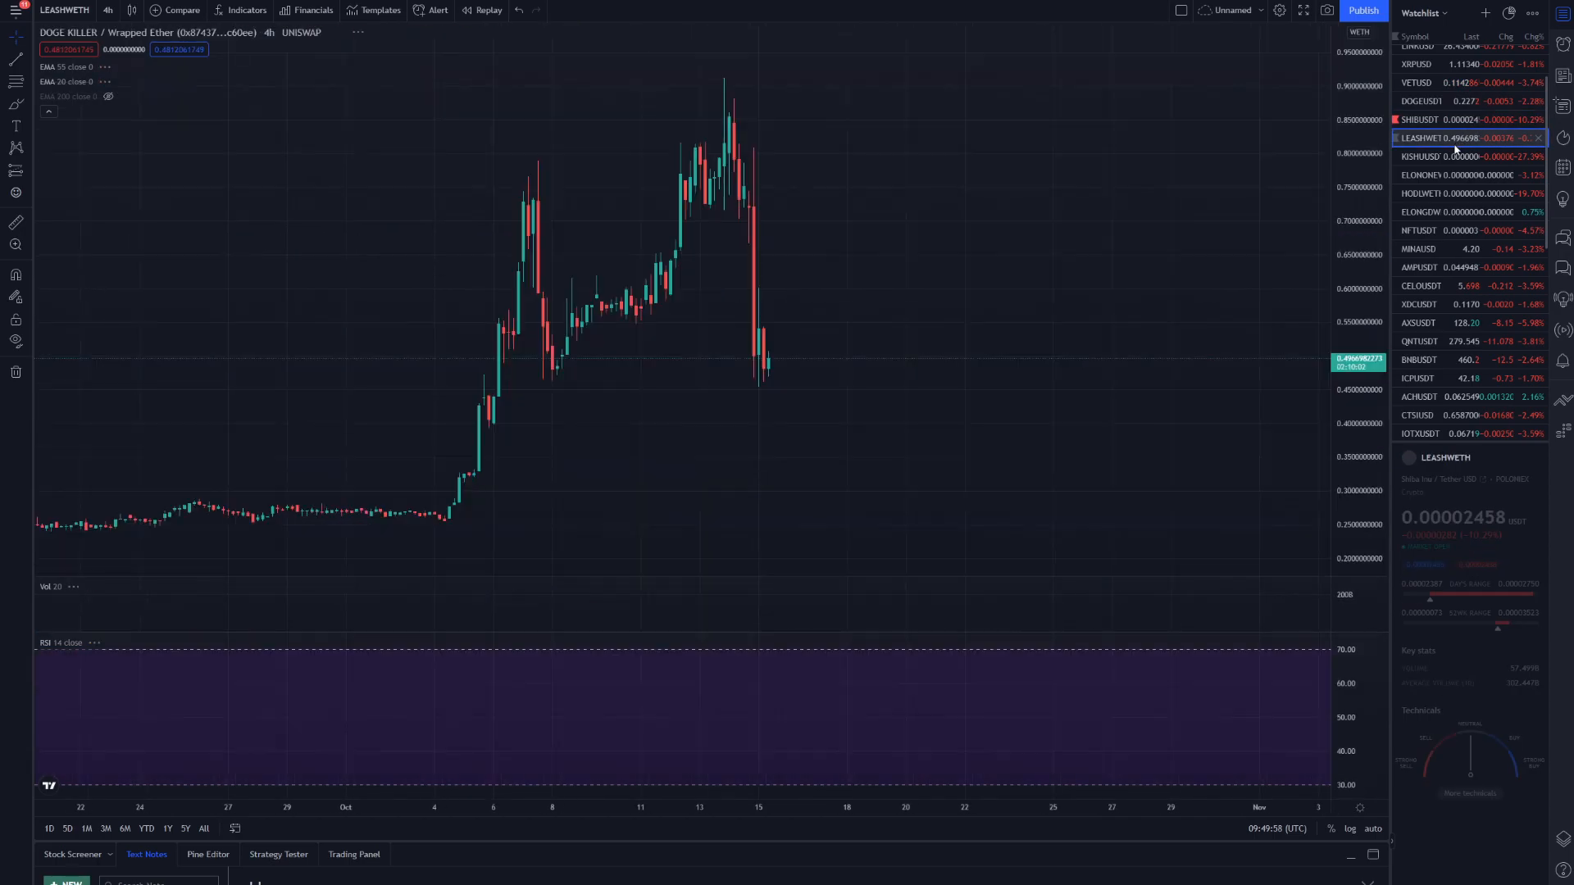
{"action": "left_click", "coordinate": [1429, 157]}
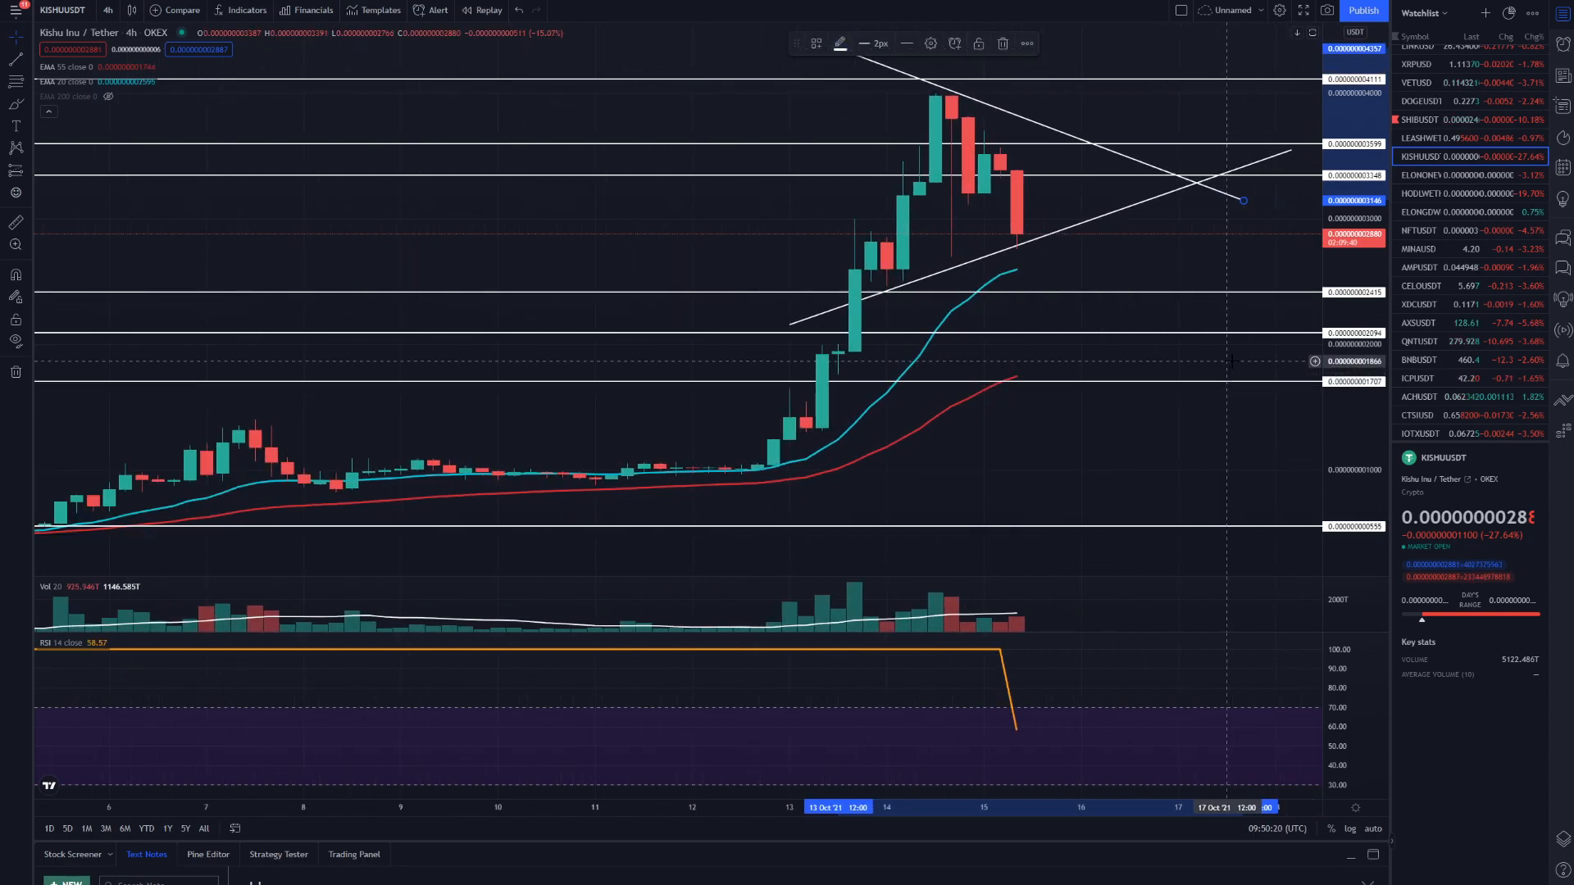
{"action": "mouse_move", "coordinate": [1000, 246]}
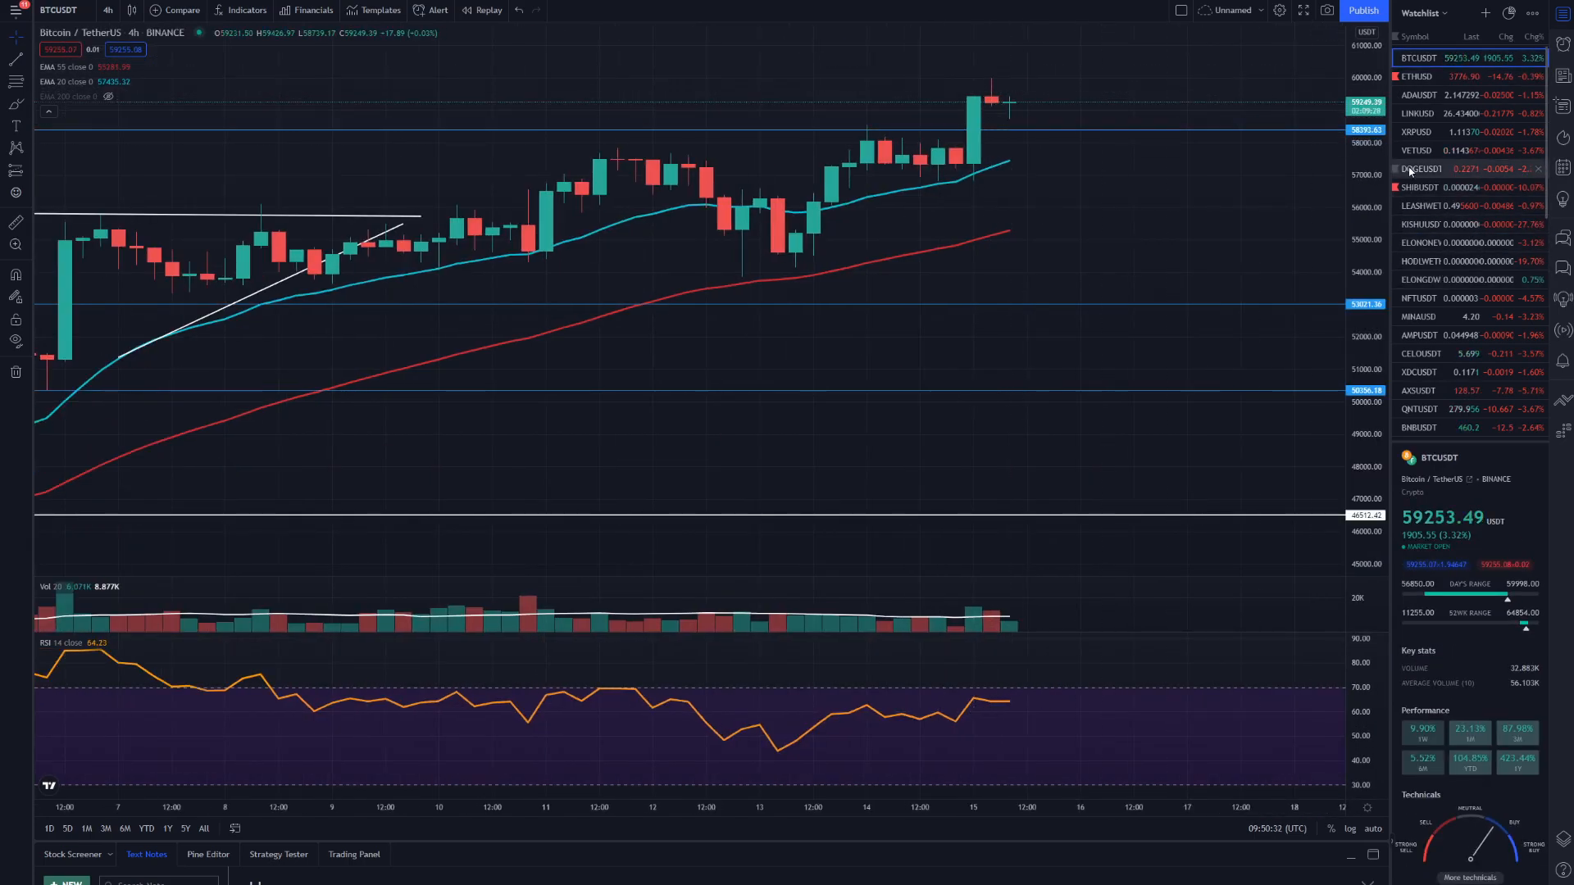
Step: Compare the DOGE KILLER / WETH and Shiba Inu / Tether charts, returning to KISHUUSDT after each
{"action": "left_click", "coordinate": [1418, 187]}
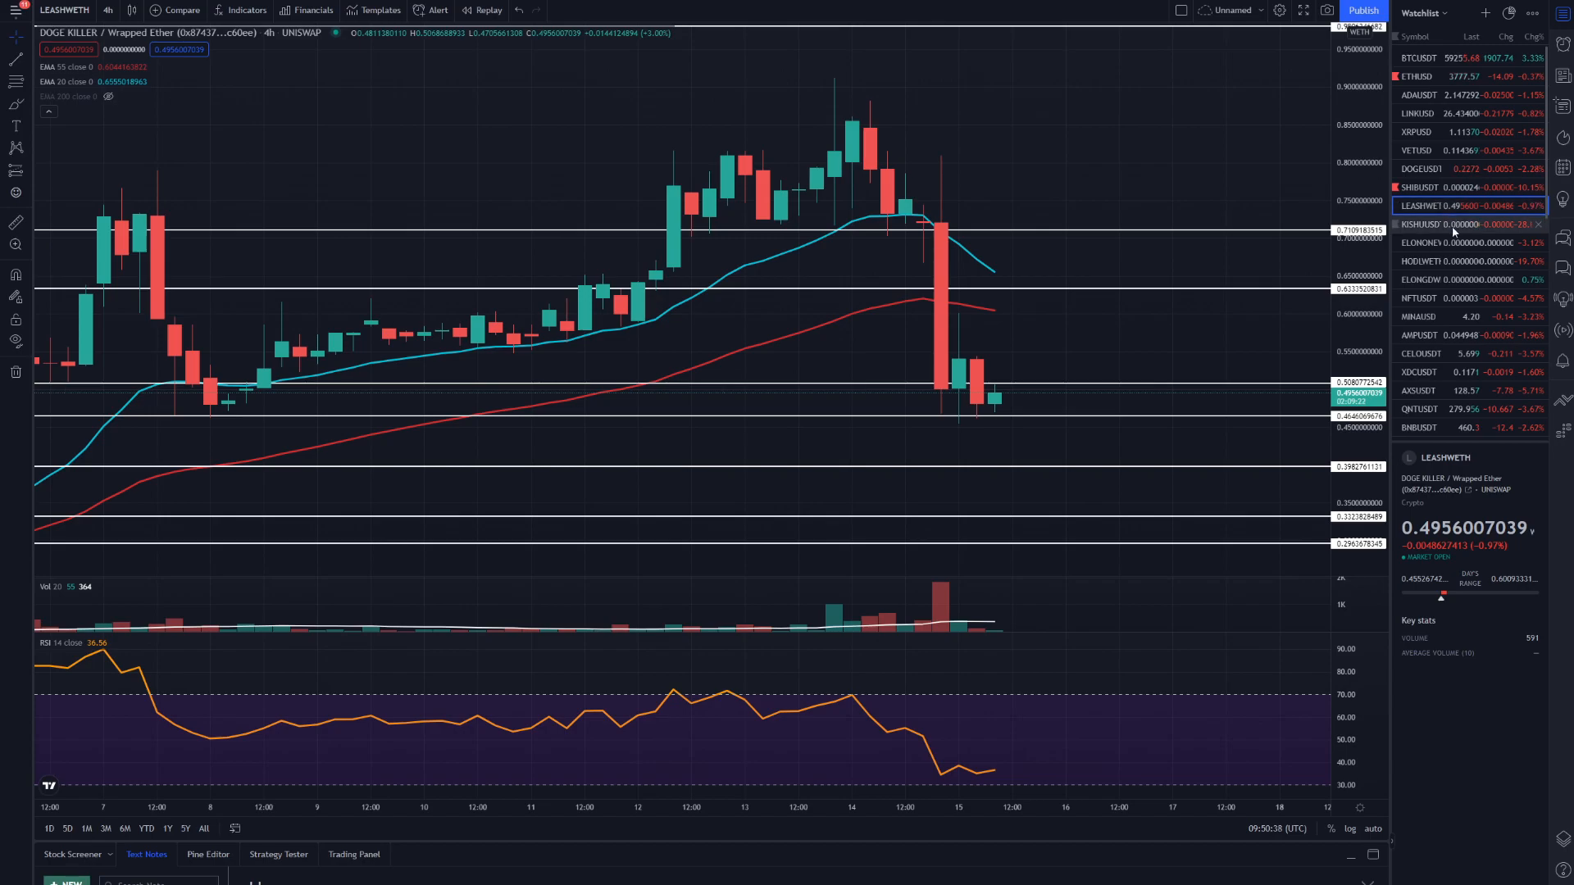
{"action": "left_click", "coordinate": [1419, 225]}
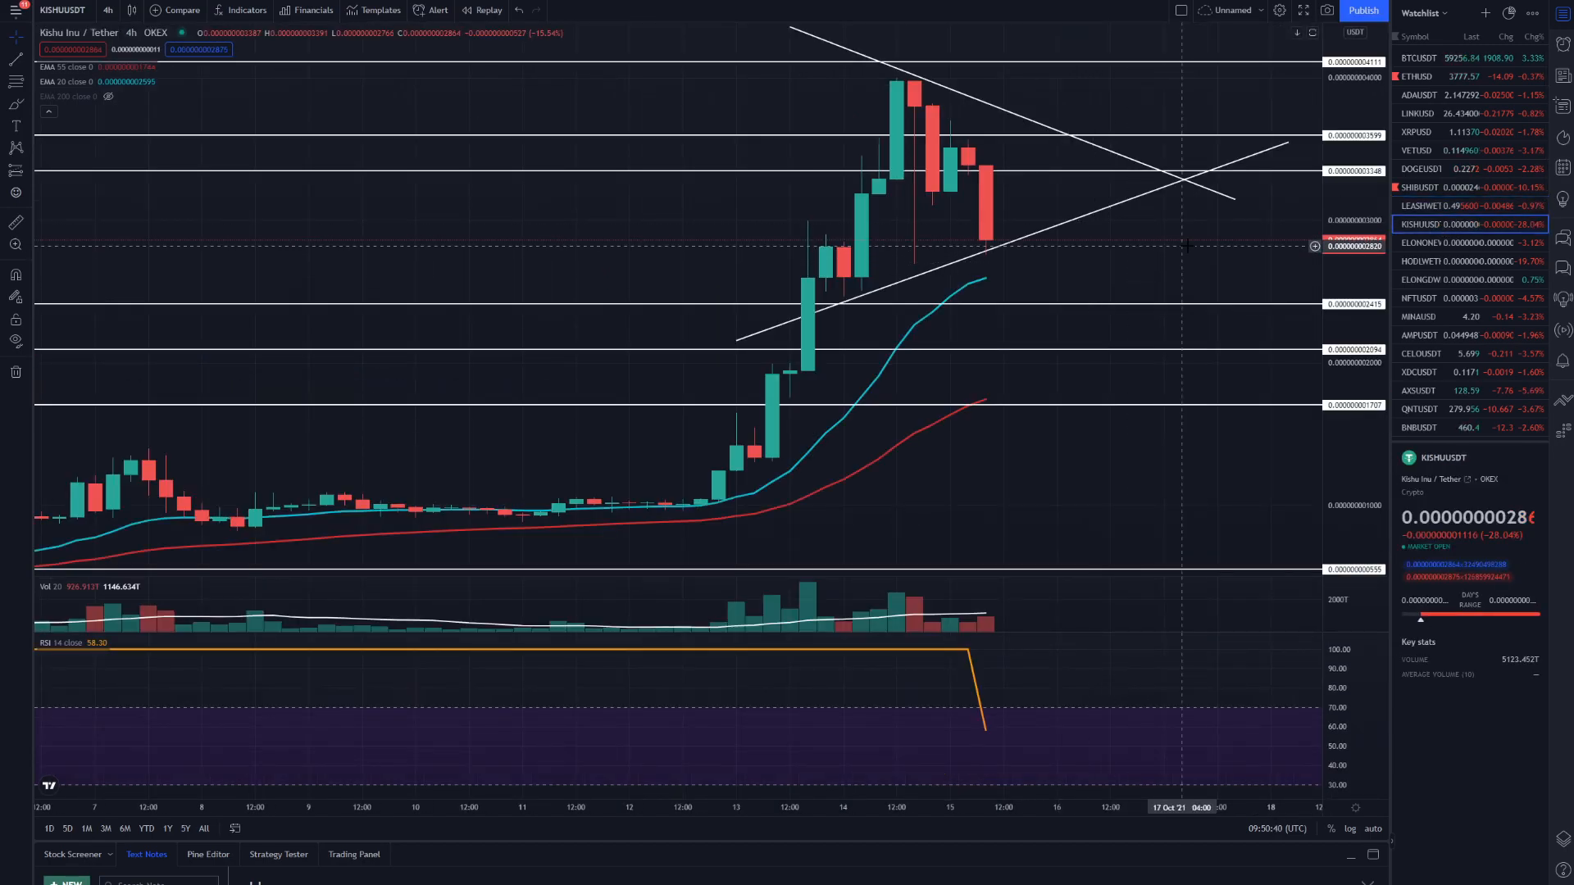
{"action": "mouse_move", "coordinate": [1249, 259]}
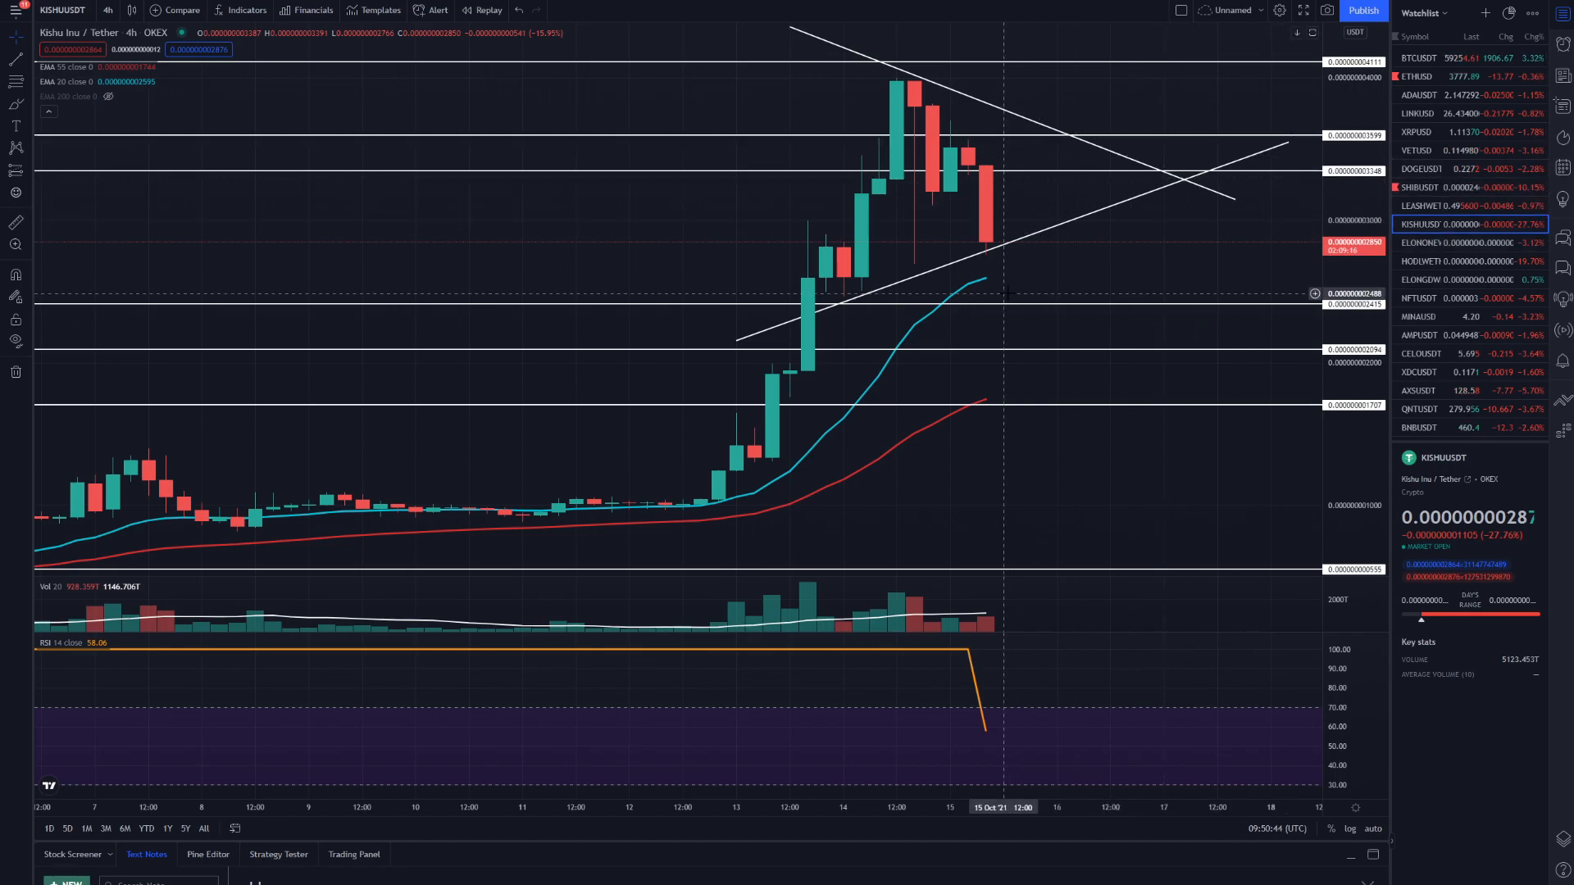
{"action": "mouse_move", "coordinate": [1252, 320]}
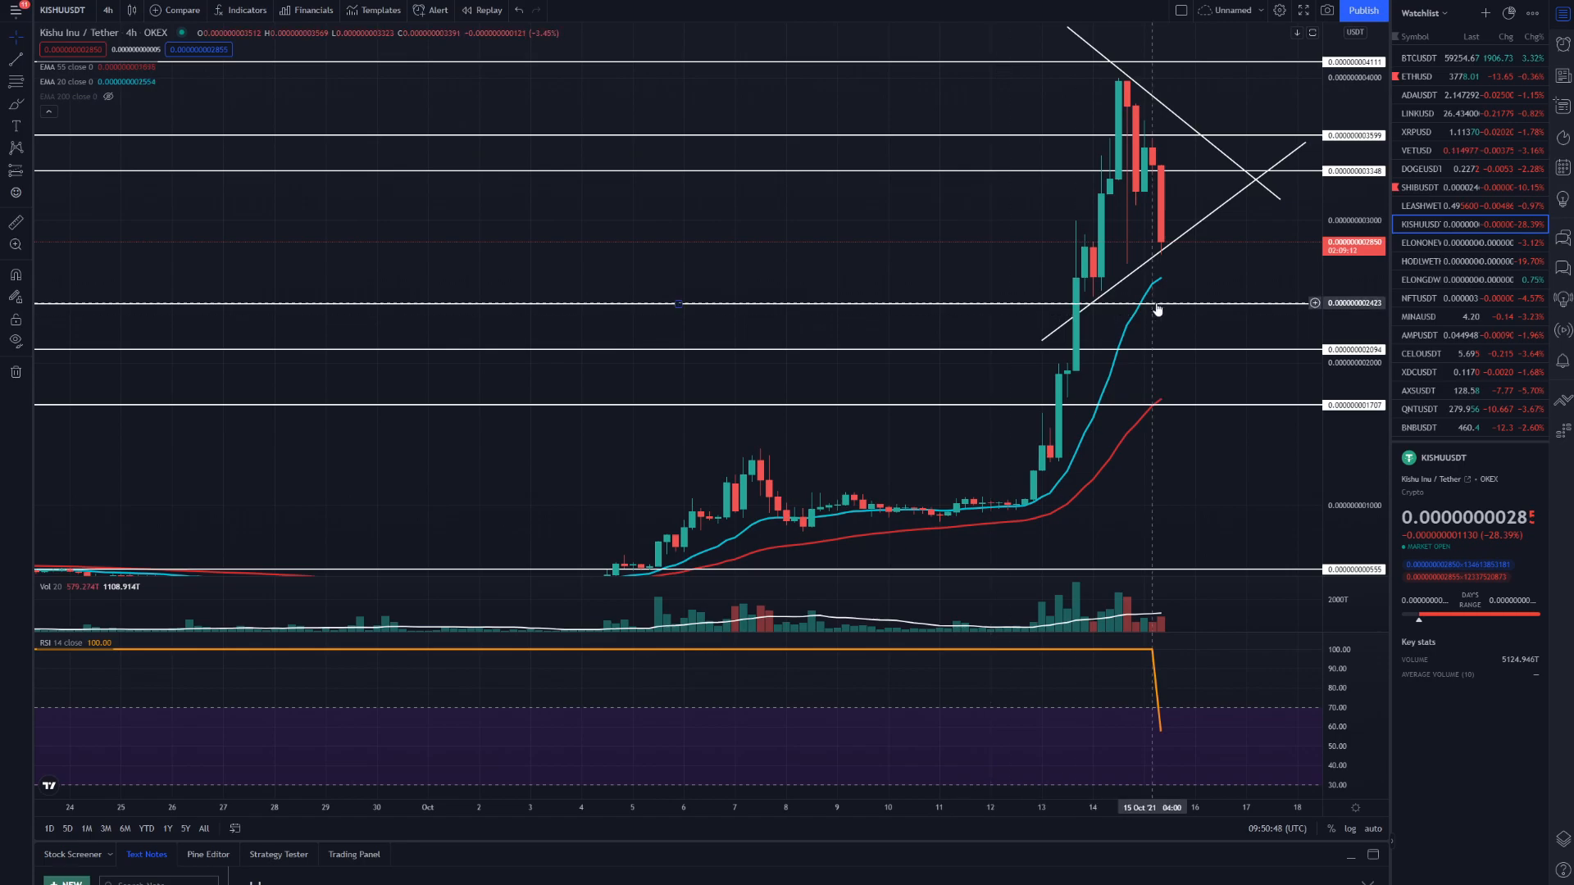
{"action": "left_click", "coordinate": [1465, 187]}
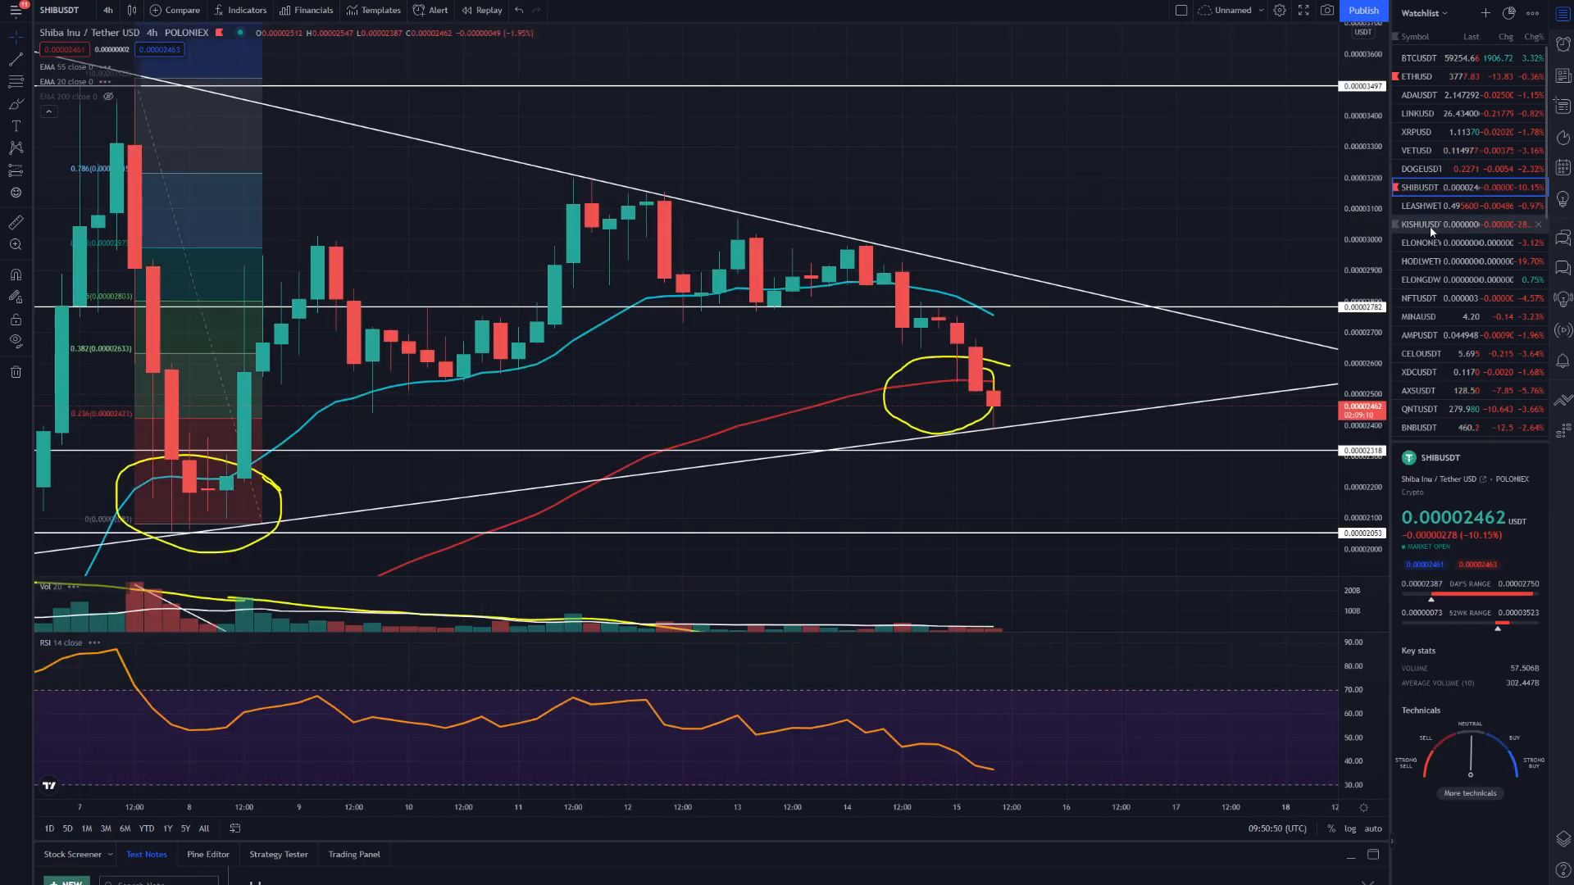
{"action": "left_click", "coordinate": [1423, 225]}
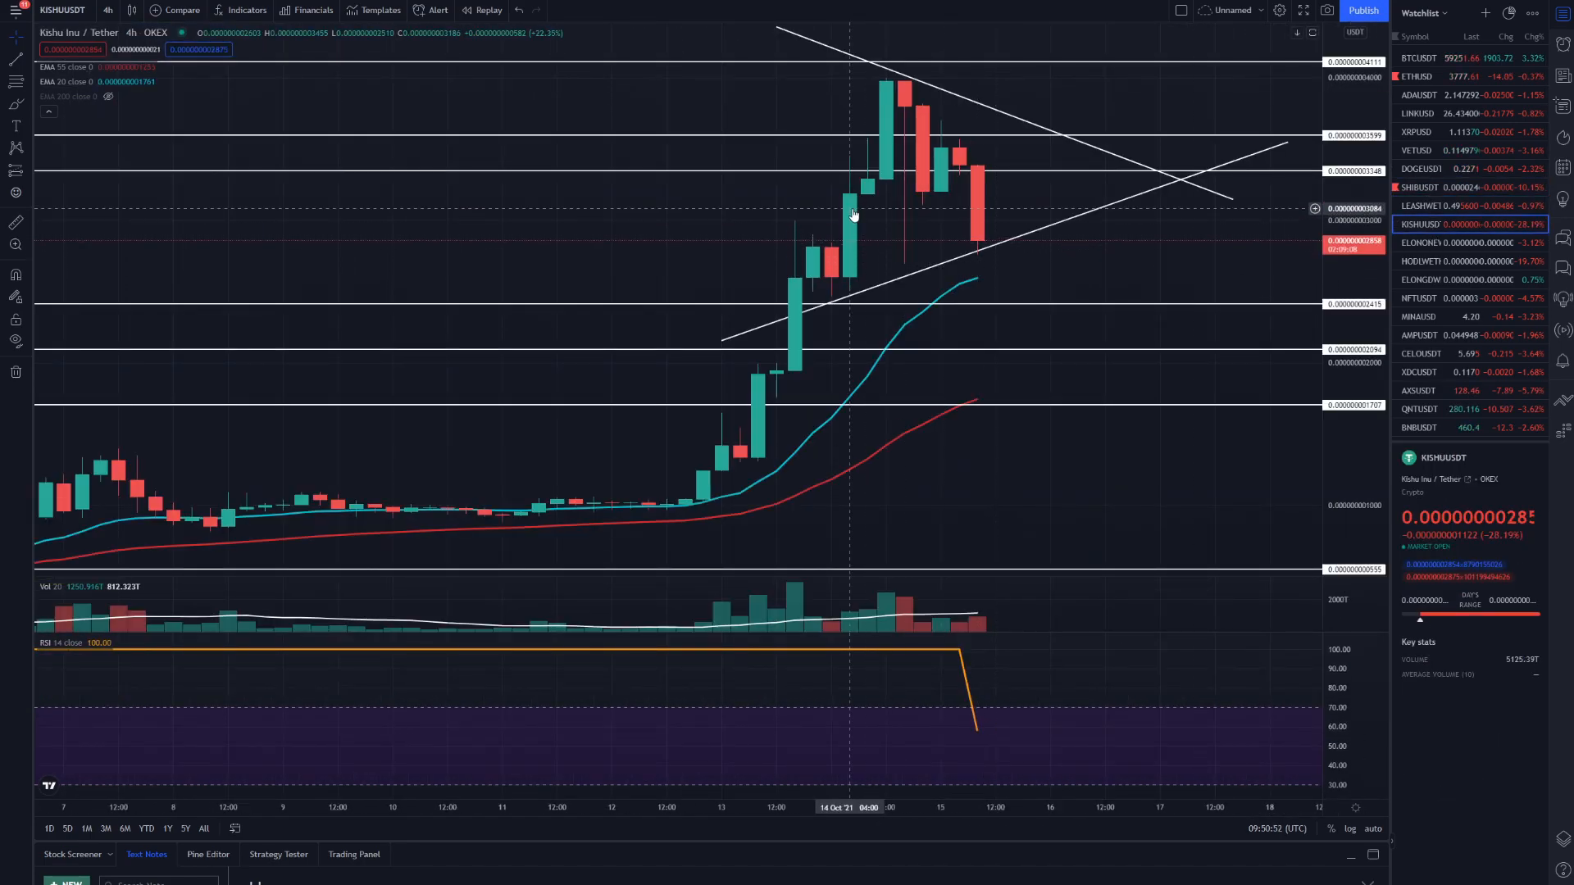
{"action": "mouse_move", "coordinate": [983, 241]}
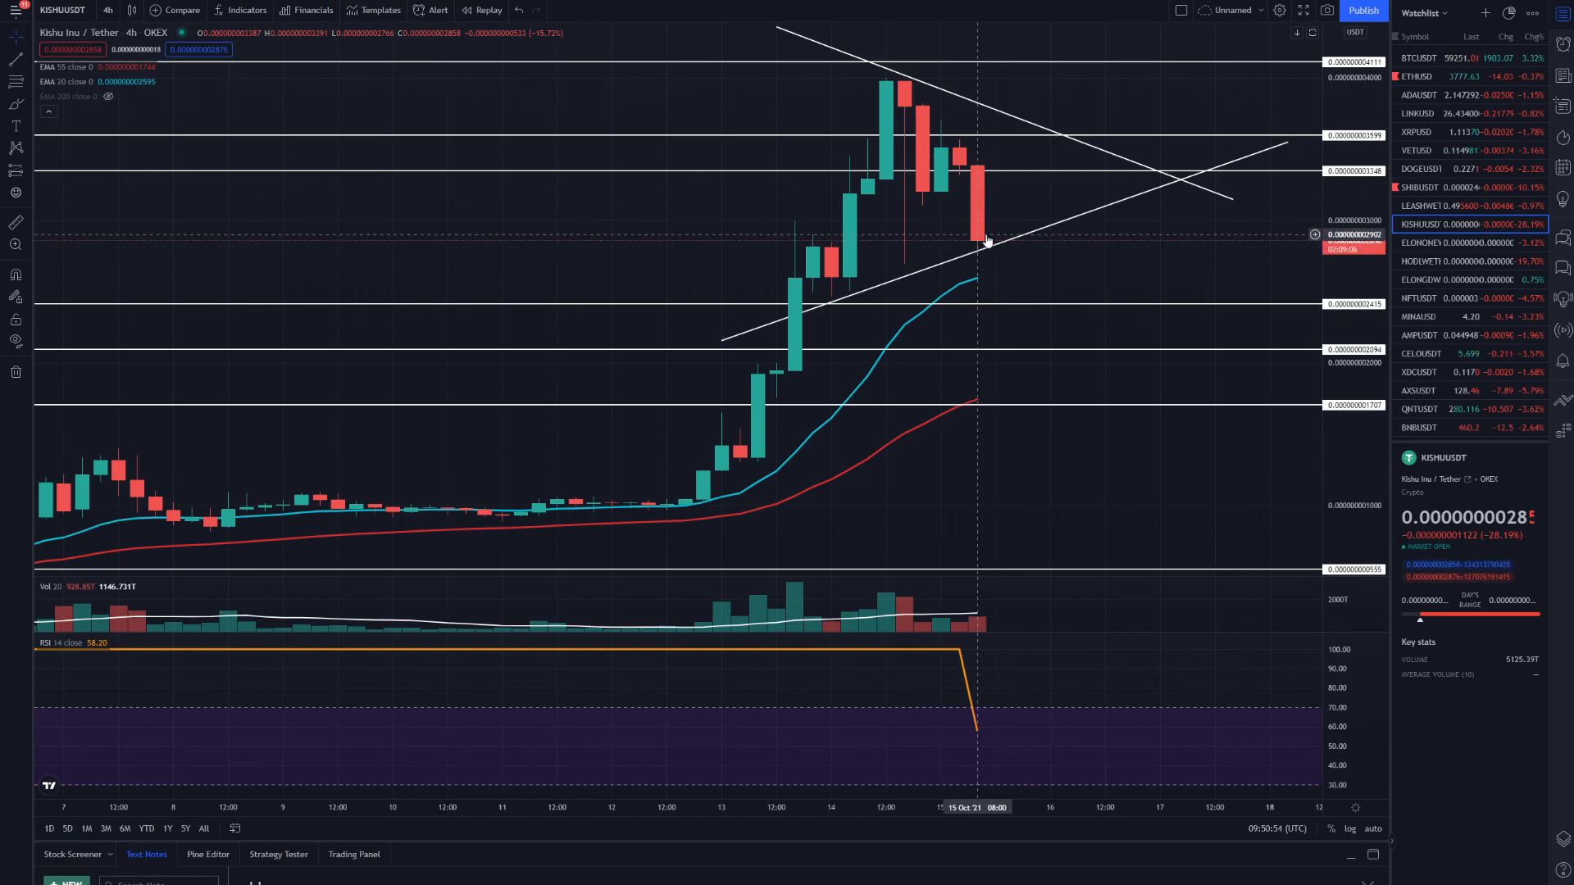
{"action": "mouse_move", "coordinate": [752, 301]}
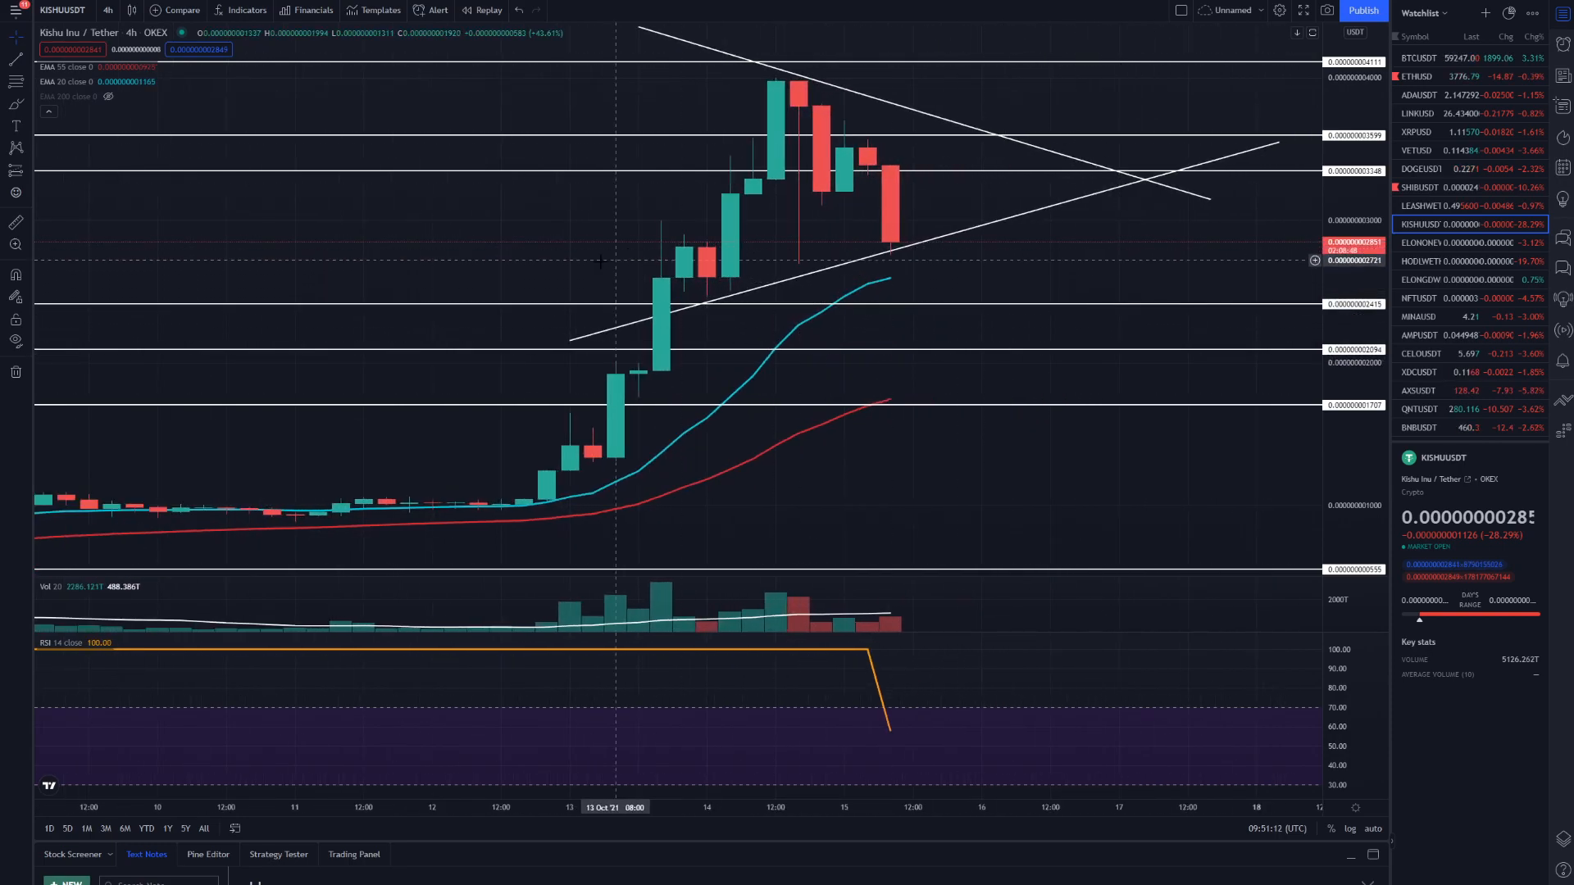
{"action": "mouse_move", "coordinate": [1079, 167]}
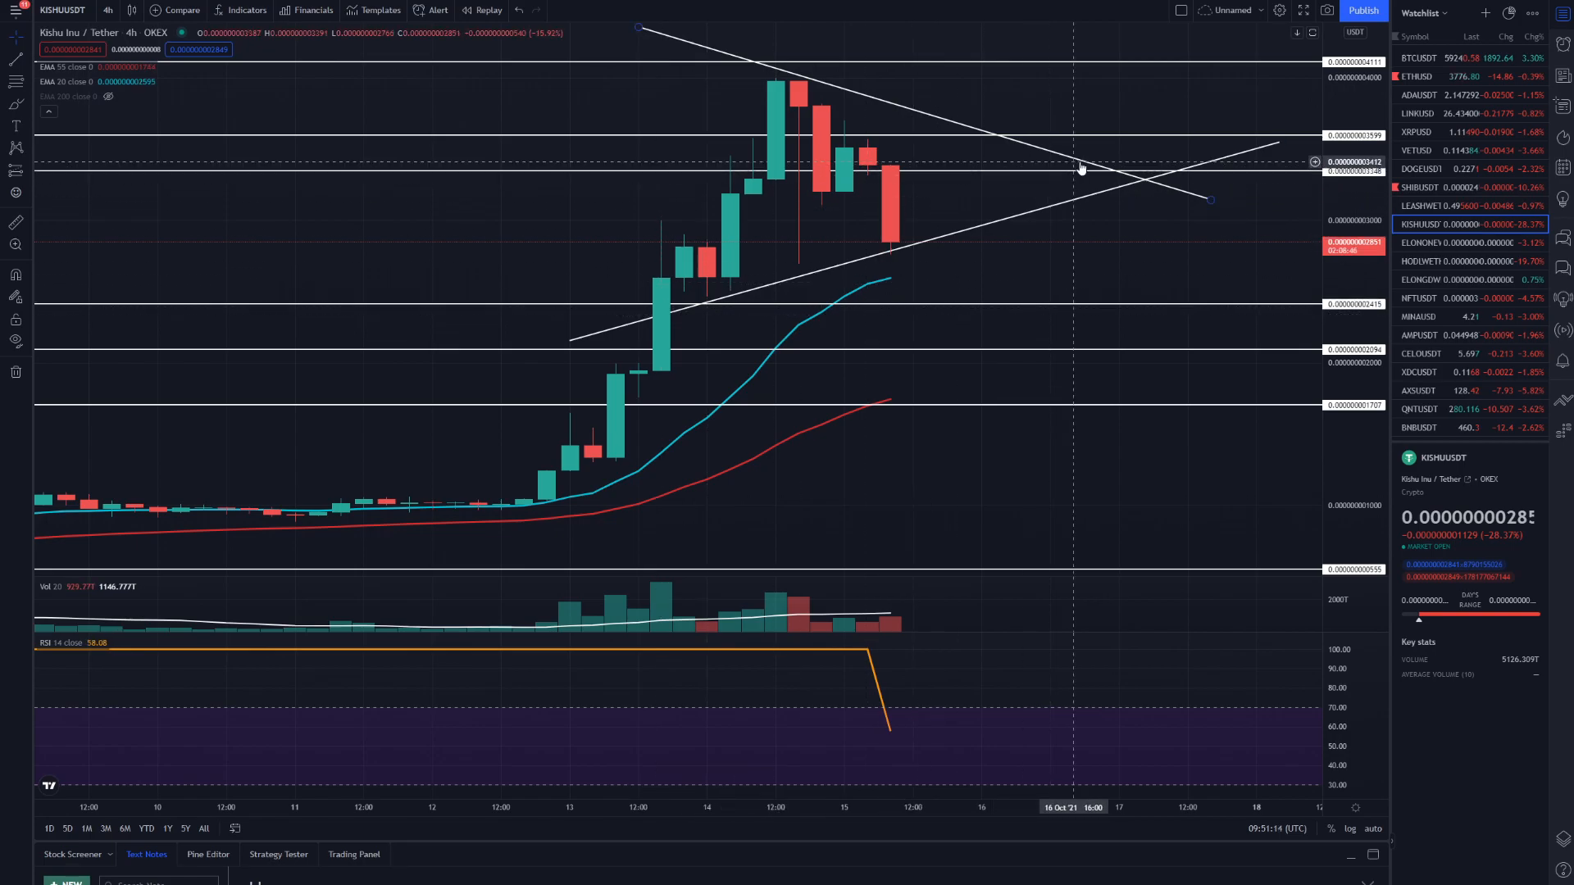
{"action": "mouse_move", "coordinate": [959, 177]}
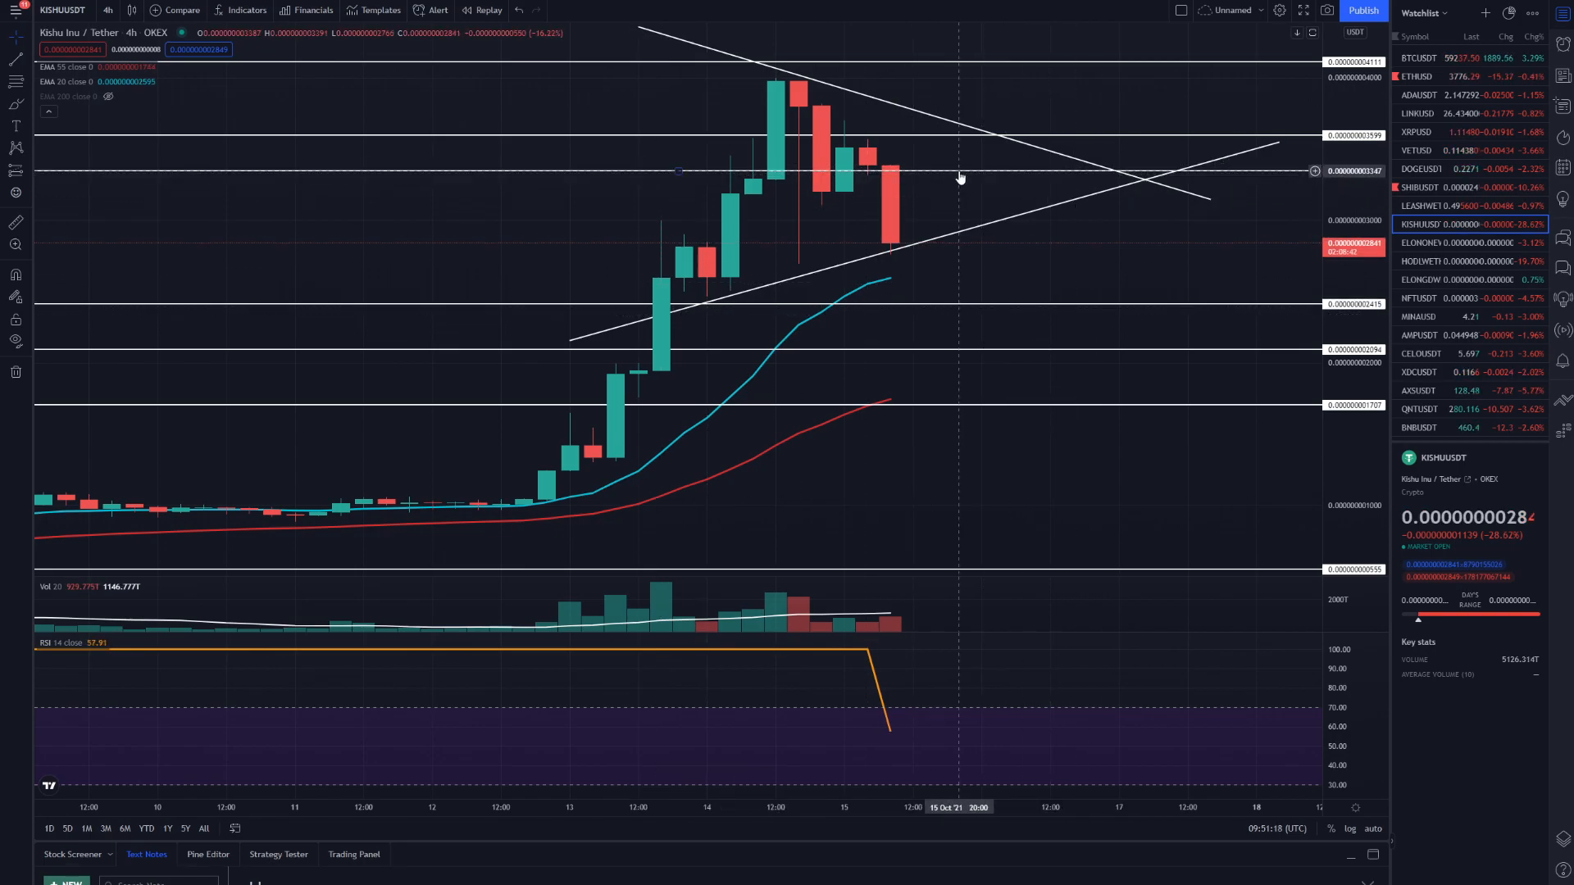
{"action": "mouse_move", "coordinate": [900, 177]}
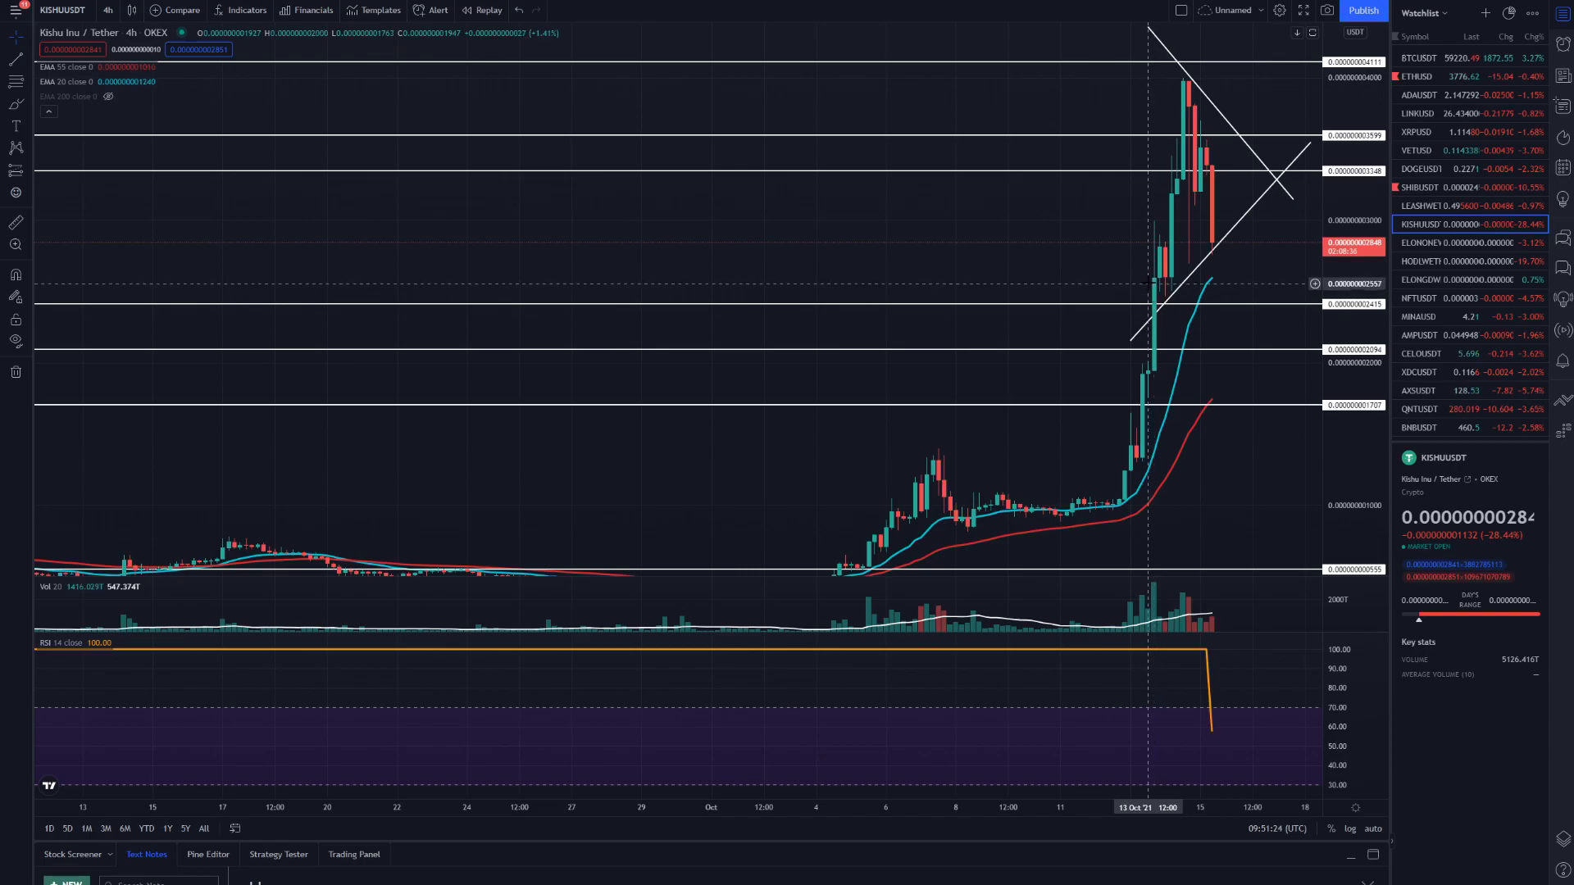
{"action": "mouse_move", "coordinate": [1172, 285]}
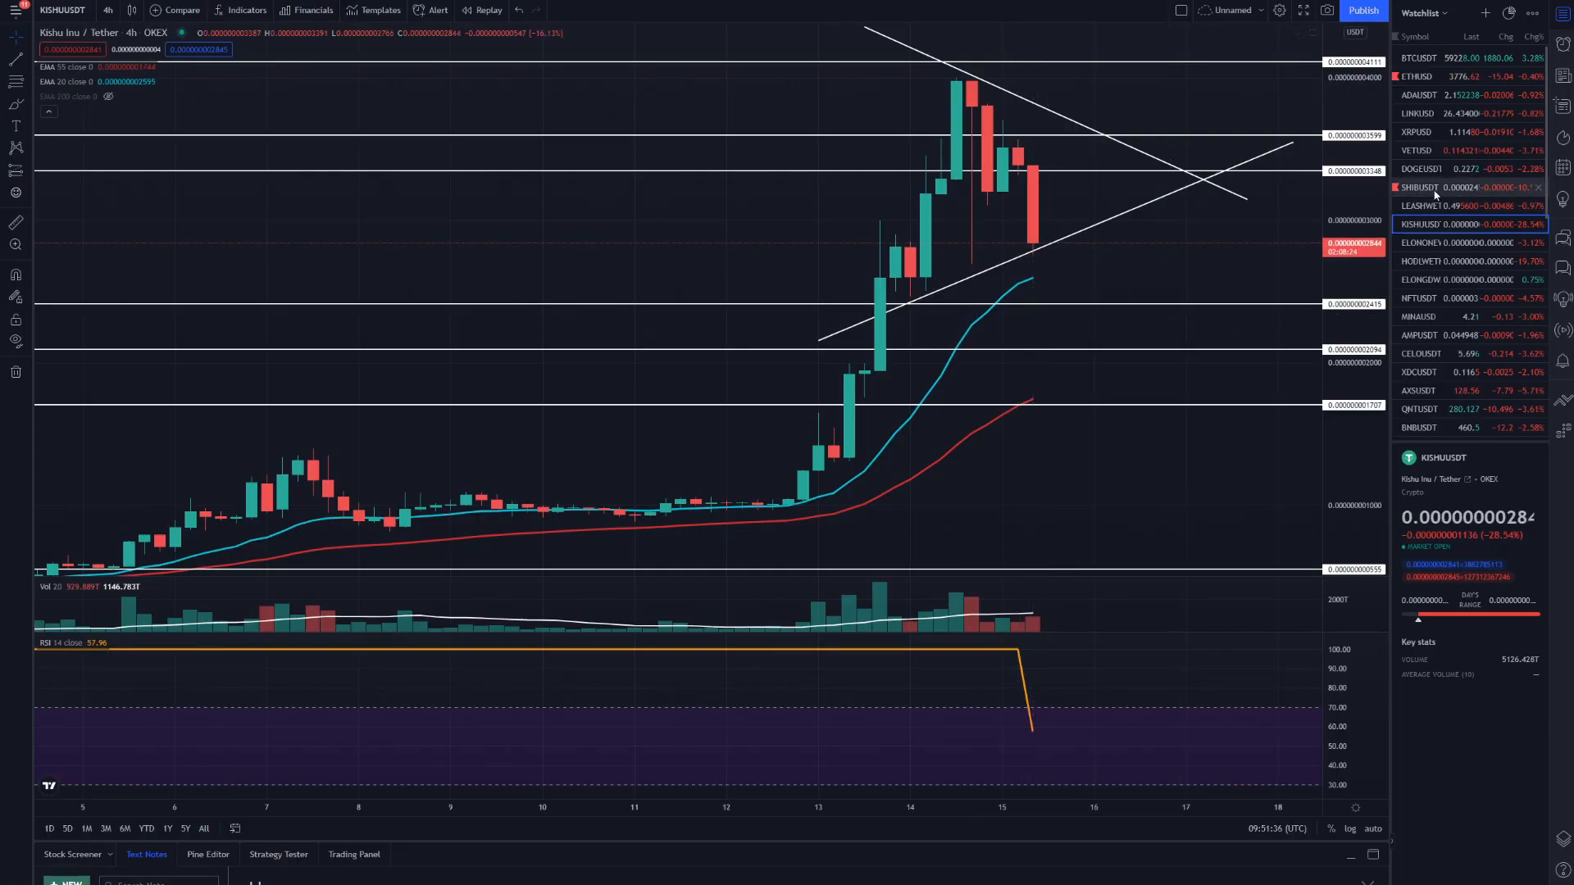
{"action": "mouse_move", "coordinate": [1124, 179]}
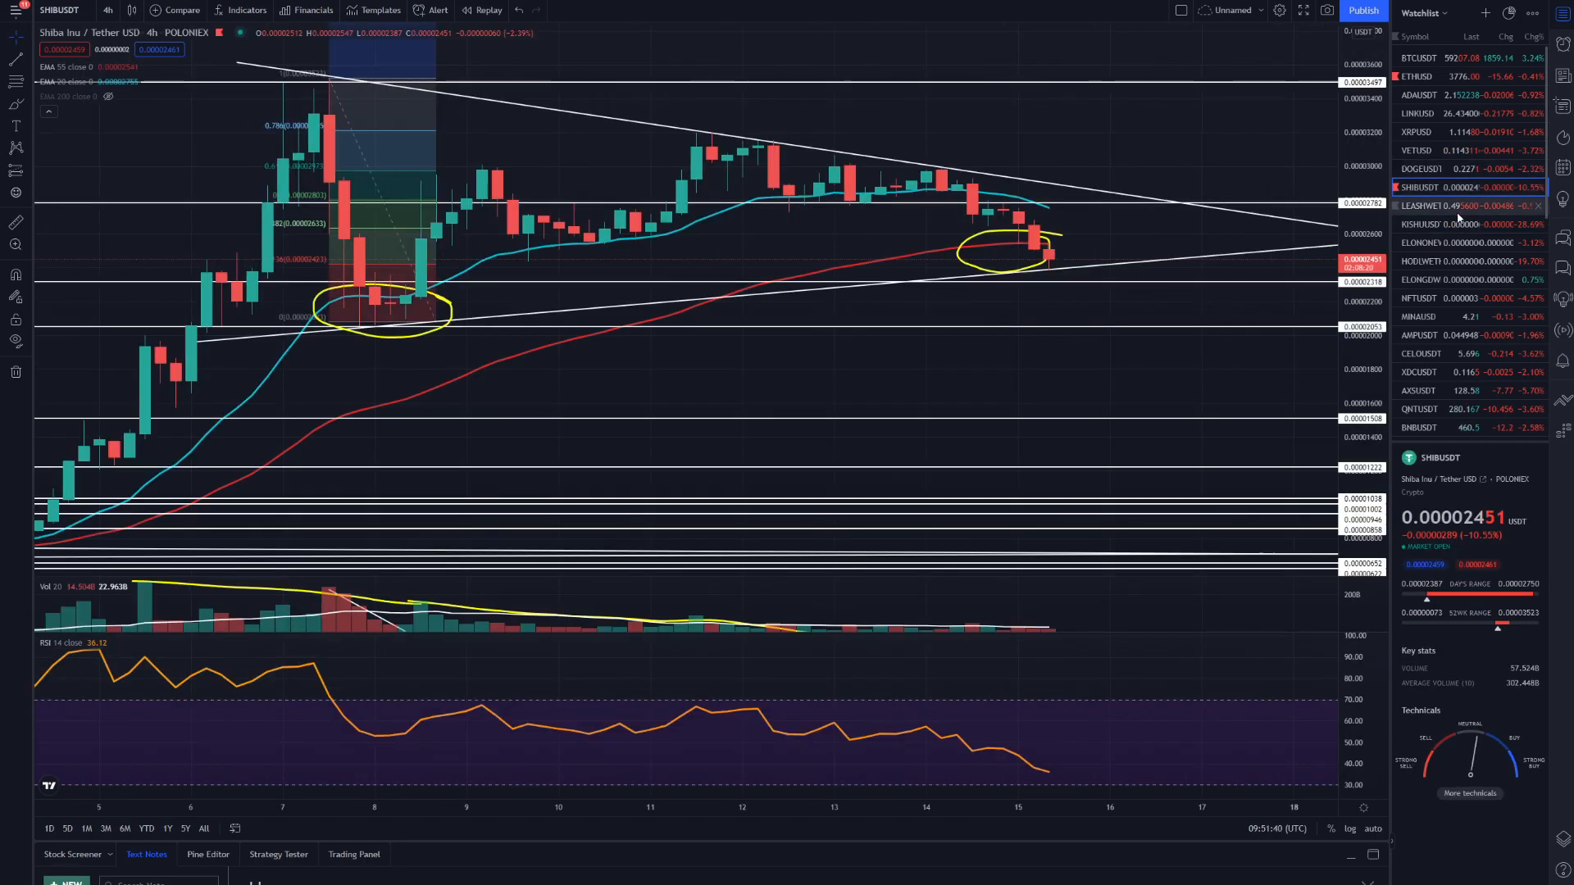
Step: Reopen the Kishu Inu / Tether chart from the watchlist after checking Shiba Inu
{"action": "left_click", "coordinate": [1419, 225]}
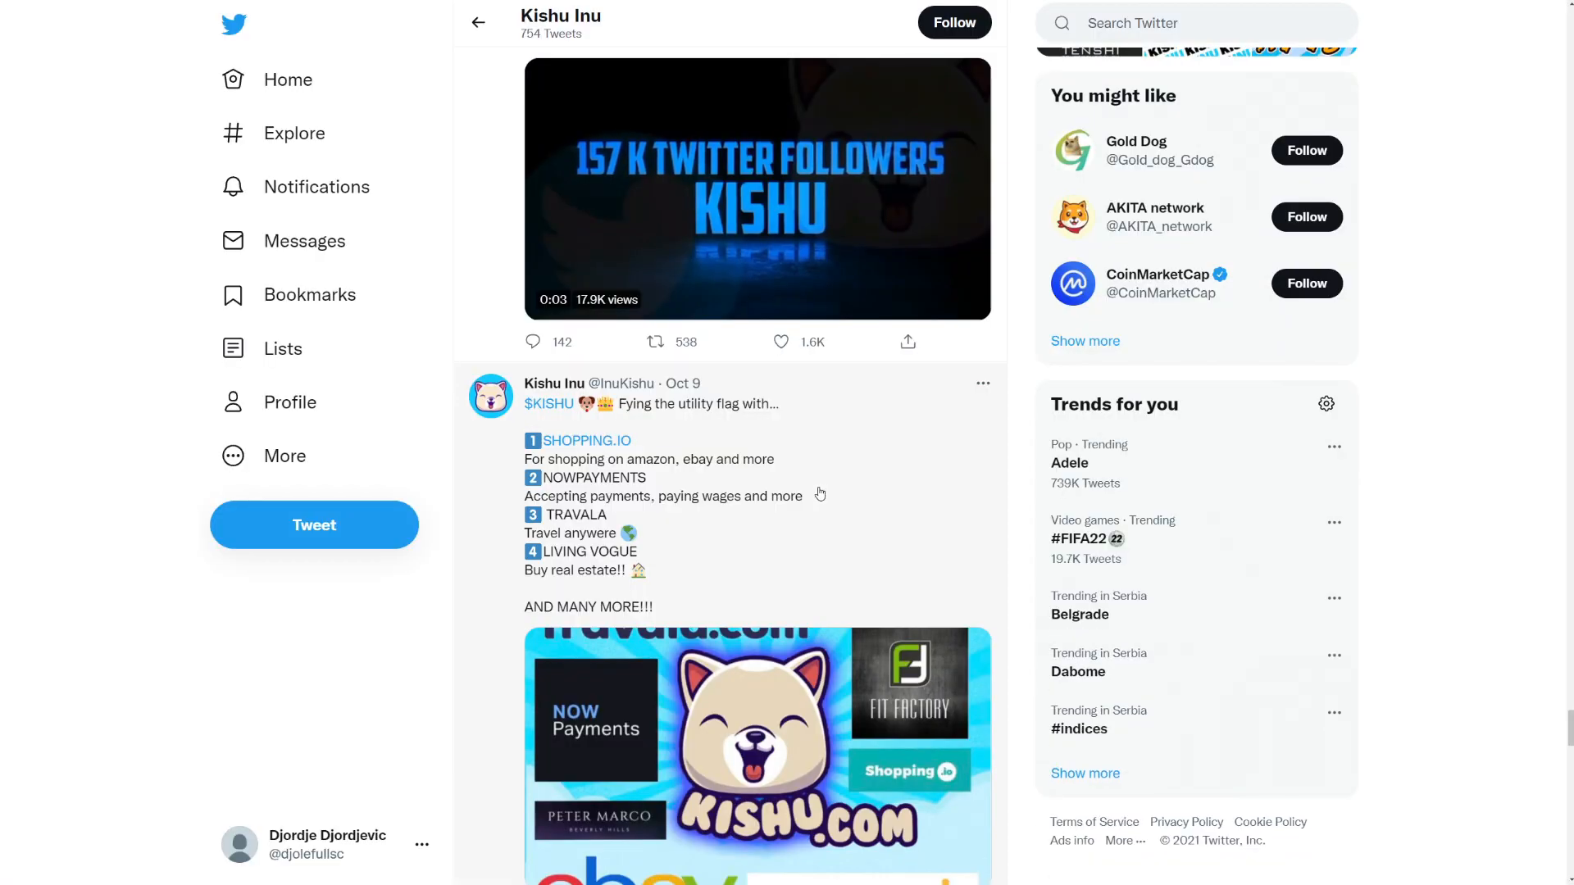
Step: Scroll the Kishu Inu timeline past the Binance listing and gem GIF tweets
{"action": "scroll", "scroll_direction": "up", "scroll_amount": 3}
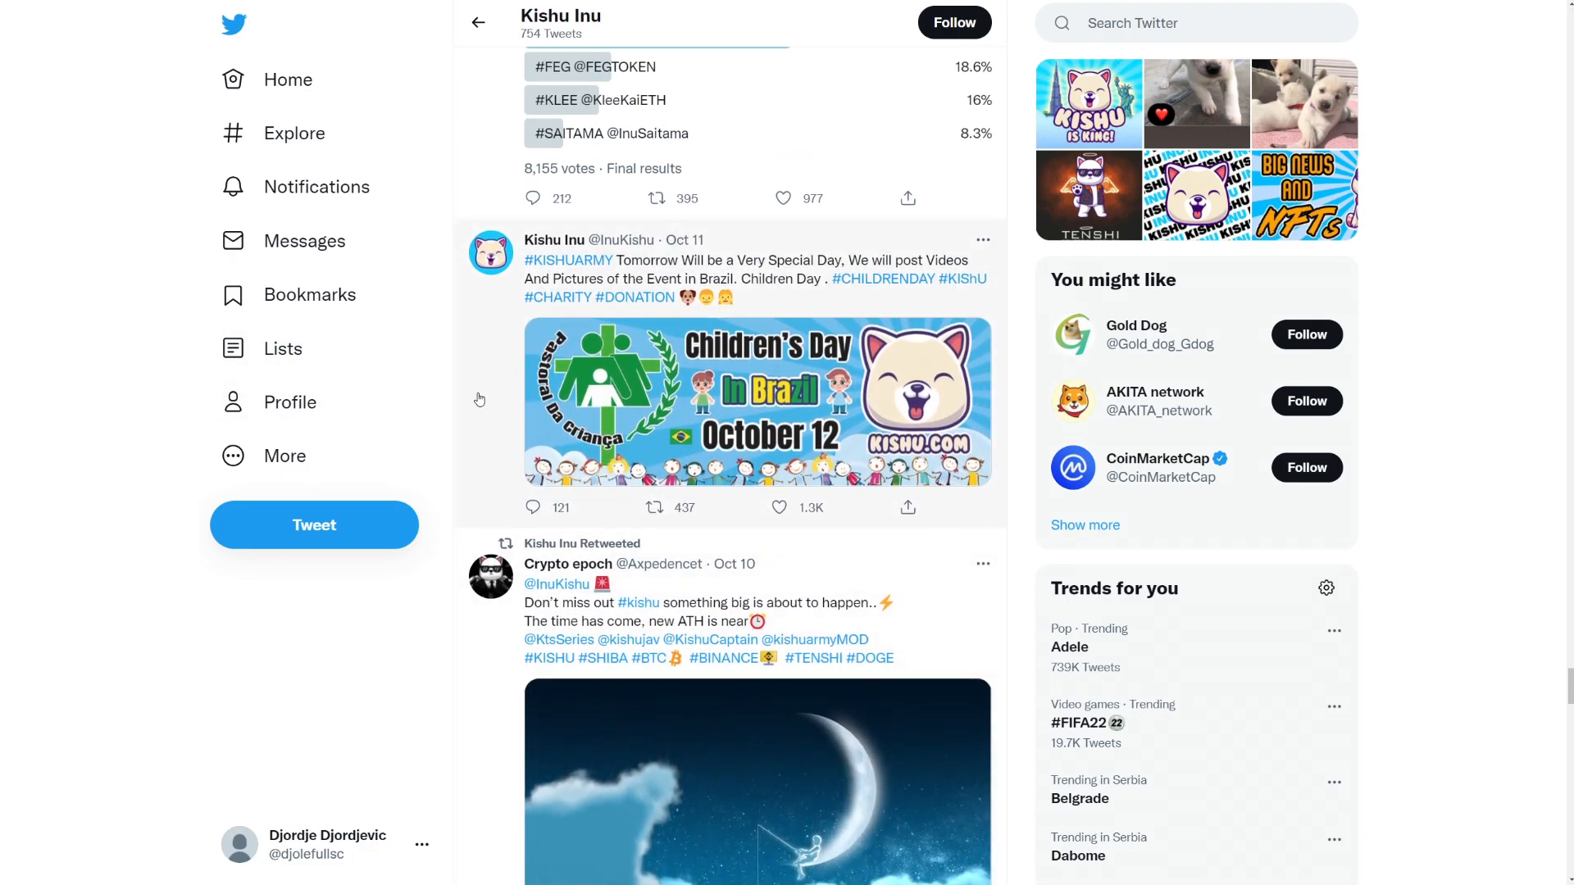
{"action": "scroll", "scroll_direction": "up", "scroll_amount": 3}
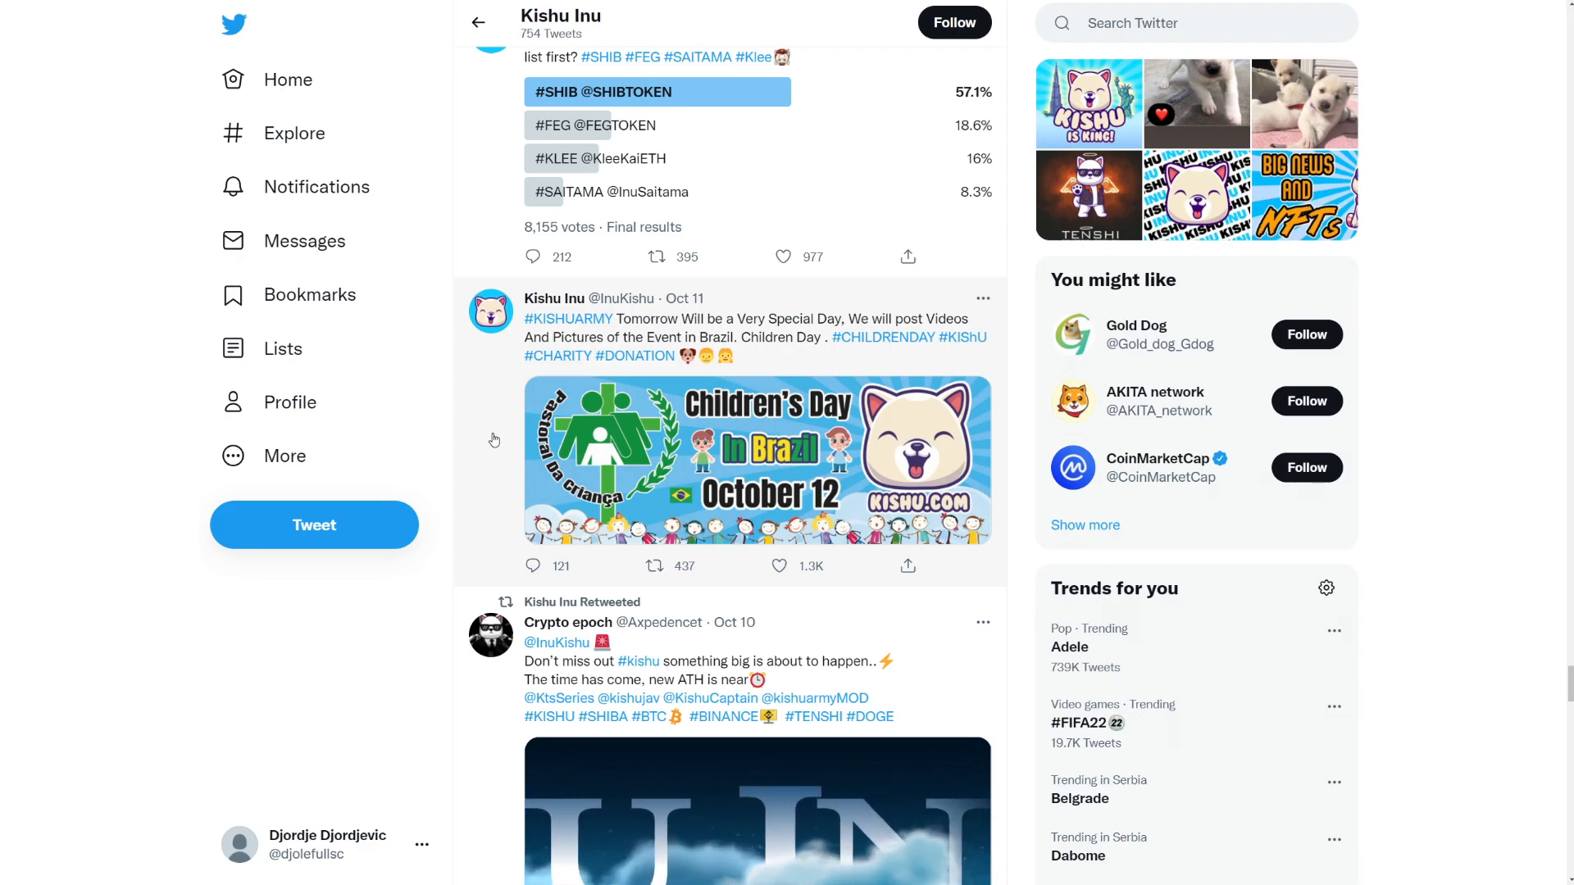
{"action": "scroll", "scroll_direction": "up", "scroll_amount": 3}
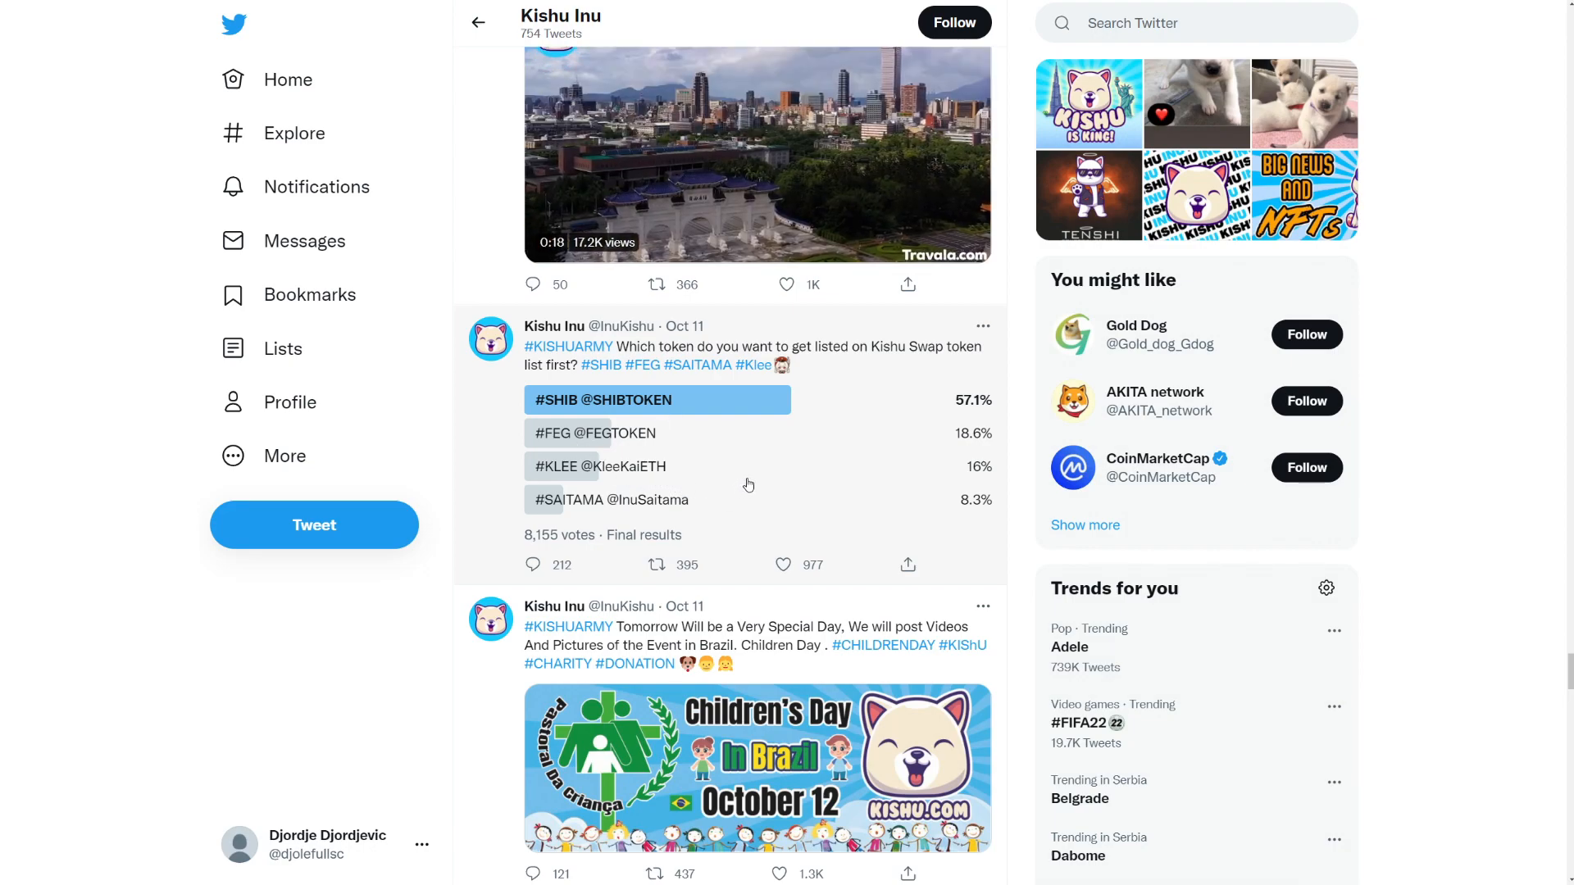
{"action": "scroll", "scroll_direction": "up", "scroll_amount": 3}
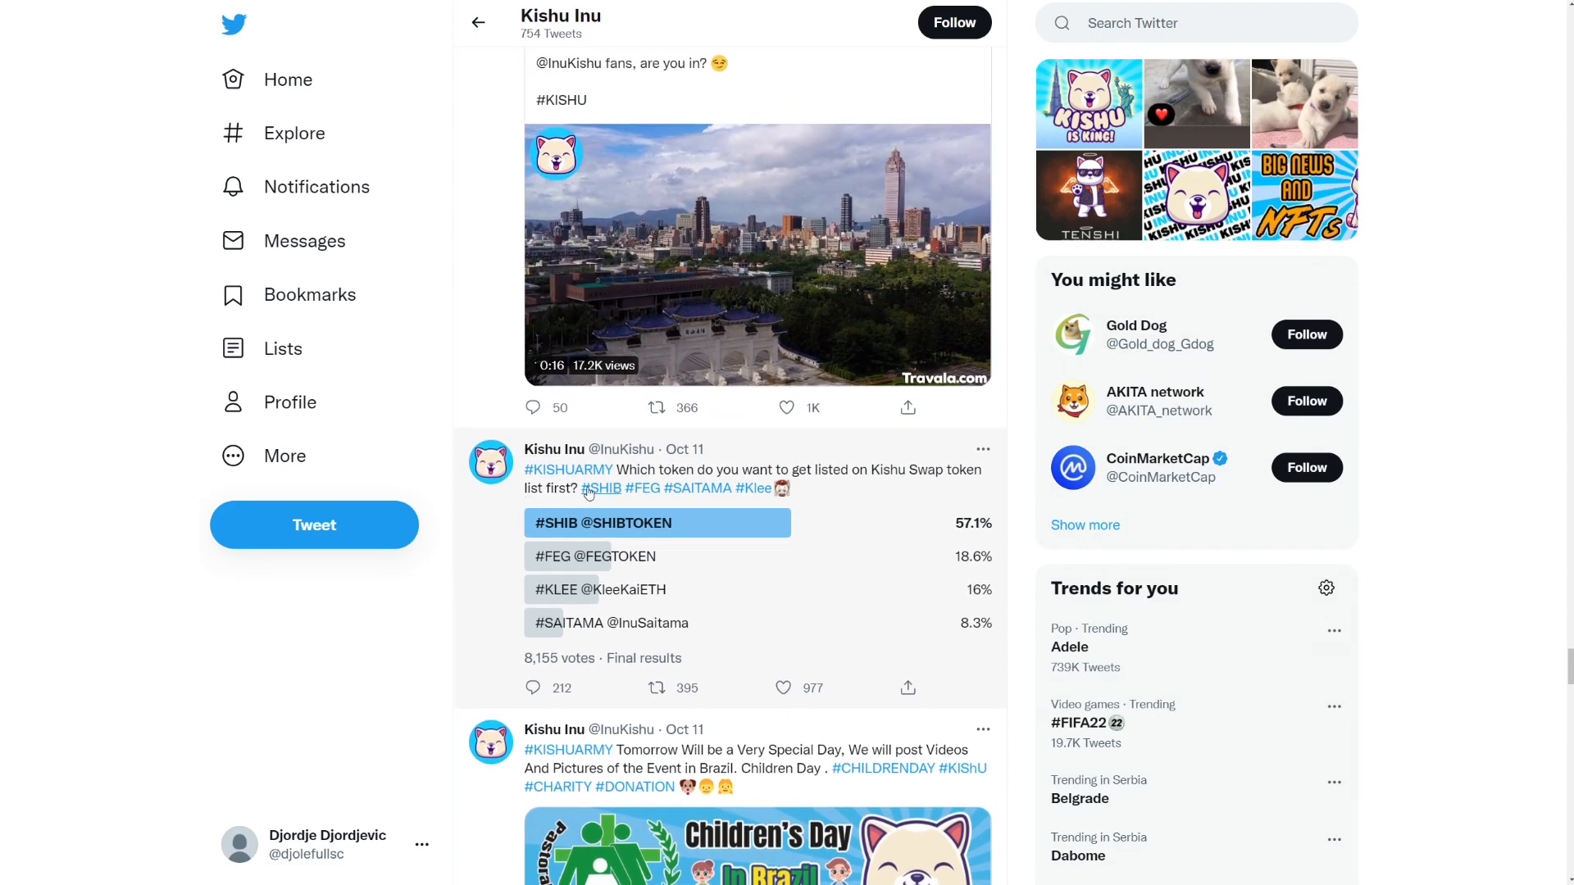
{"action": "scroll", "scroll_direction": "up", "scroll_amount": 3}
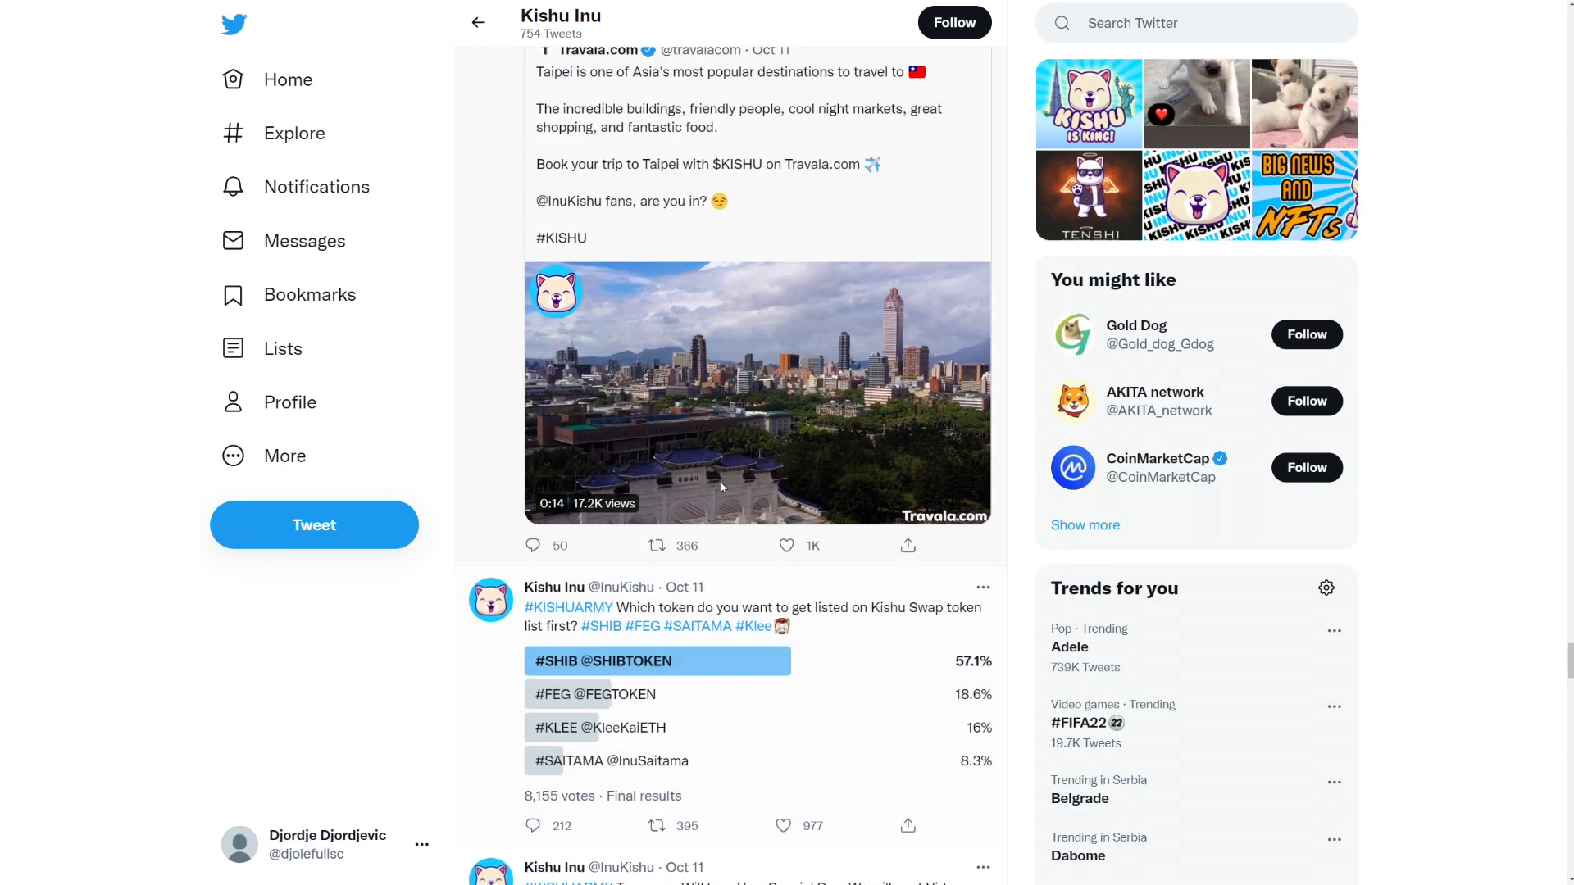
{"action": "scroll", "scroll_direction": "down", "scroll_amount": 3}
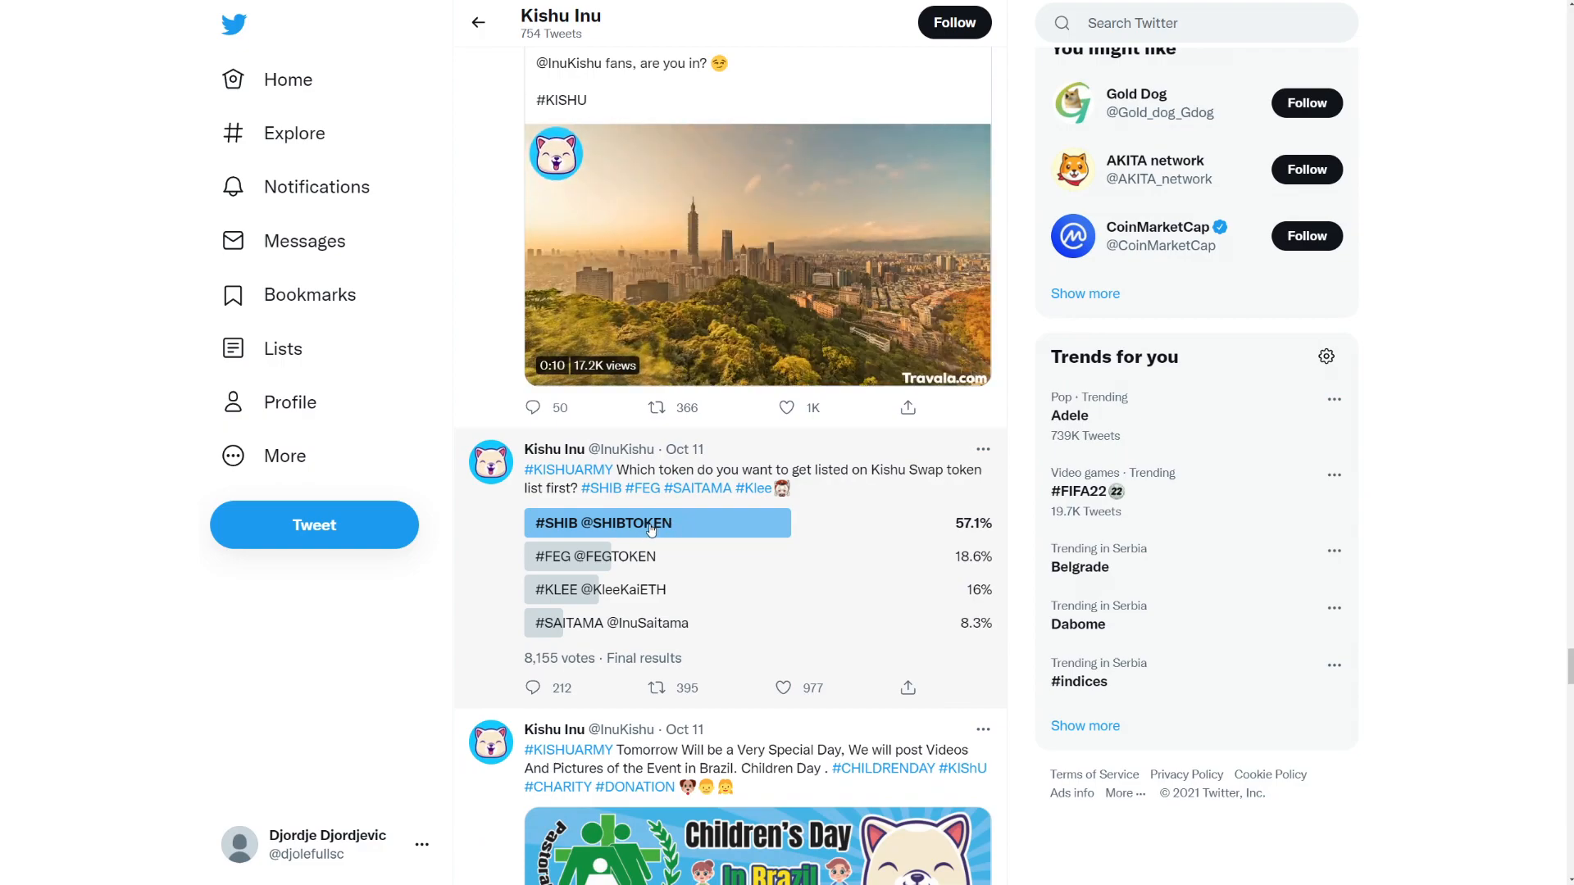
{"action": "scroll", "scroll_direction": "up", "scroll_amount": 3}
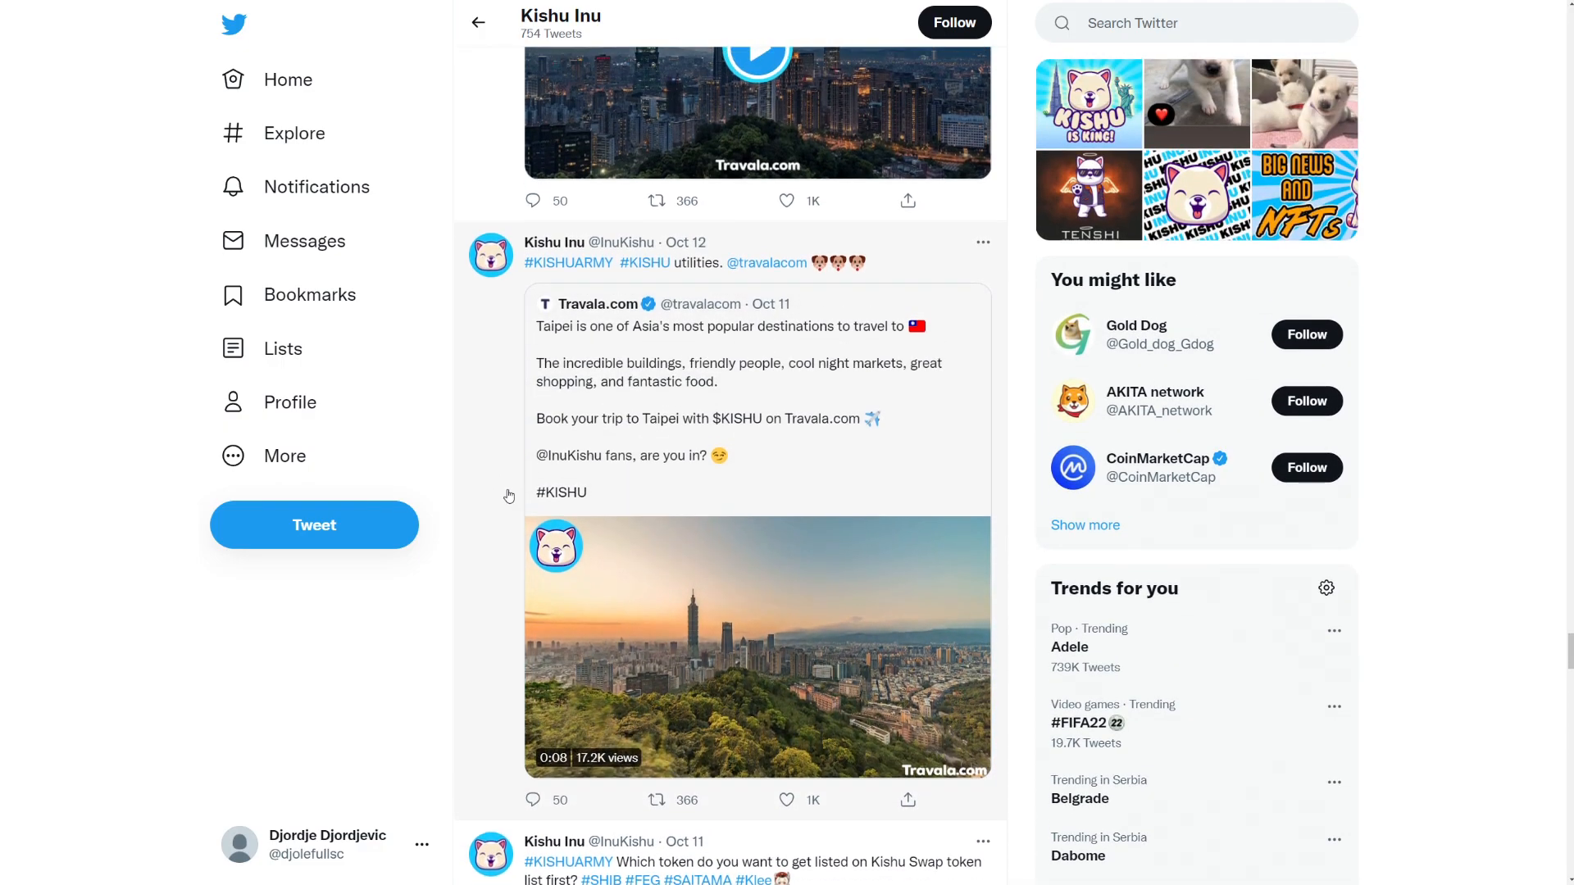
{"action": "scroll", "scroll_direction": "down", "scroll_amount": 3}
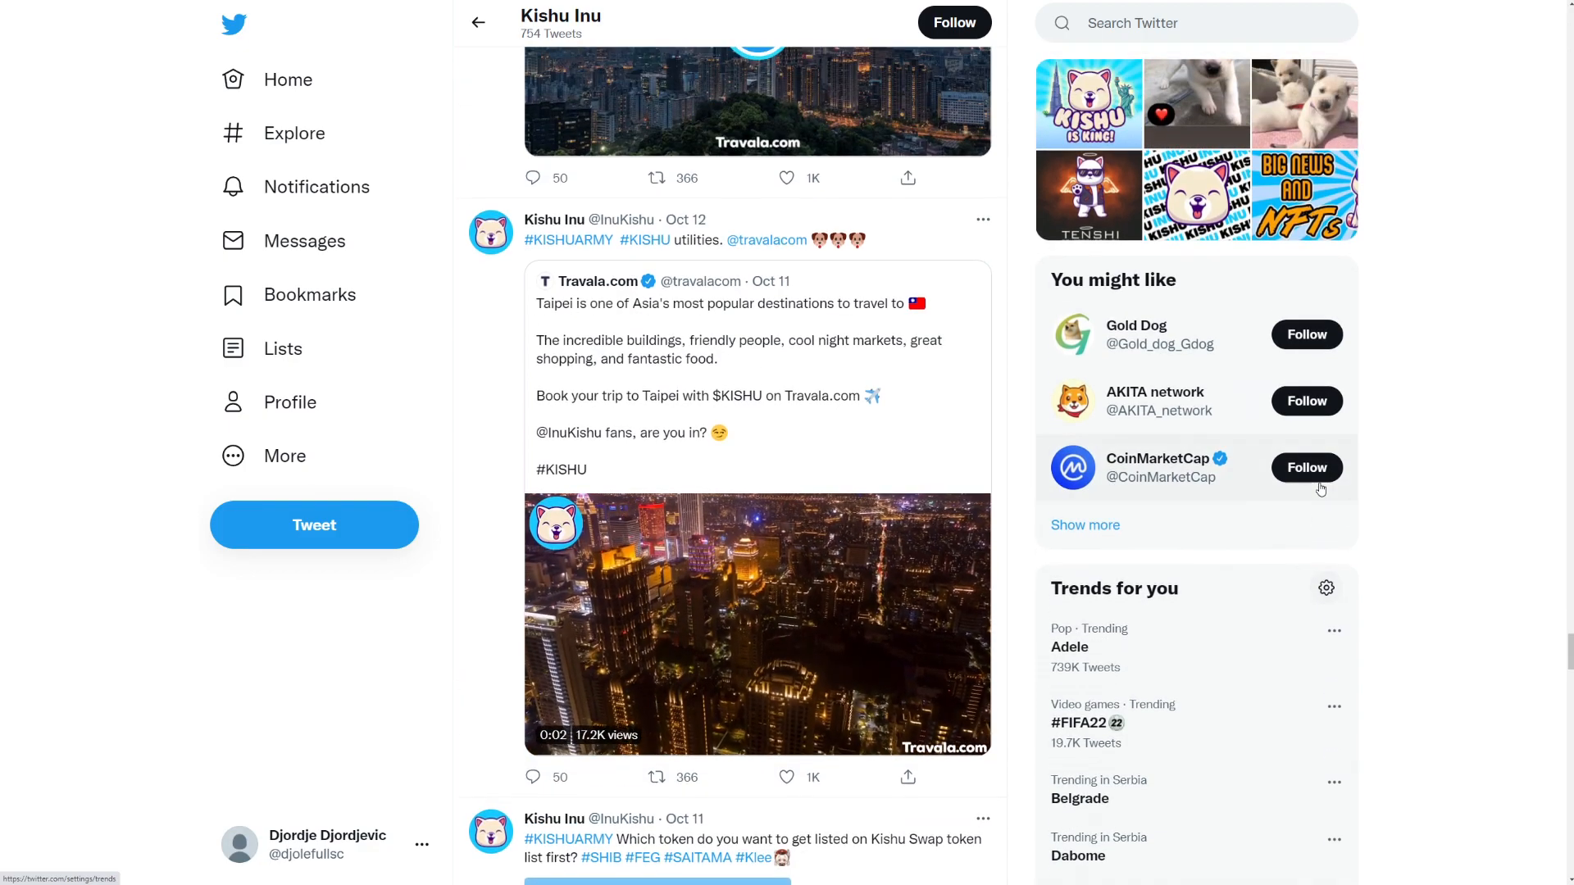
{"action": "scroll", "scroll_direction": "down", "scroll_amount": 3}
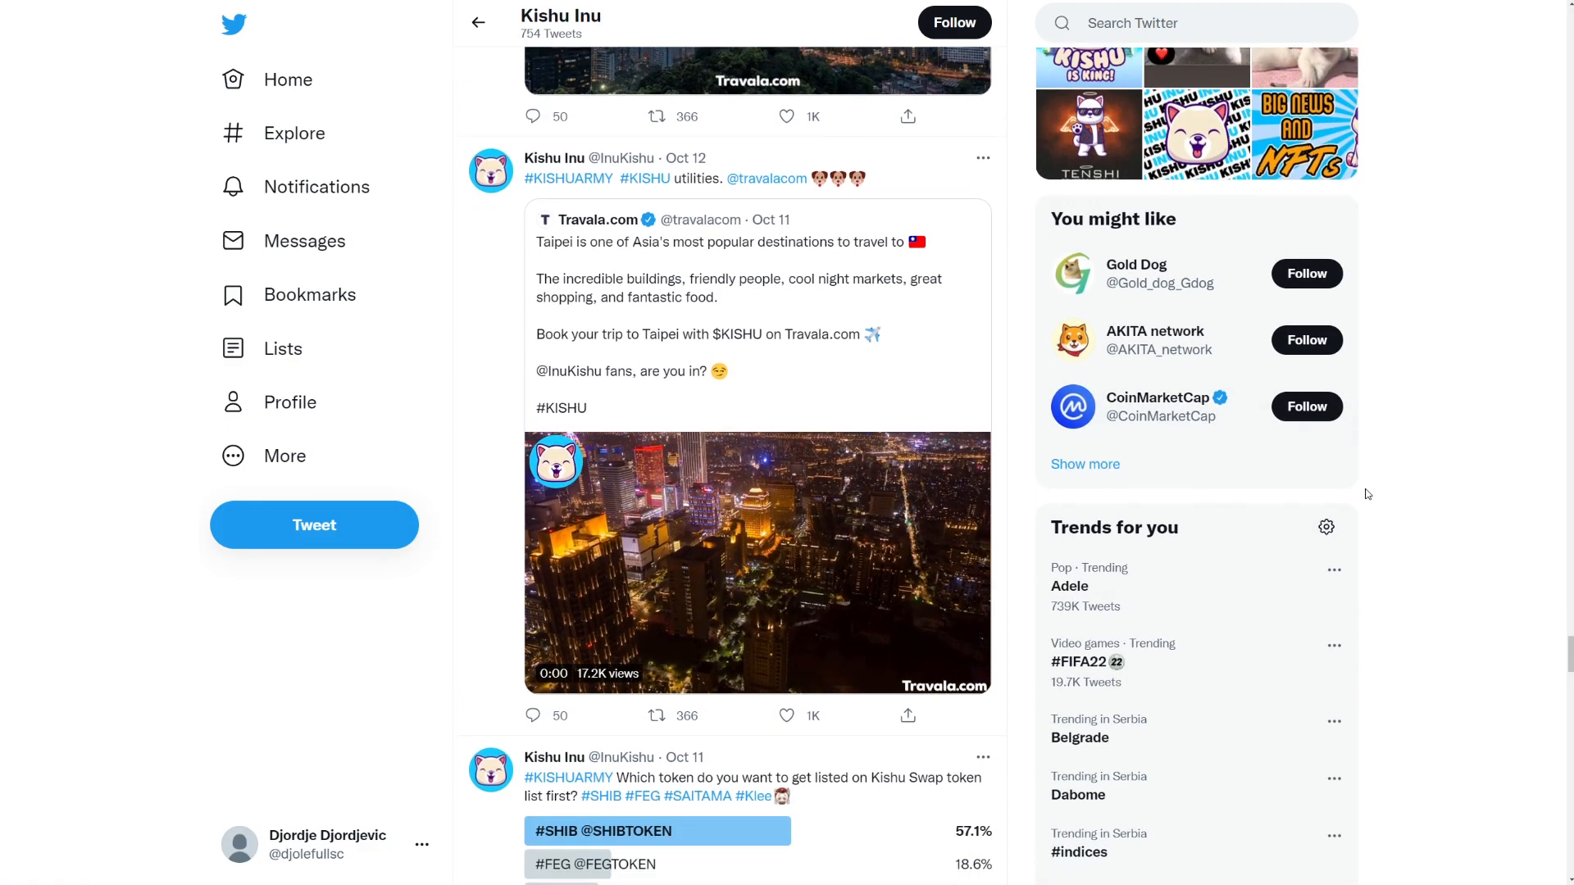
Step: Expand a tweet, then continue scrolling to the Oct 12 Weekly Update recap post linking Medium
{"action": "left_click", "coordinate": [757, 561]}
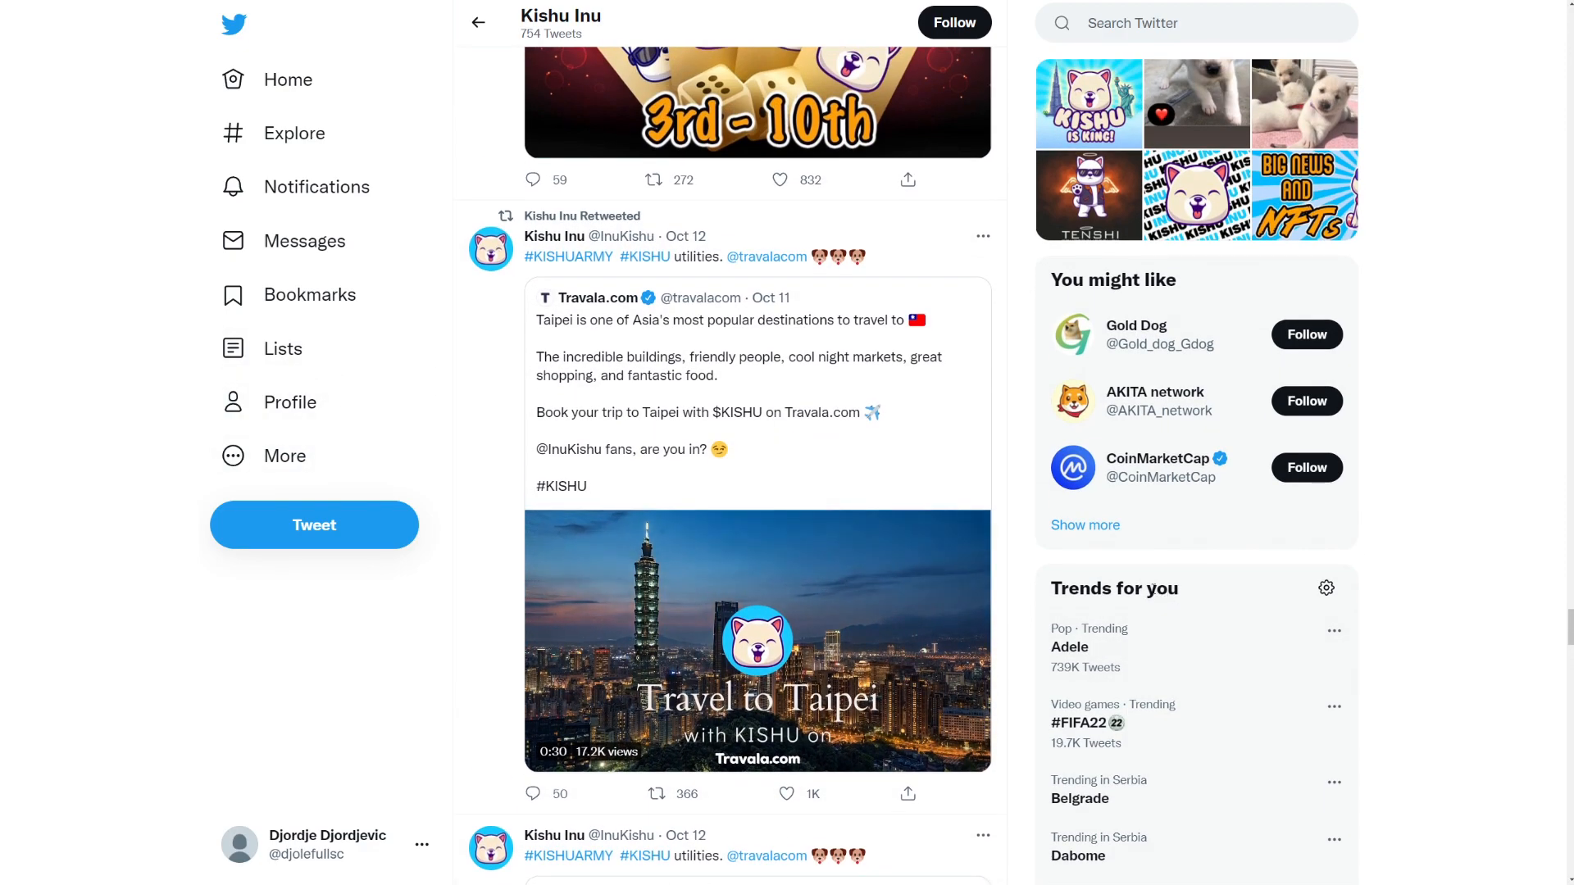
{"action": "scroll", "scroll_direction": "up", "scroll_amount": 3}
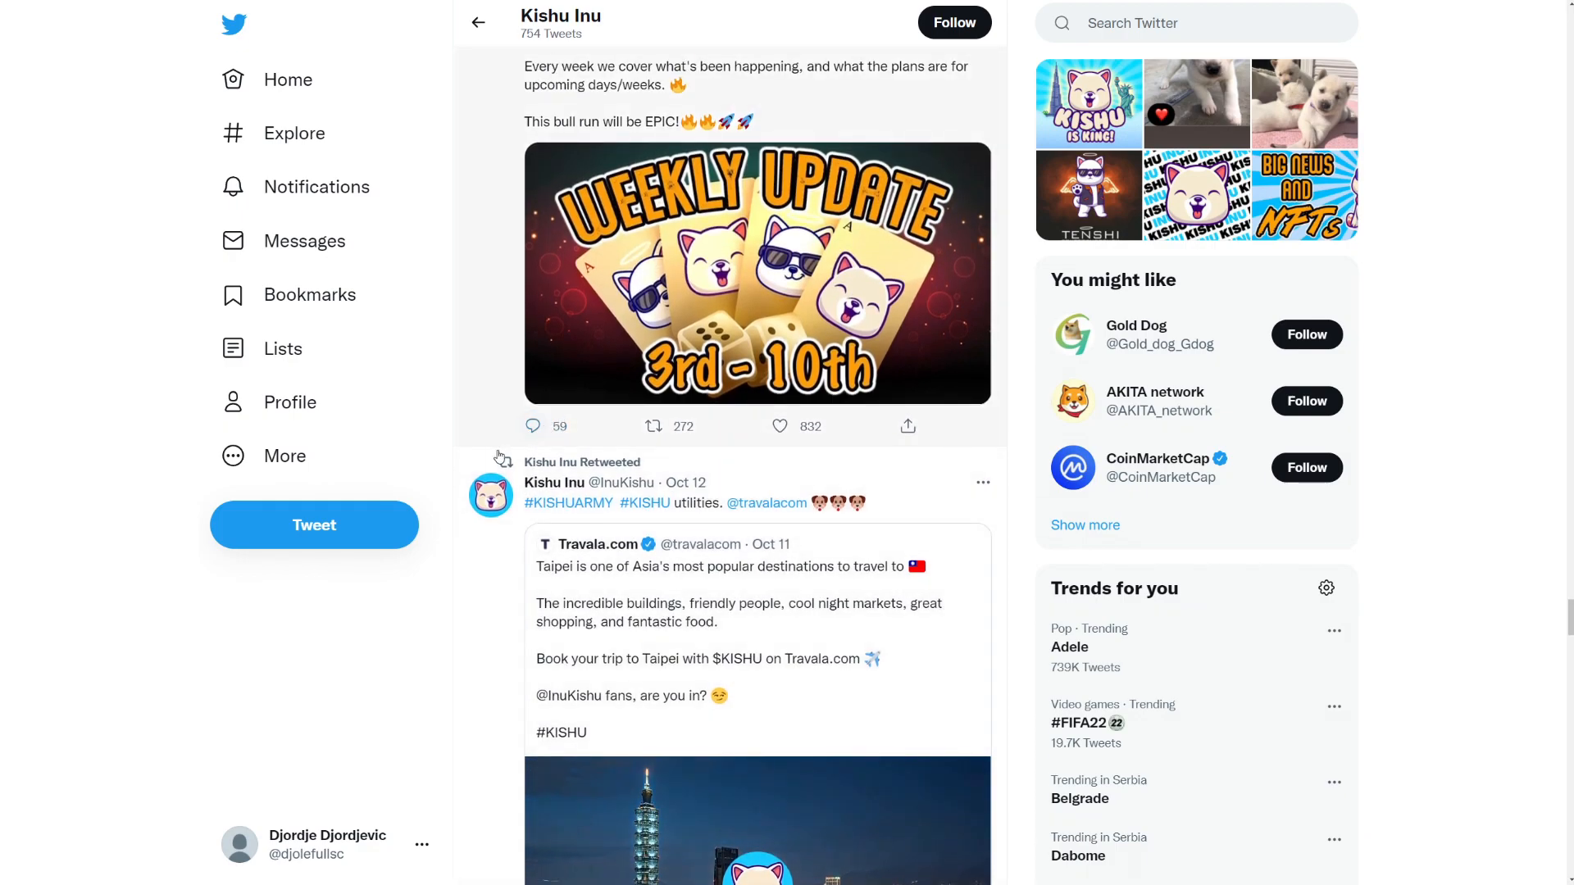
{"action": "scroll", "scroll_direction": "up", "scroll_amount": 3}
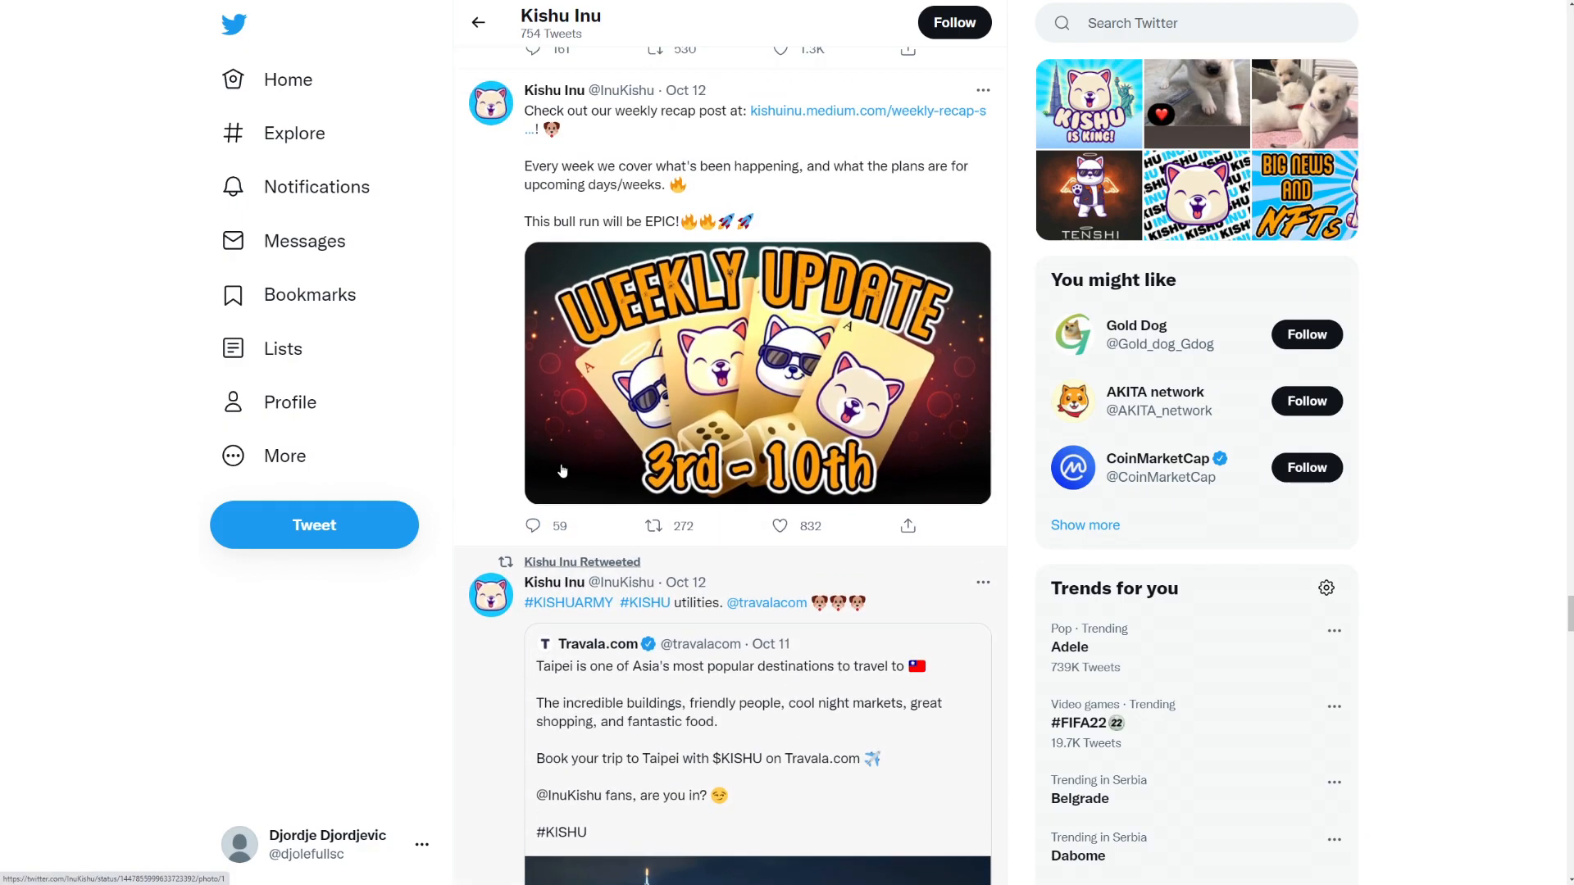
{"action": "scroll", "scroll_direction": "up", "scroll_amount": 3}
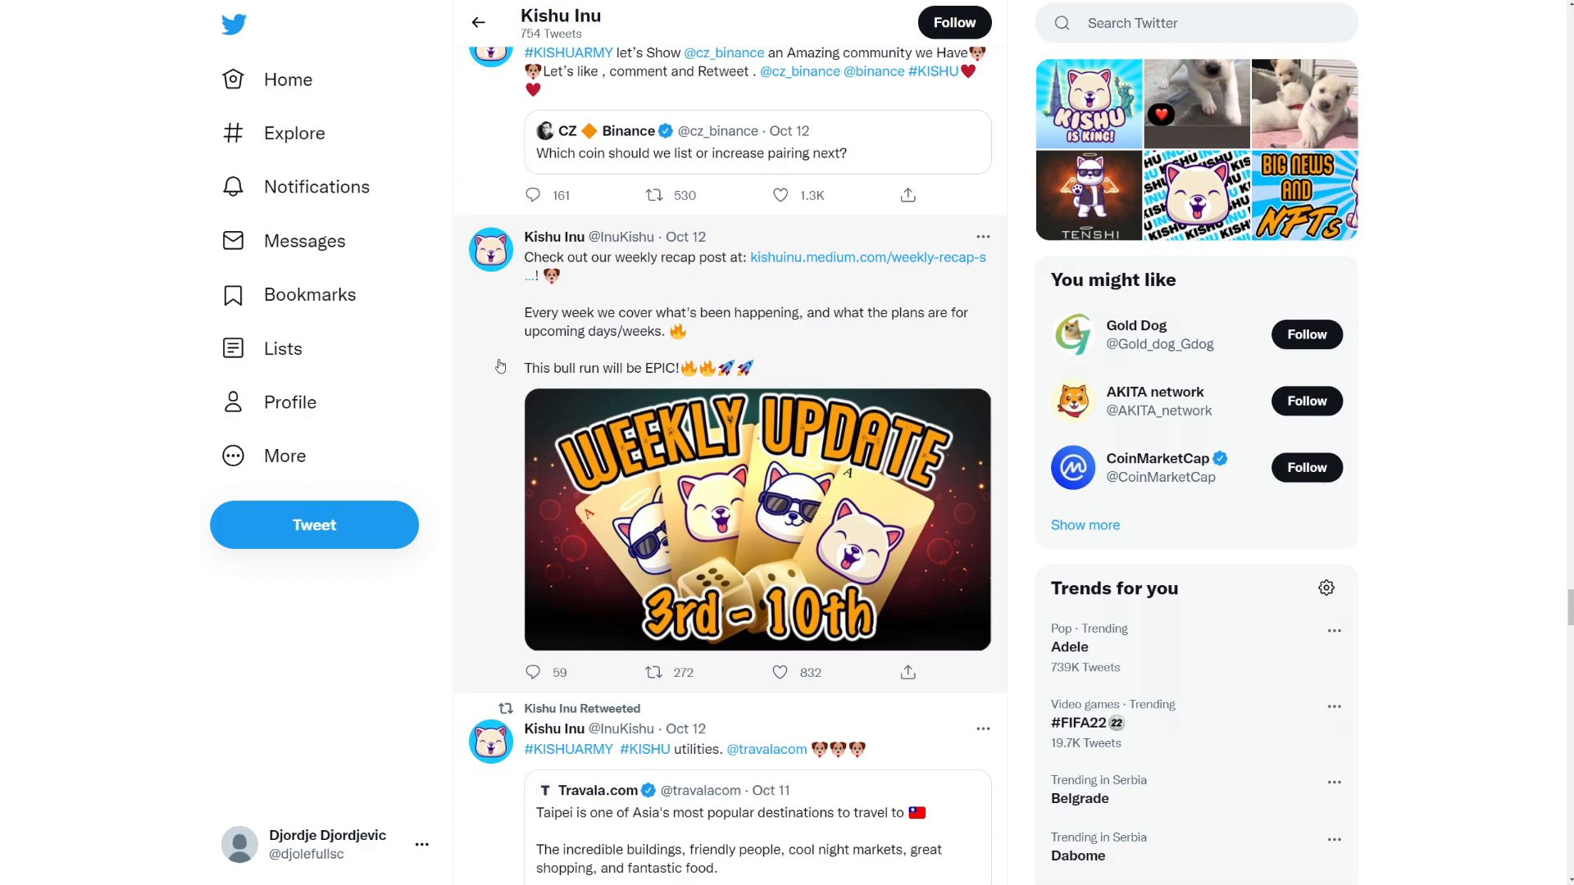
{"action": "mouse_move", "coordinate": [487, 387]}
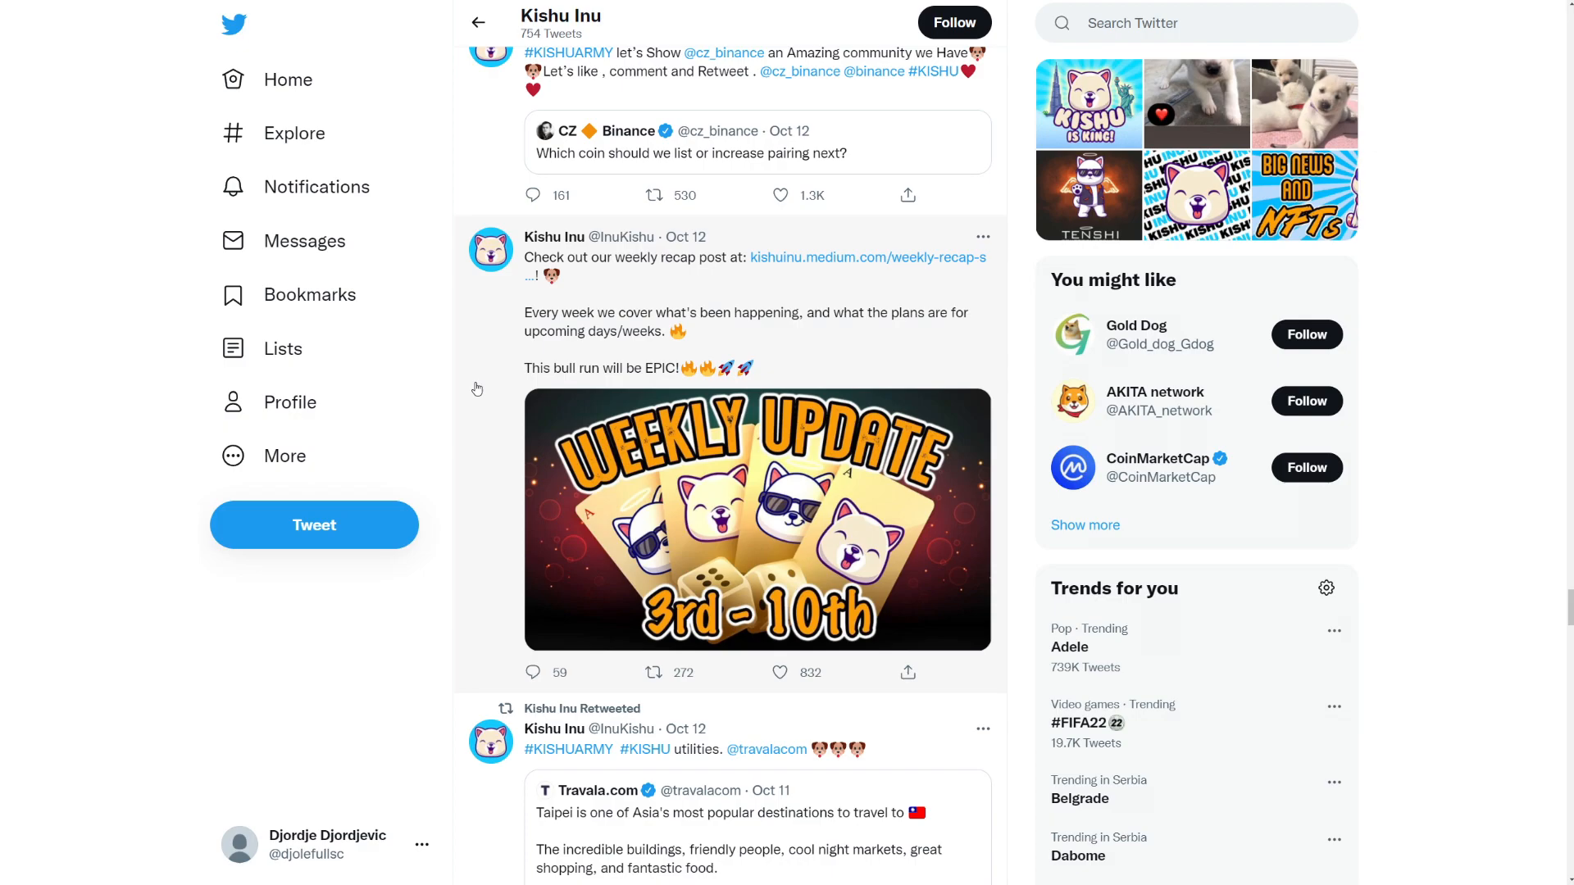
{"action": "mouse_move", "coordinate": [484, 391]}
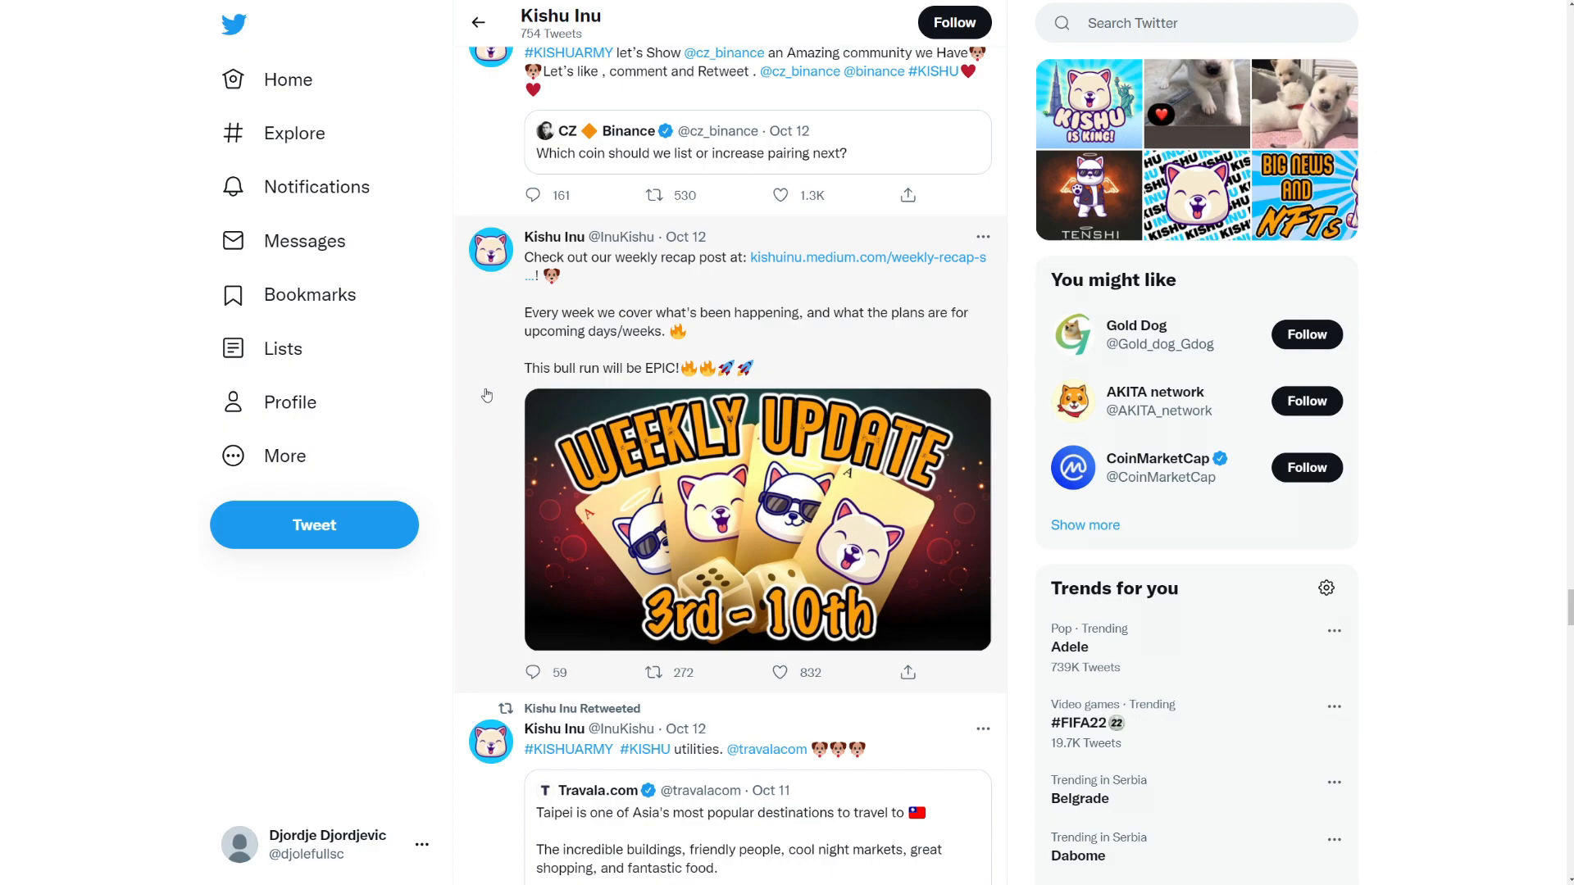
{"action": "mouse_move", "coordinate": [487, 428]}
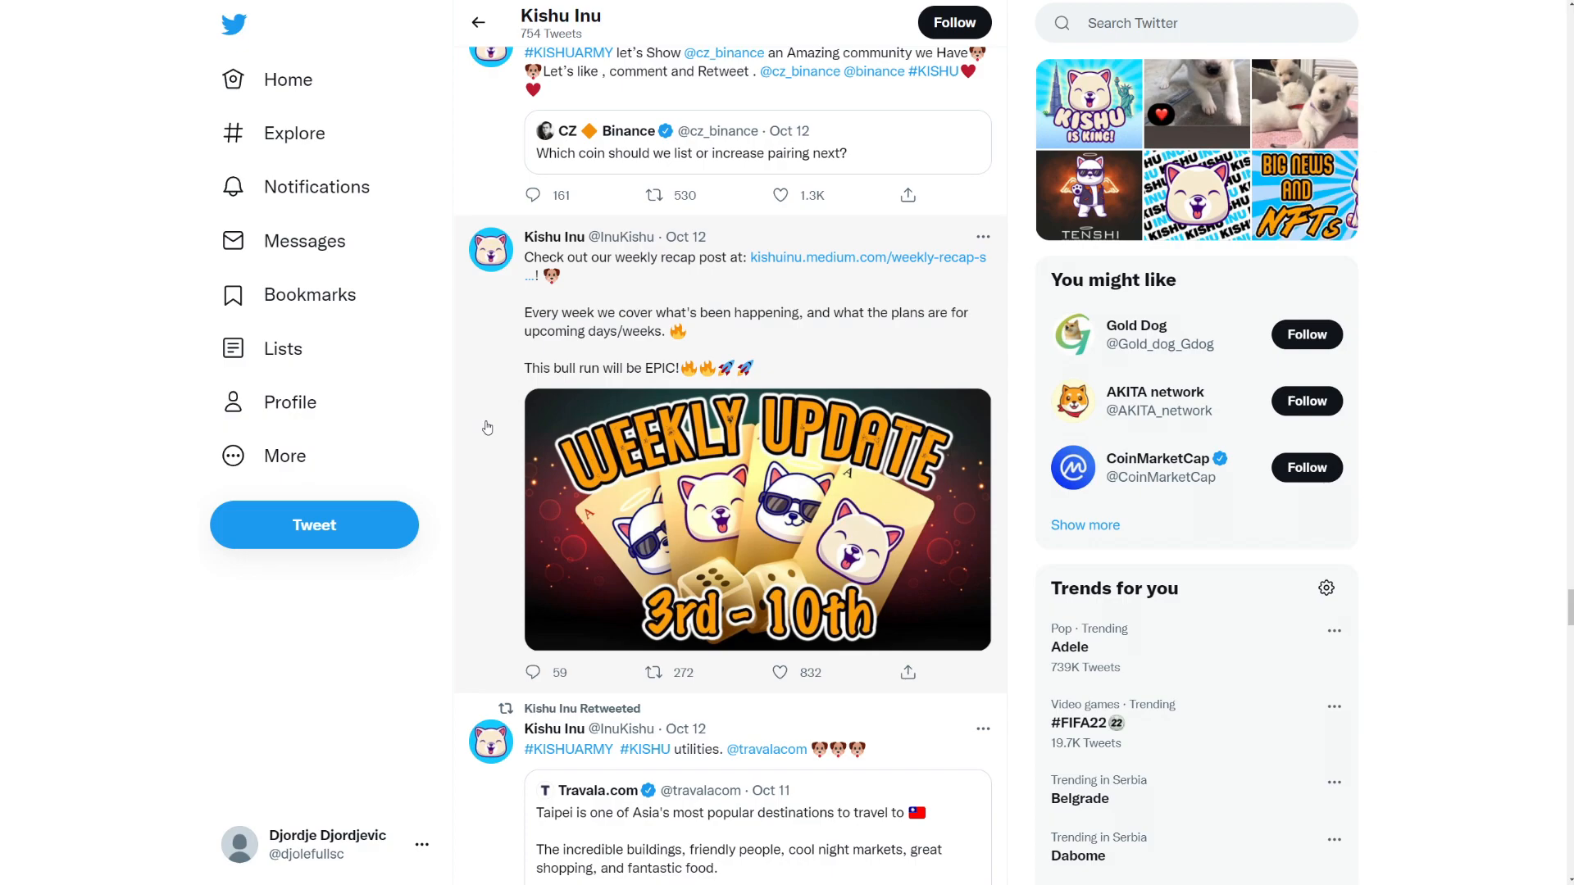
{"action": "mouse_move", "coordinate": [743, 574]}
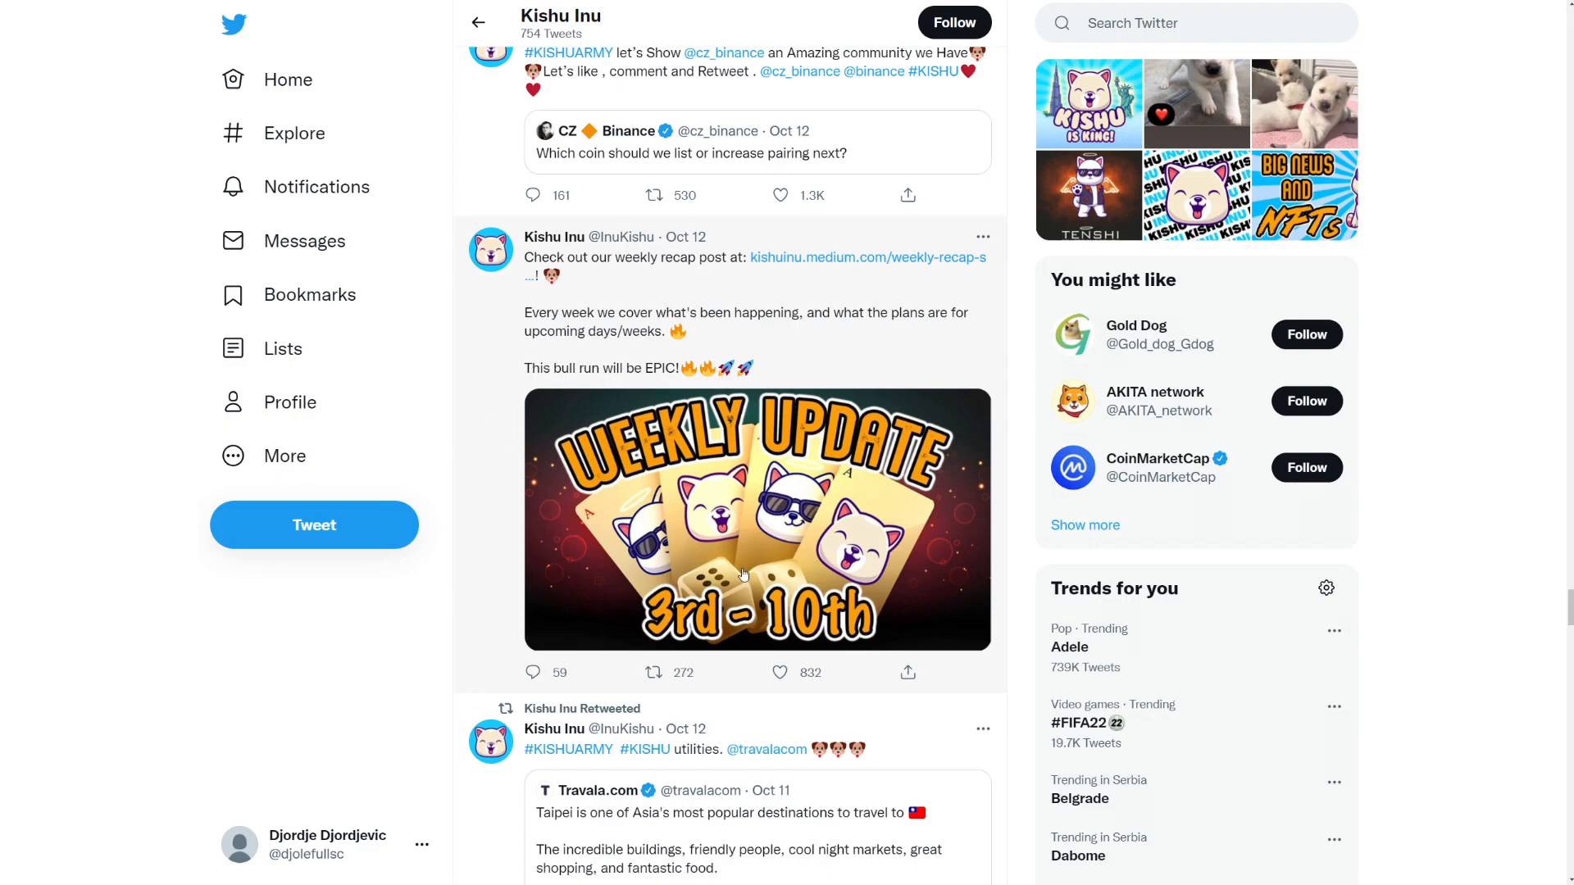
{"action": "scroll", "scroll_direction": "up", "scroll_amount": 3}
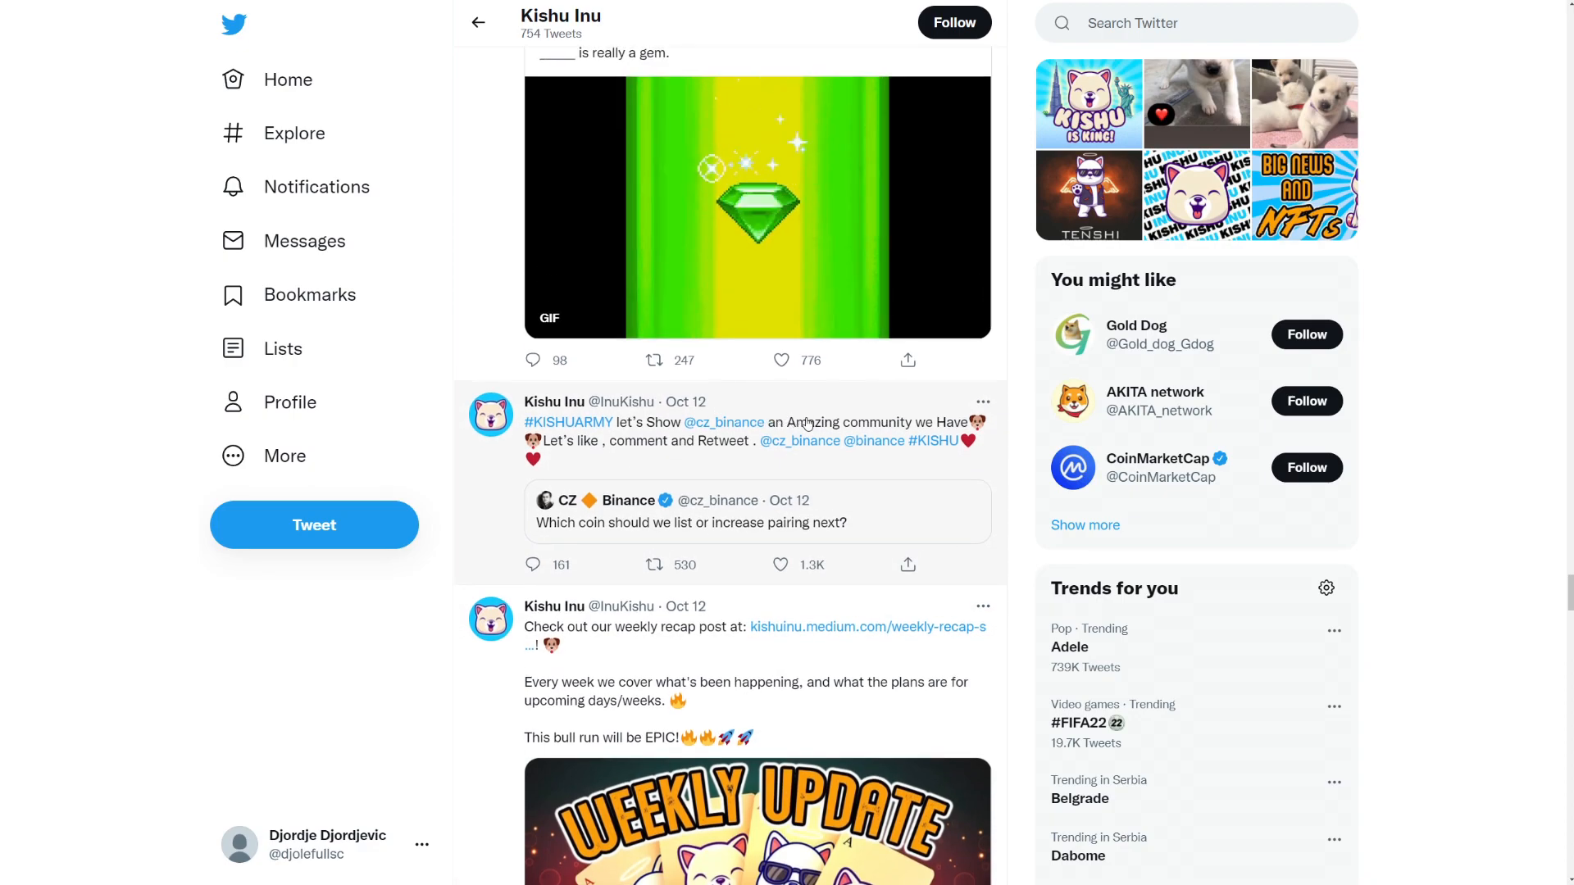
Step: Scroll past the Huobi HOLD and zeros poll tweets to the KuCoin three-altcoins quote tweet
{"action": "scroll", "scroll_direction": "up", "scroll_amount": 3}
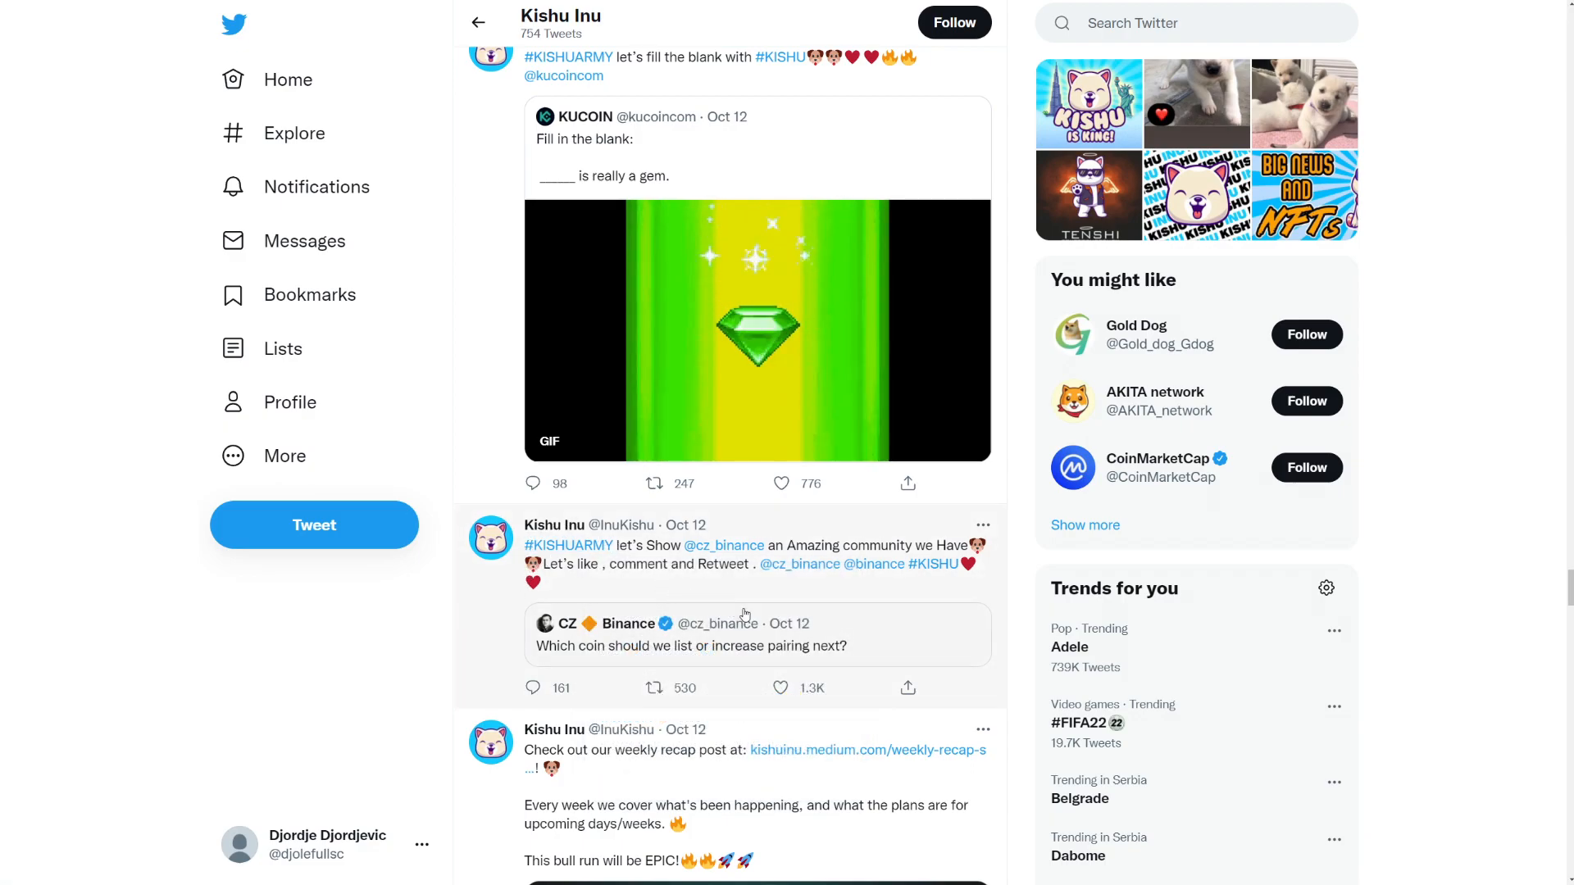
{"action": "scroll", "scroll_direction": "down", "scroll_amount": 3}
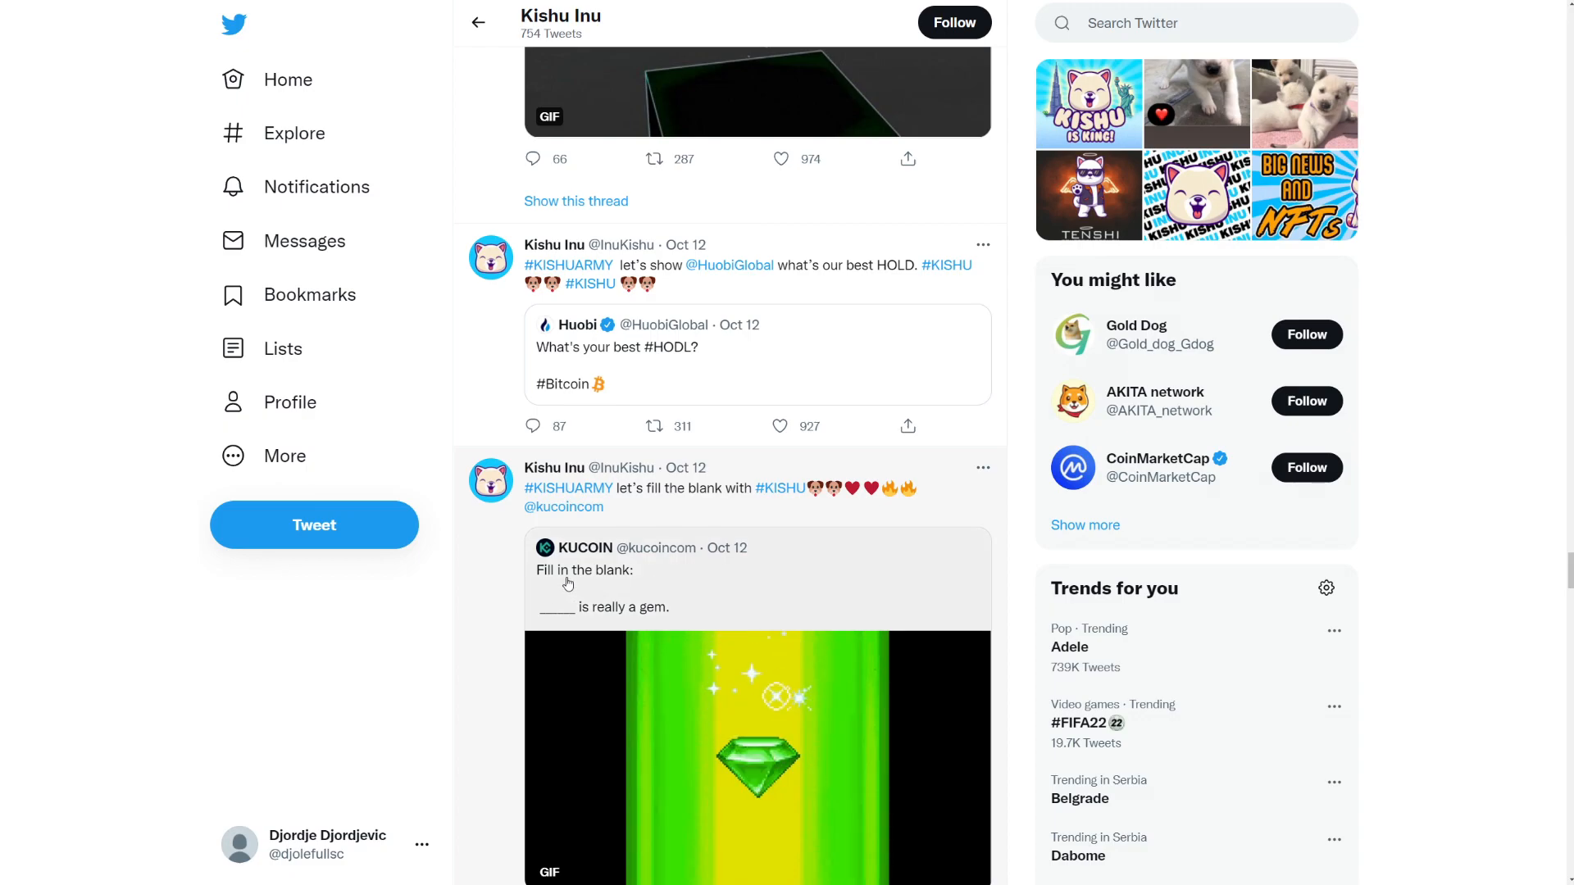
{"action": "scroll", "scroll_direction": "up", "scroll_amount": 3}
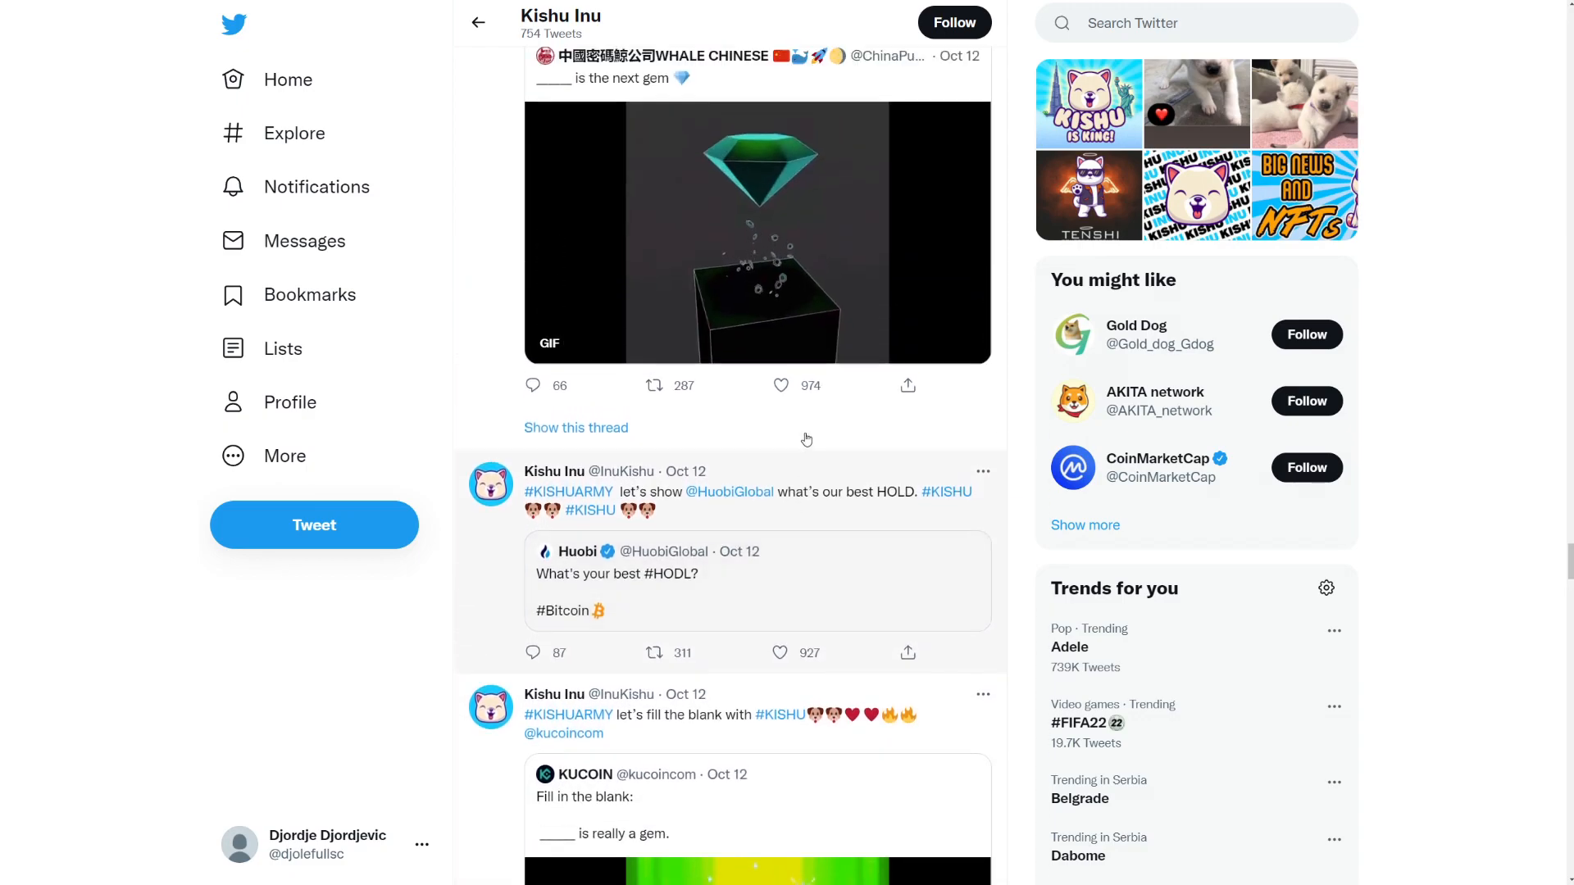
{"action": "scroll", "scroll_direction": "up", "scroll_amount": 3}
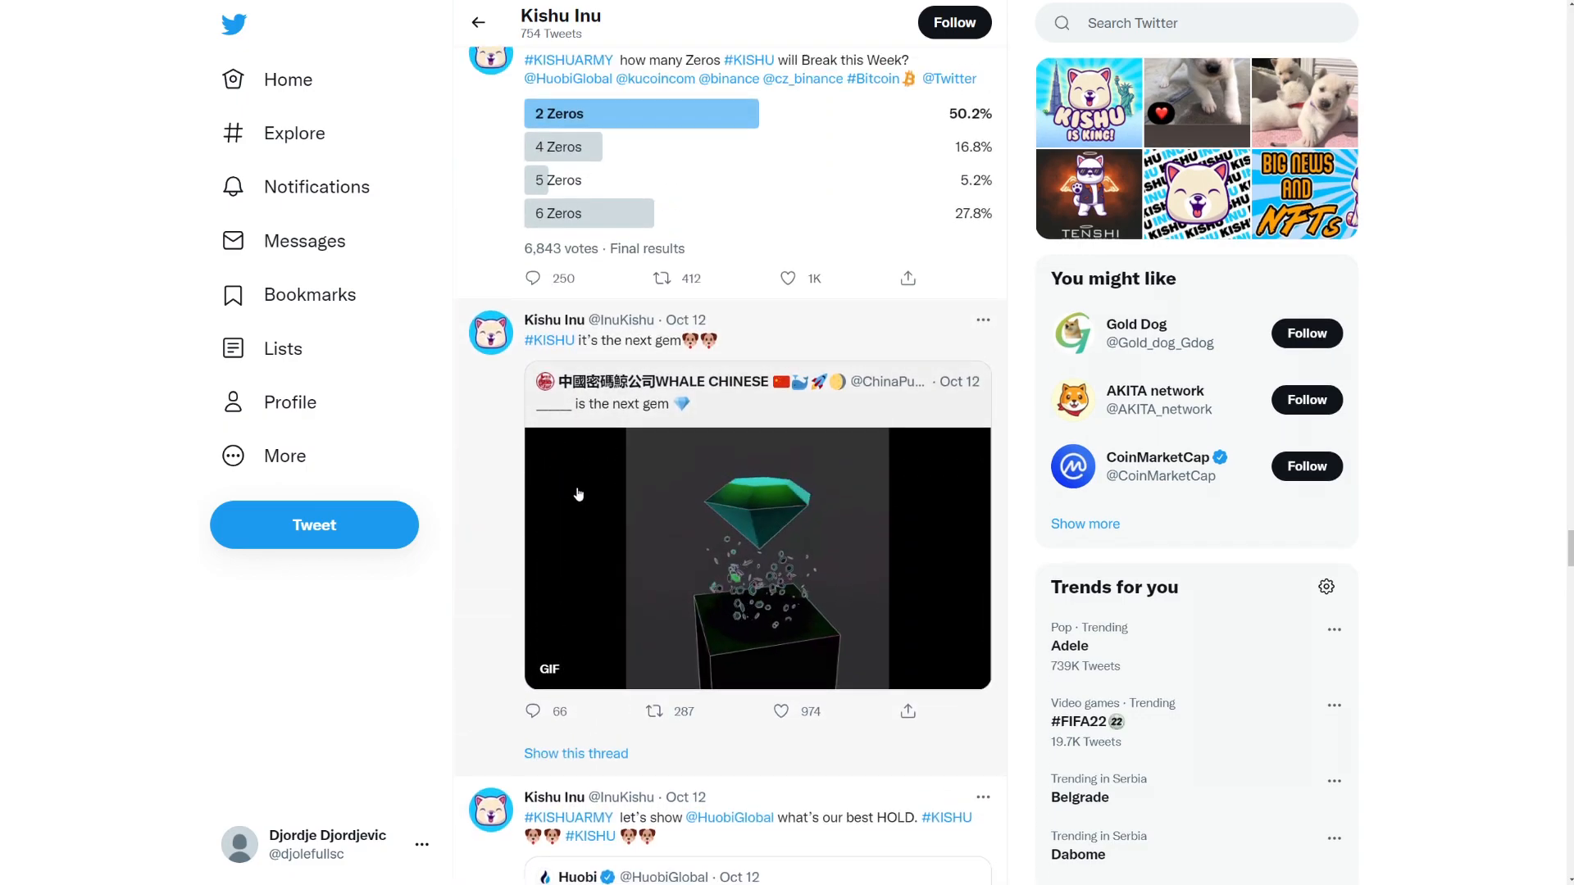
{"action": "scroll", "scroll_direction": "down", "scroll_amount": 3}
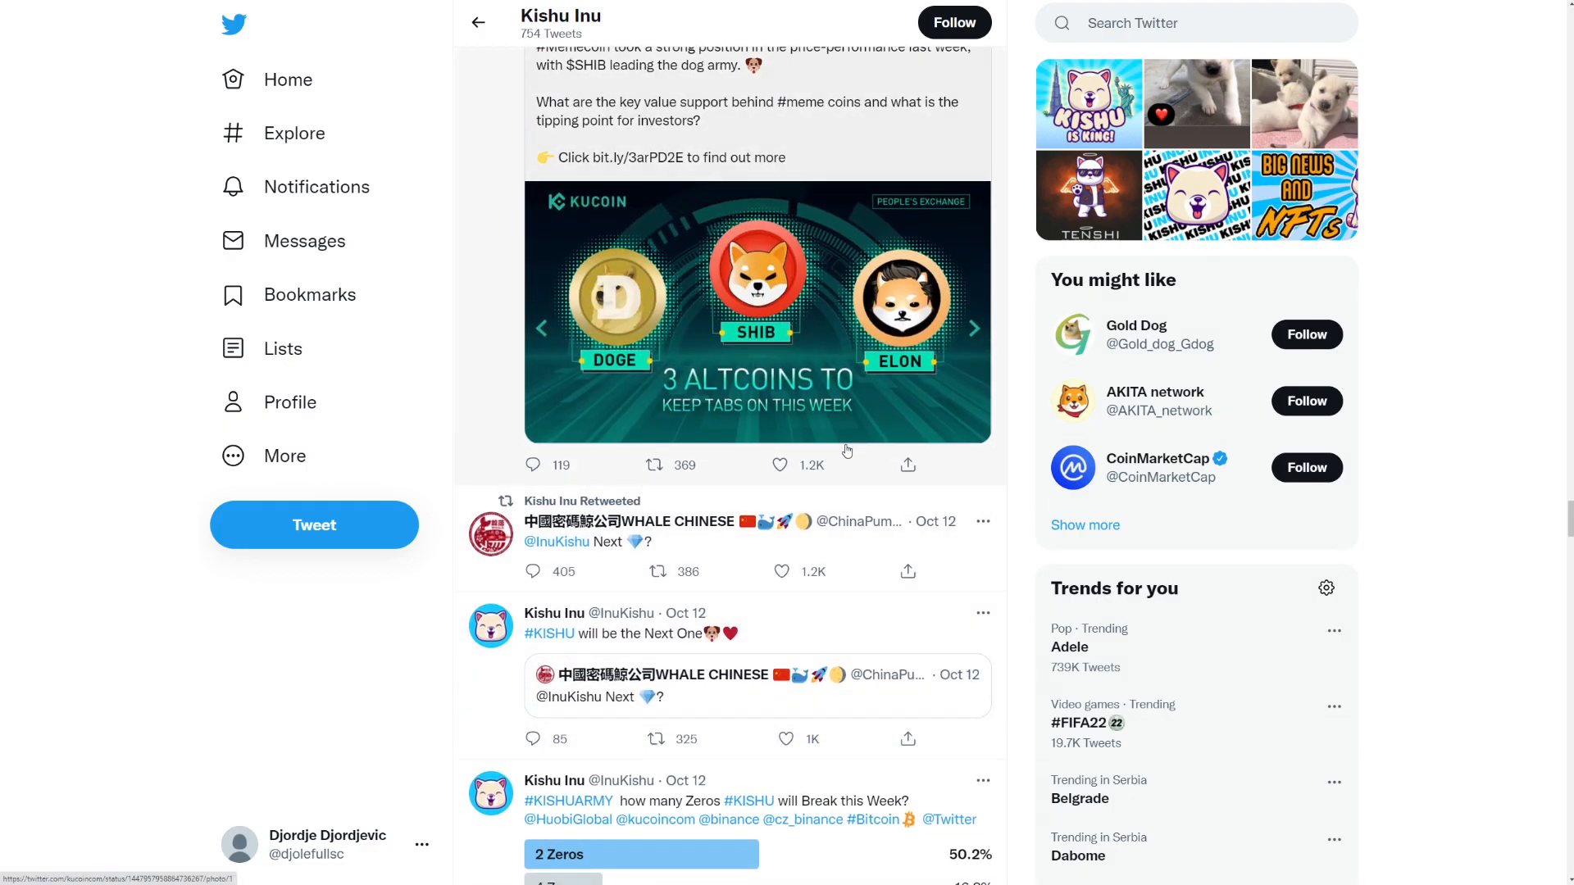
Step: Scroll past the Big Moves Ahead YouTube tweet to the KuCoin listing poll showing Yes Tomorrow 67.7%
{"action": "scroll", "scroll_direction": "up", "scroll_amount": 3}
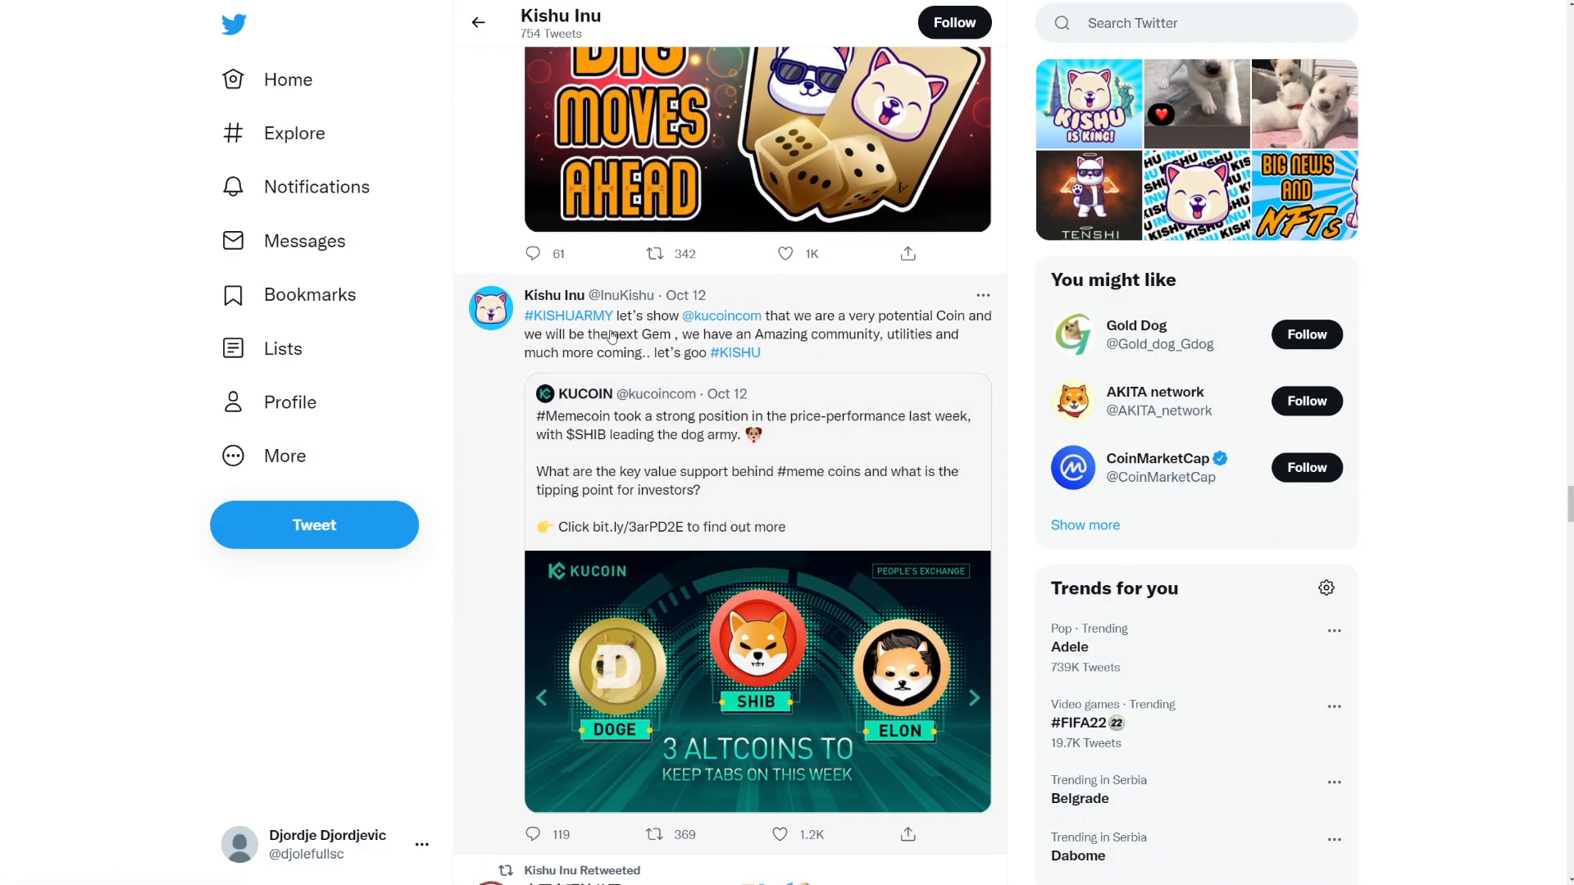
{"action": "mouse_move", "coordinate": [561, 353]}
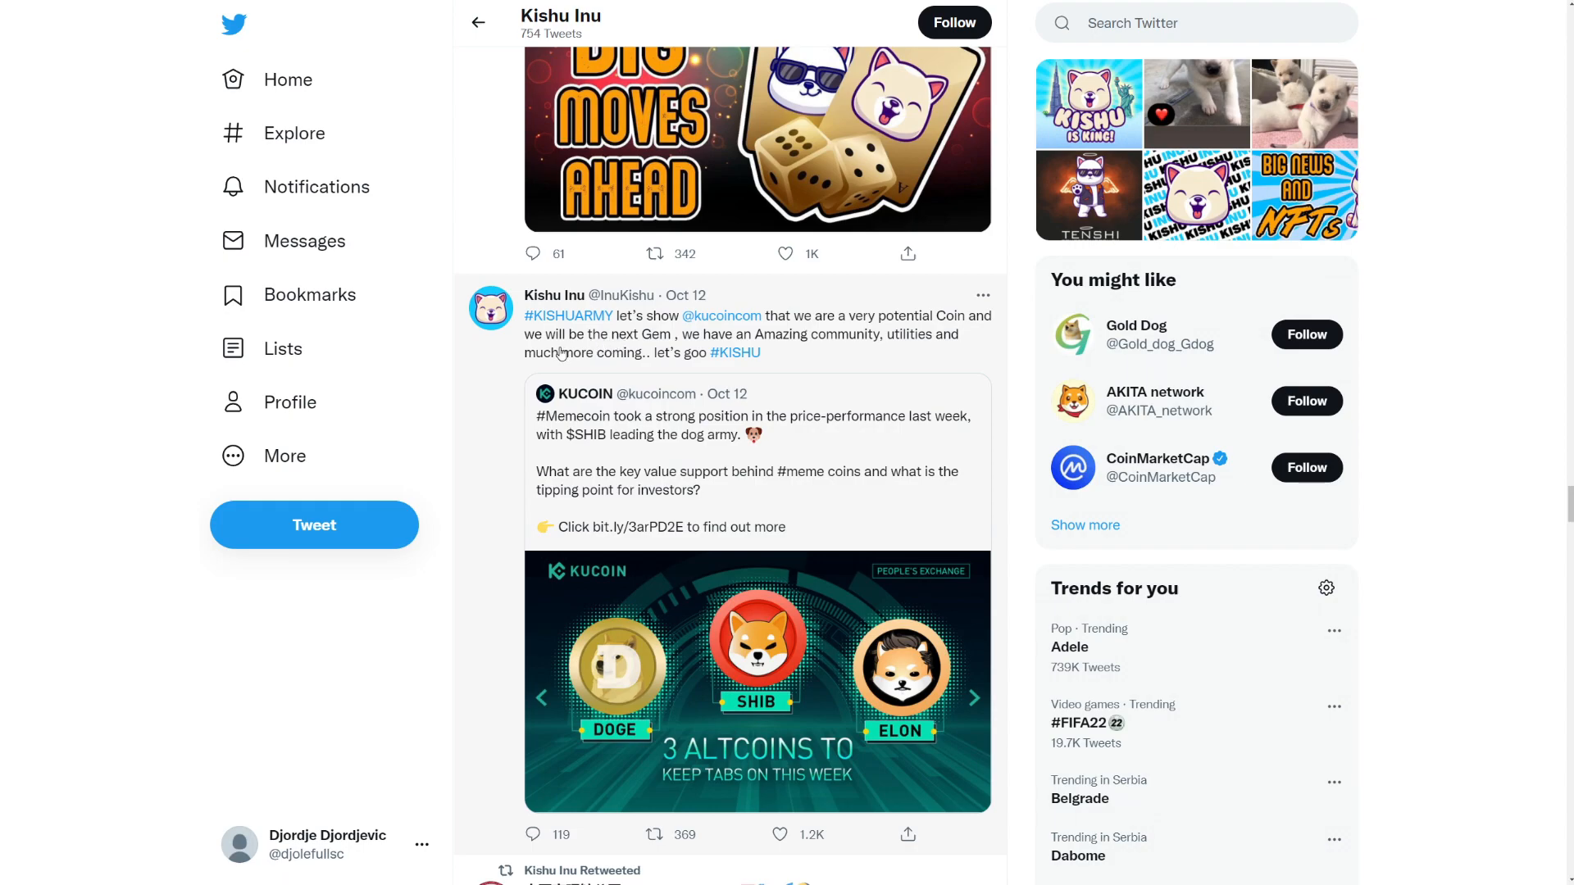
{"action": "mouse_move", "coordinate": [541, 358]}
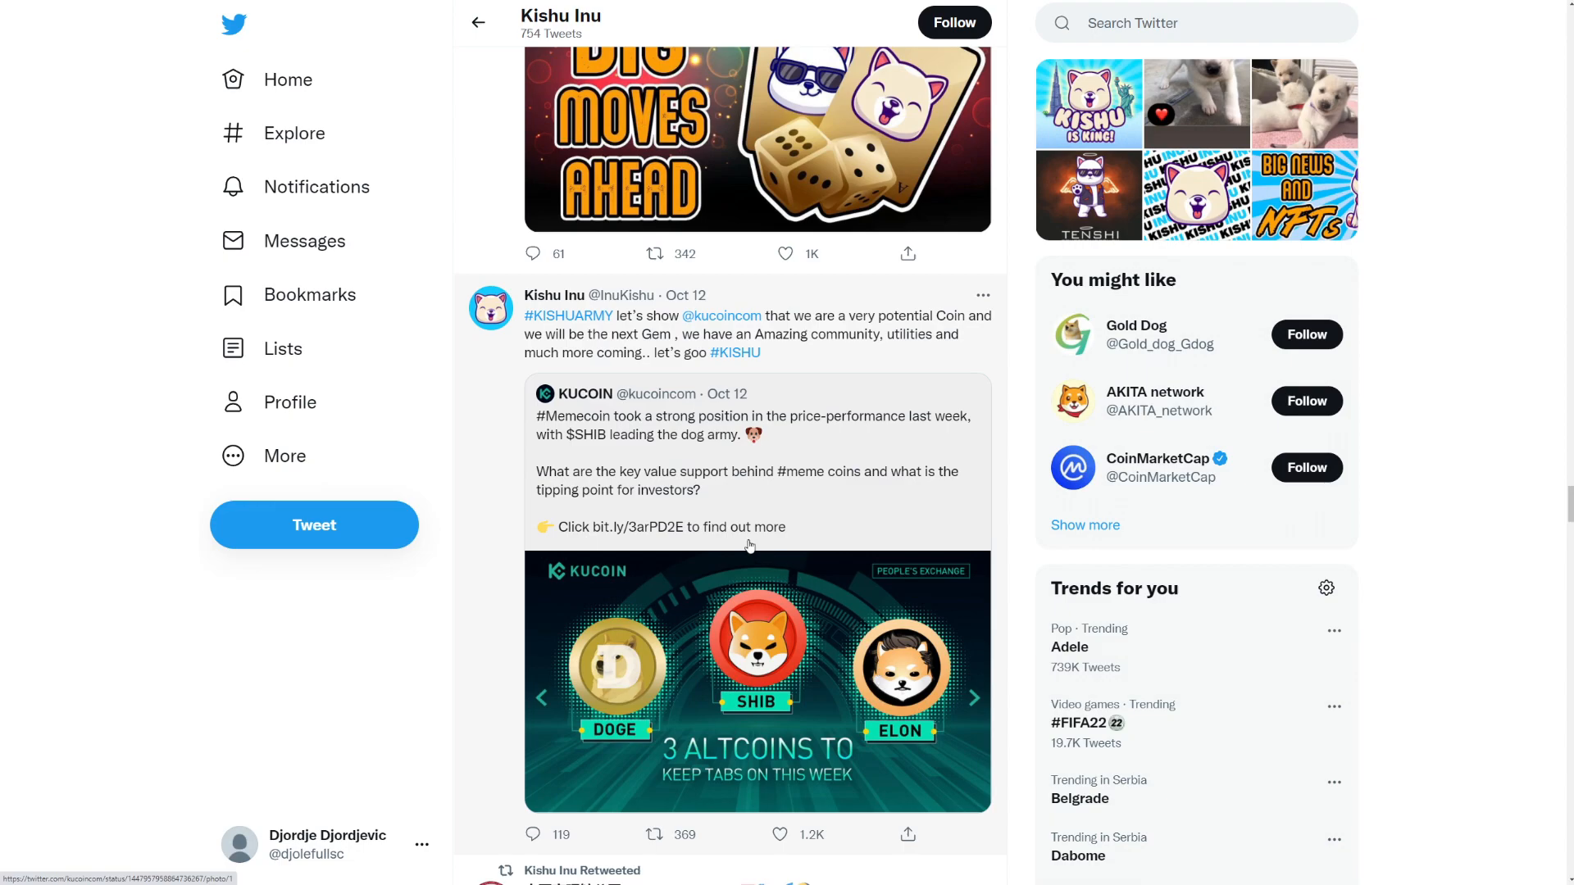
{"action": "mouse_move", "coordinate": [883, 673]}
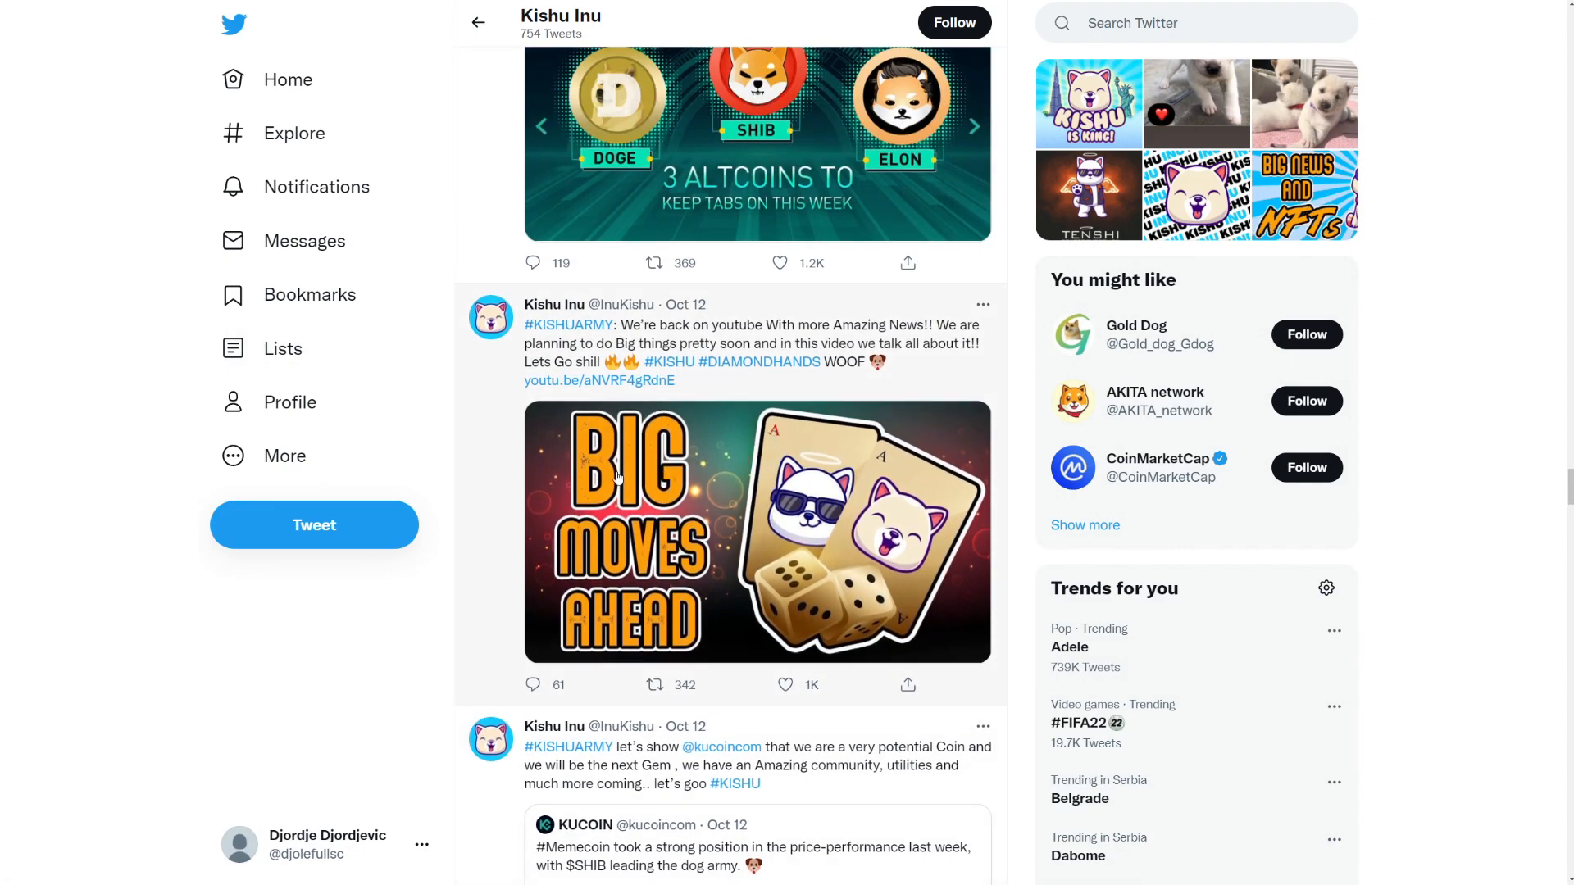
{"action": "scroll", "scroll_direction": "up", "scroll_amount": 3}
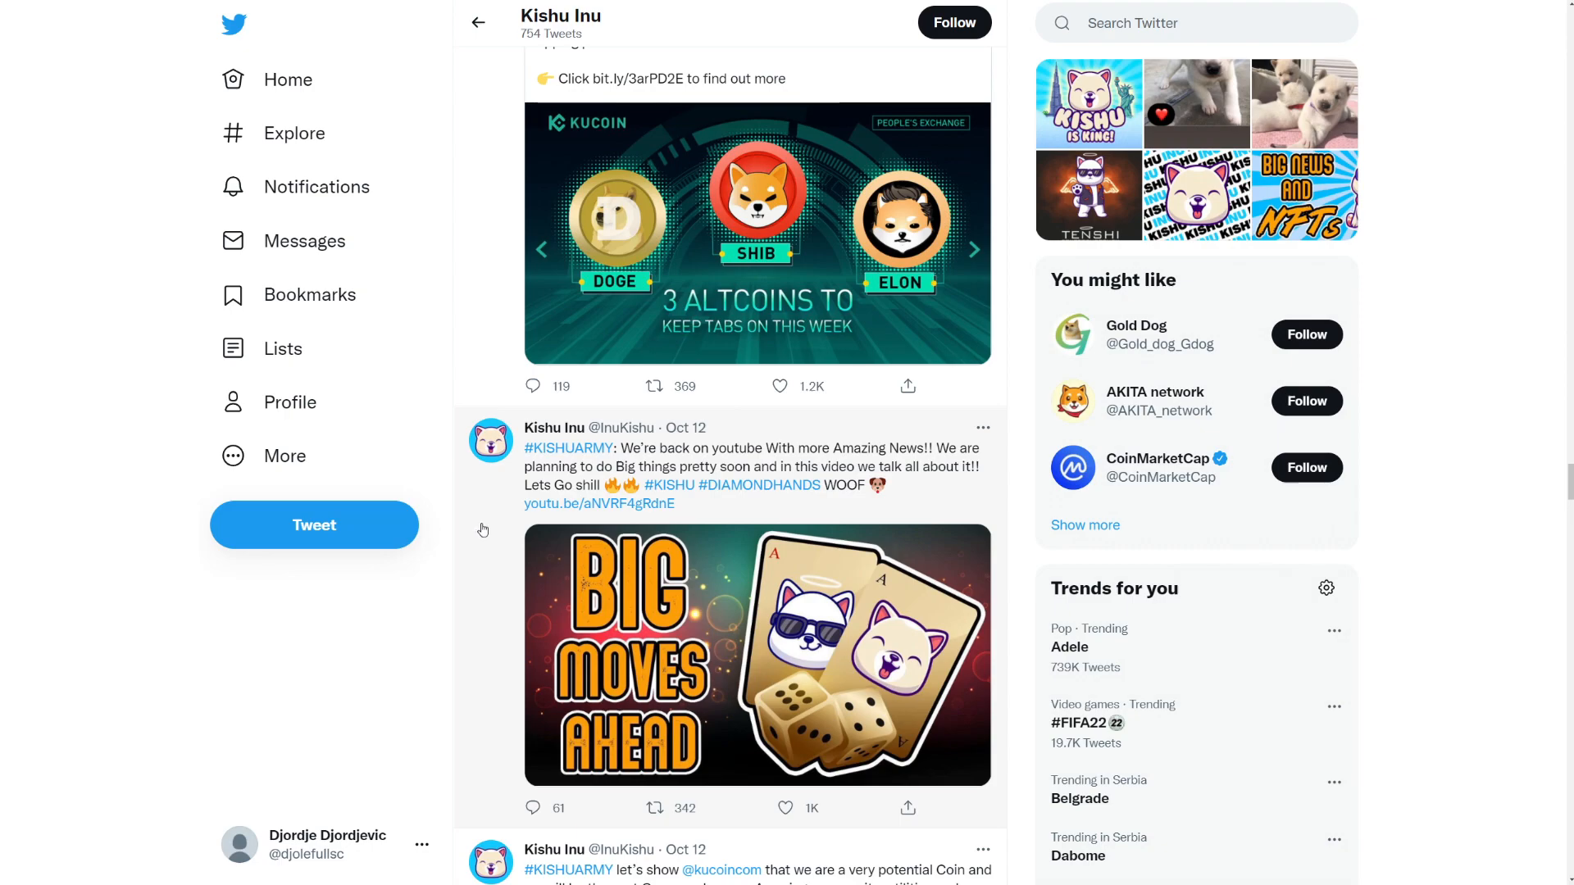
{"action": "mouse_move", "coordinate": [519, 539]}
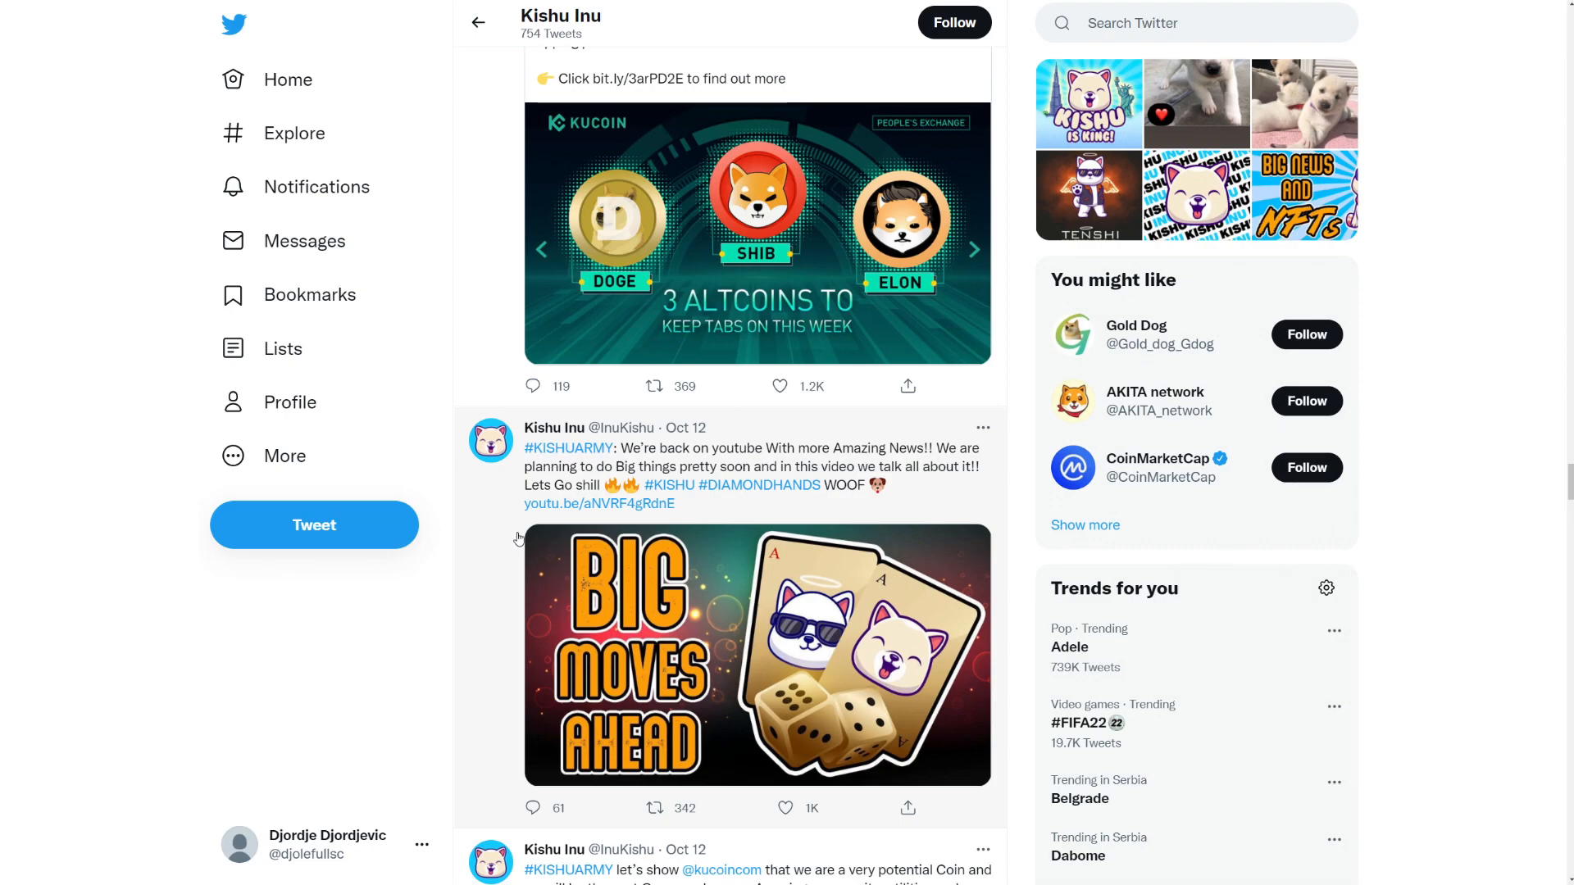
{"action": "mouse_move", "coordinate": [521, 539]}
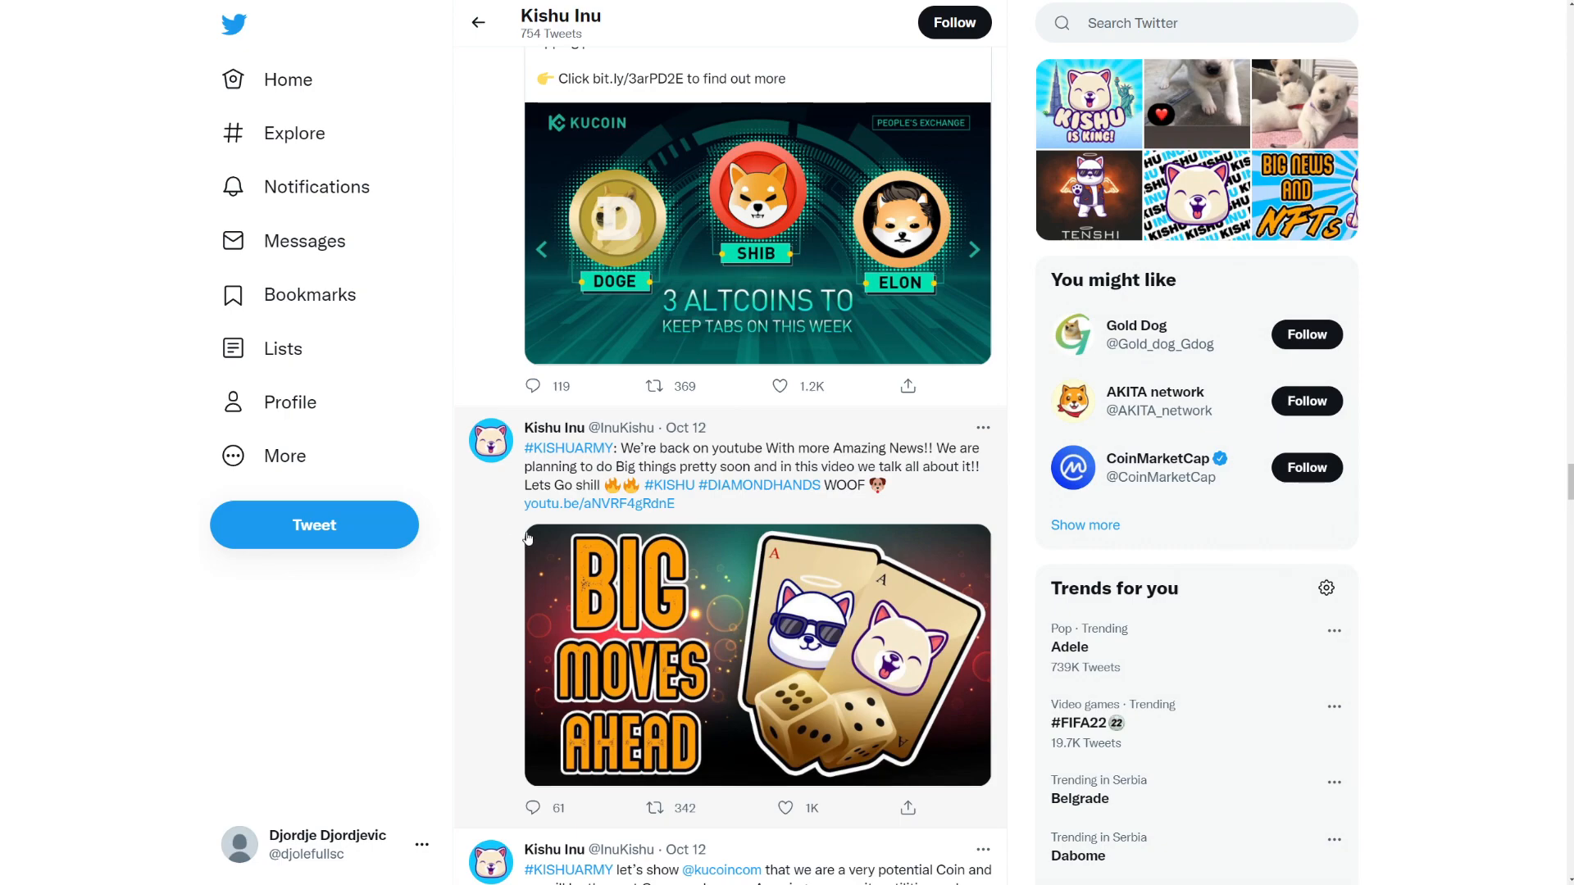
{"action": "scroll", "scroll_direction": "up", "scroll_amount": 3}
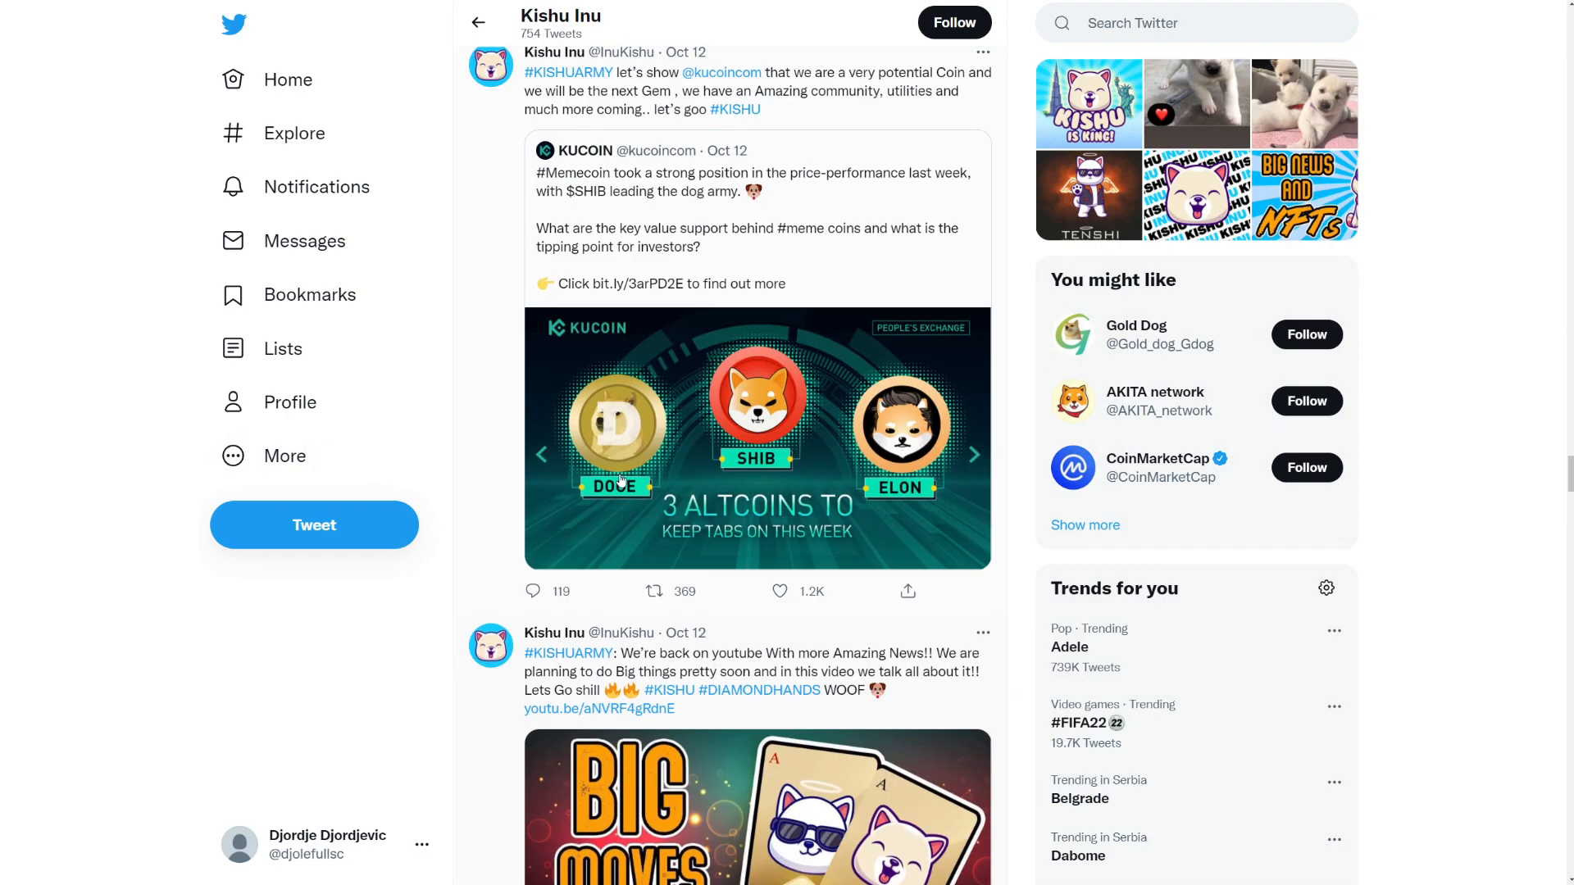
{"action": "scroll", "scroll_direction": "down", "scroll_amount": 3}
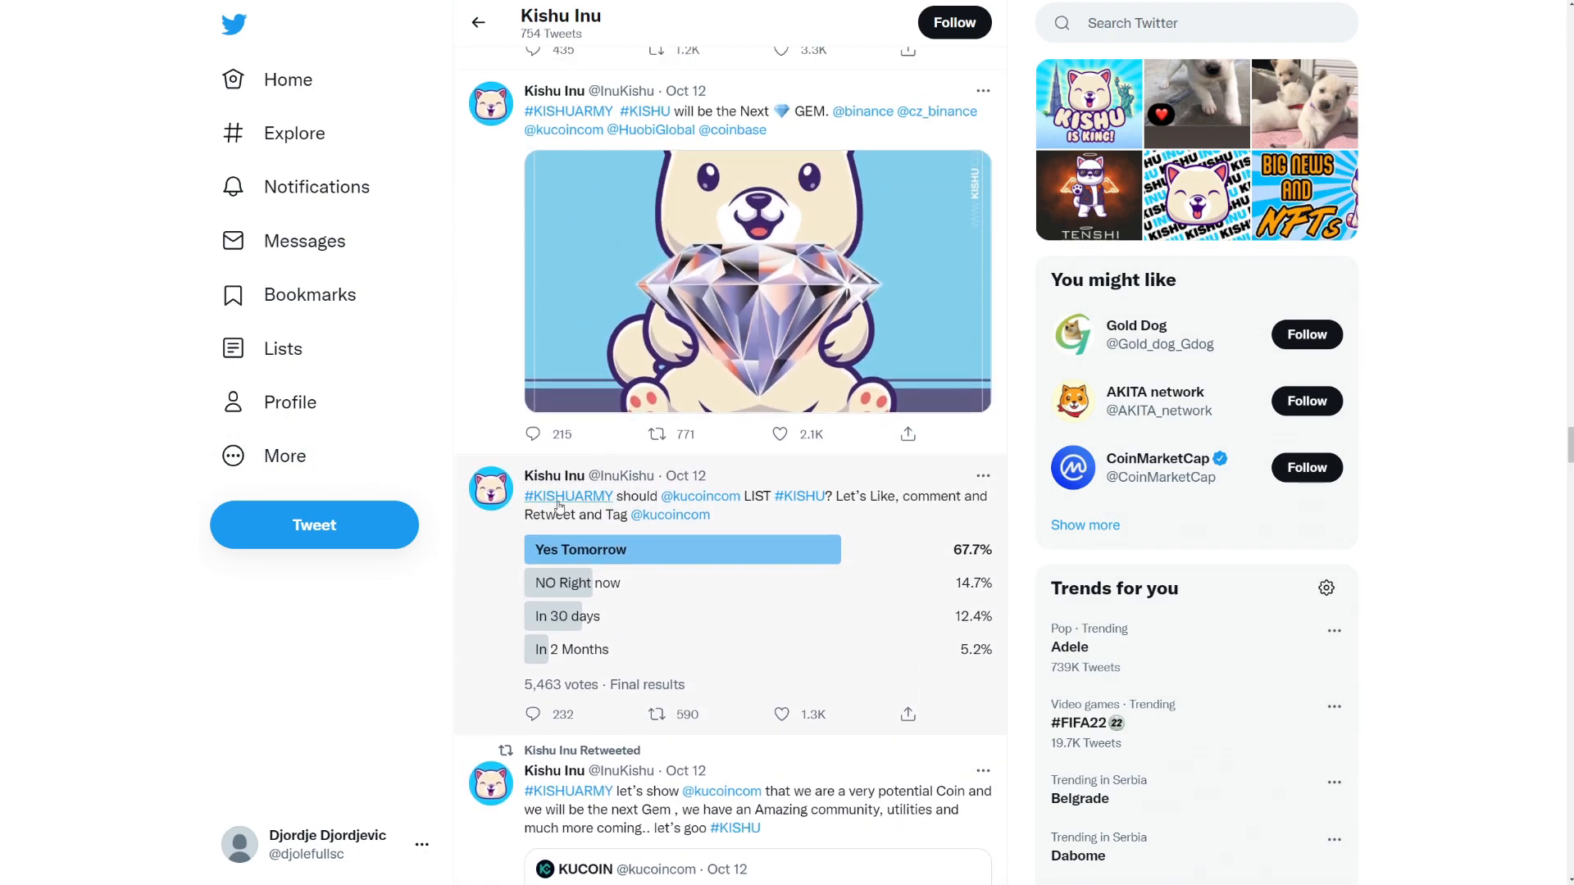
{"action": "mouse_move", "coordinate": [687, 547]}
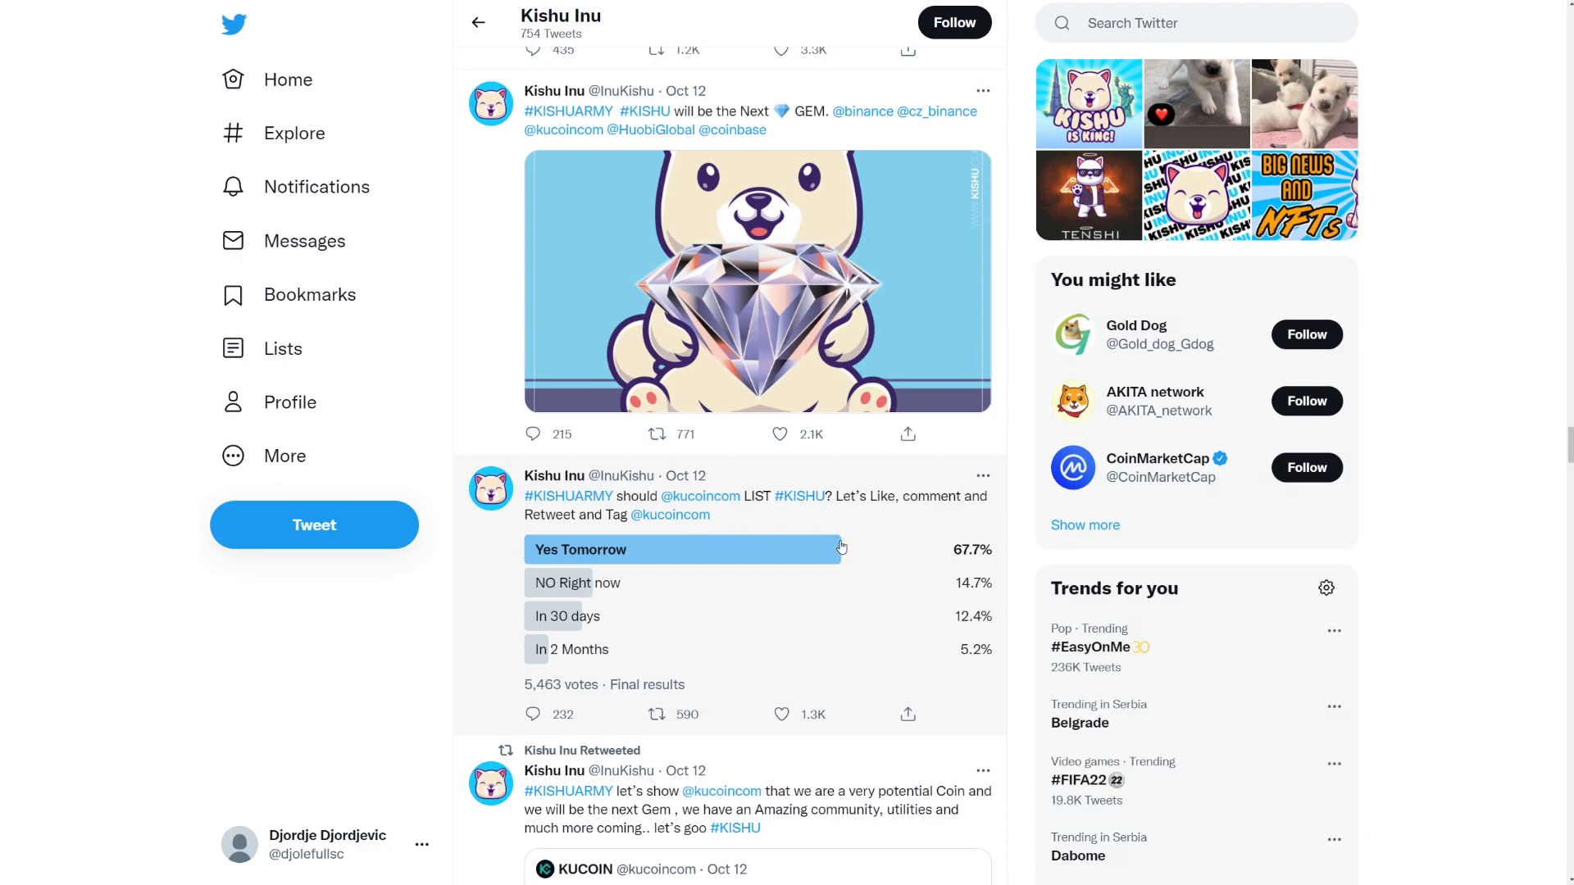
{"action": "mouse_move", "coordinate": [716, 539]}
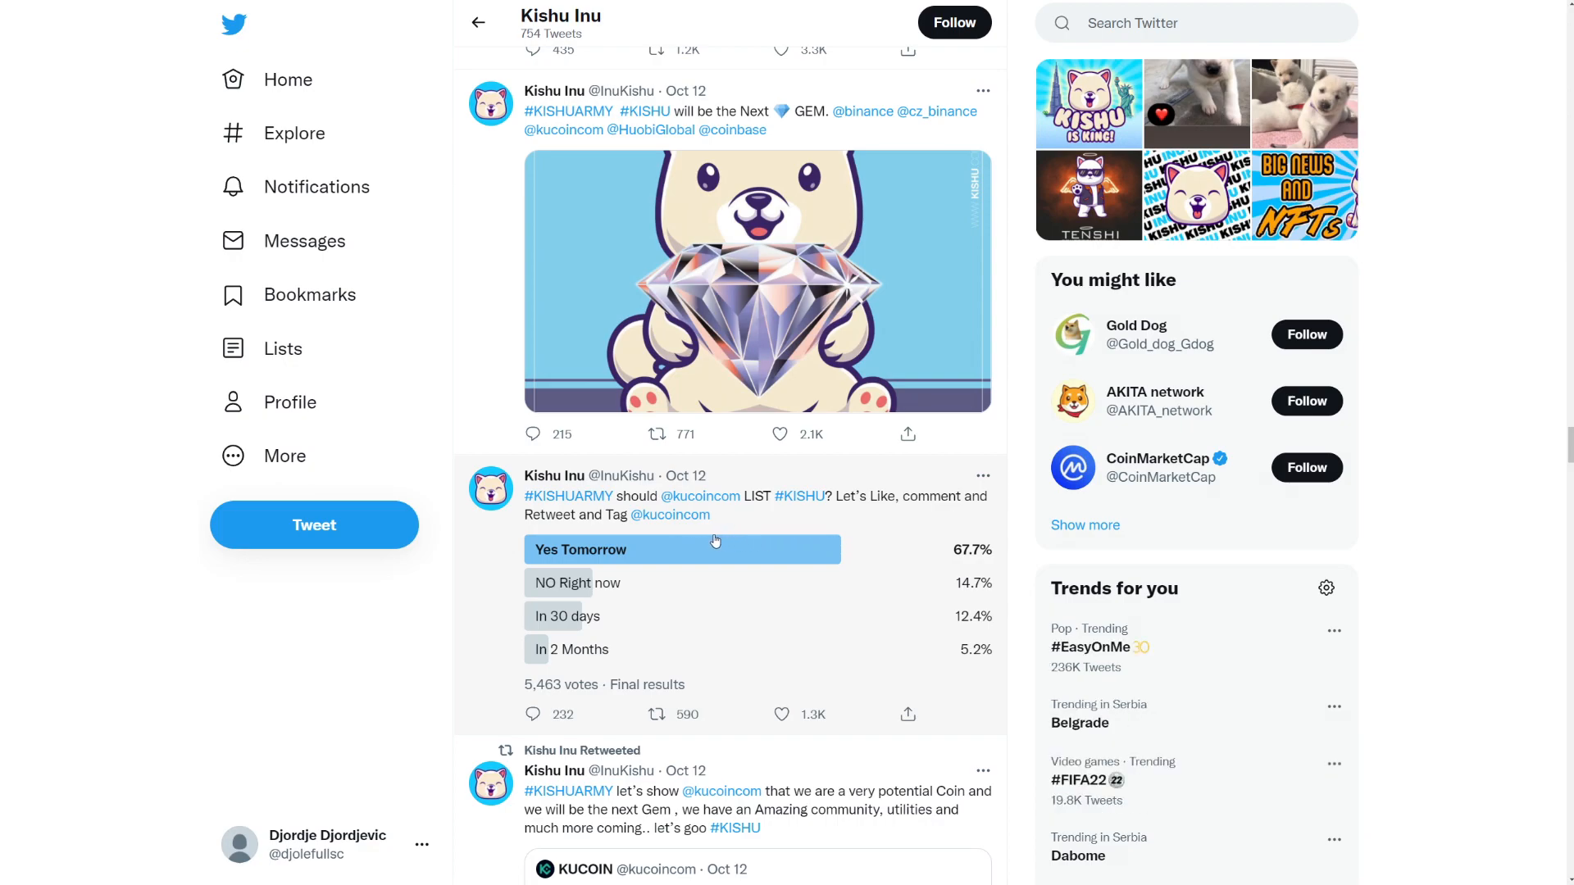
{"action": "mouse_move", "coordinate": [838, 531]}
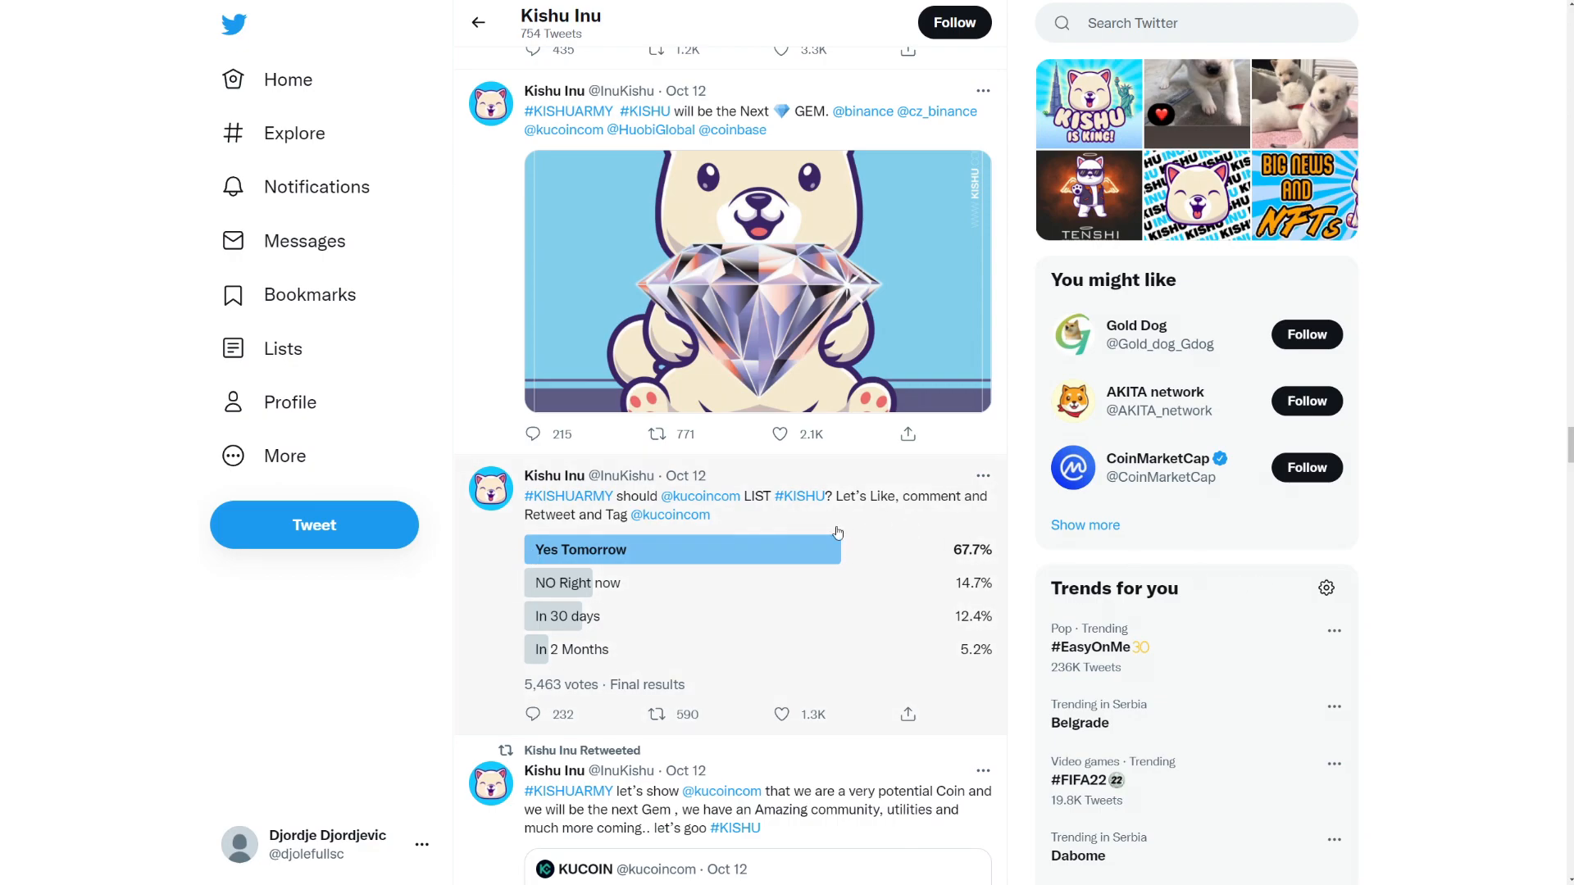
Step: Scroll past the Huobi and Best GEM tweets to the 160,000 followers thank-you and Oct 13 voice chat tweets
{"action": "scroll", "scroll_direction": "up", "scroll_amount": 3}
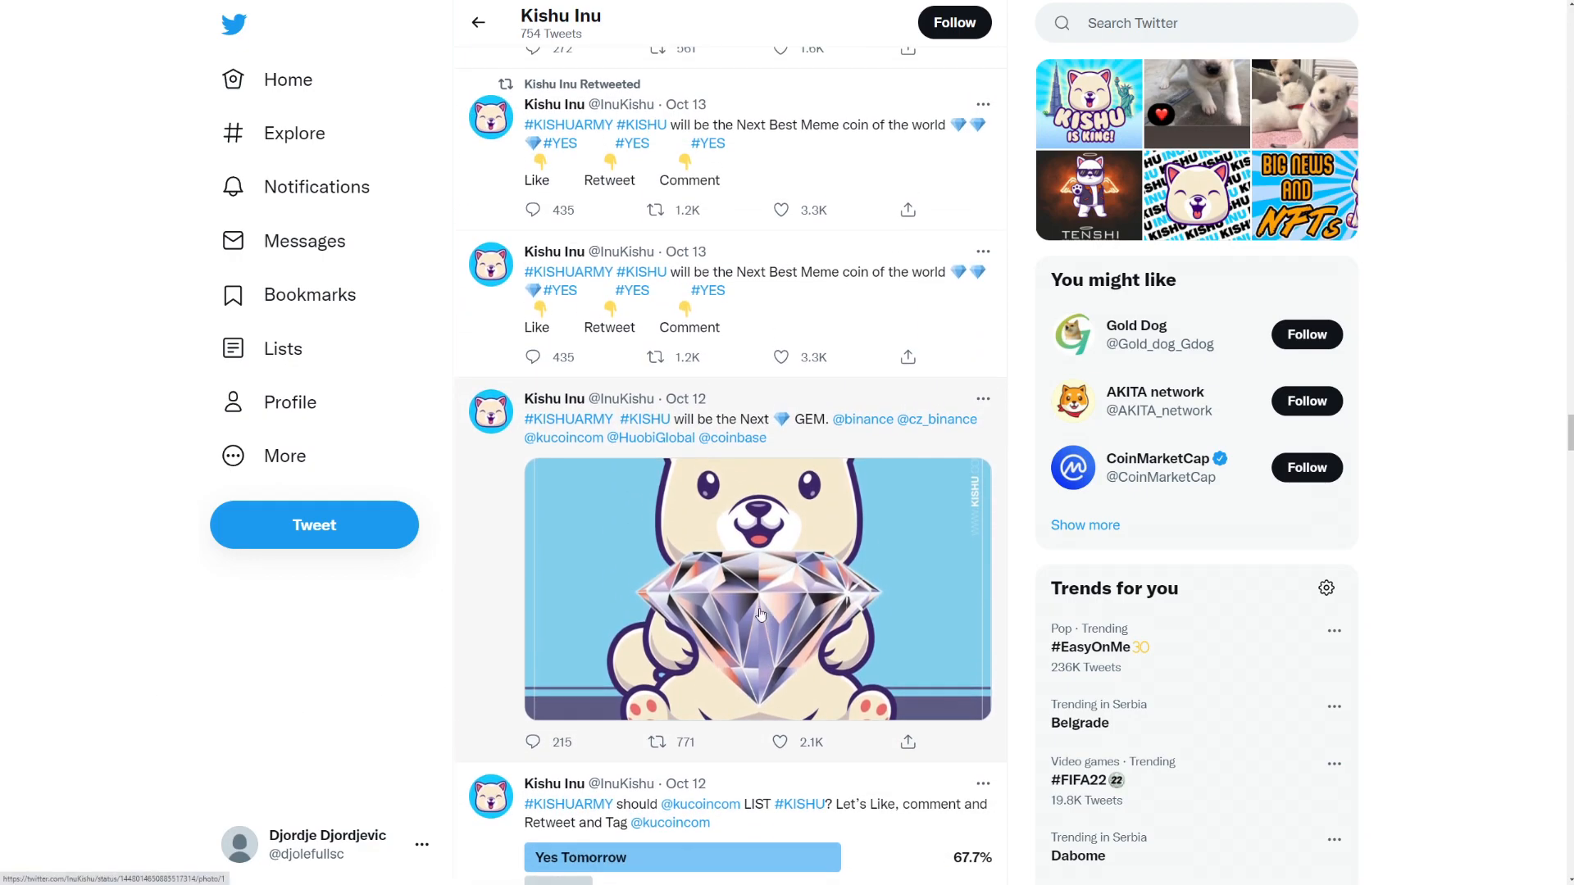
{"action": "scroll", "scroll_direction": "up", "scroll_amount": 3}
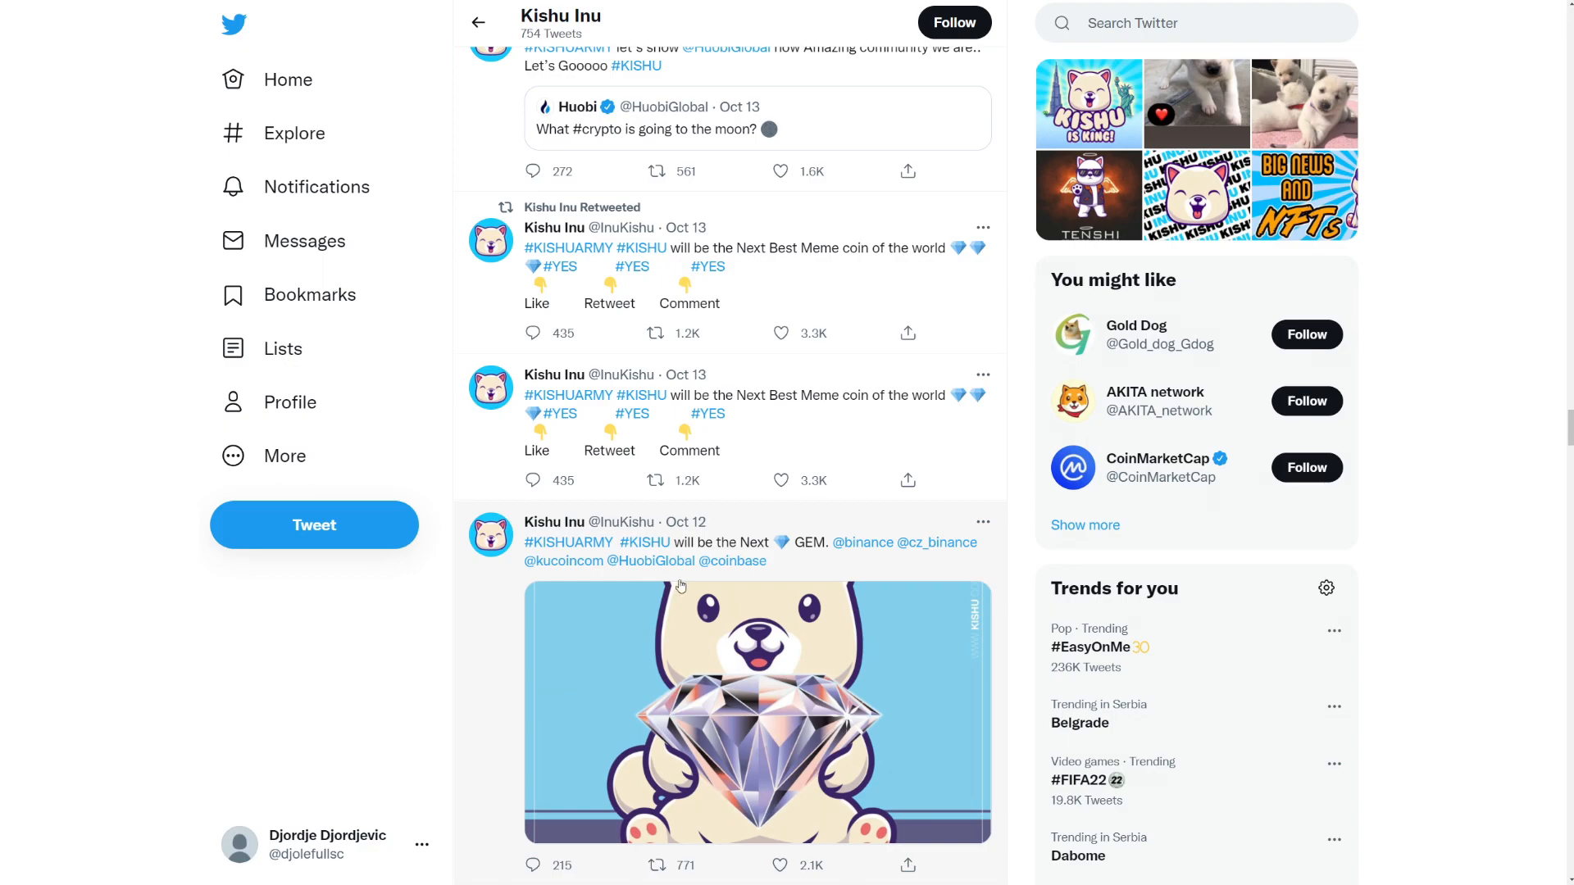
{"action": "scroll", "scroll_direction": "down", "scroll_amount": 3}
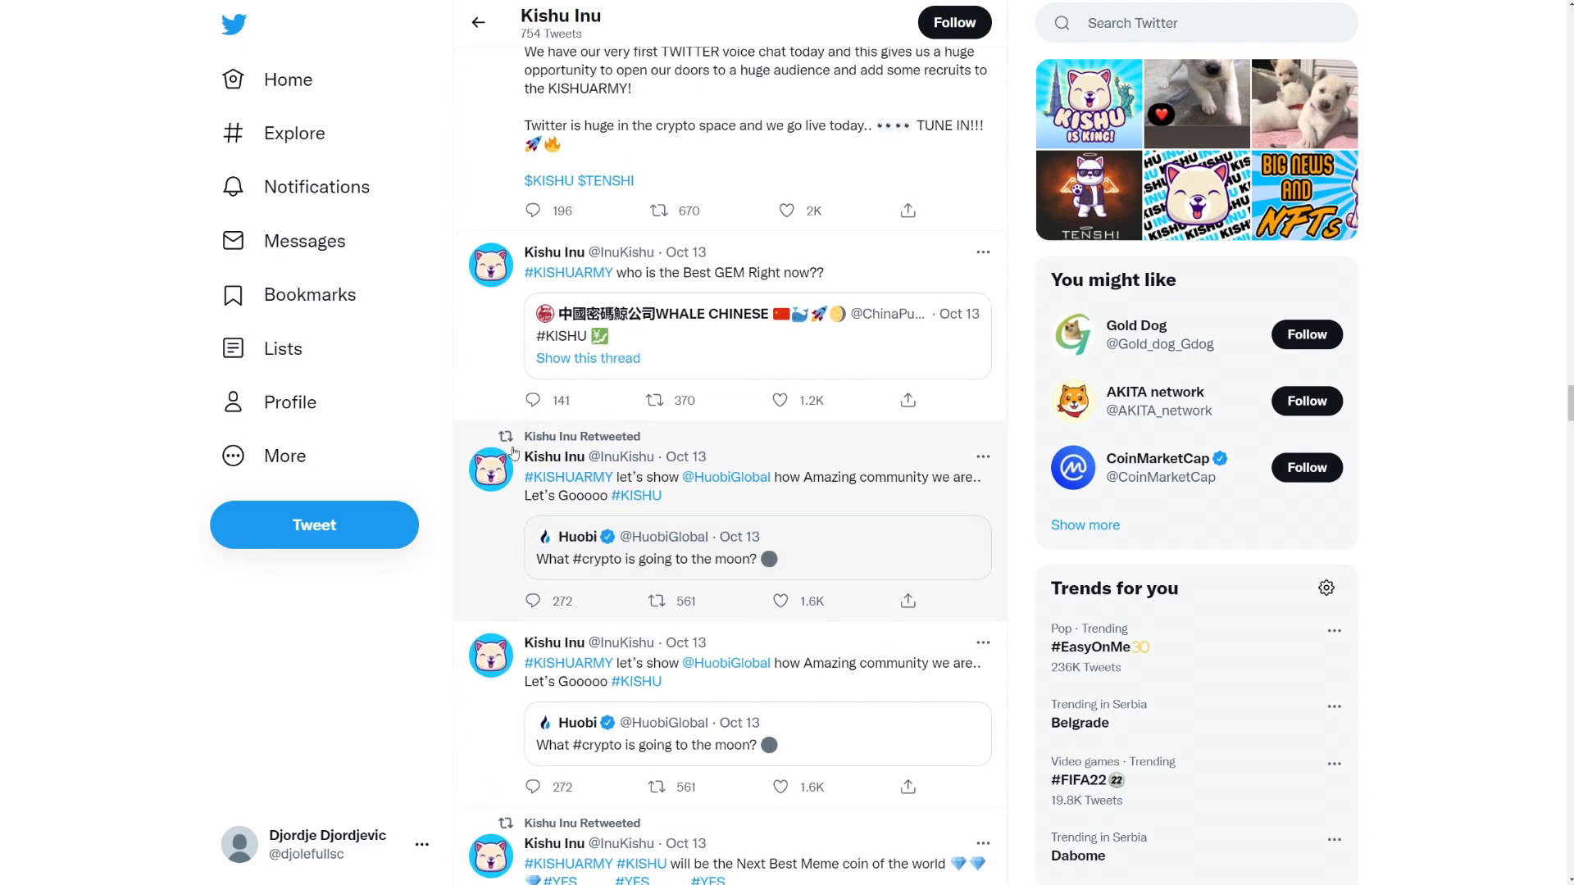
{"action": "scroll", "scroll_direction": "up", "scroll_amount": 3}
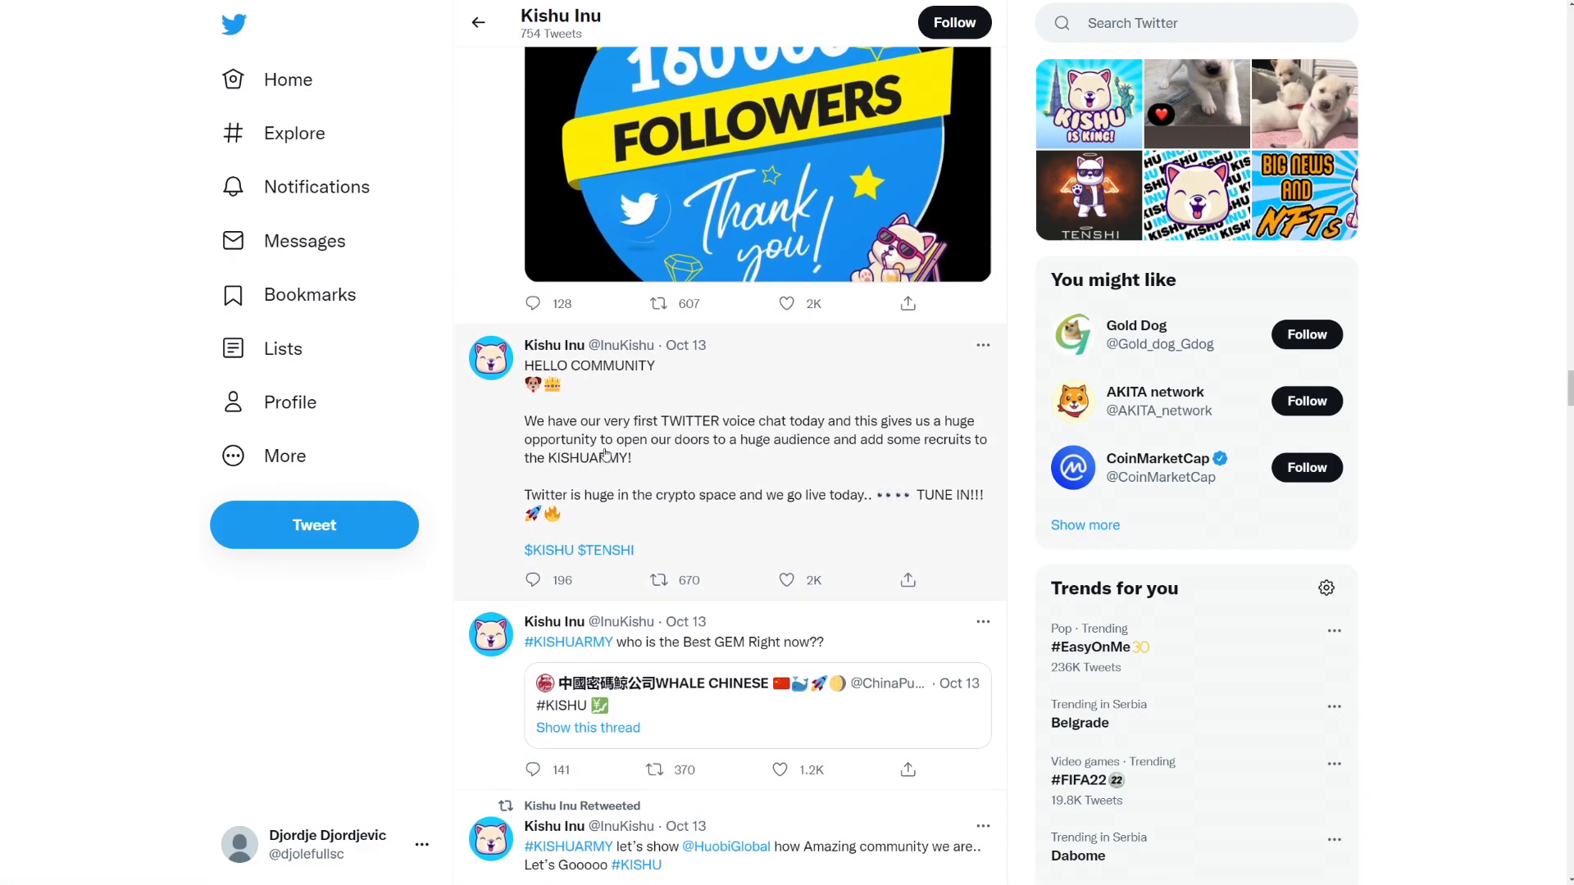
{"action": "mouse_move", "coordinate": [623, 457]}
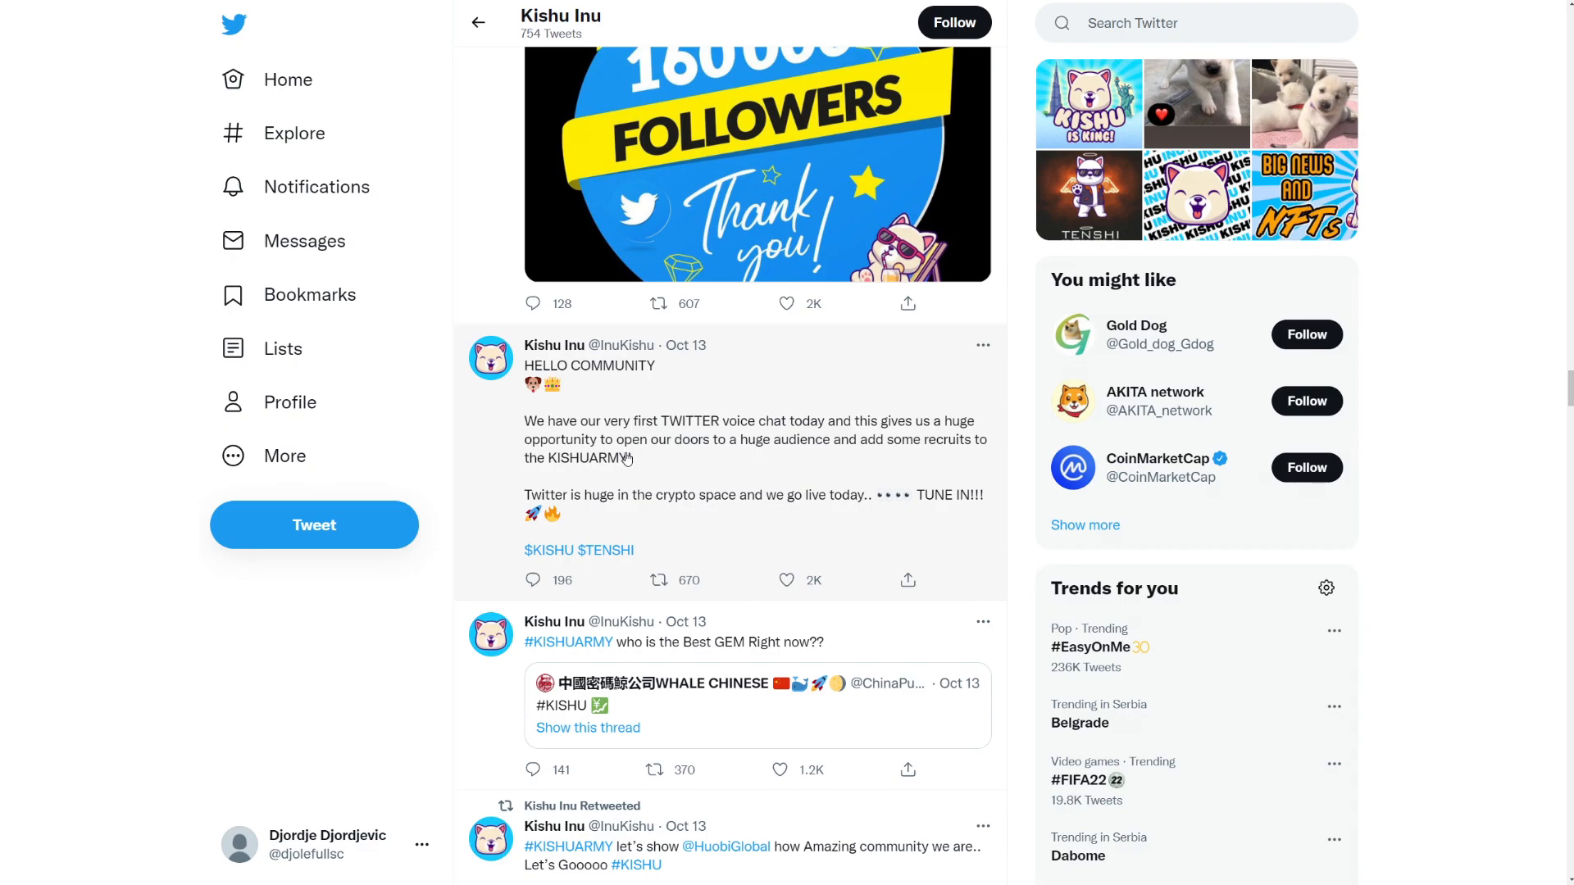
{"action": "mouse_move", "coordinate": [630, 467]}
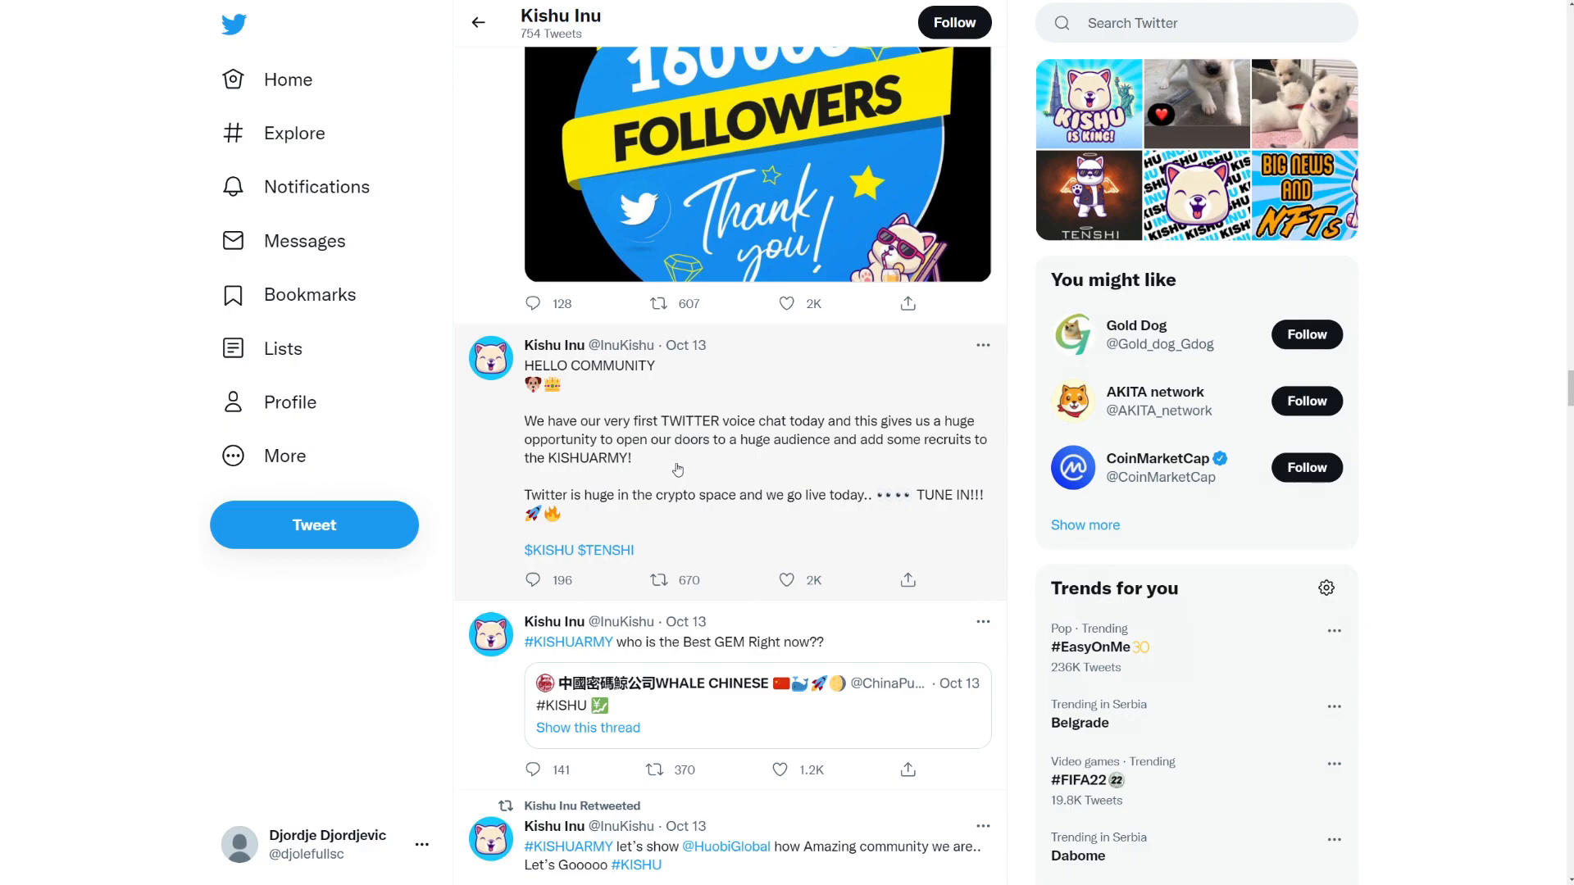
{"action": "mouse_move", "coordinate": [661, 452]}
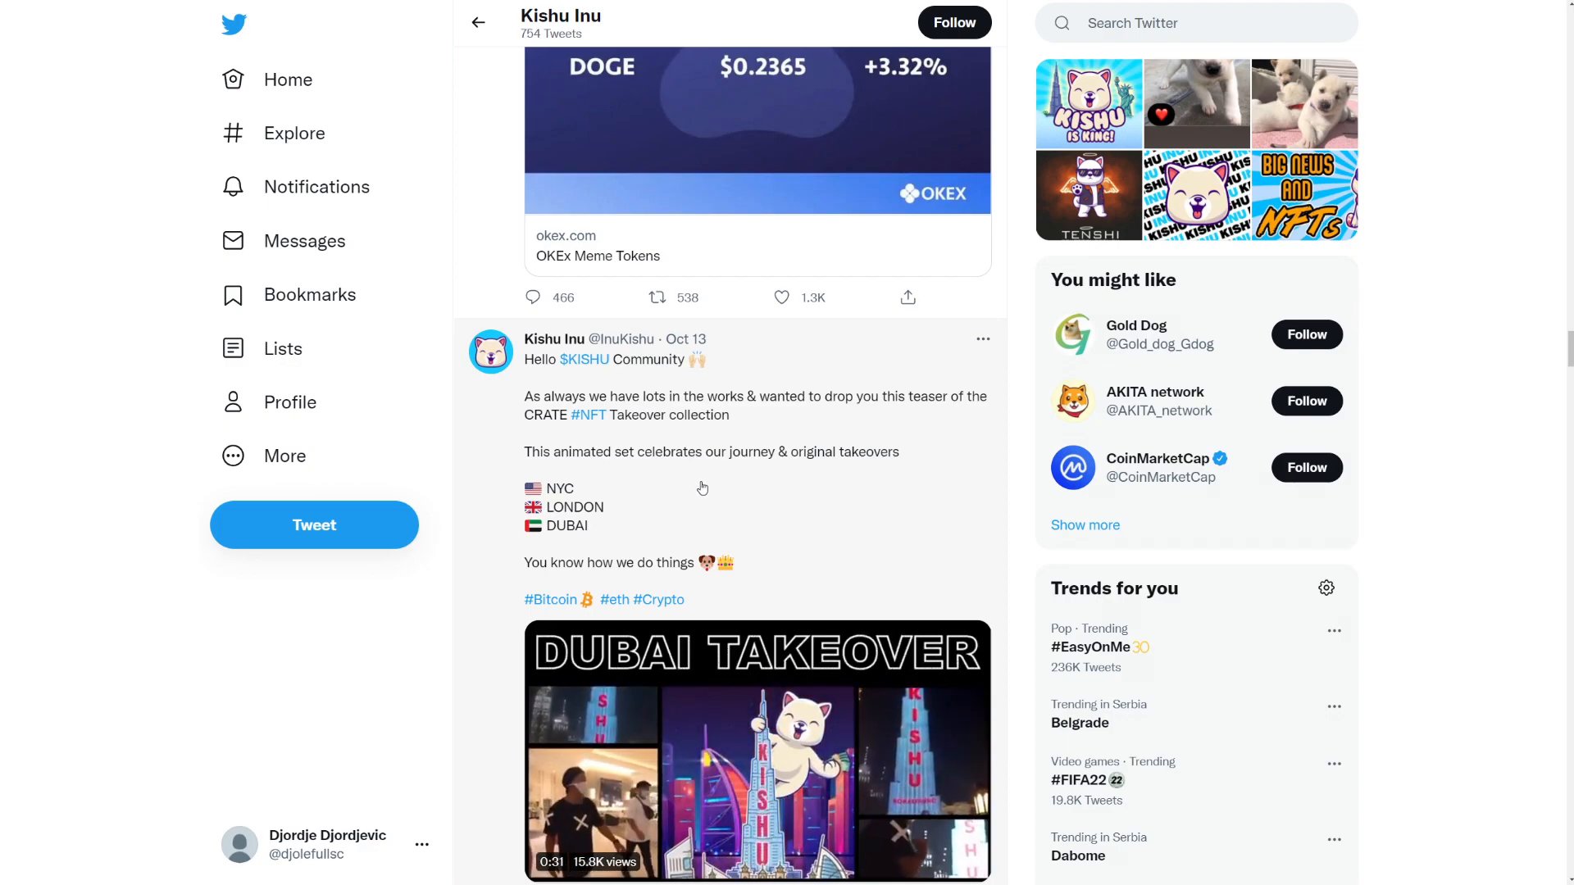
Step: Scroll on to the KuCoin listing tweet and Crypto epoch's 'Kishu Inu is Eternal' video retweet
{"action": "scroll", "scroll_direction": "down", "scroll_amount": 3}
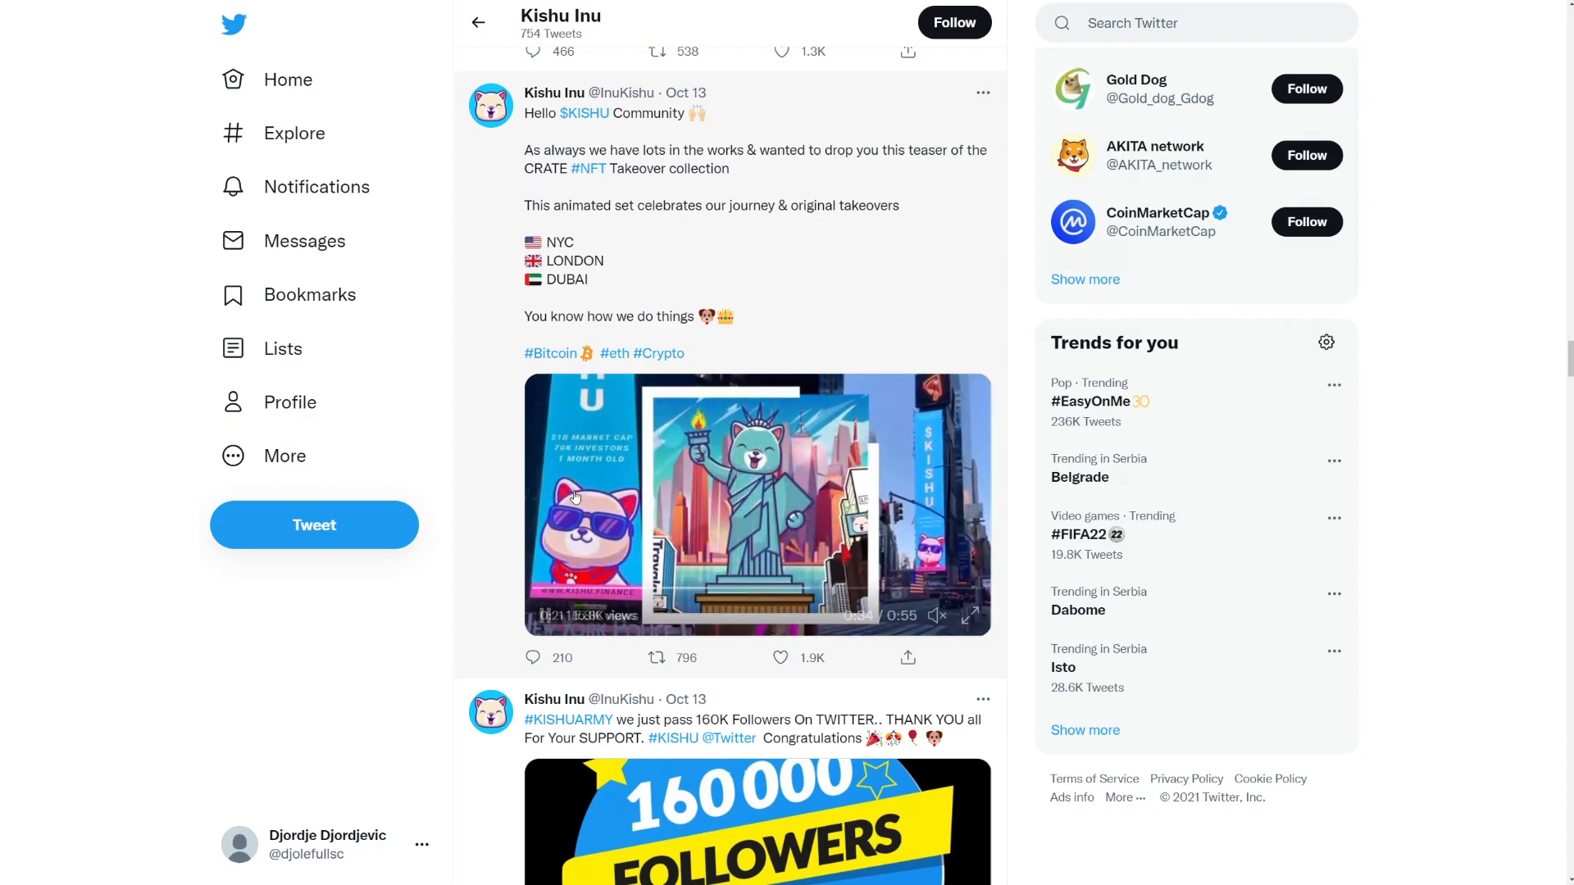
{"action": "scroll", "scroll_direction": "up", "scroll_amount": 3}
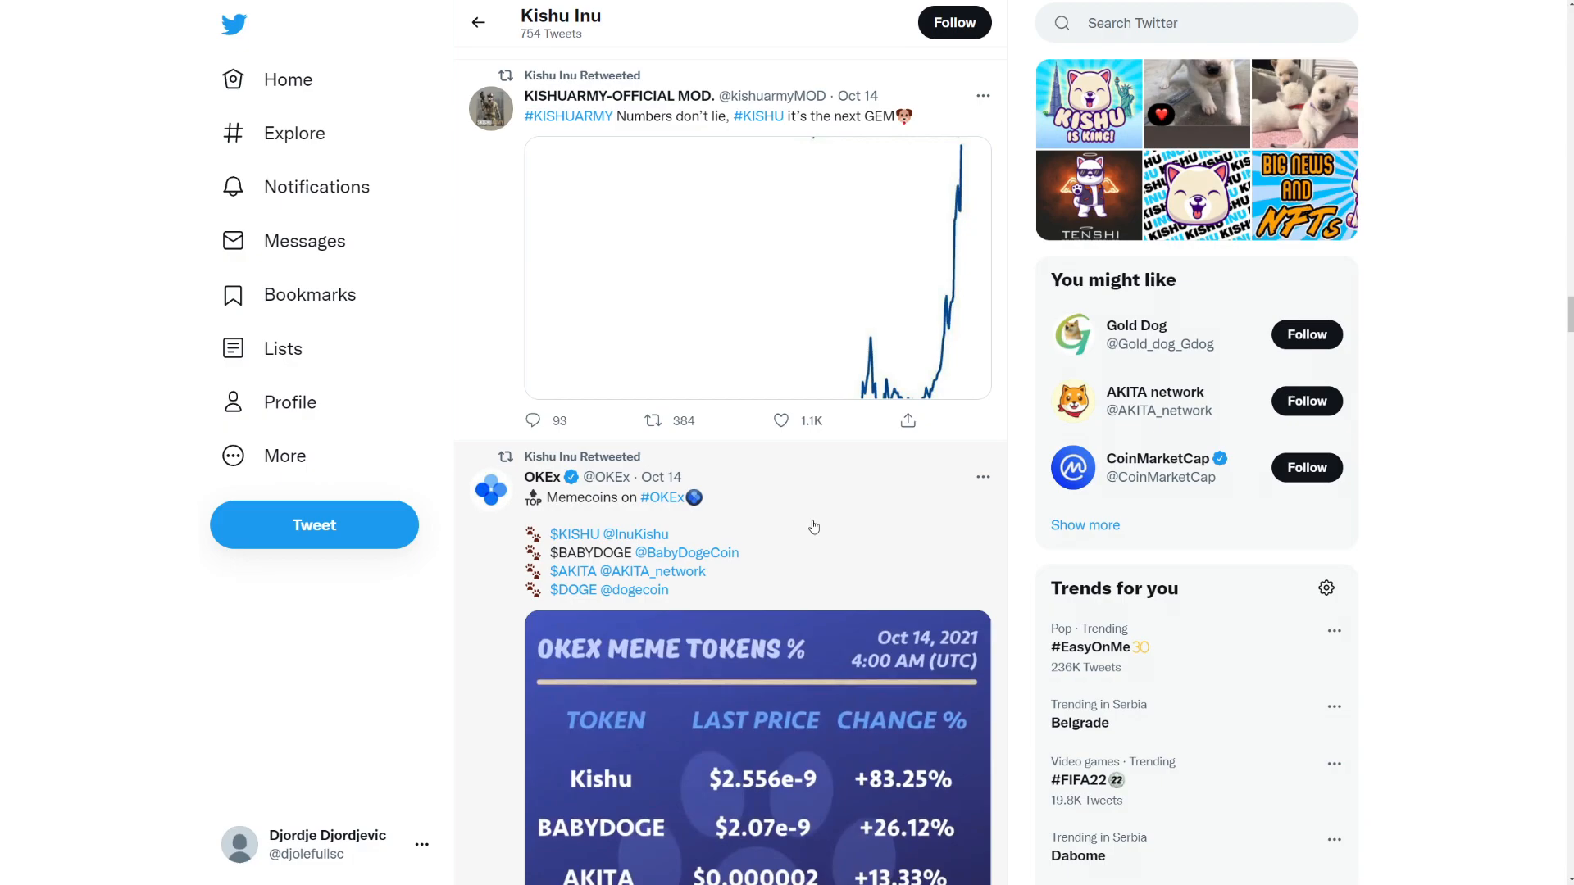
{"action": "scroll", "scroll_direction": "up", "scroll_amount": 3}
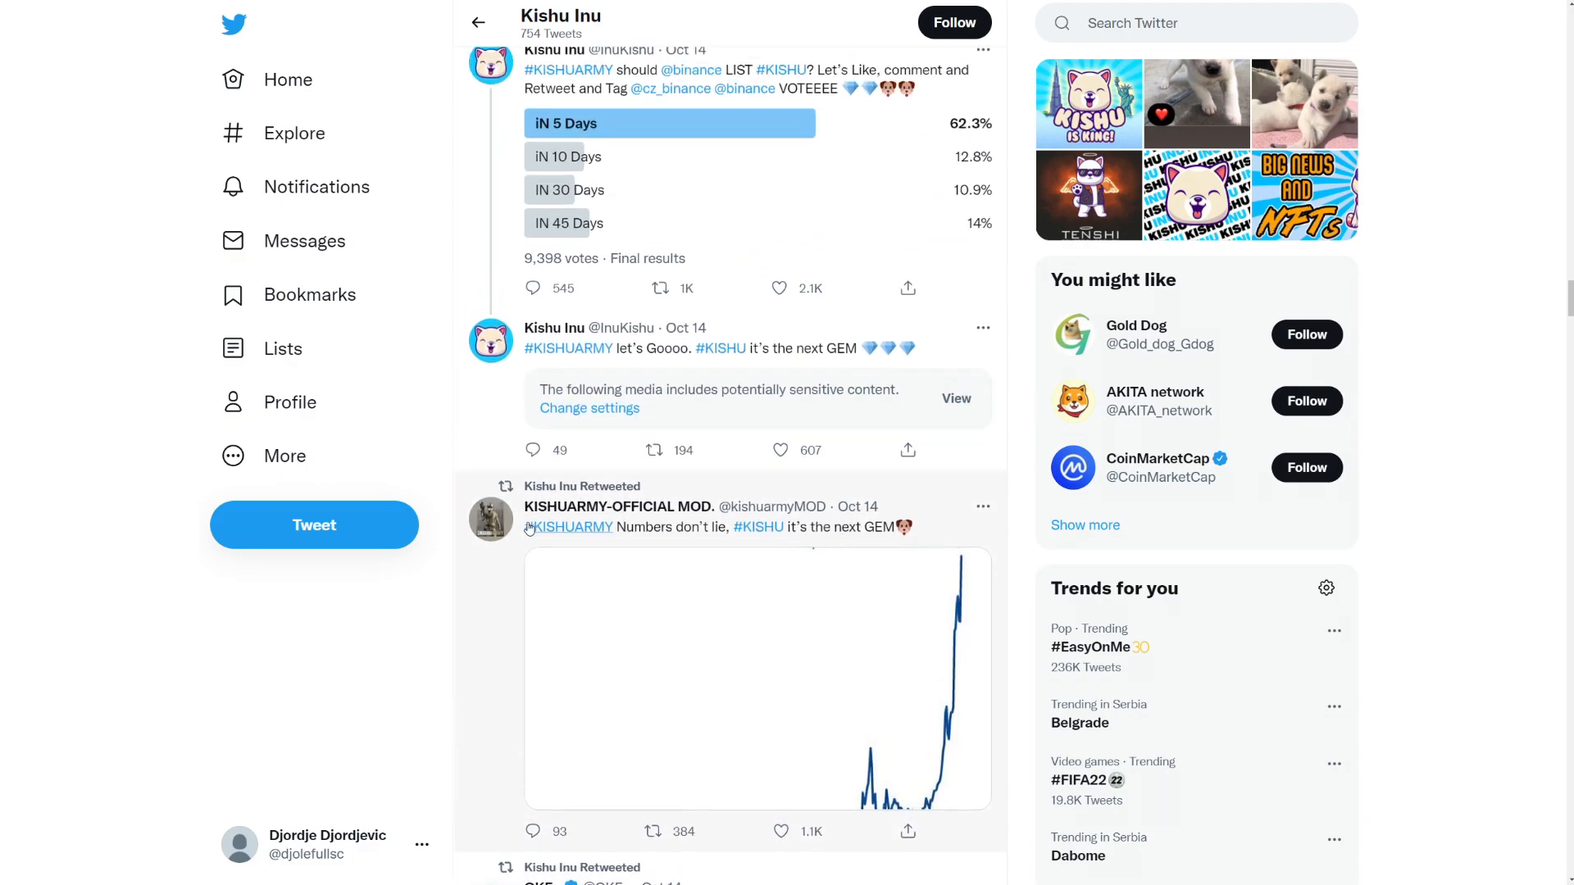
{"action": "scroll", "scroll_direction": "up", "scroll_amount": 3}
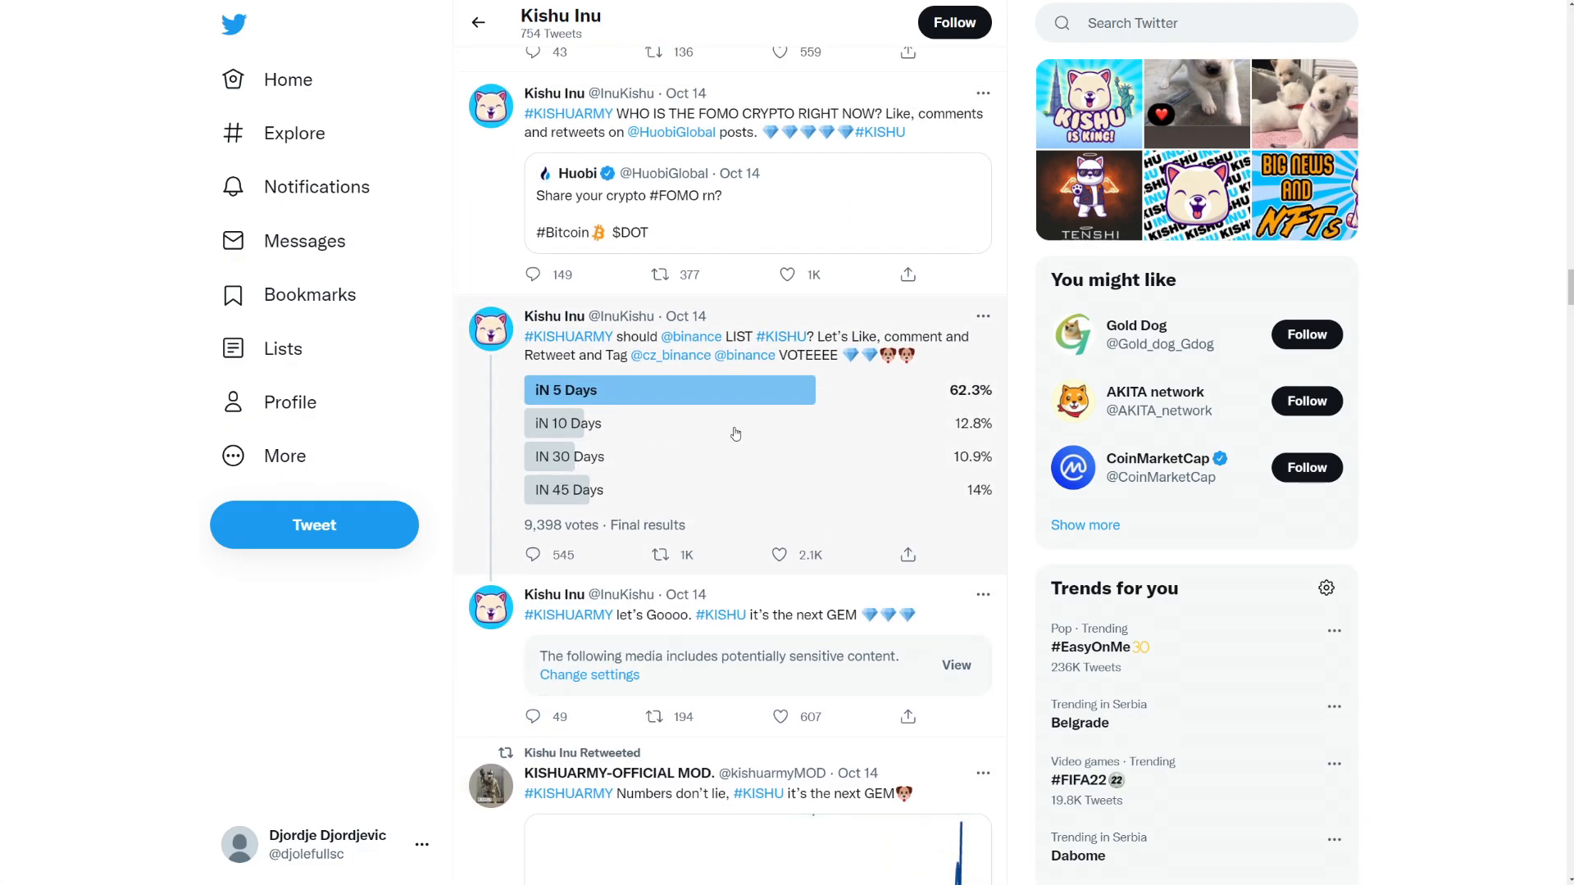
{"action": "mouse_move", "coordinate": [741, 467]}
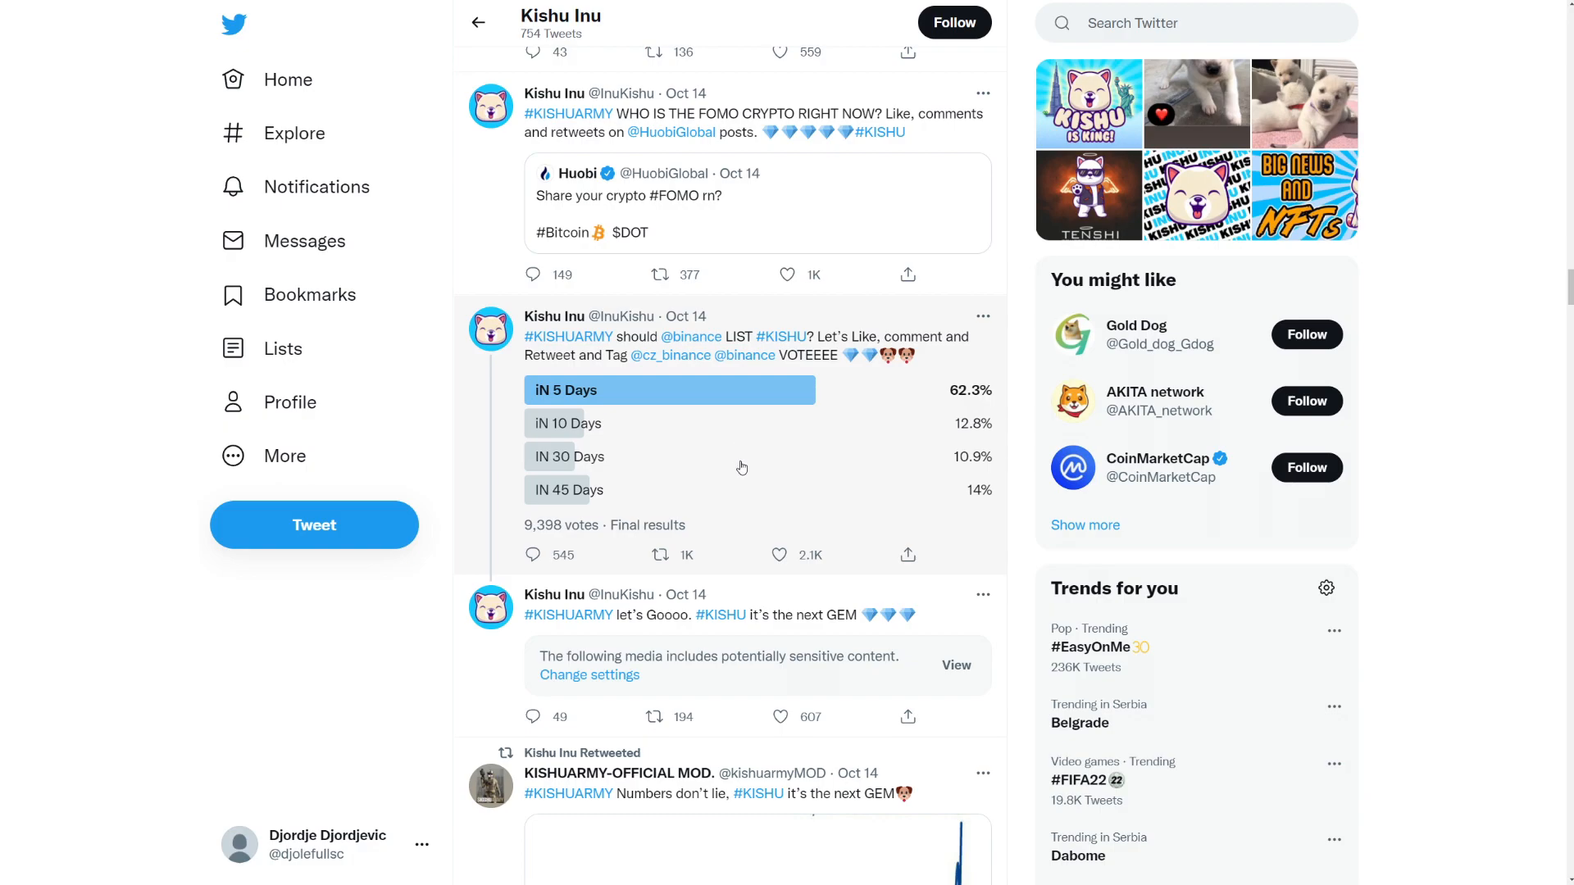
{"action": "scroll", "scroll_direction": "up", "scroll_amount": 3}
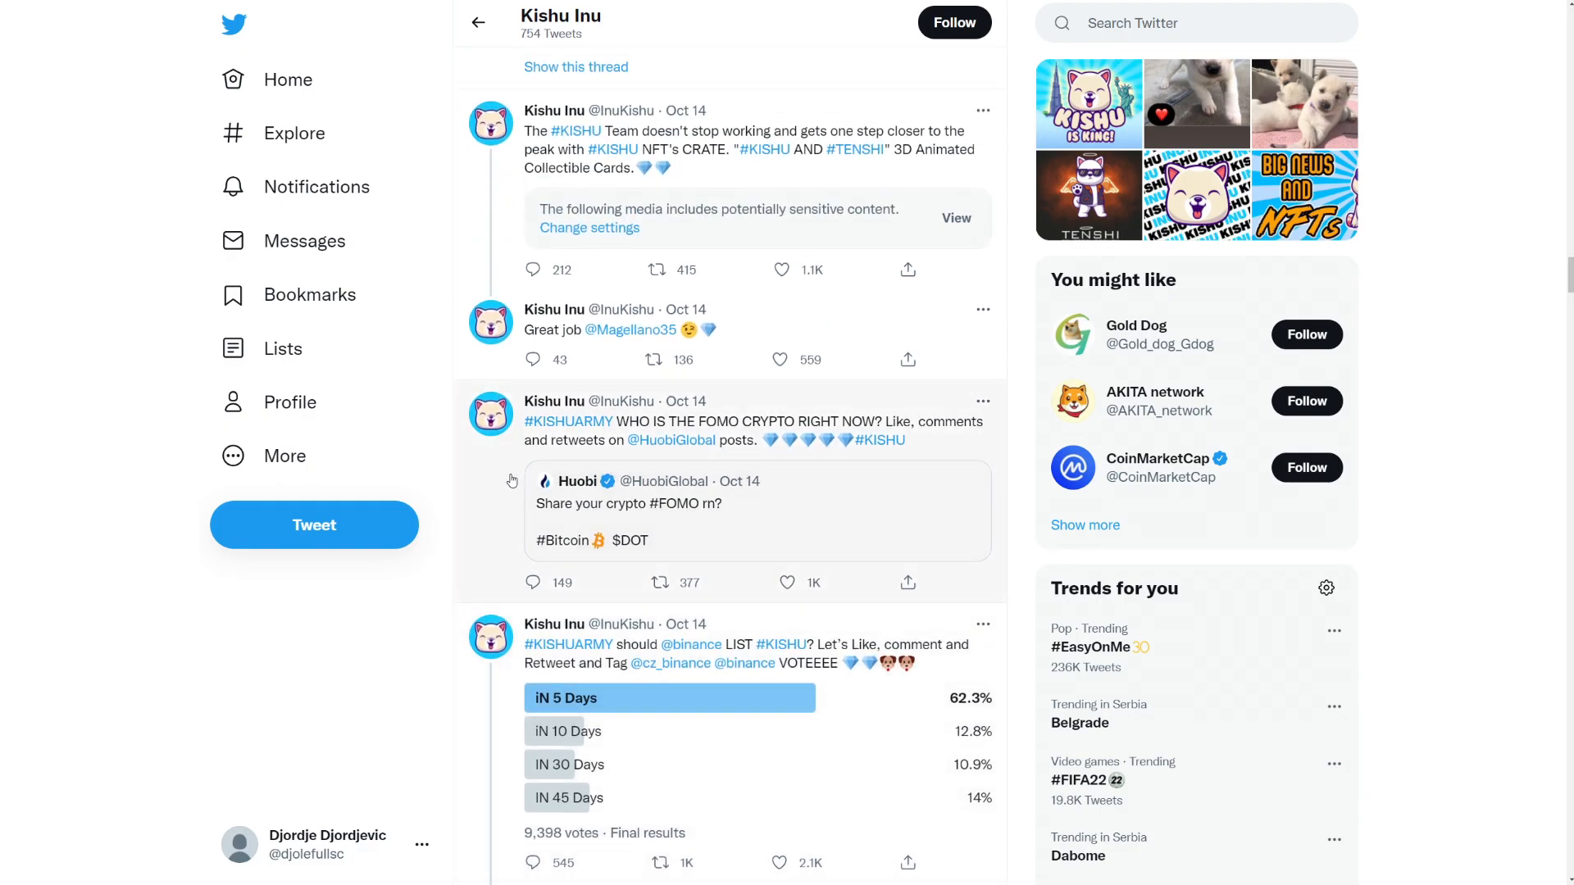
{"action": "mouse_move", "coordinate": [551, 497]}
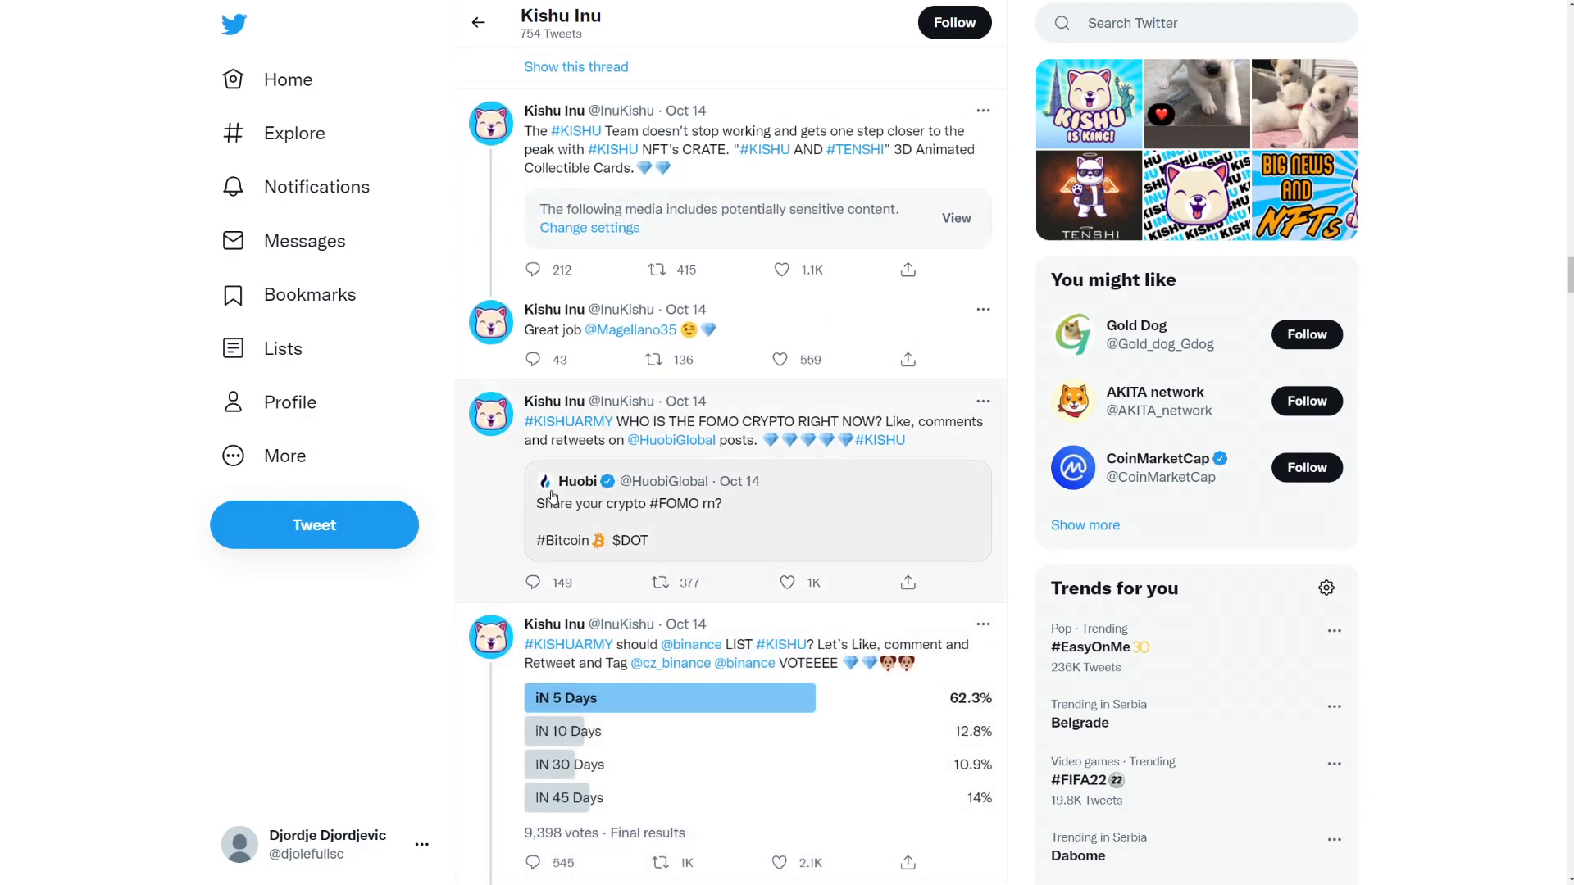
{"action": "scroll", "scroll_direction": "up", "scroll_amount": 3}
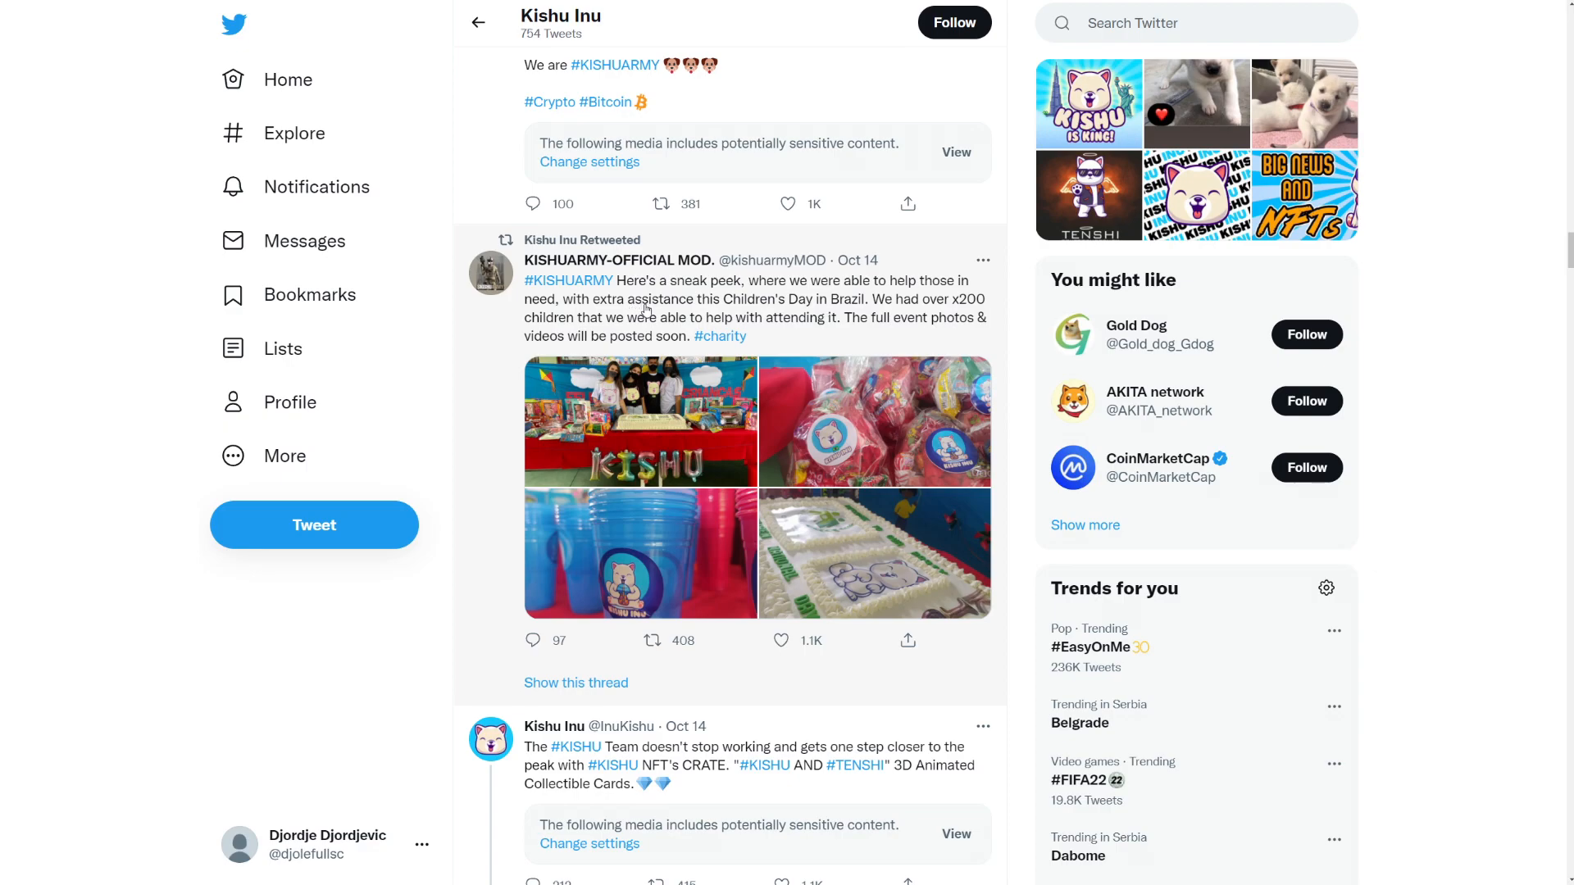
{"action": "mouse_move", "coordinate": [624, 326]}
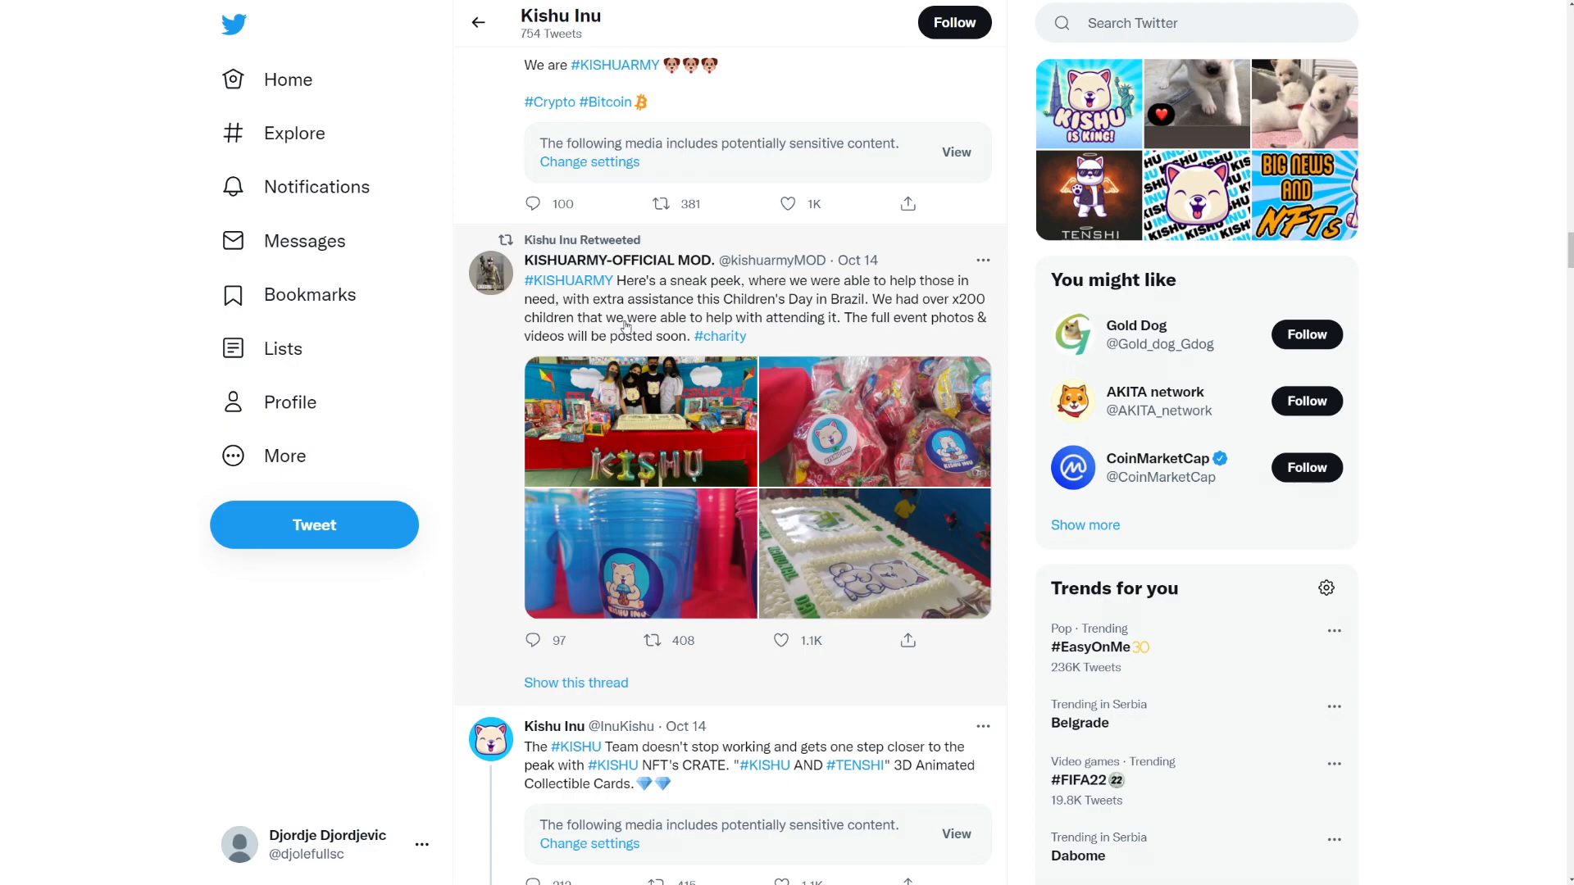
{"action": "mouse_move", "coordinate": [690, 392]}
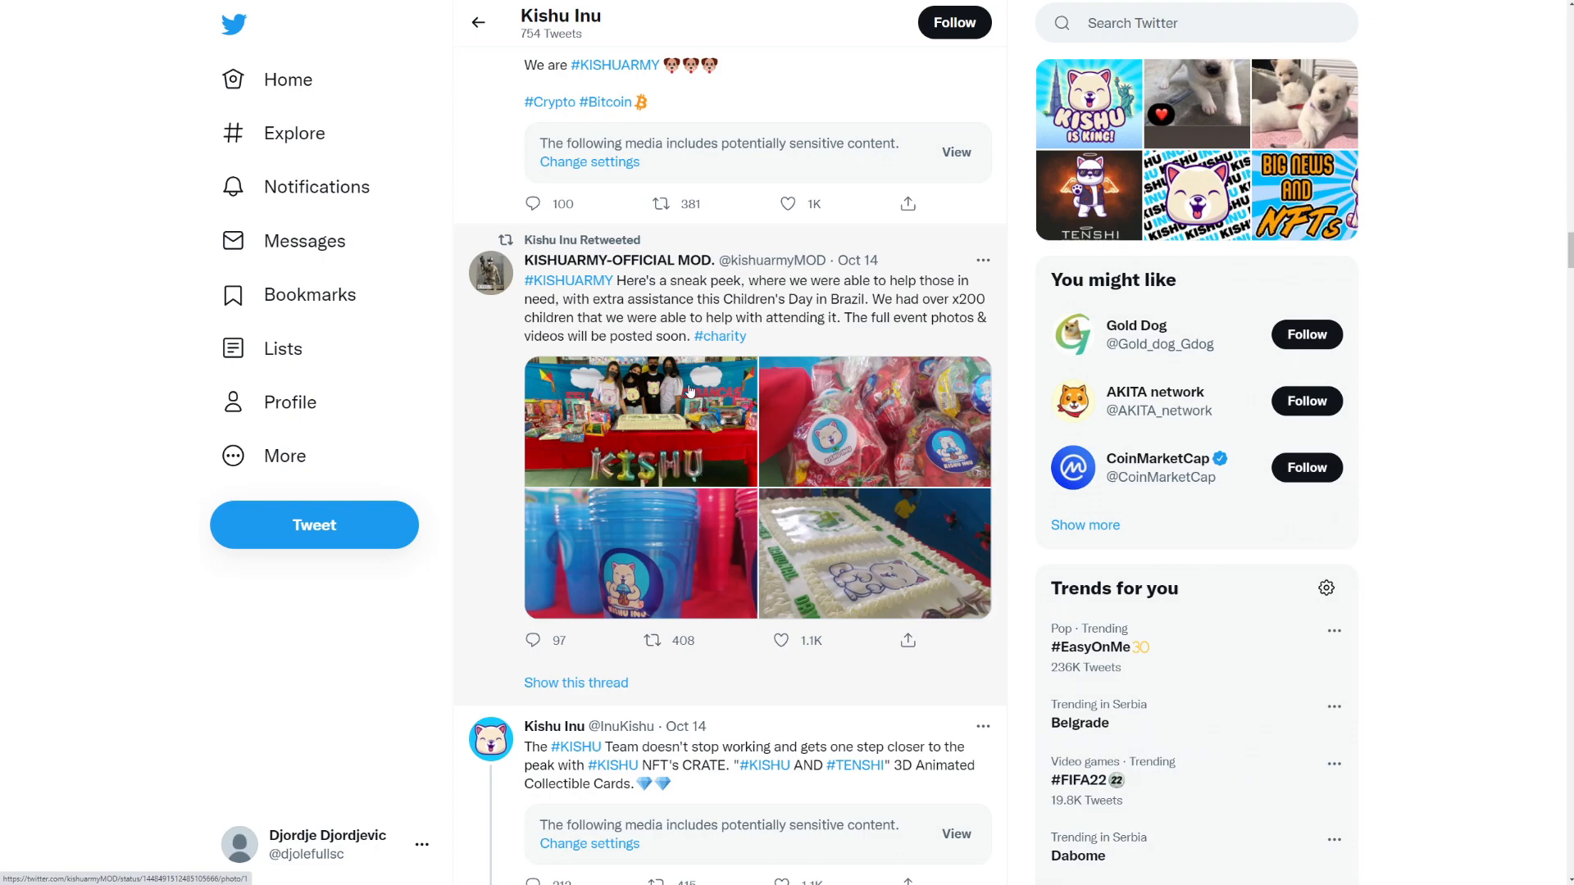
{"action": "mouse_move", "coordinate": [688, 439]}
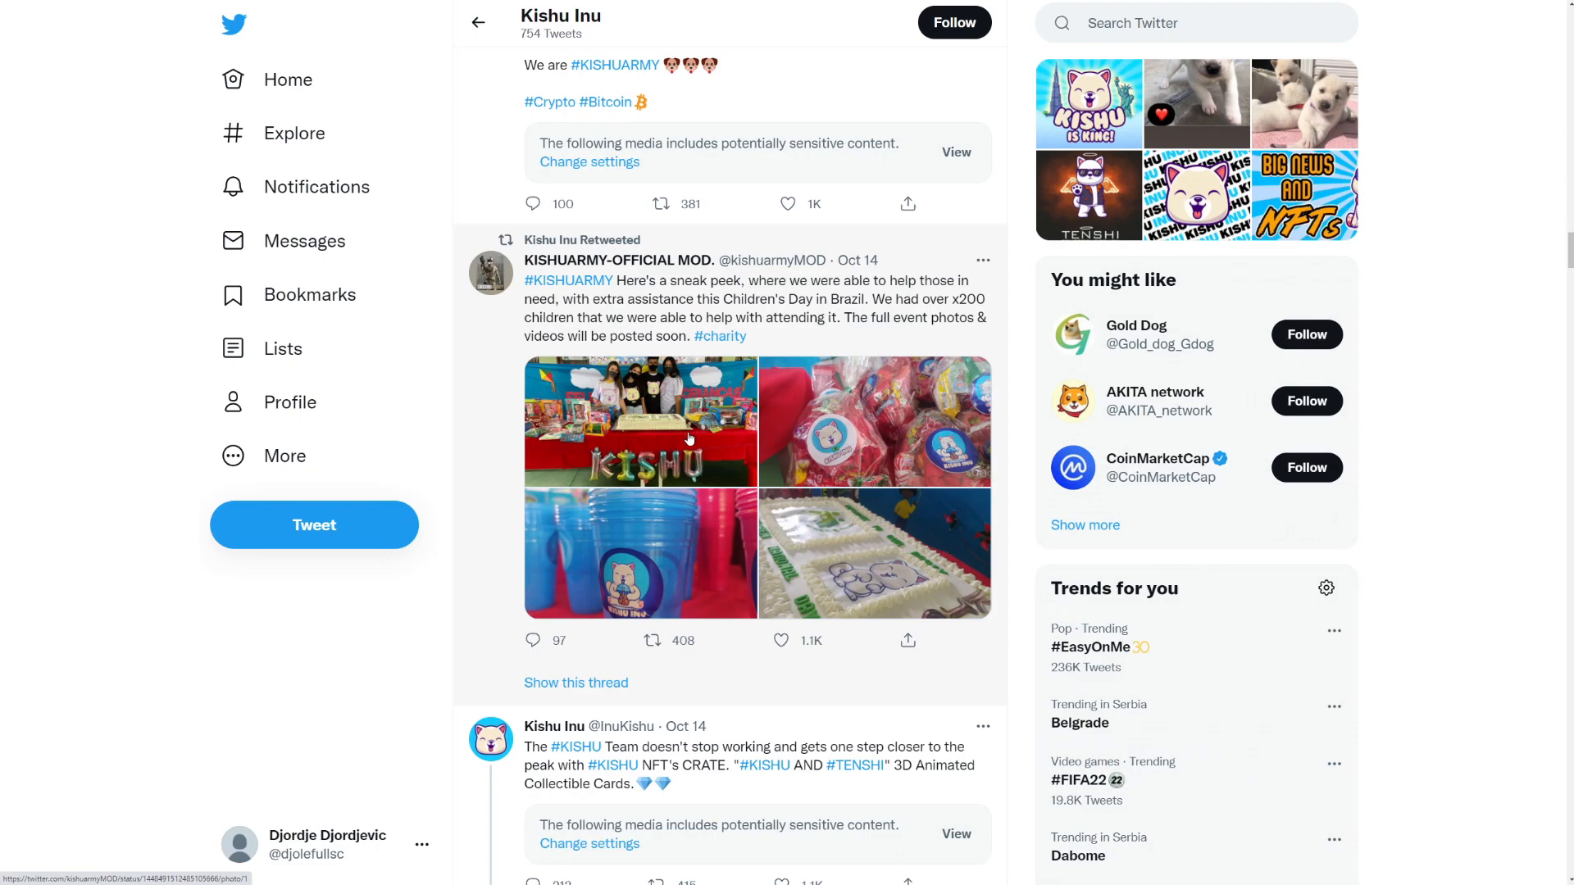
{"action": "mouse_move", "coordinate": [636, 419]}
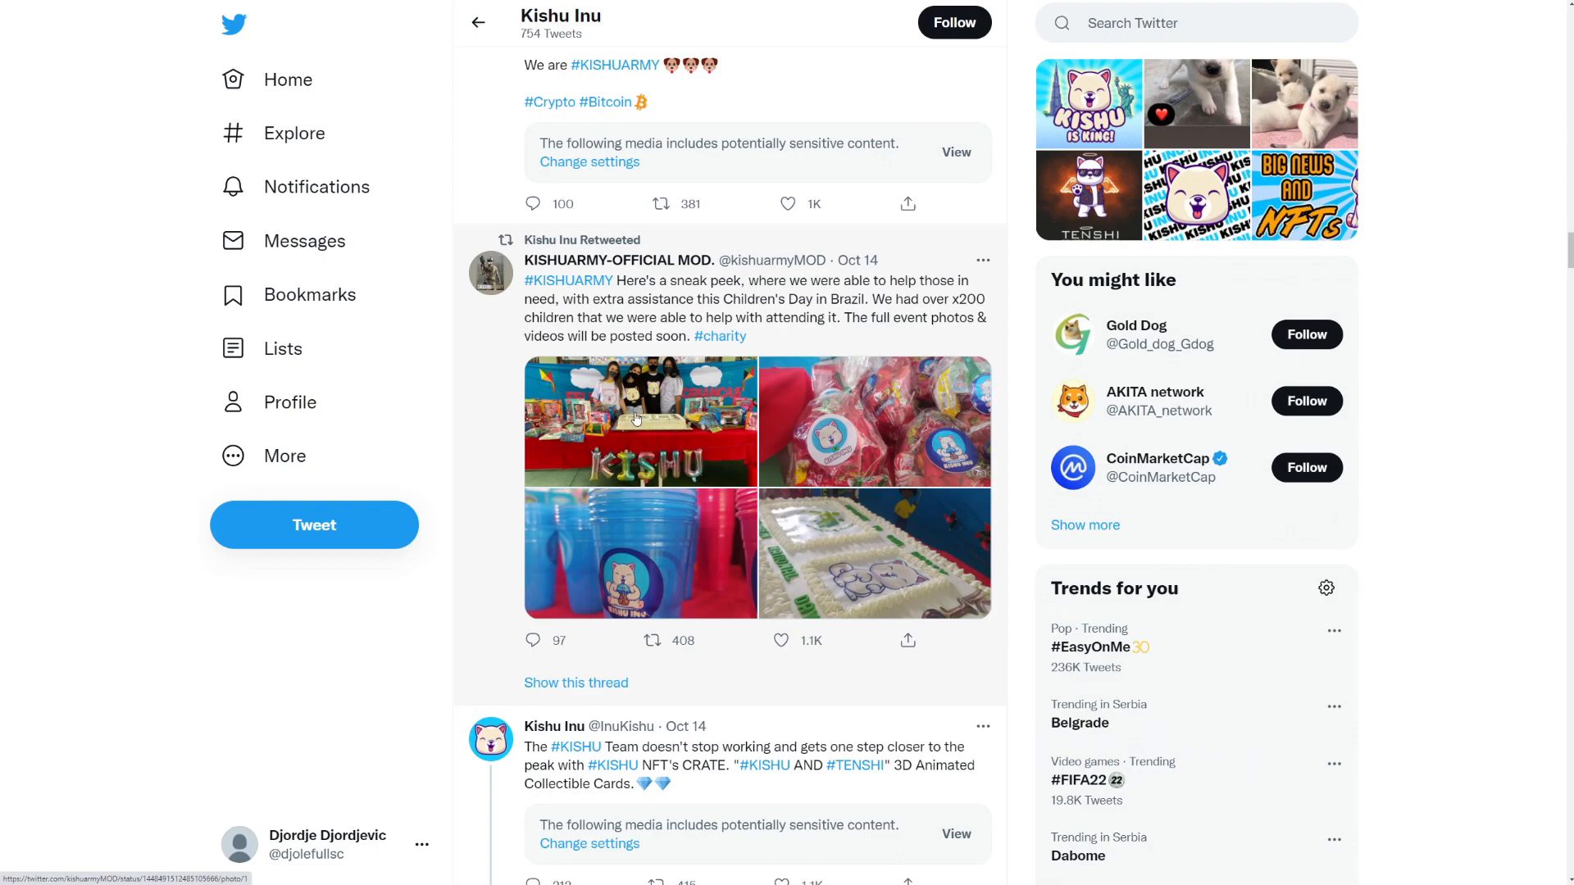
{"action": "scroll", "scroll_direction": "up", "scroll_amount": 3}
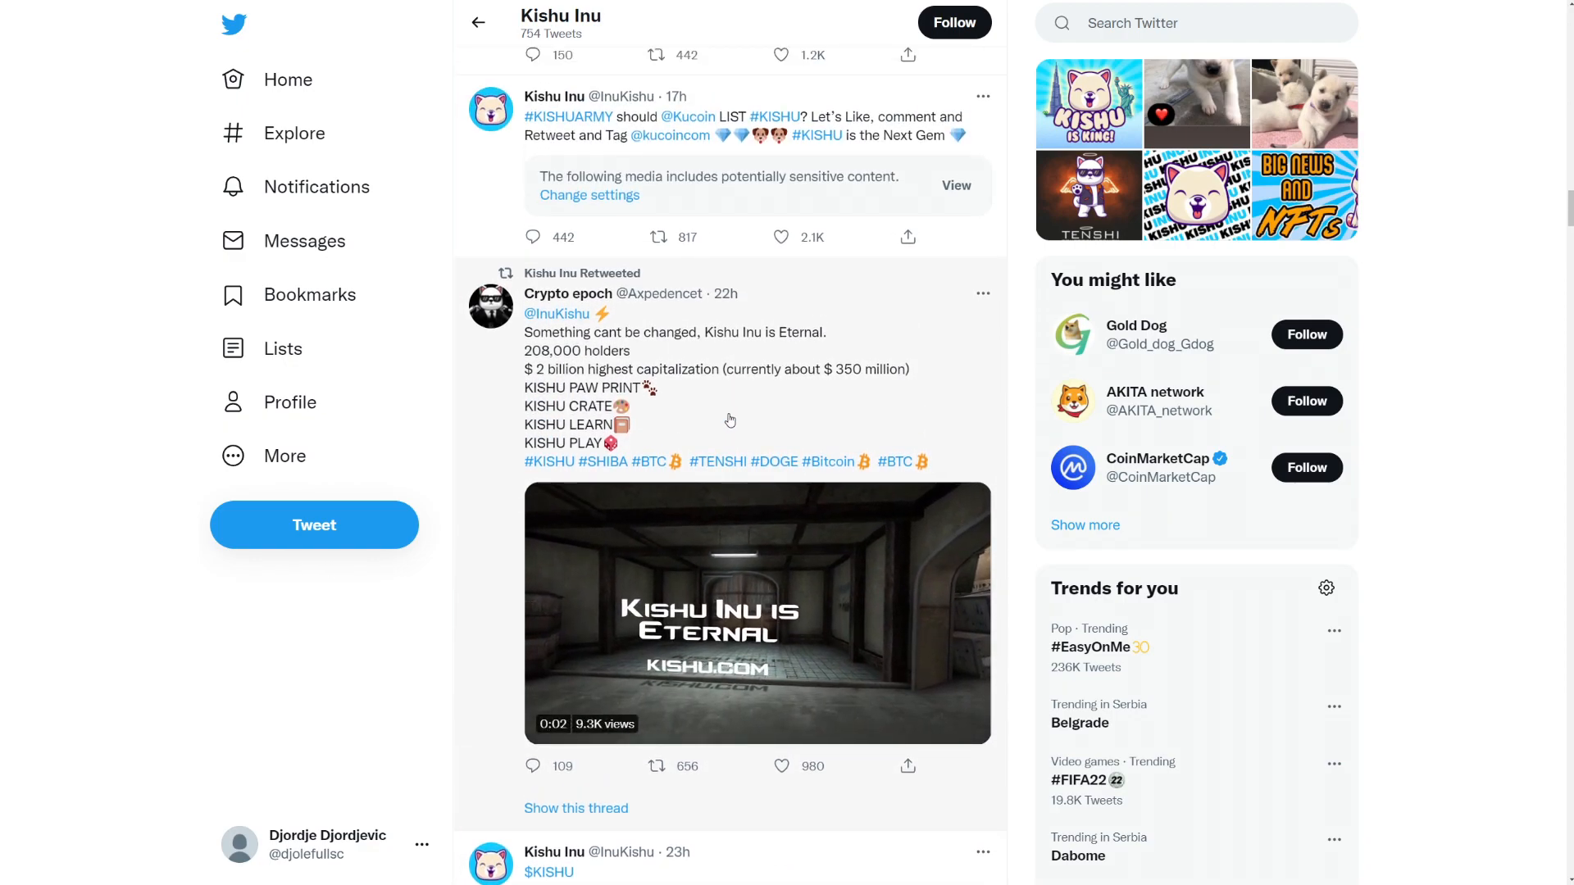
Step: Scroll past the Shiba Inu Hodler bullish retweet to the Kishu & Tenshi tweet and Topics to follow panel
{"action": "scroll", "scroll_direction": "up", "scroll_amount": 3}
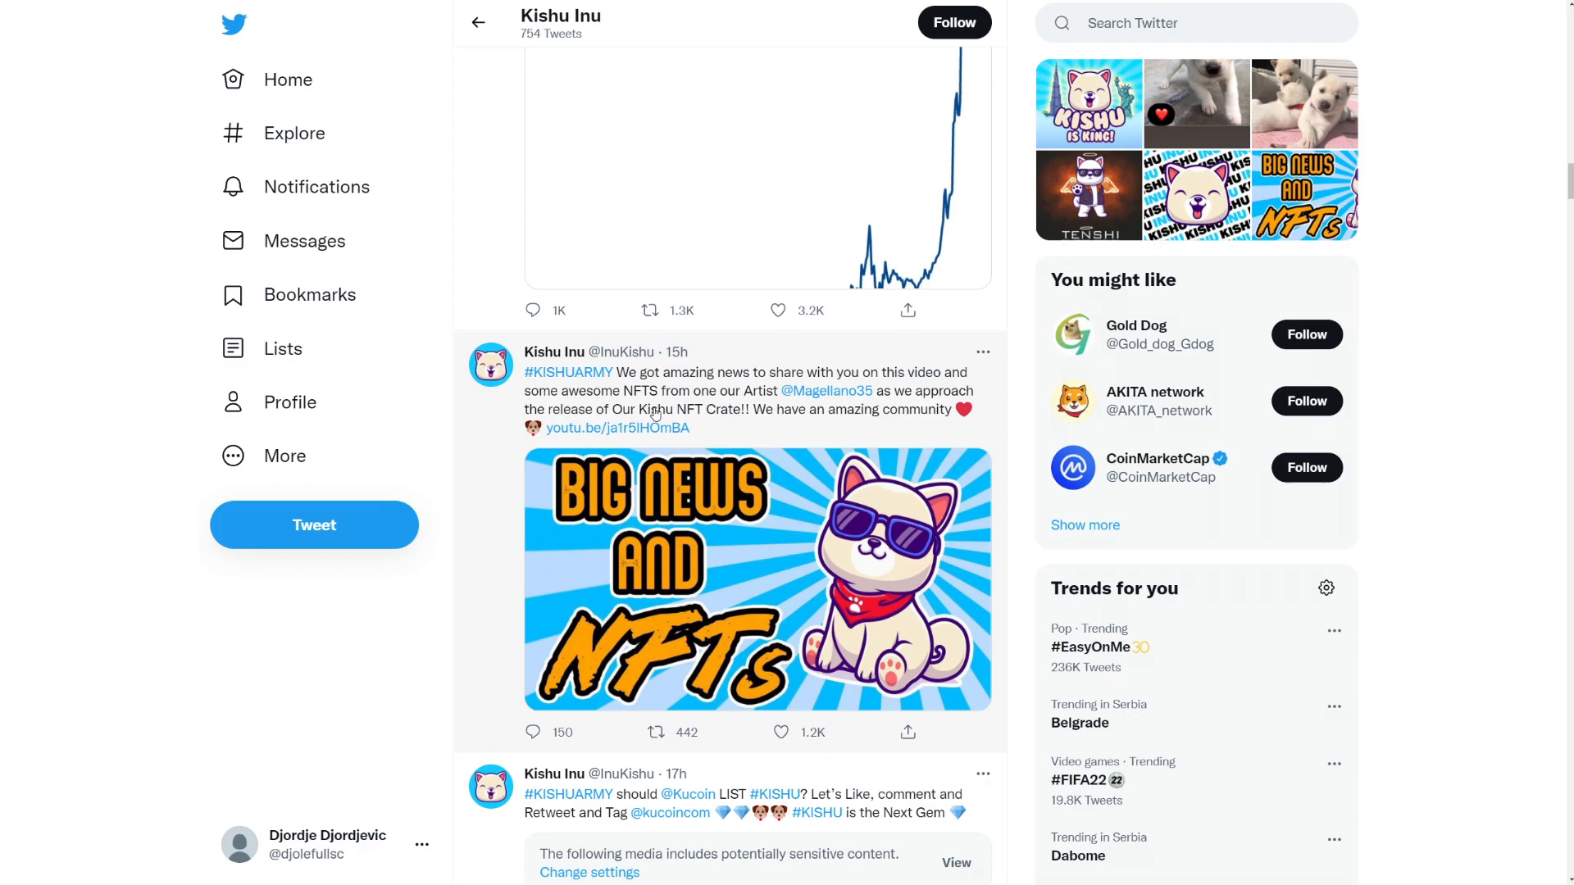
{"action": "mouse_move", "coordinate": [848, 431]}
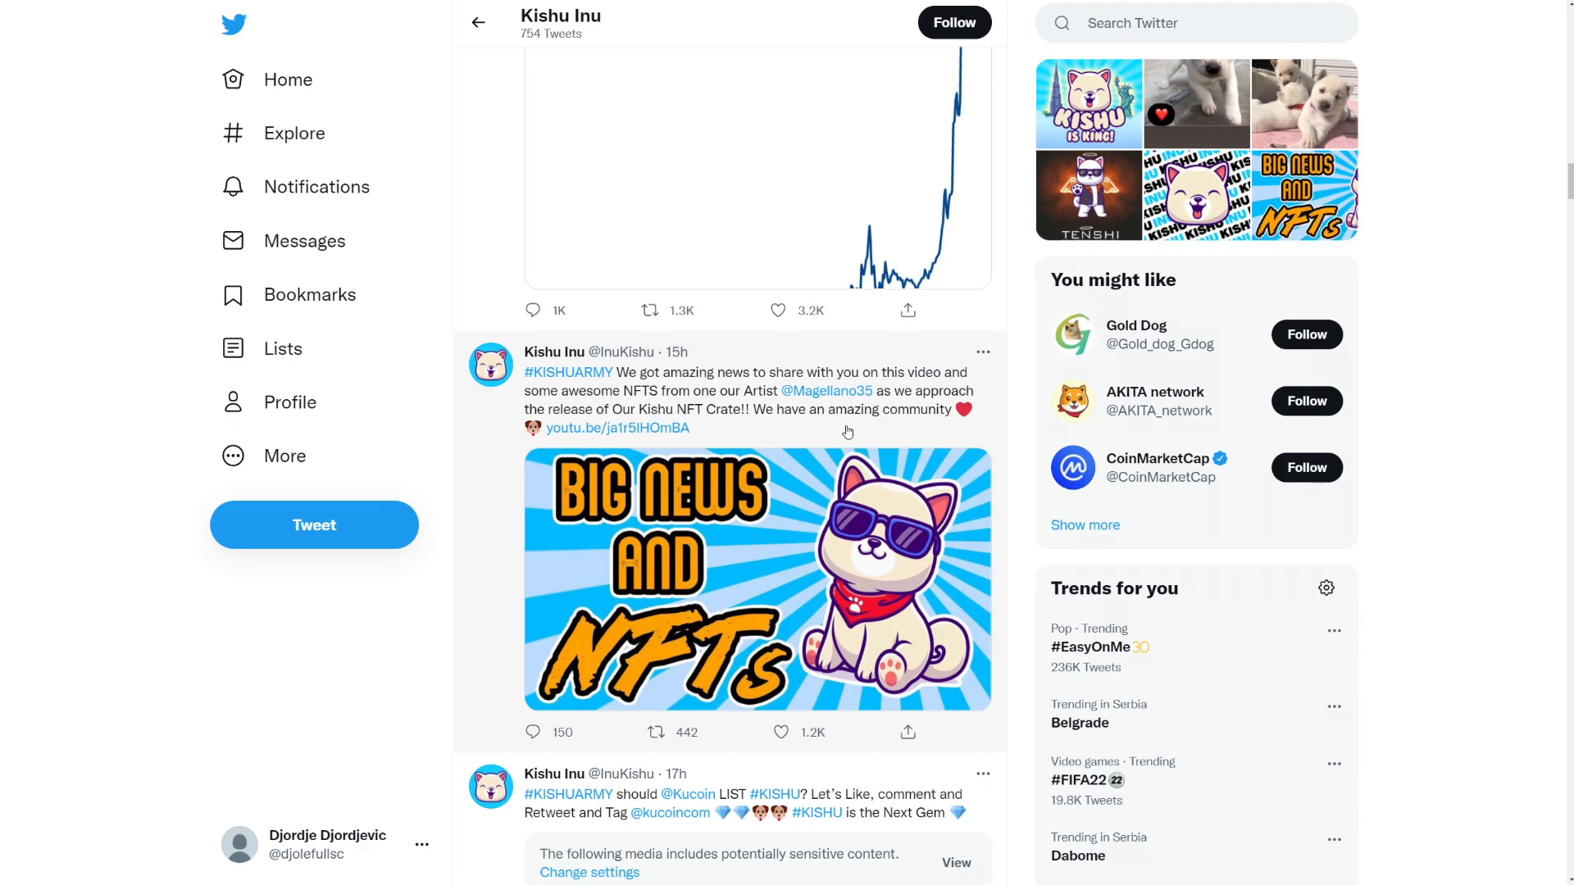
{"action": "mouse_move", "coordinate": [761, 432]}
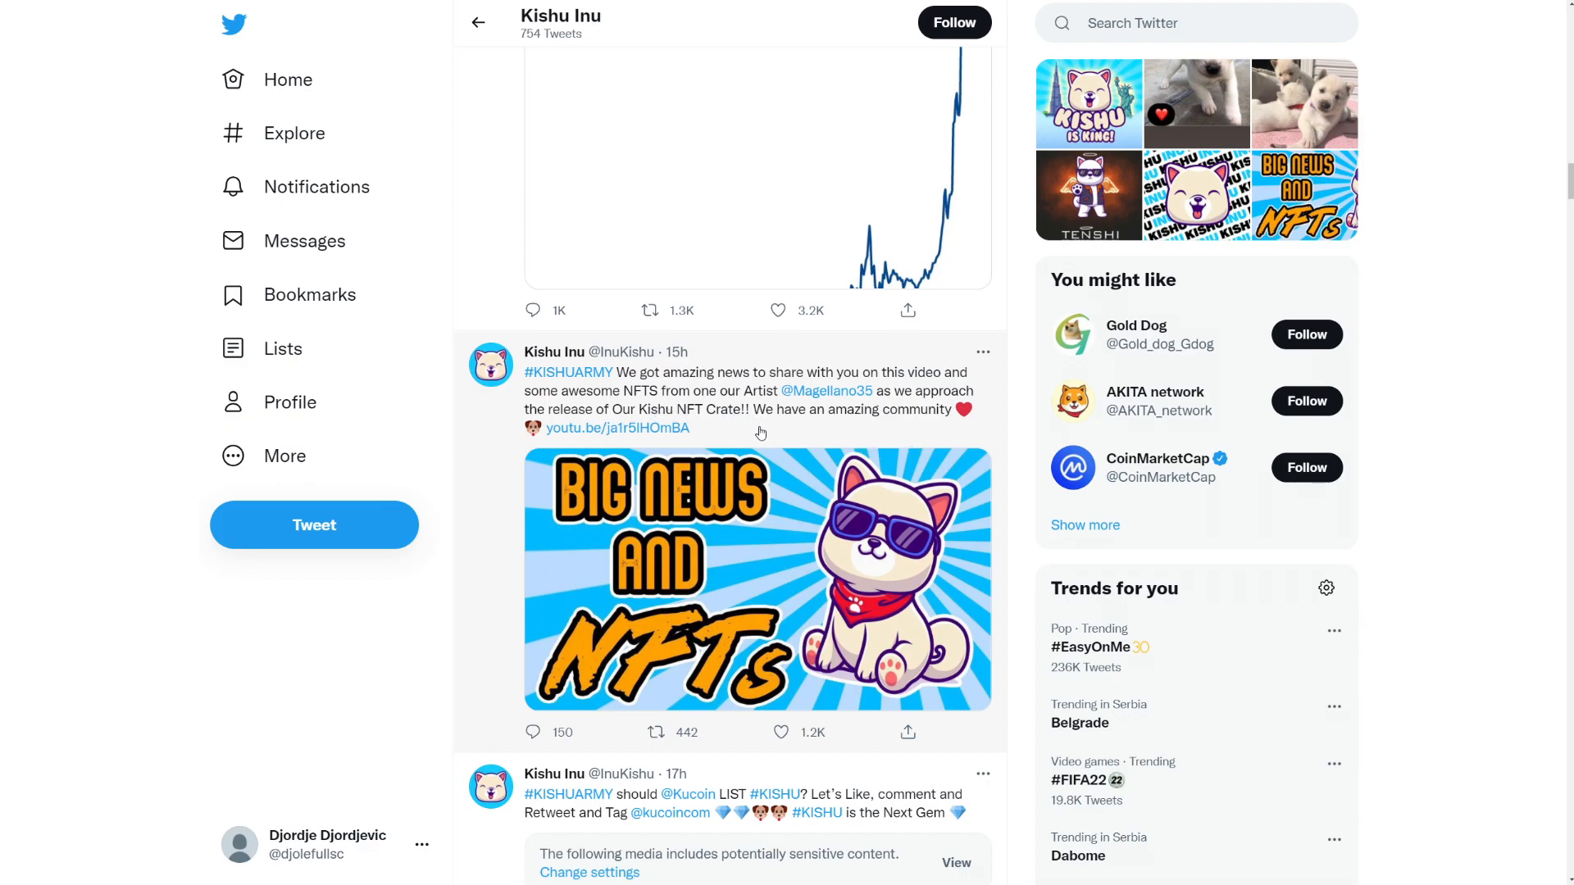
{"action": "scroll", "scroll_direction": "up", "scroll_amount": 3}
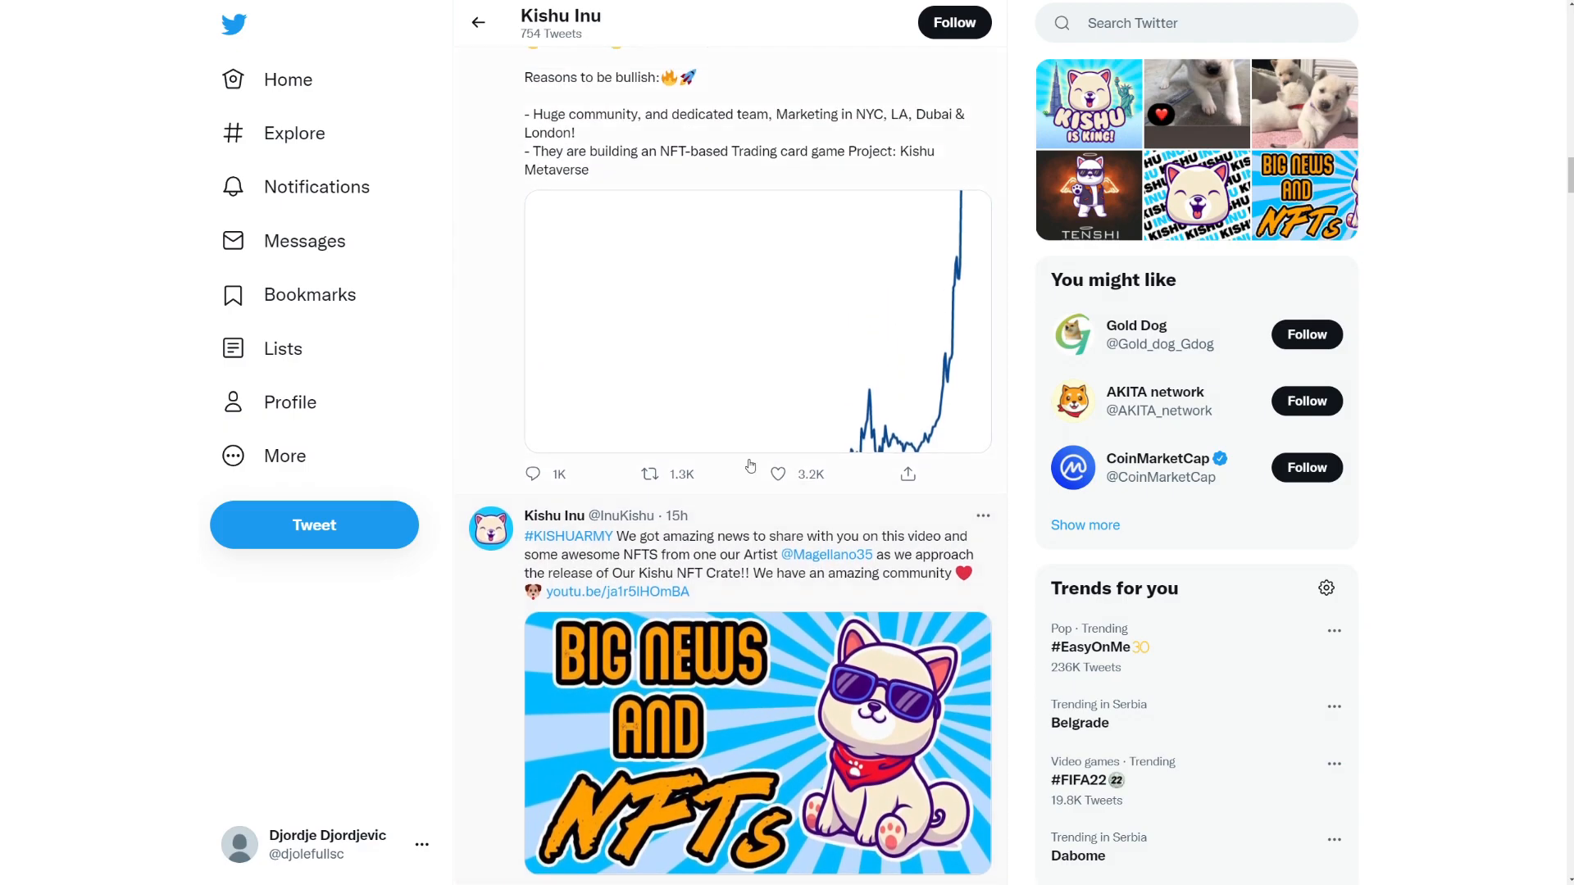
{"action": "scroll", "scroll_direction": "up", "scroll_amount": 3}
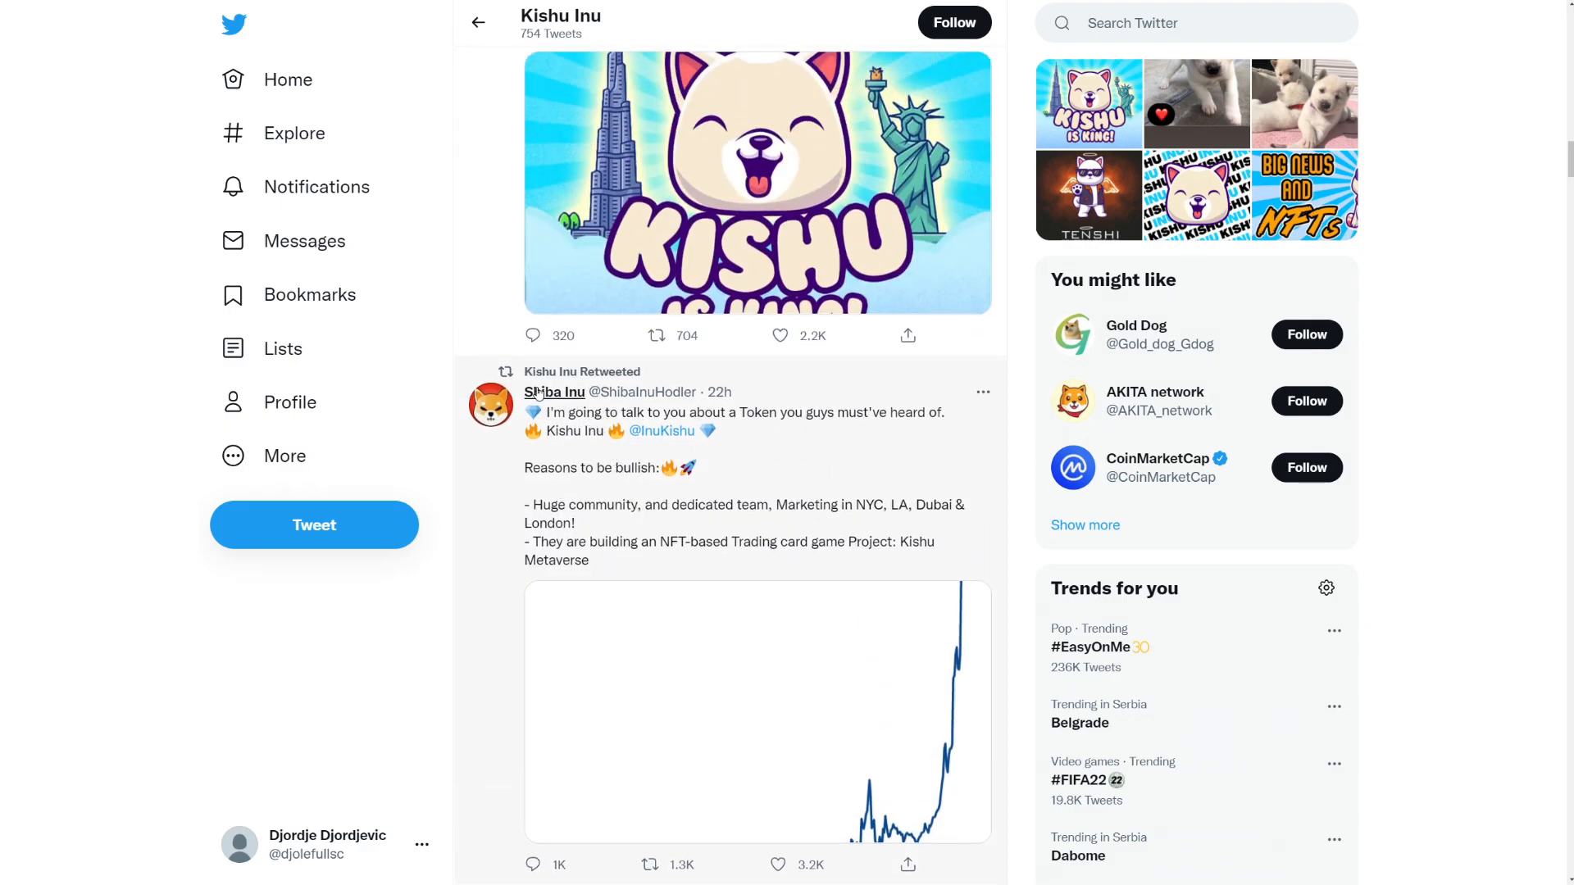
{"action": "mouse_move", "coordinate": [554, 392]}
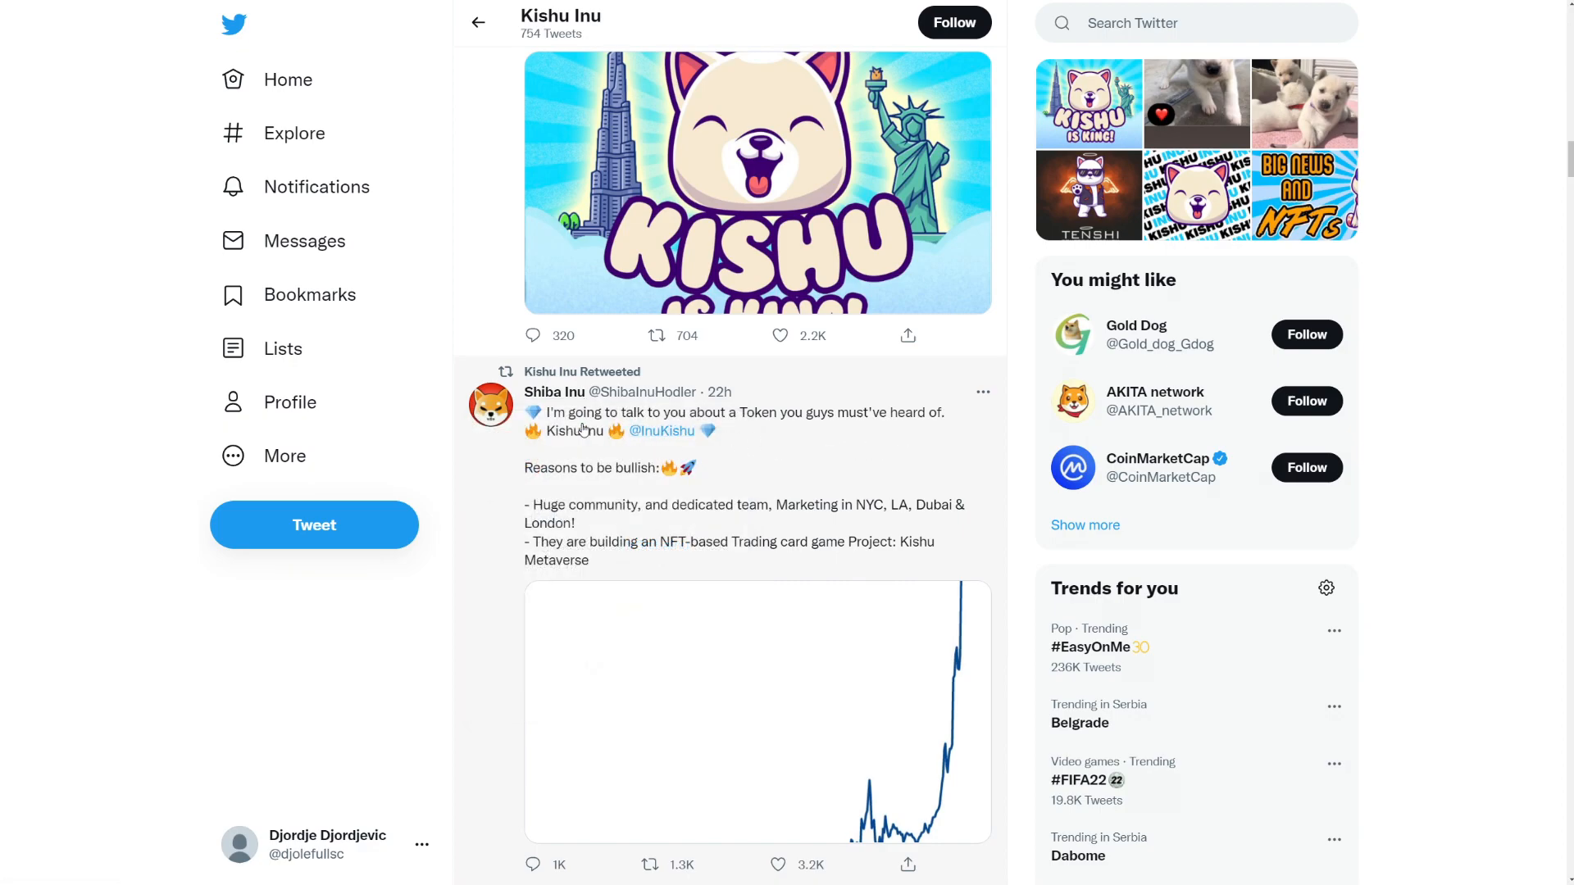
{"action": "mouse_move", "coordinate": [580, 436]}
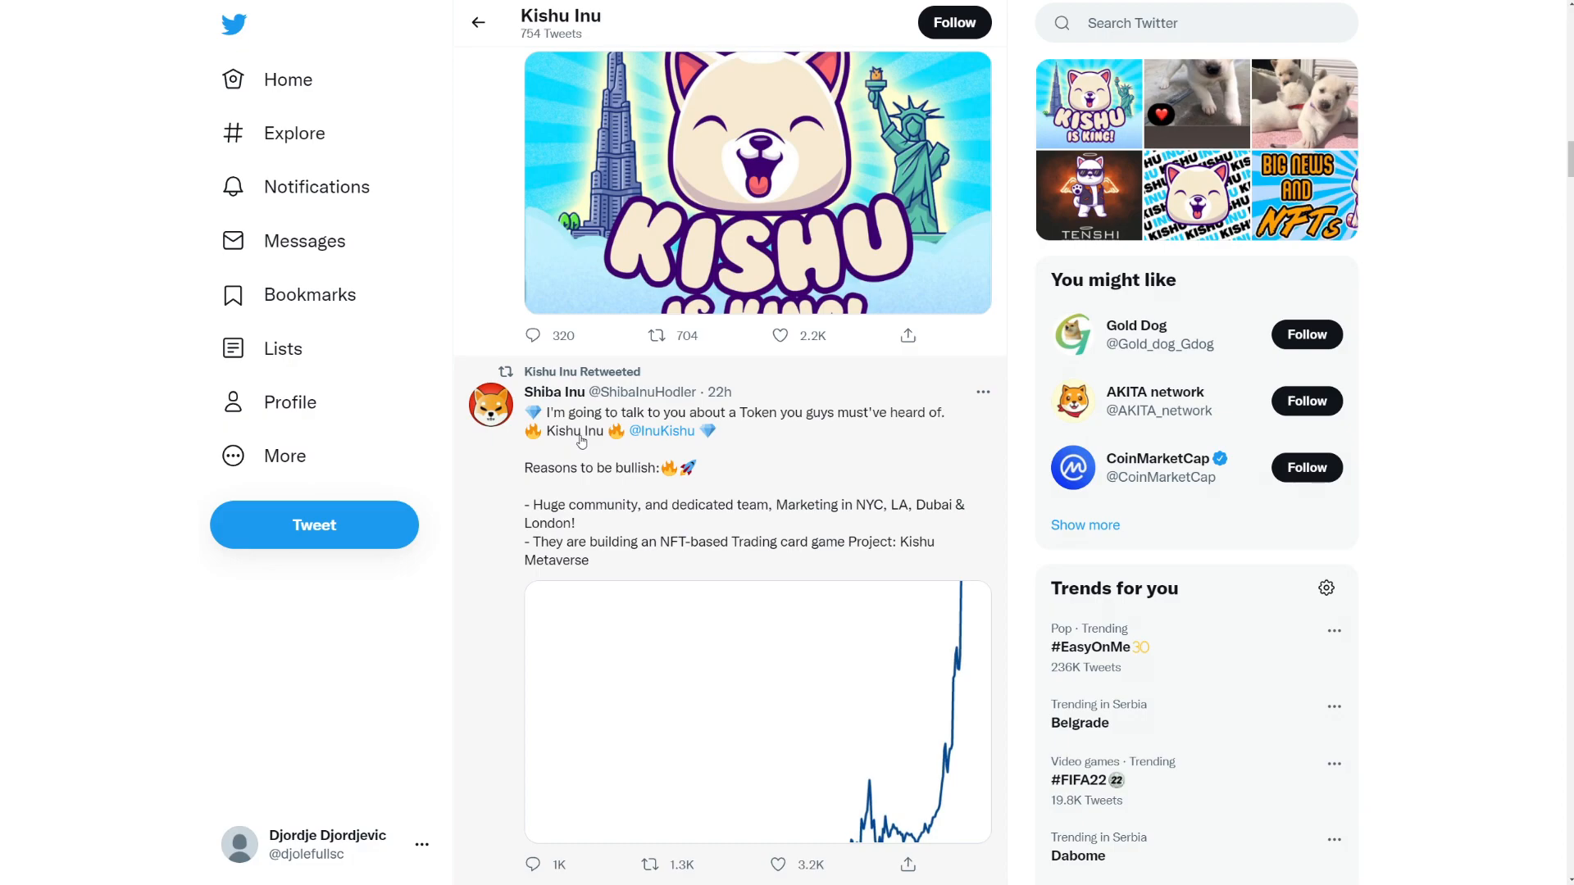
{"action": "mouse_move", "coordinate": [559, 458]}
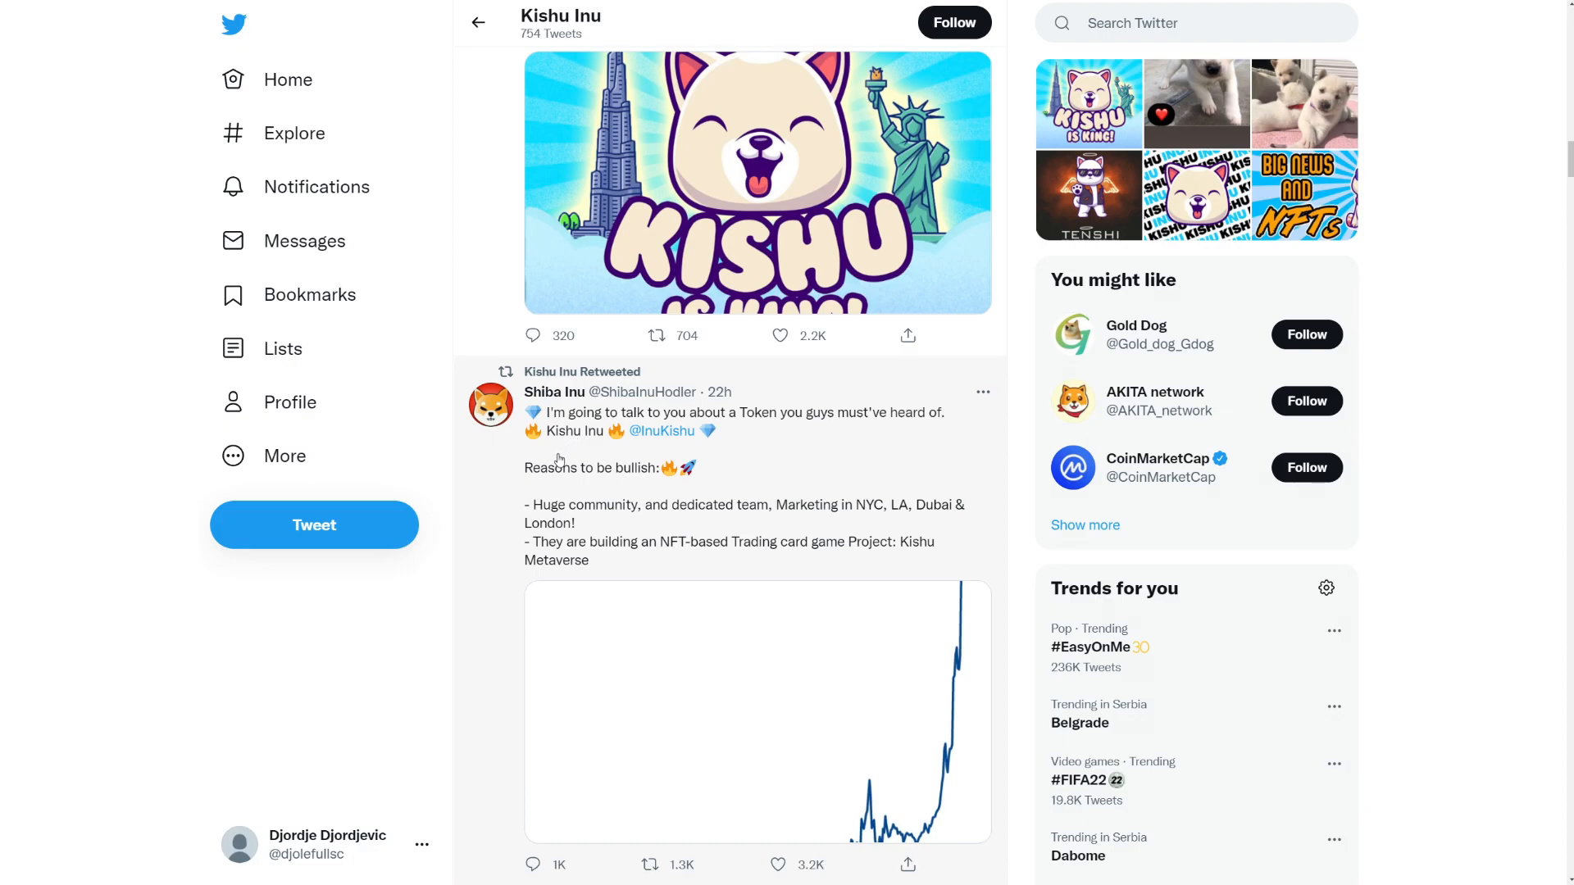
{"action": "mouse_move", "coordinate": [506, 454]}
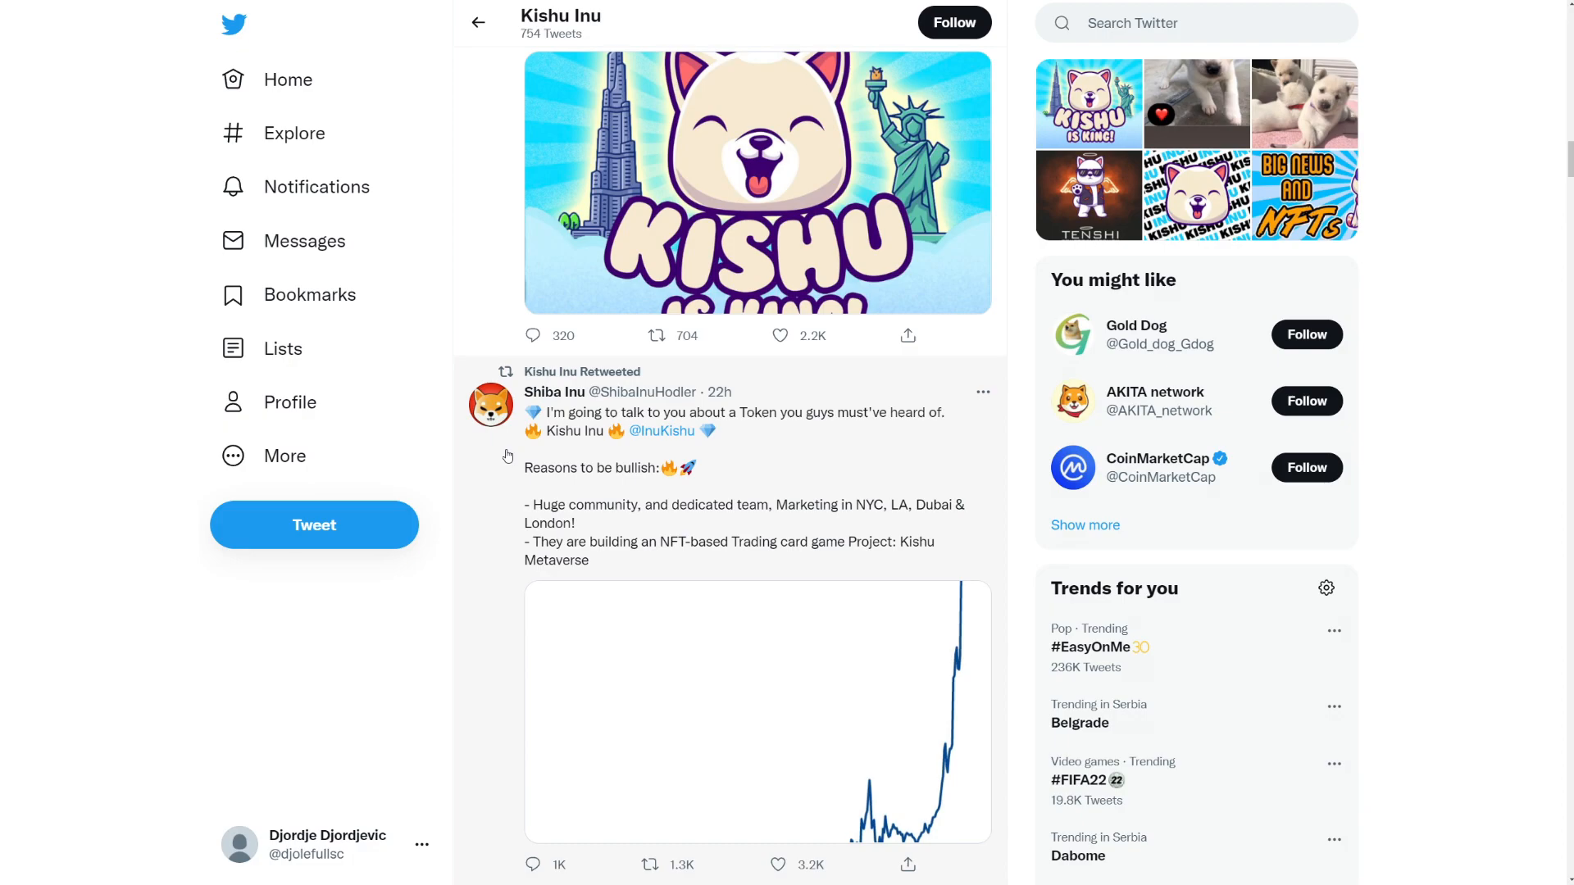
{"action": "mouse_move", "coordinate": [521, 502]}
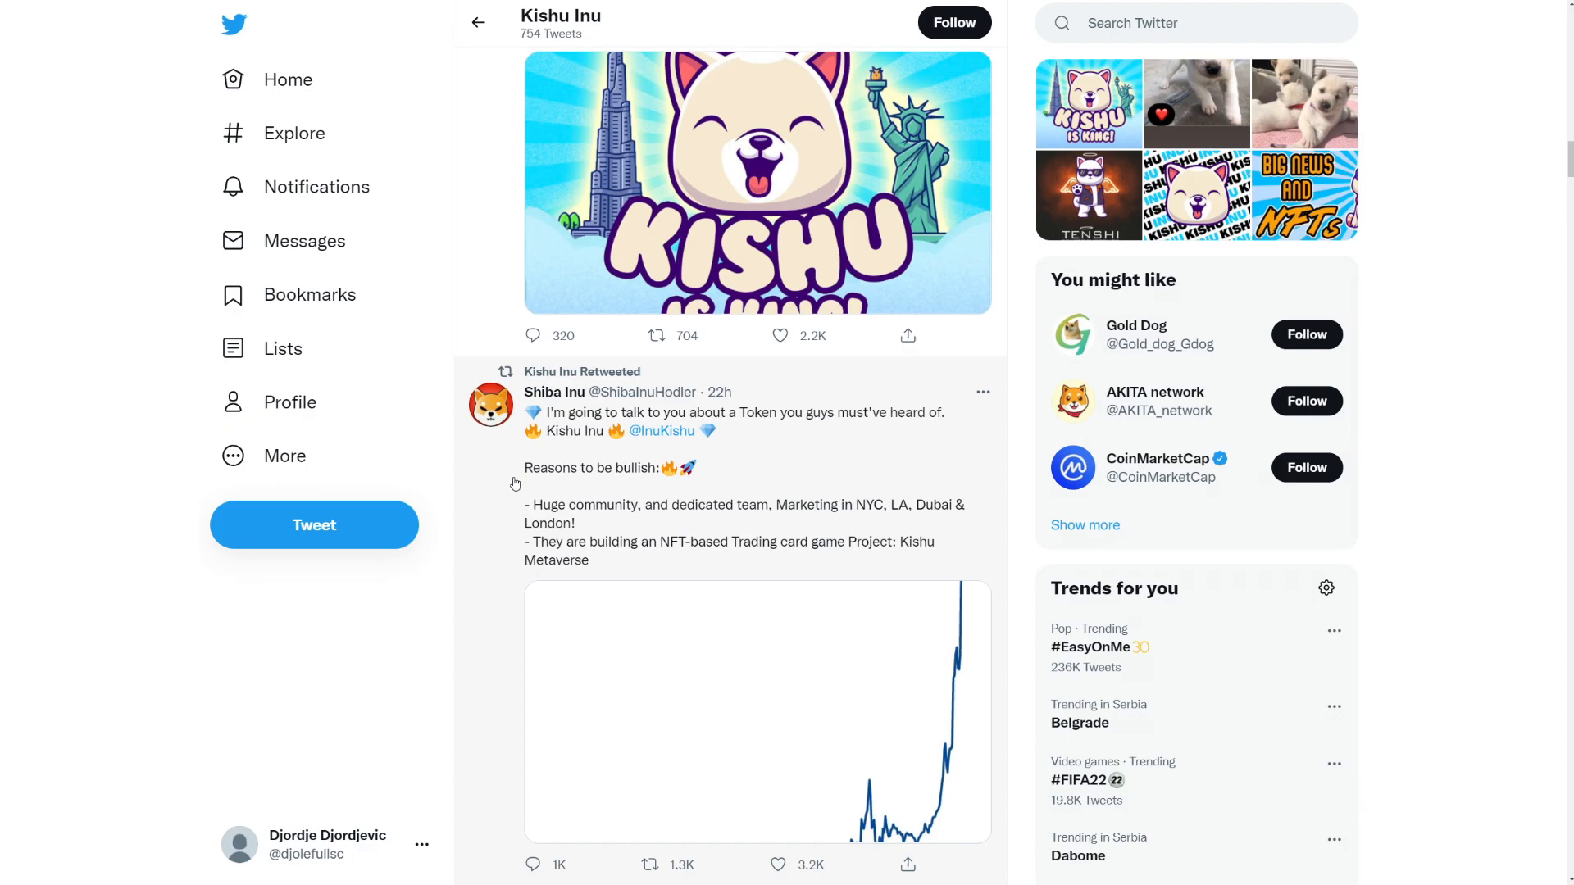
{"action": "mouse_move", "coordinate": [531, 499]}
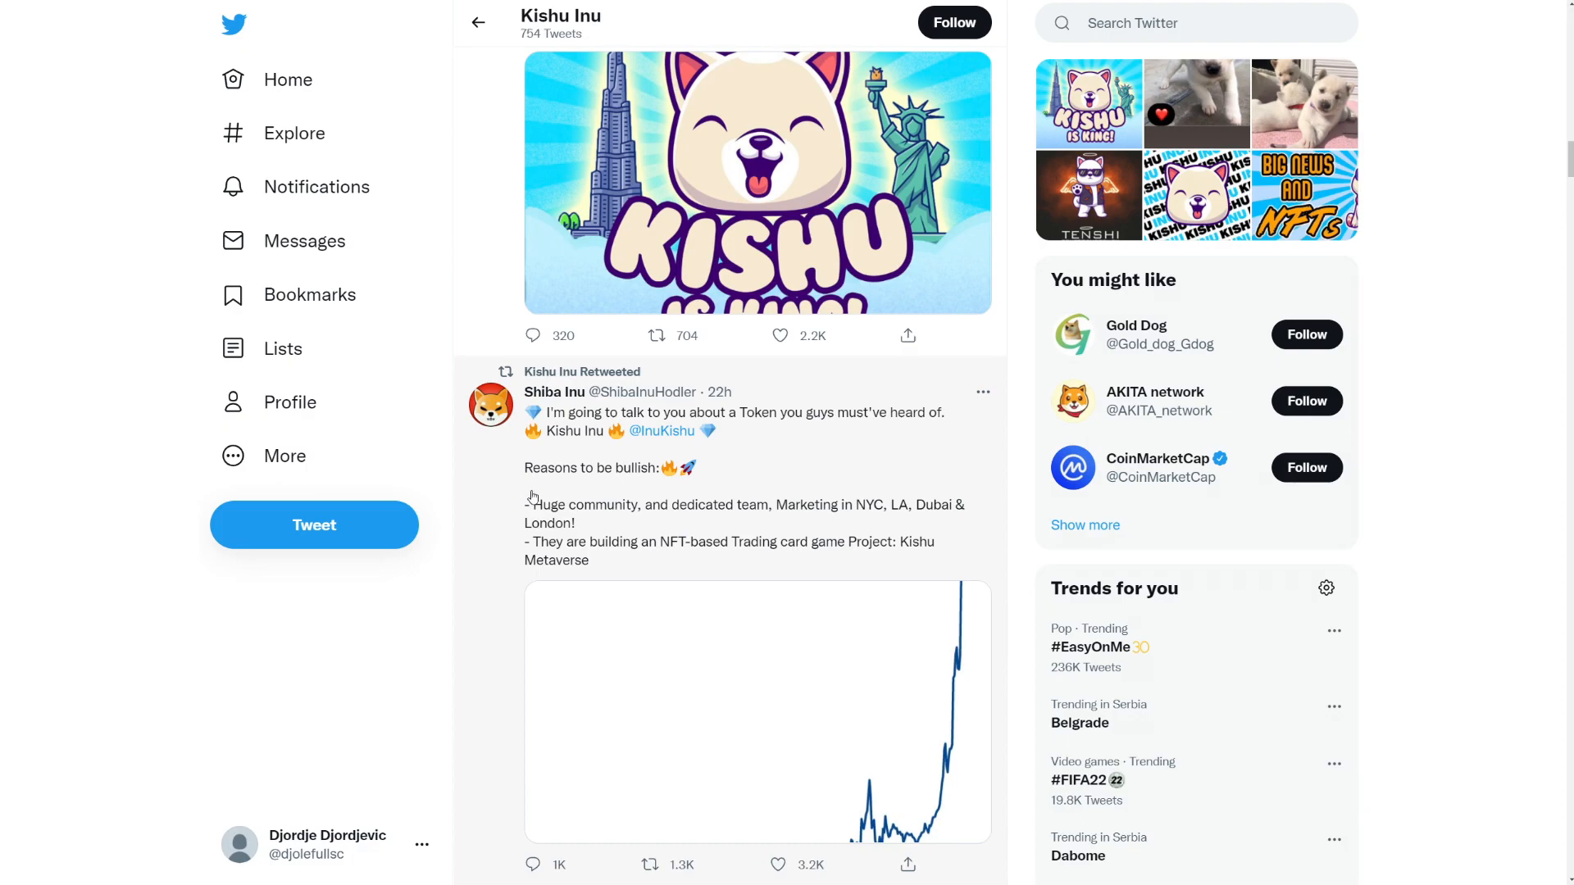
{"action": "scroll", "scroll_direction": "up", "scroll_amount": 3}
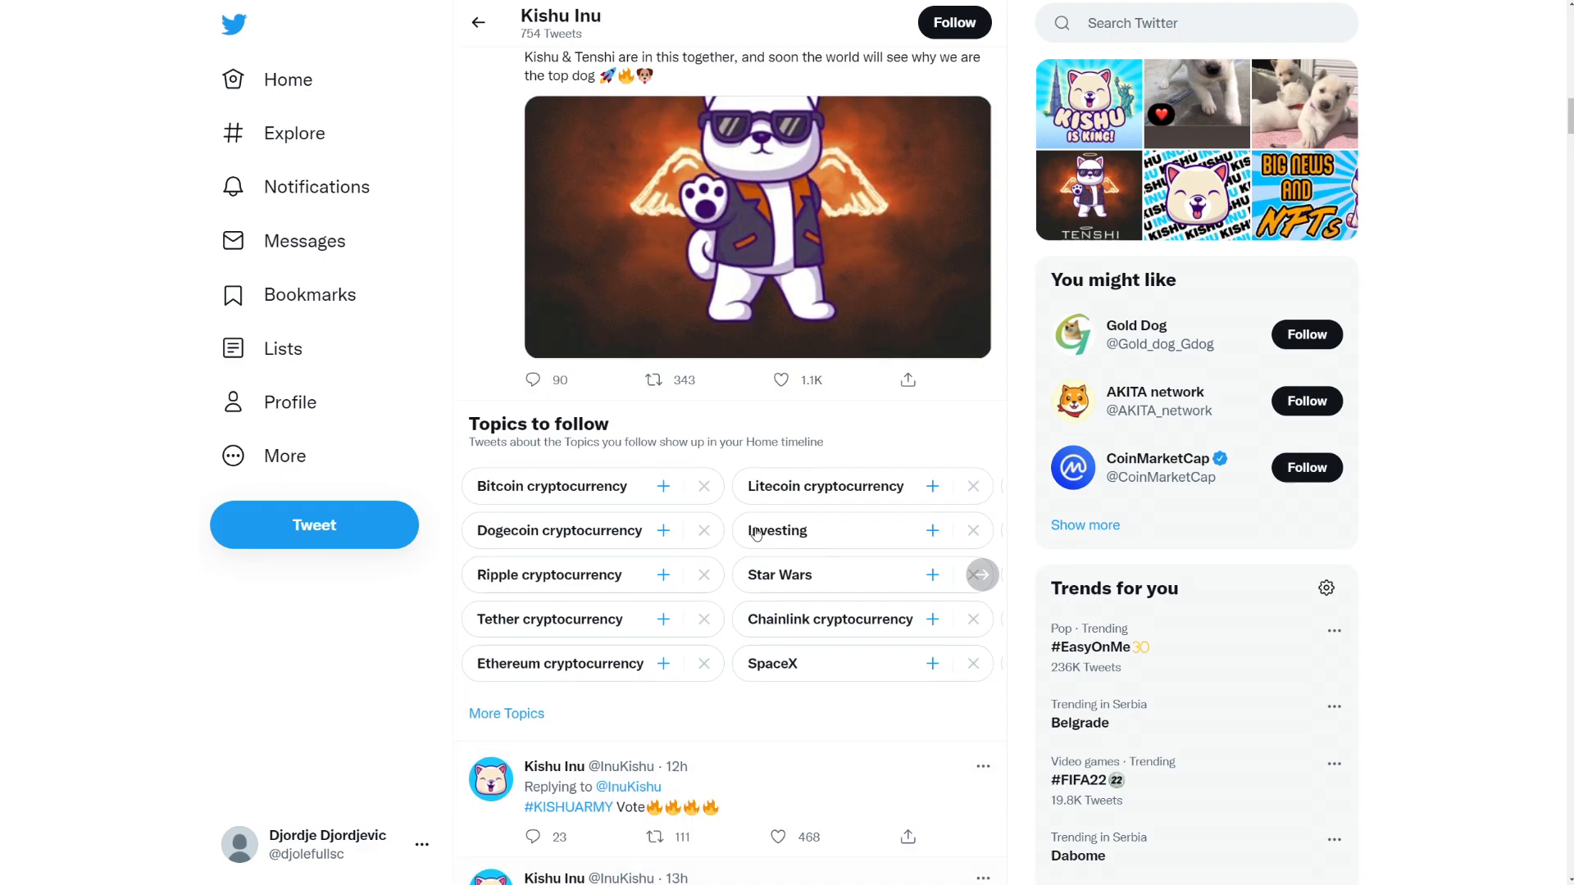
Step: Scroll to the profile header with the bio and pinned Kishu NFT Metaverse crate trailer tweet
{"action": "scroll", "scroll_direction": "up", "scroll_amount": 3}
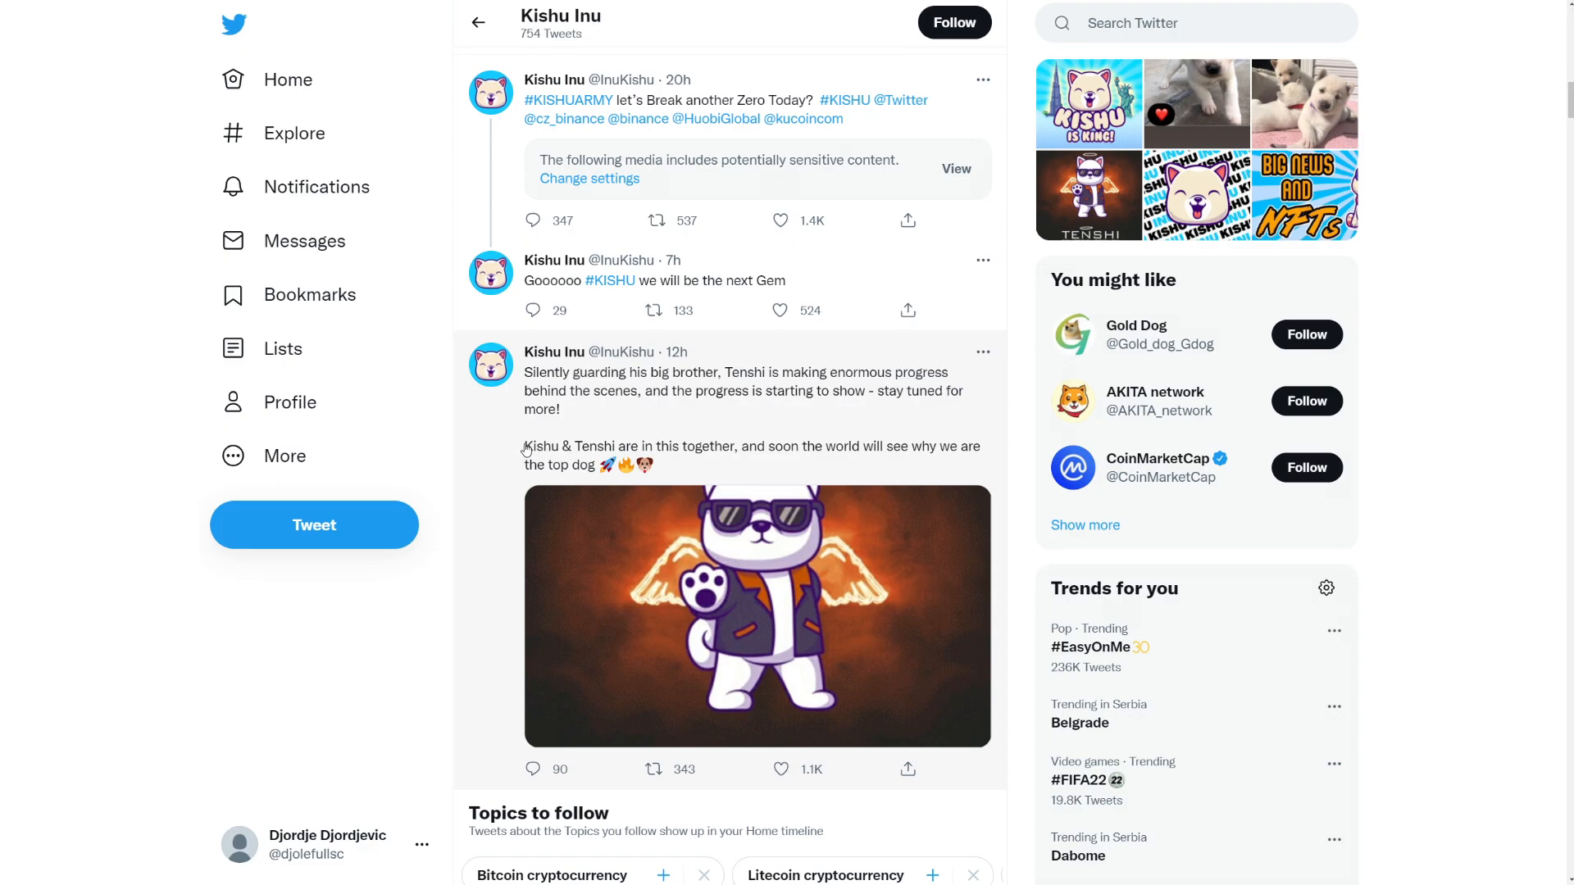
{"action": "mouse_move", "coordinate": [511, 470]}
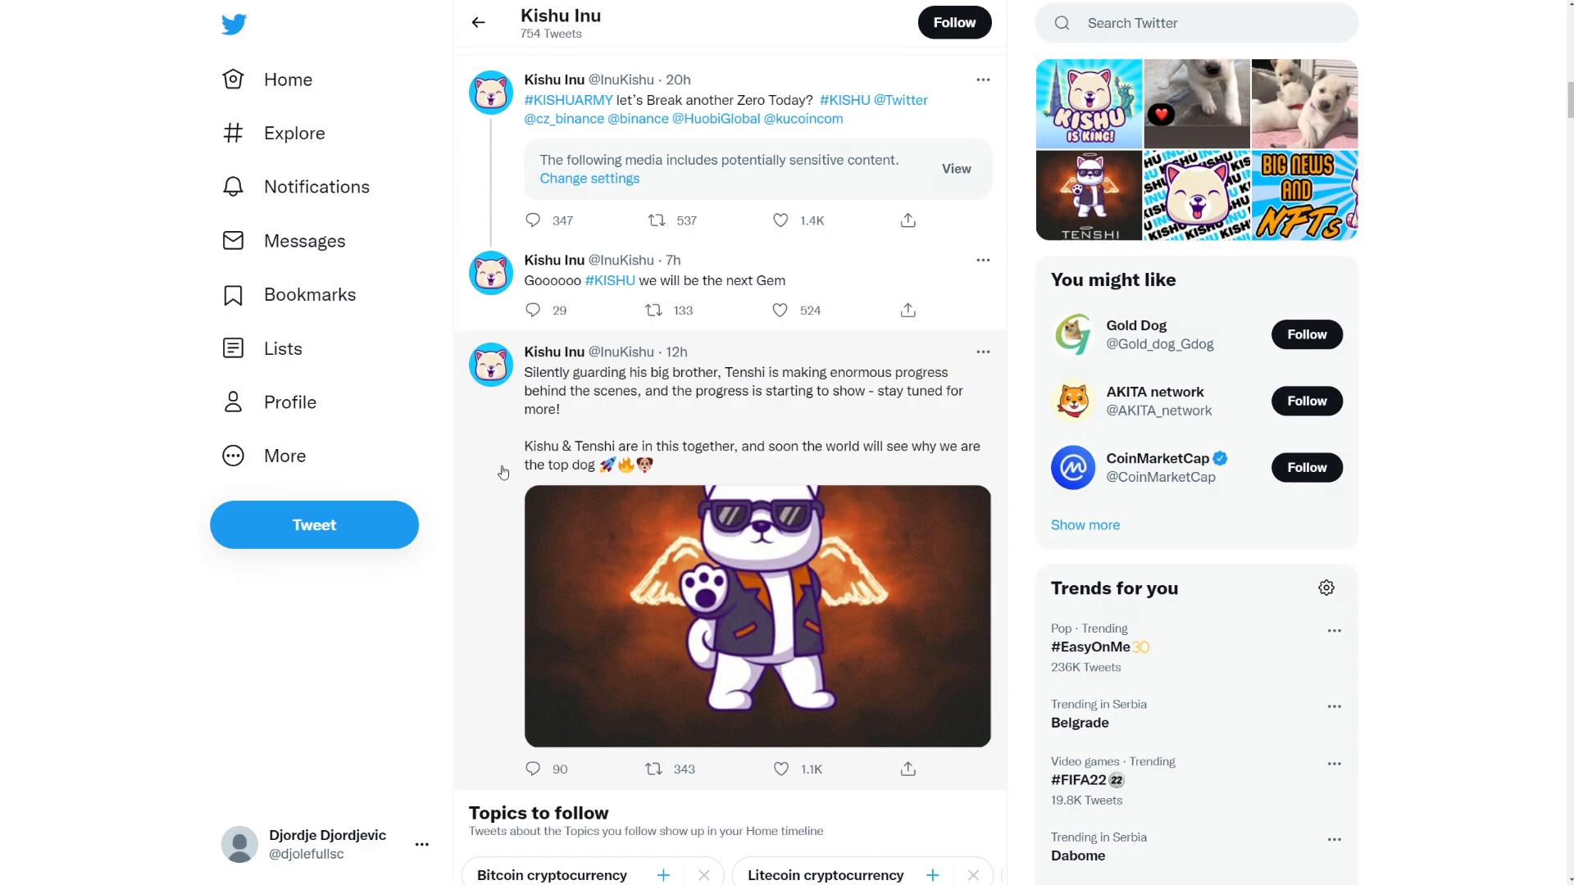
{"action": "mouse_move", "coordinate": [493, 504]}
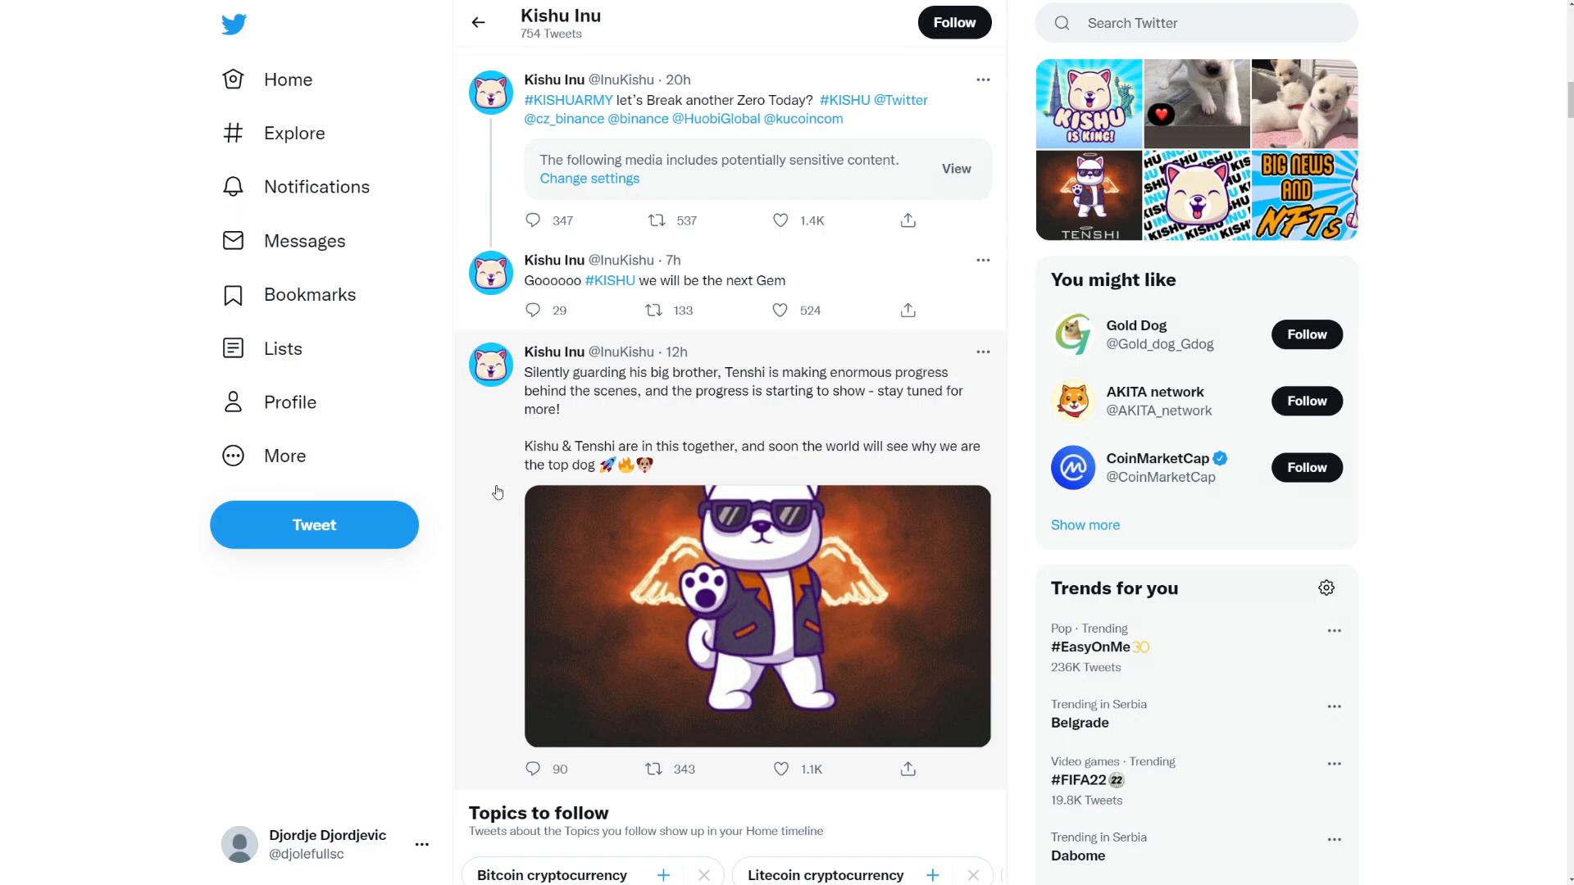
{"action": "scroll", "scroll_direction": "up", "scroll_amount": 3}
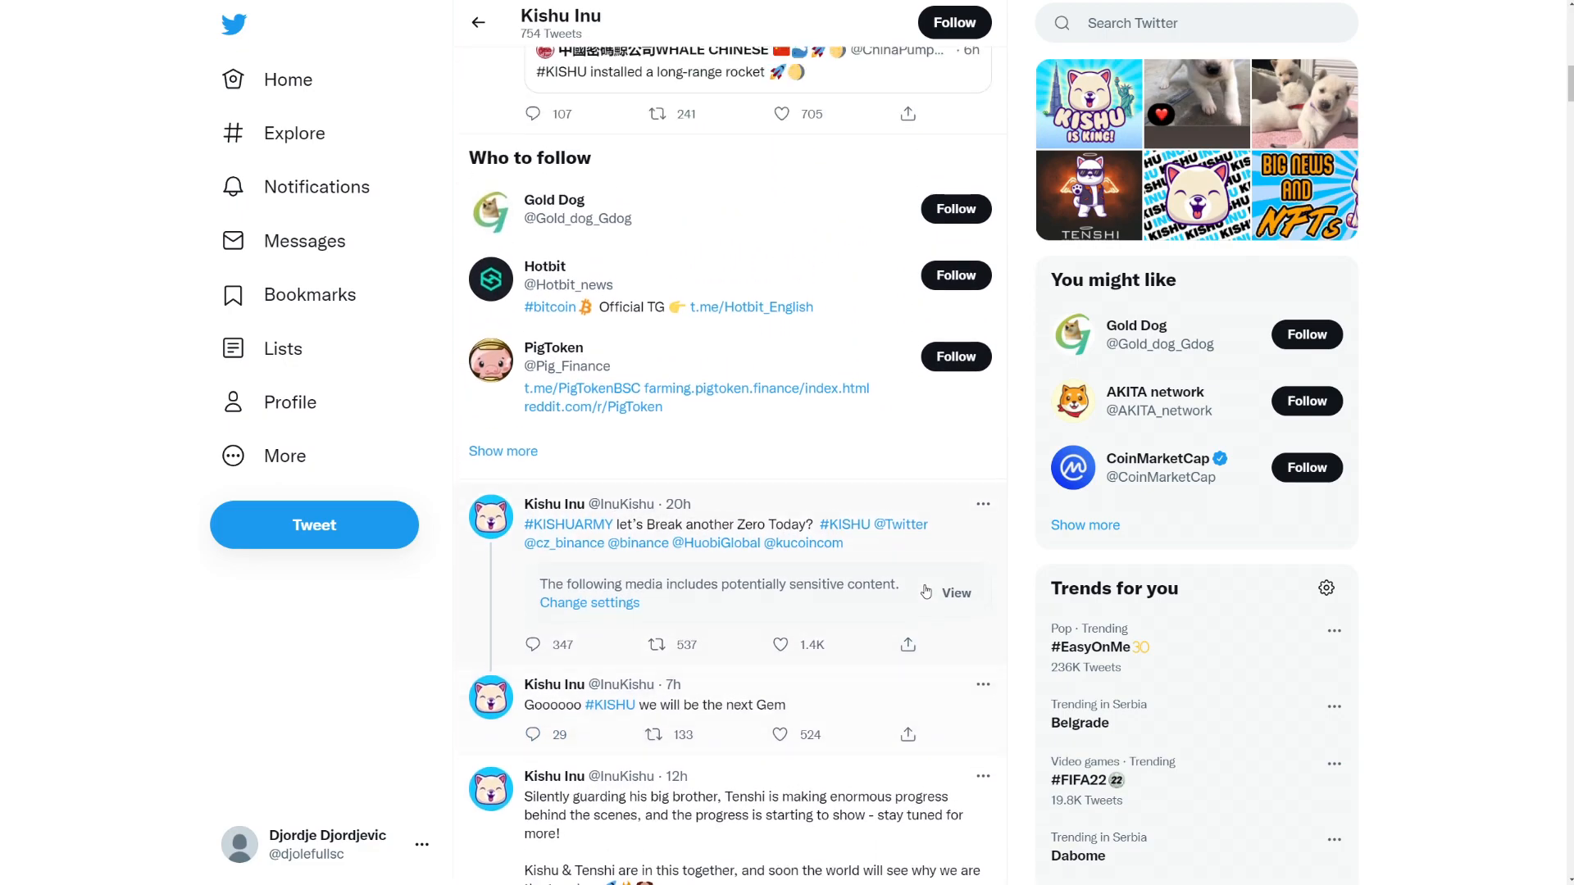
{"action": "scroll", "scroll_direction": "up", "scroll_amount": 3}
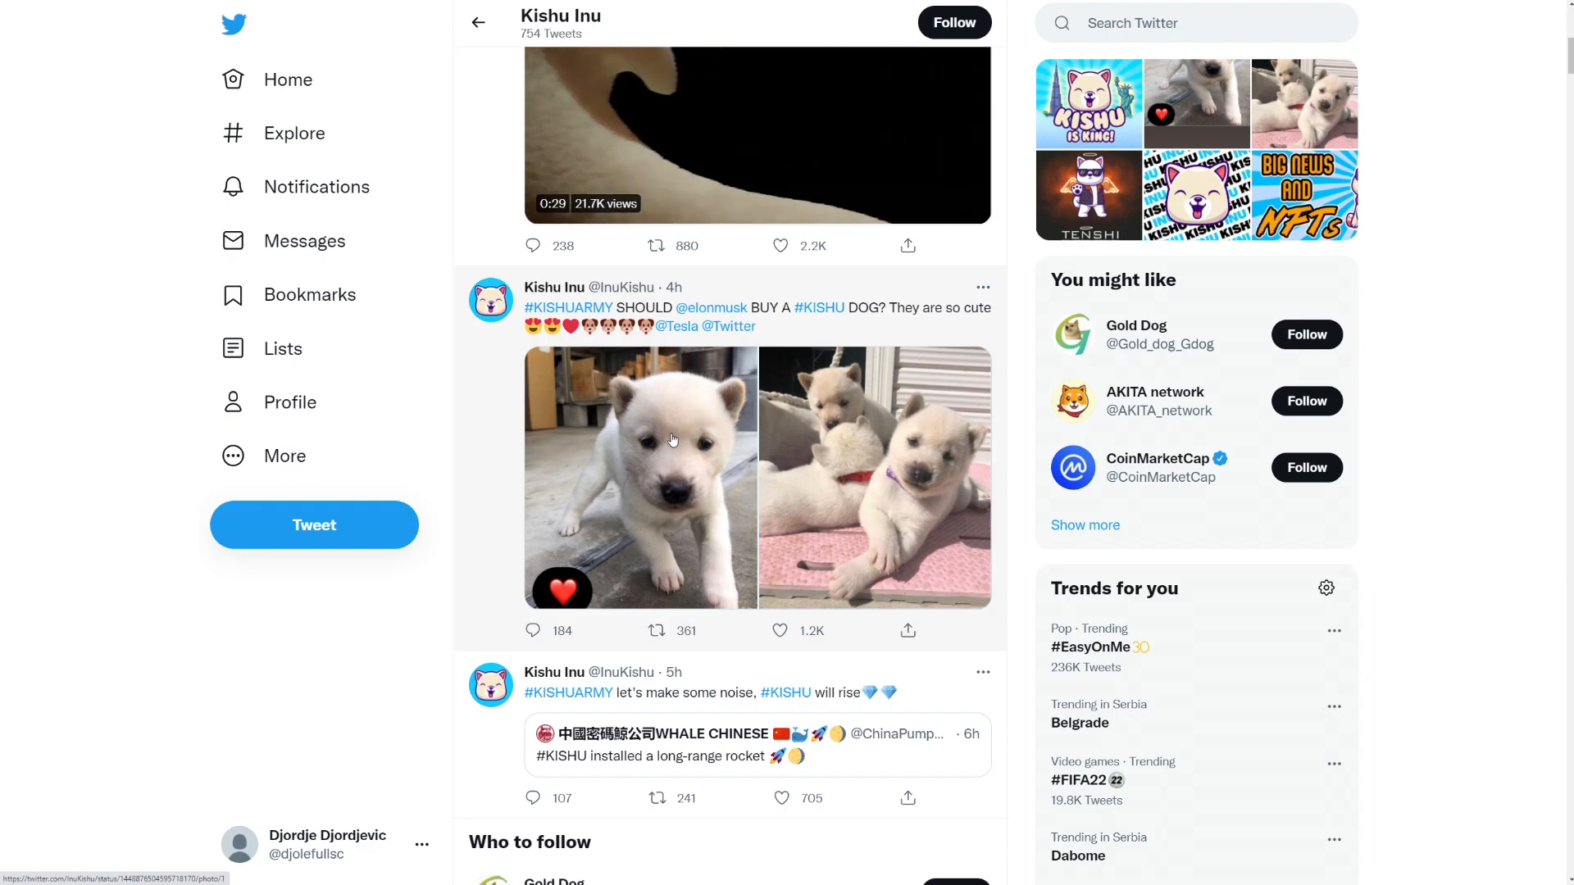
{"action": "scroll", "scroll_direction": "up", "scroll_amount": 3}
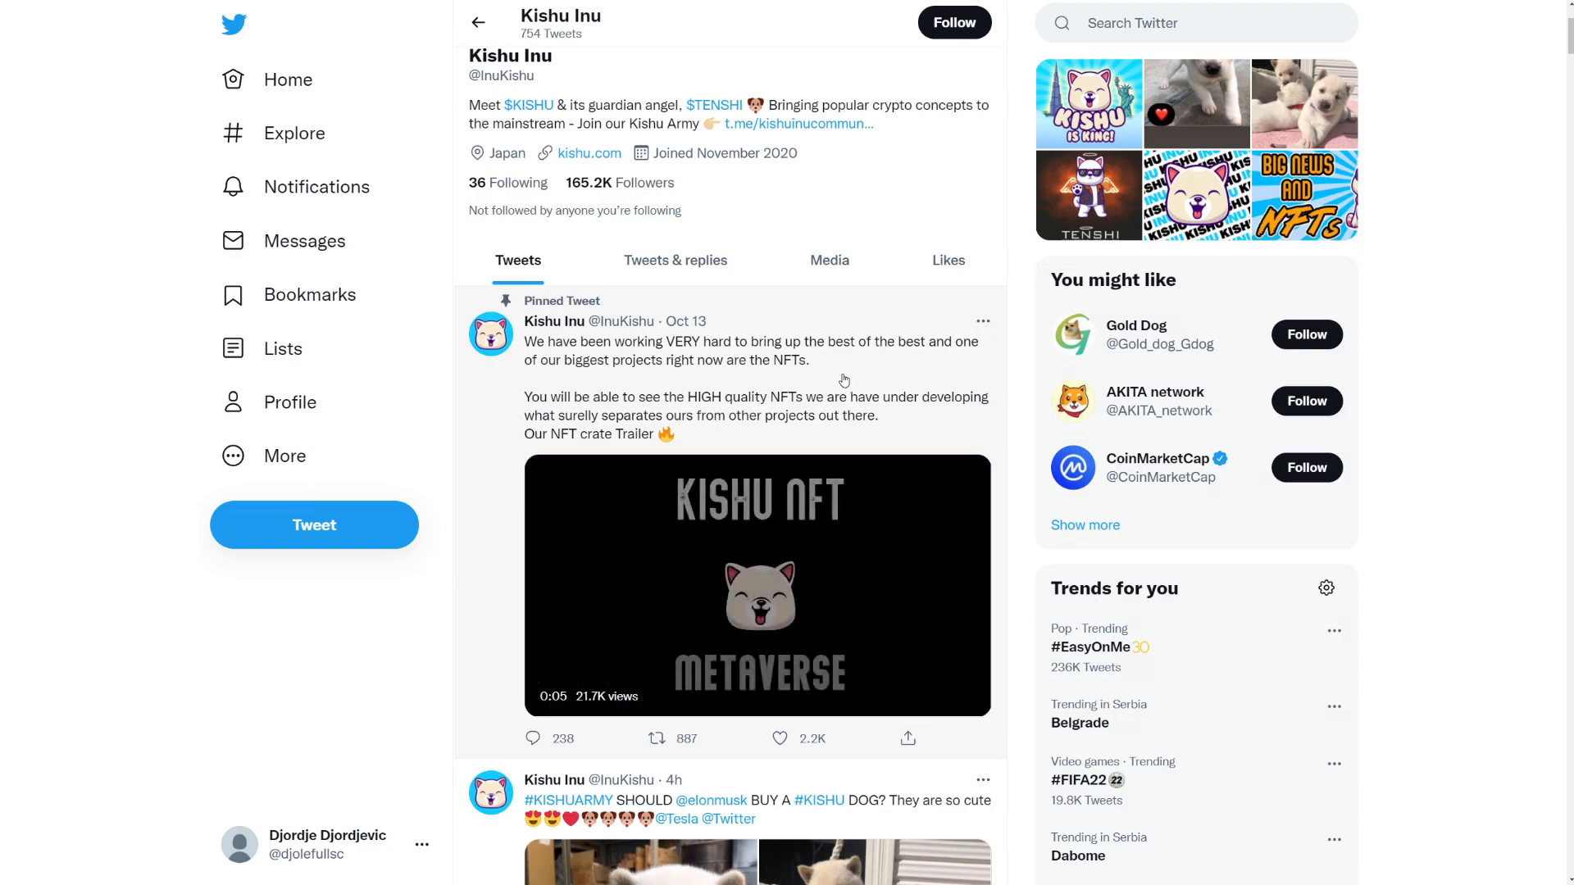
Step: Scroll Kishu Inu's timeline down past the Binance community tweet to the weekly recap post
{"action": "left_click", "coordinate": [758, 585]}
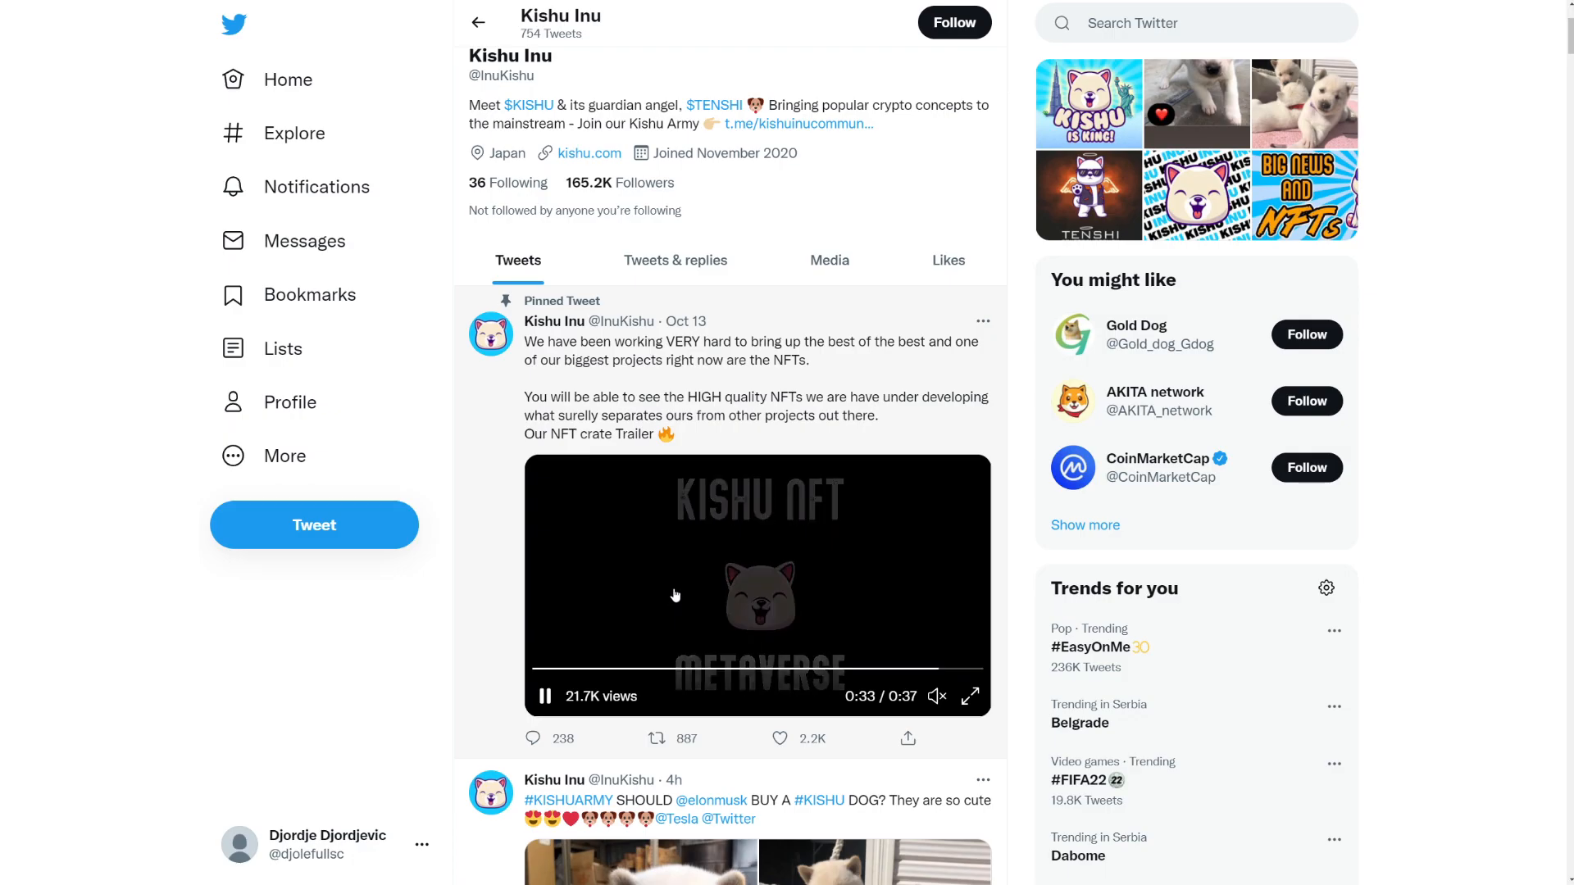
{"action": "scroll", "scroll_direction": "down", "scroll_amount": 3}
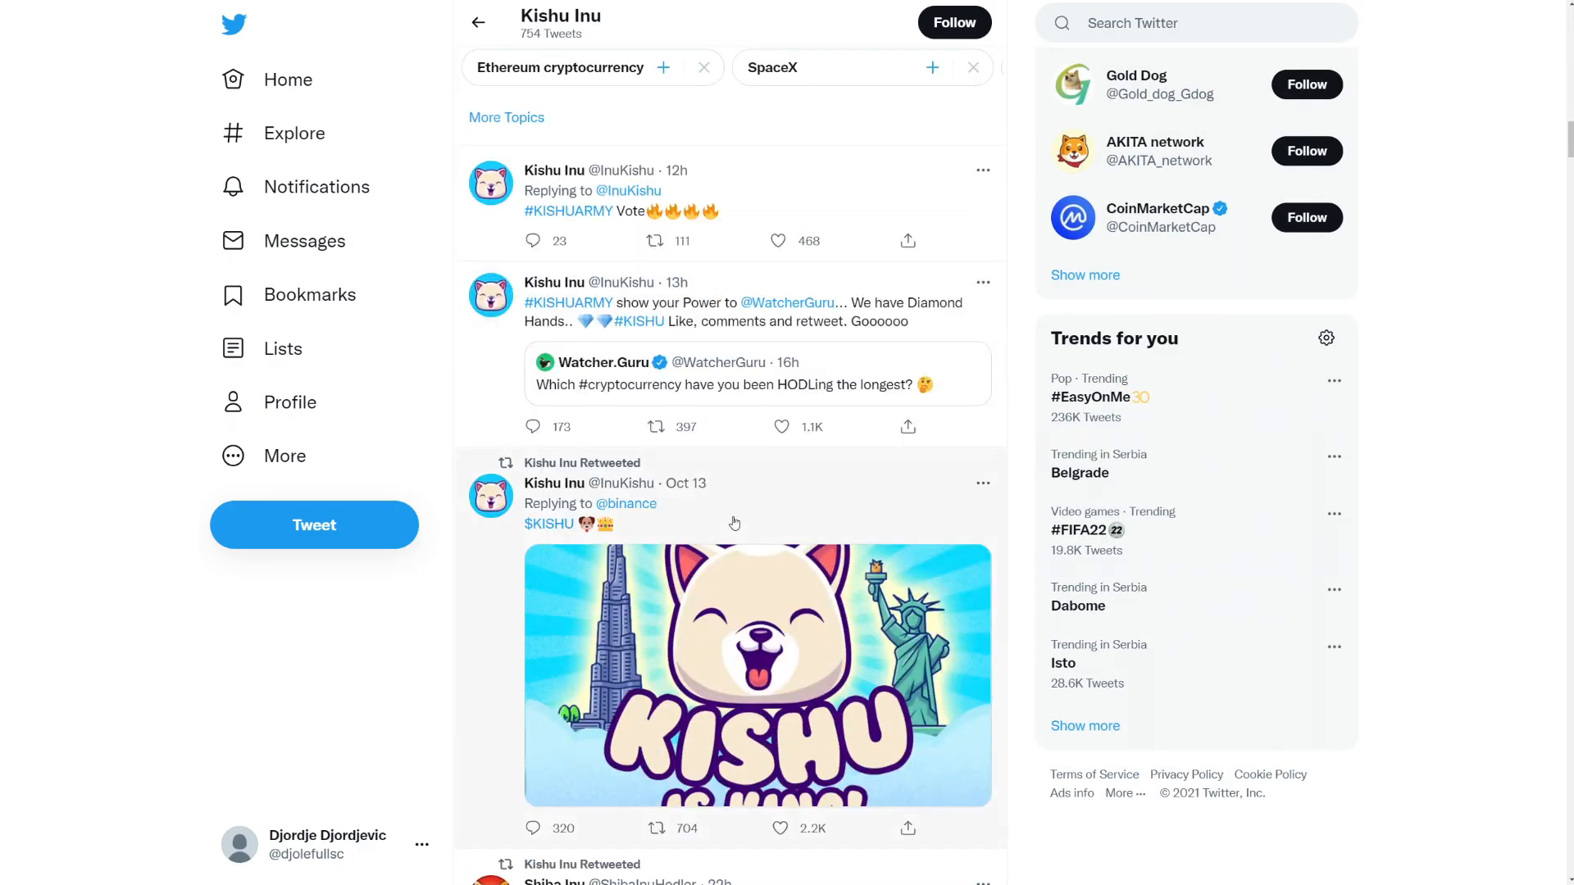
{"action": "scroll", "scroll_direction": "down", "scroll_amount": 3}
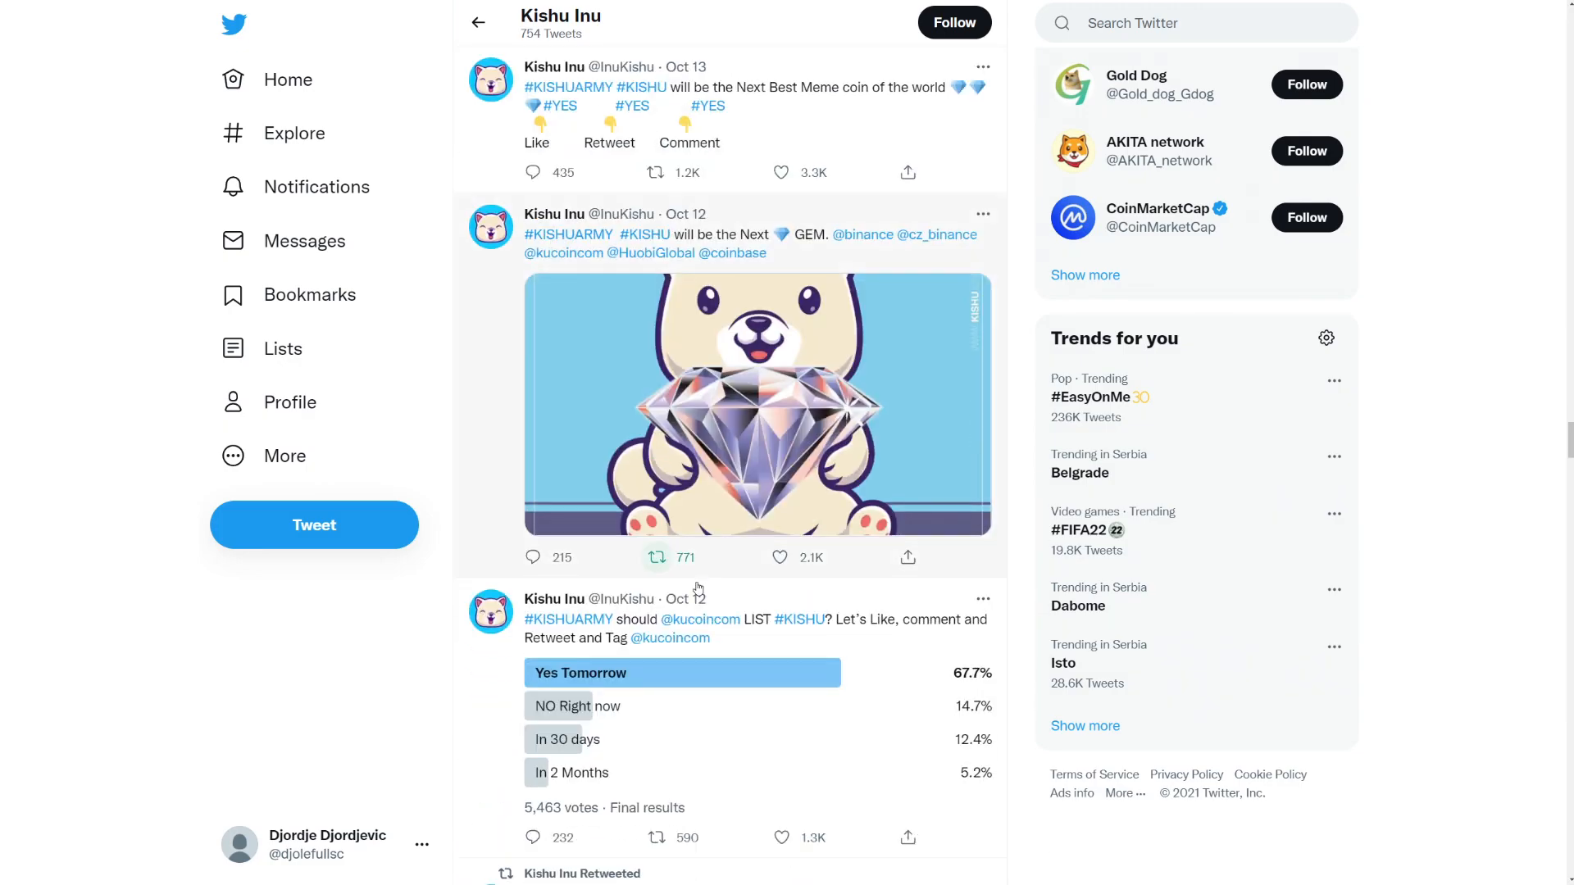
{"action": "scroll", "scroll_direction": "down", "scroll_amount": 3}
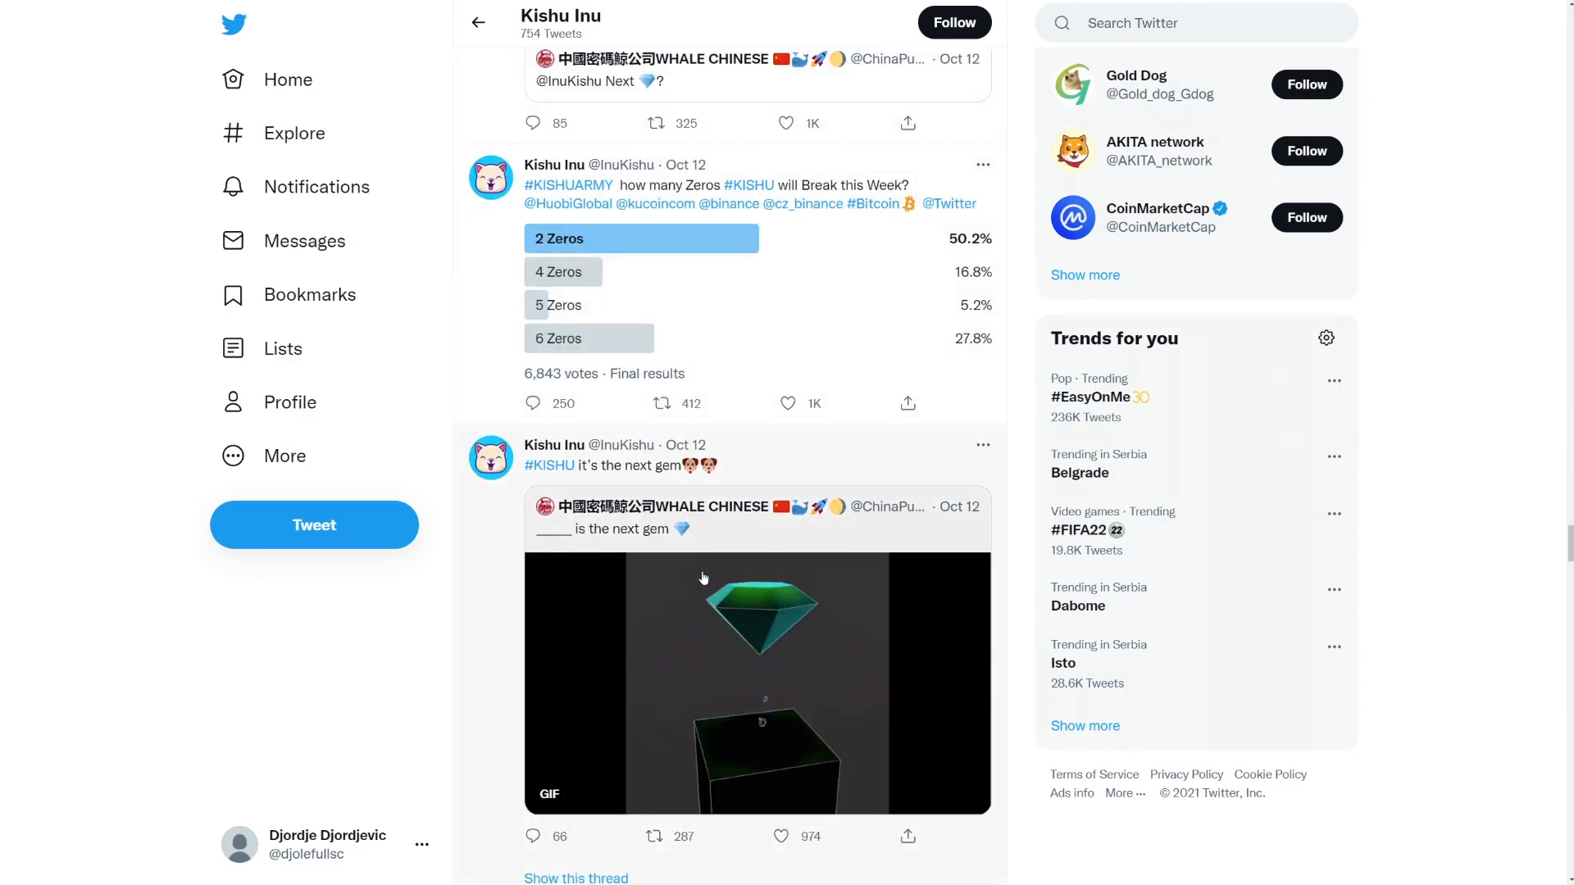
{"action": "scroll", "scroll_direction": "down", "scroll_amount": 3}
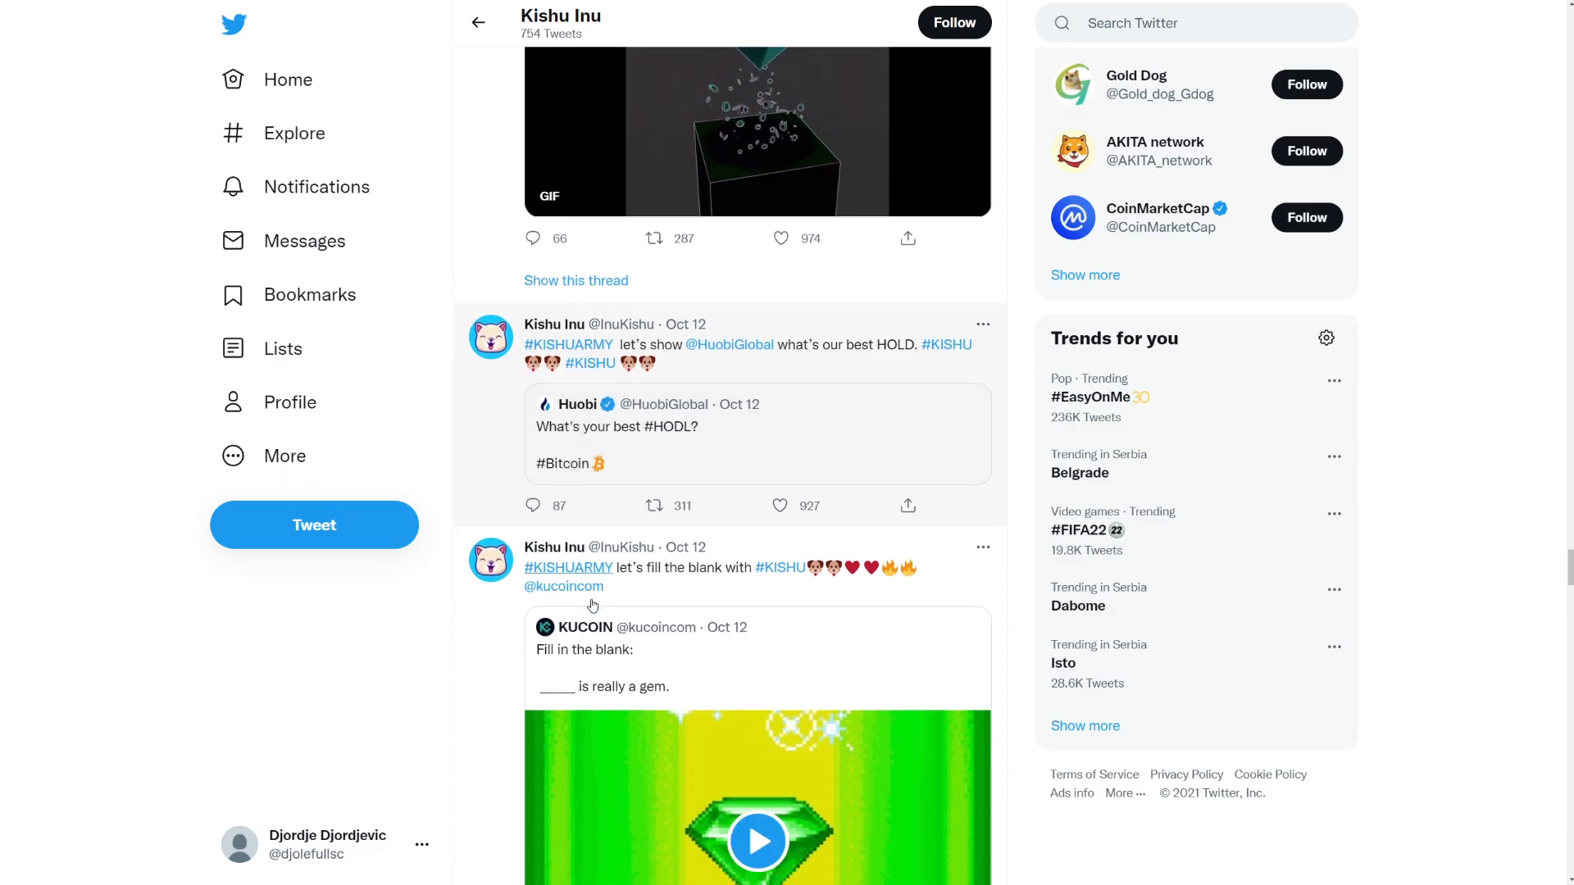
{"action": "scroll", "scroll_direction": "down", "scroll_amount": 3}
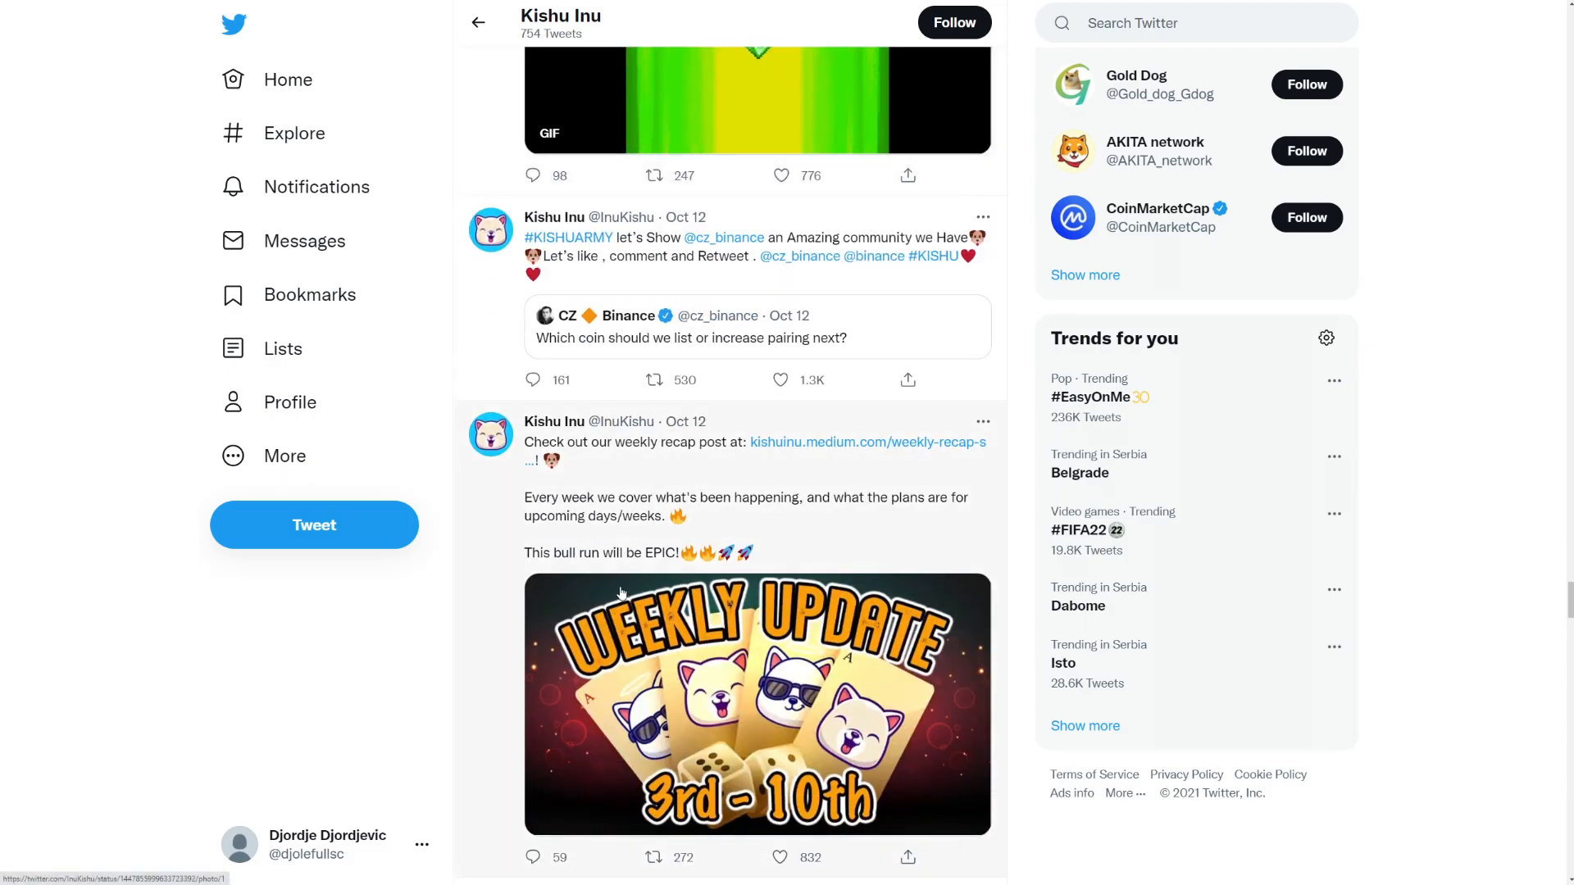
{"action": "left_click", "coordinate": [867, 441]}
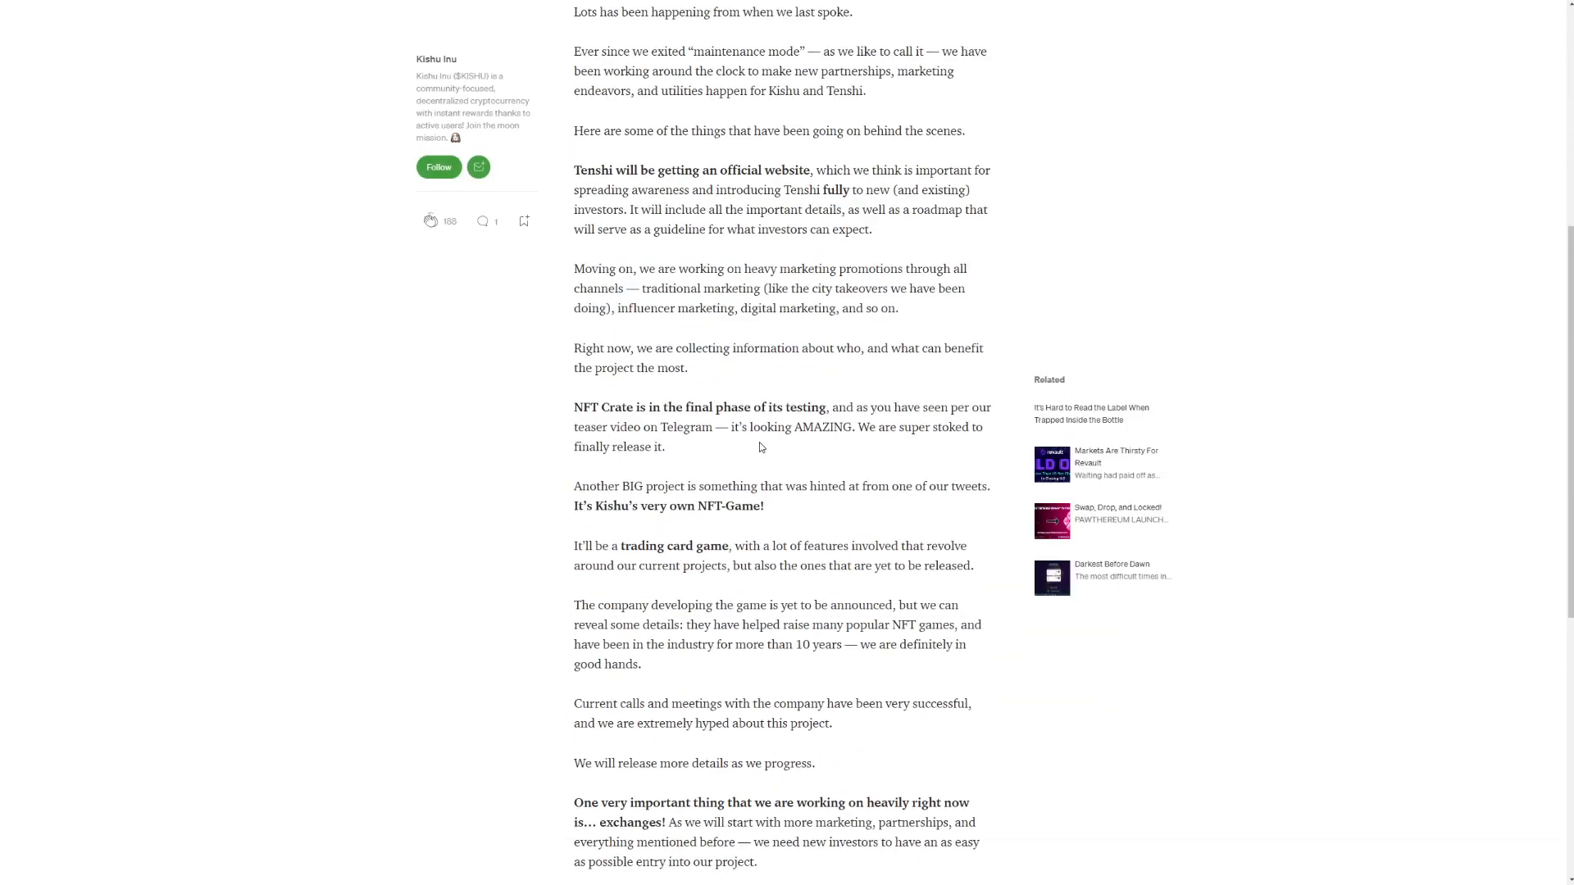
{"action": "scroll", "scroll_direction": "up", "scroll_amount": 3}
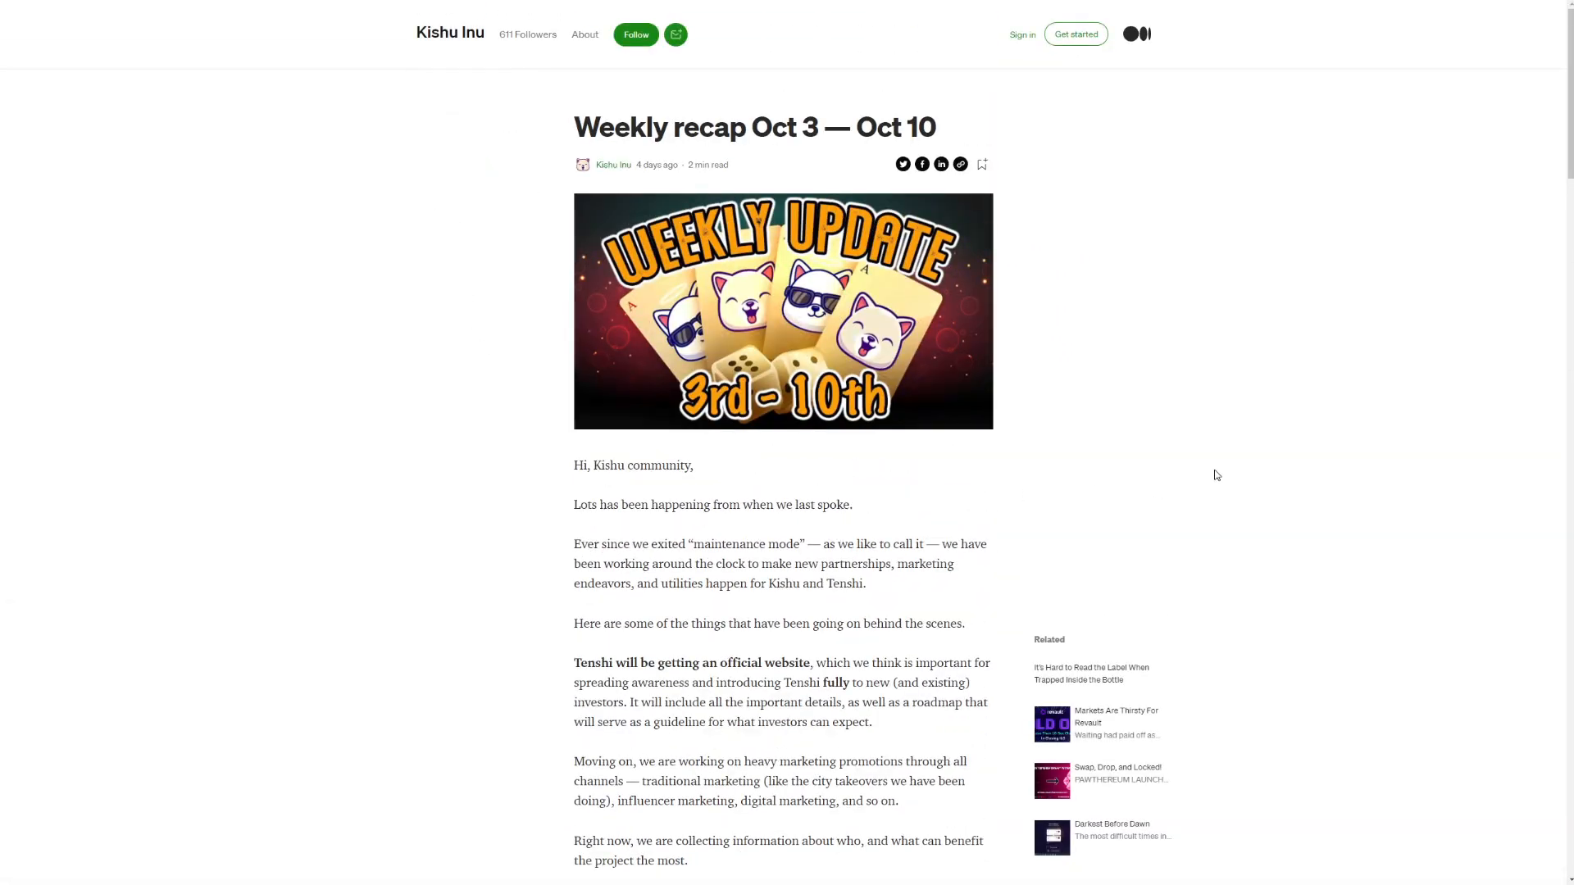
{"action": "scroll", "scroll_direction": "down", "scroll_amount": 3}
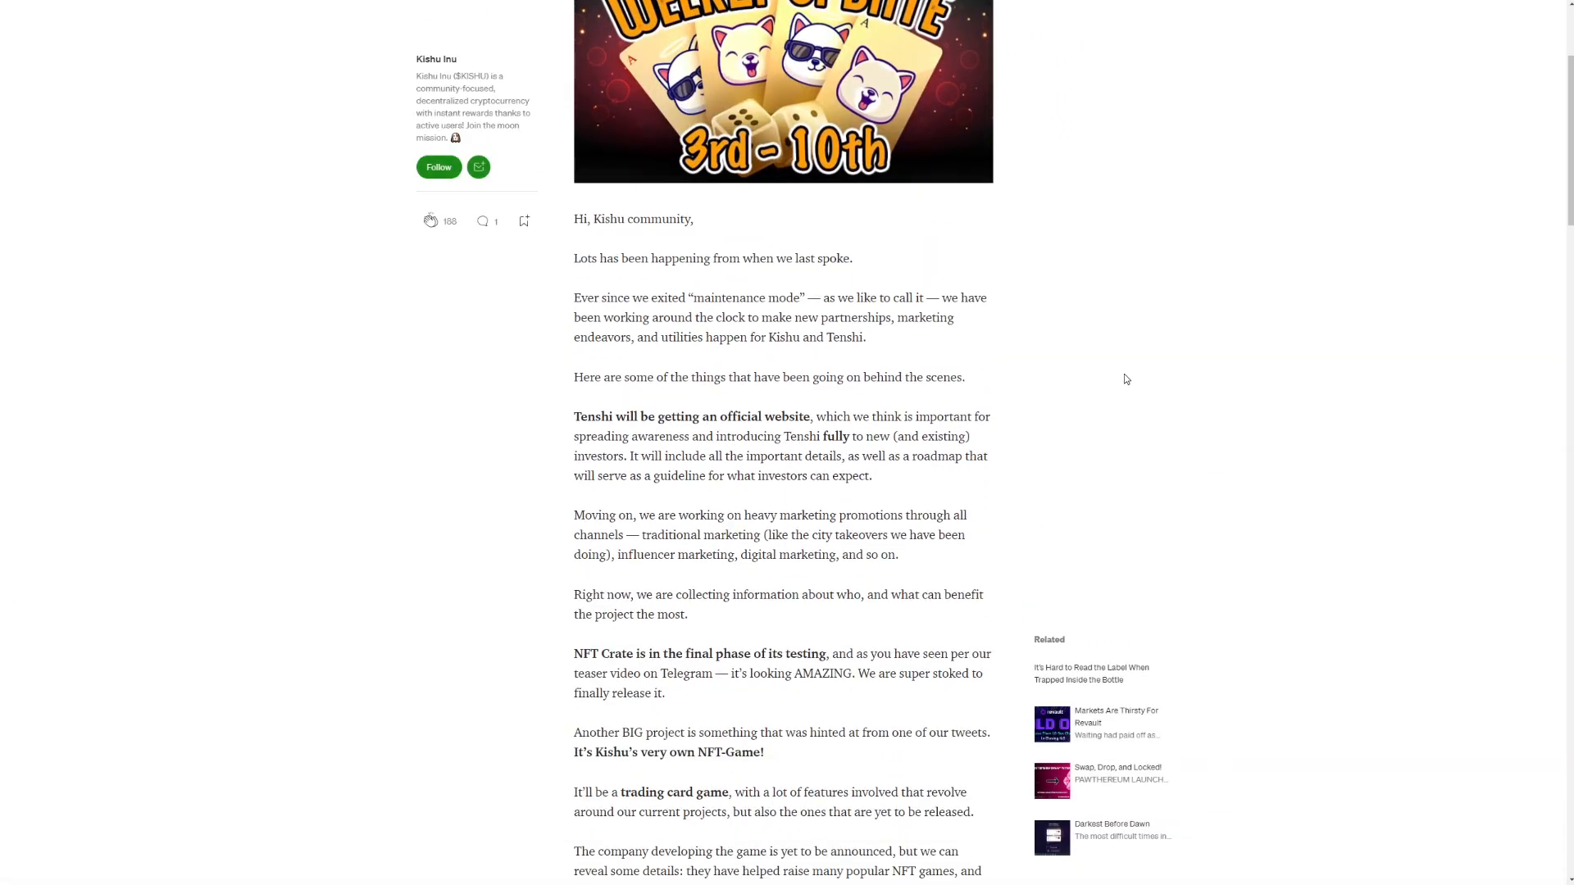
{"action": "mouse_move", "coordinate": [1022, 377]}
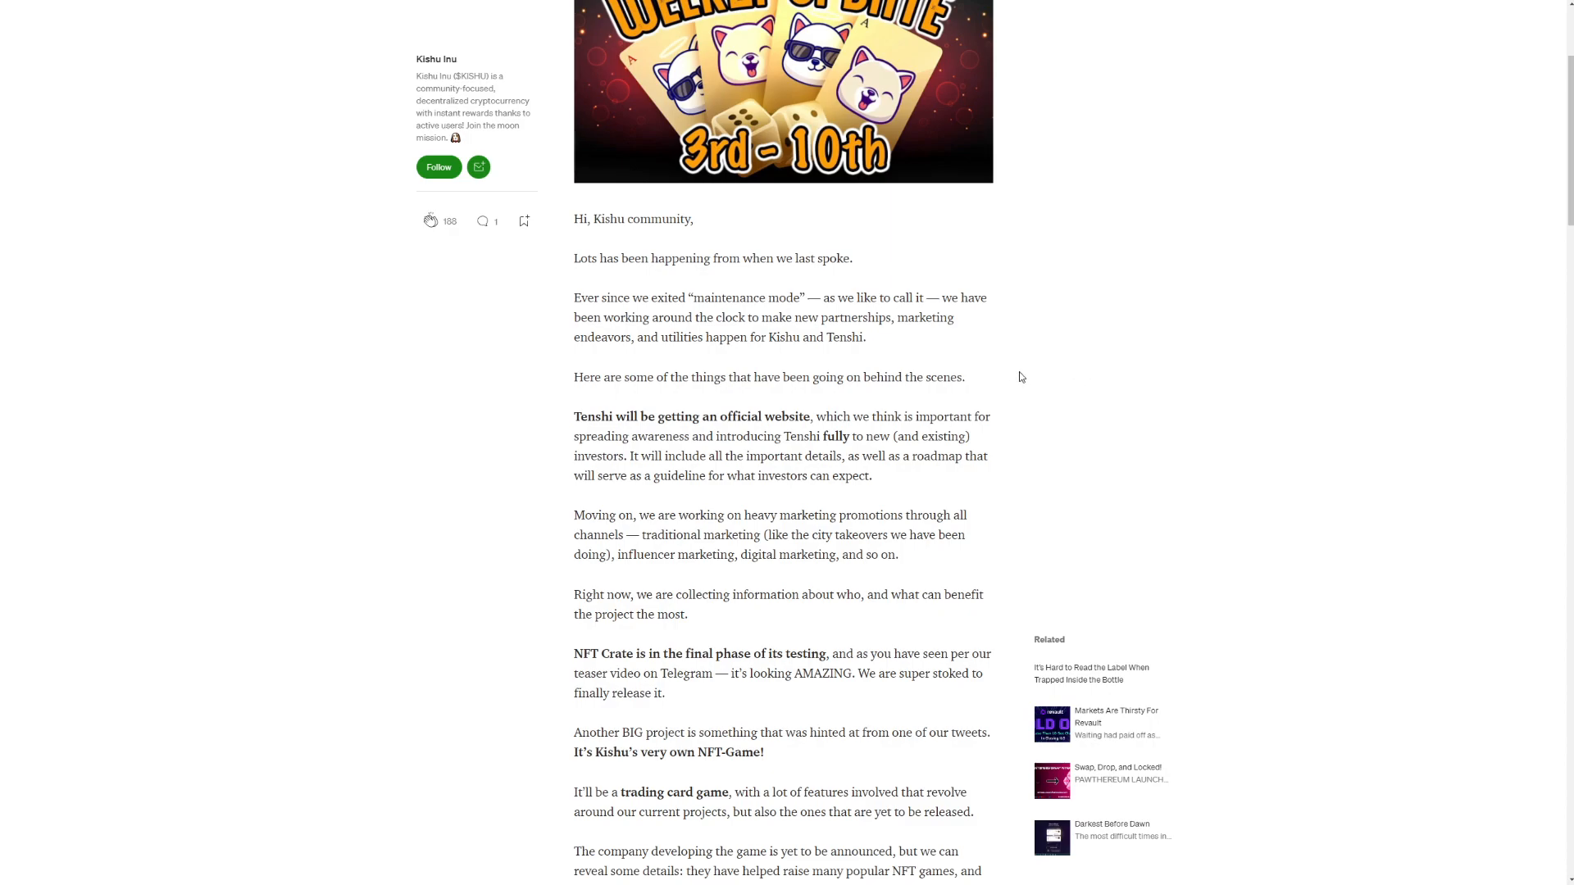
{"action": "mouse_move", "coordinate": [1008, 356]}
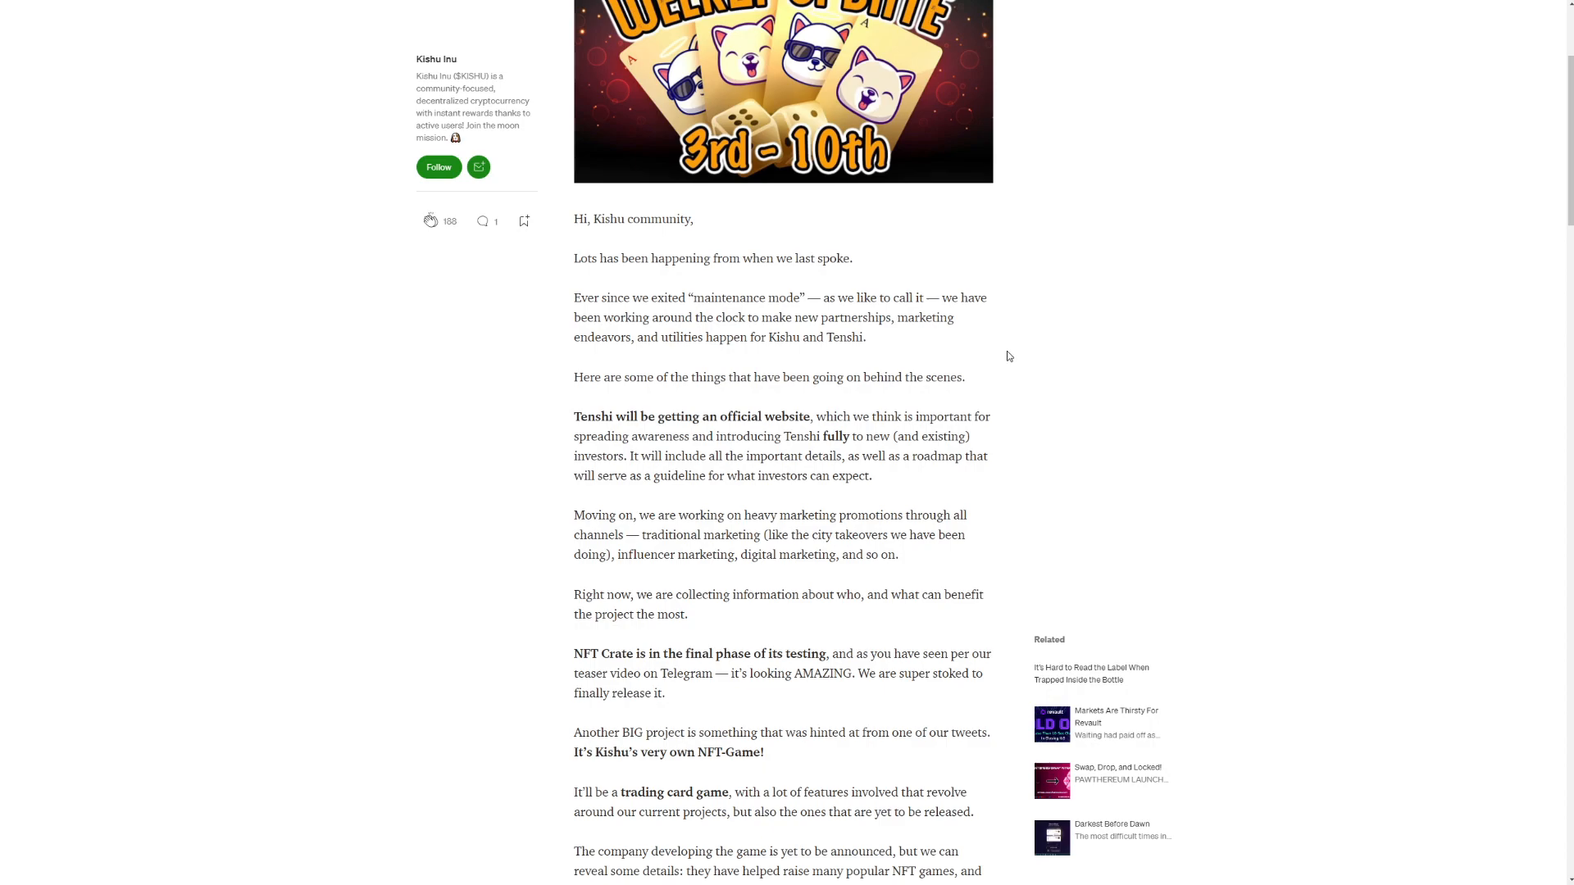
{"action": "mouse_move", "coordinate": [993, 356]}
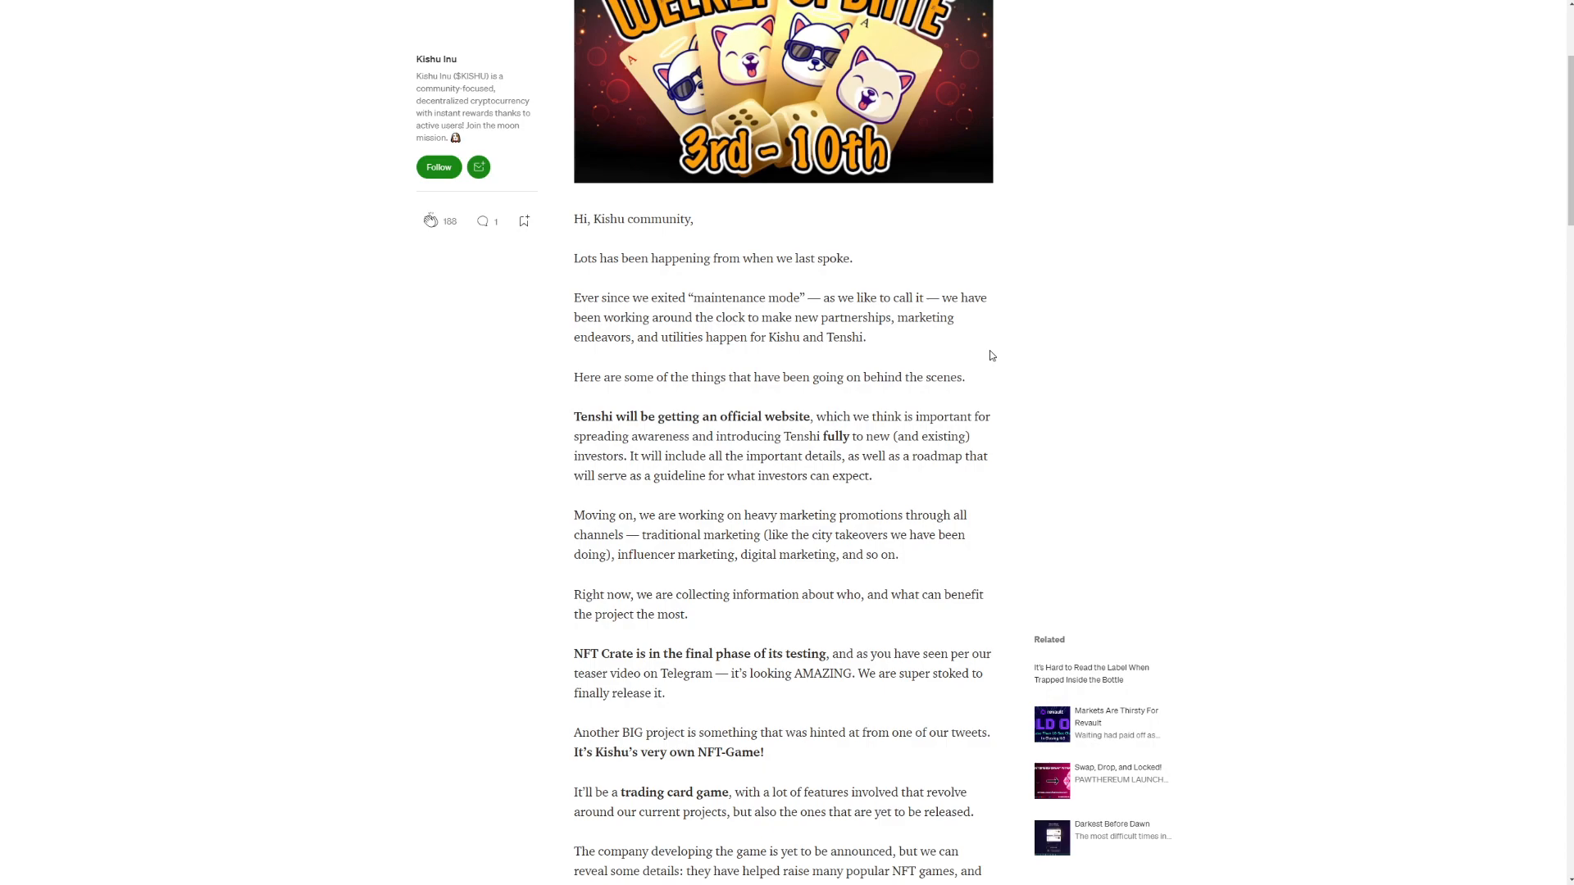
{"action": "mouse_move", "coordinate": [981, 361]}
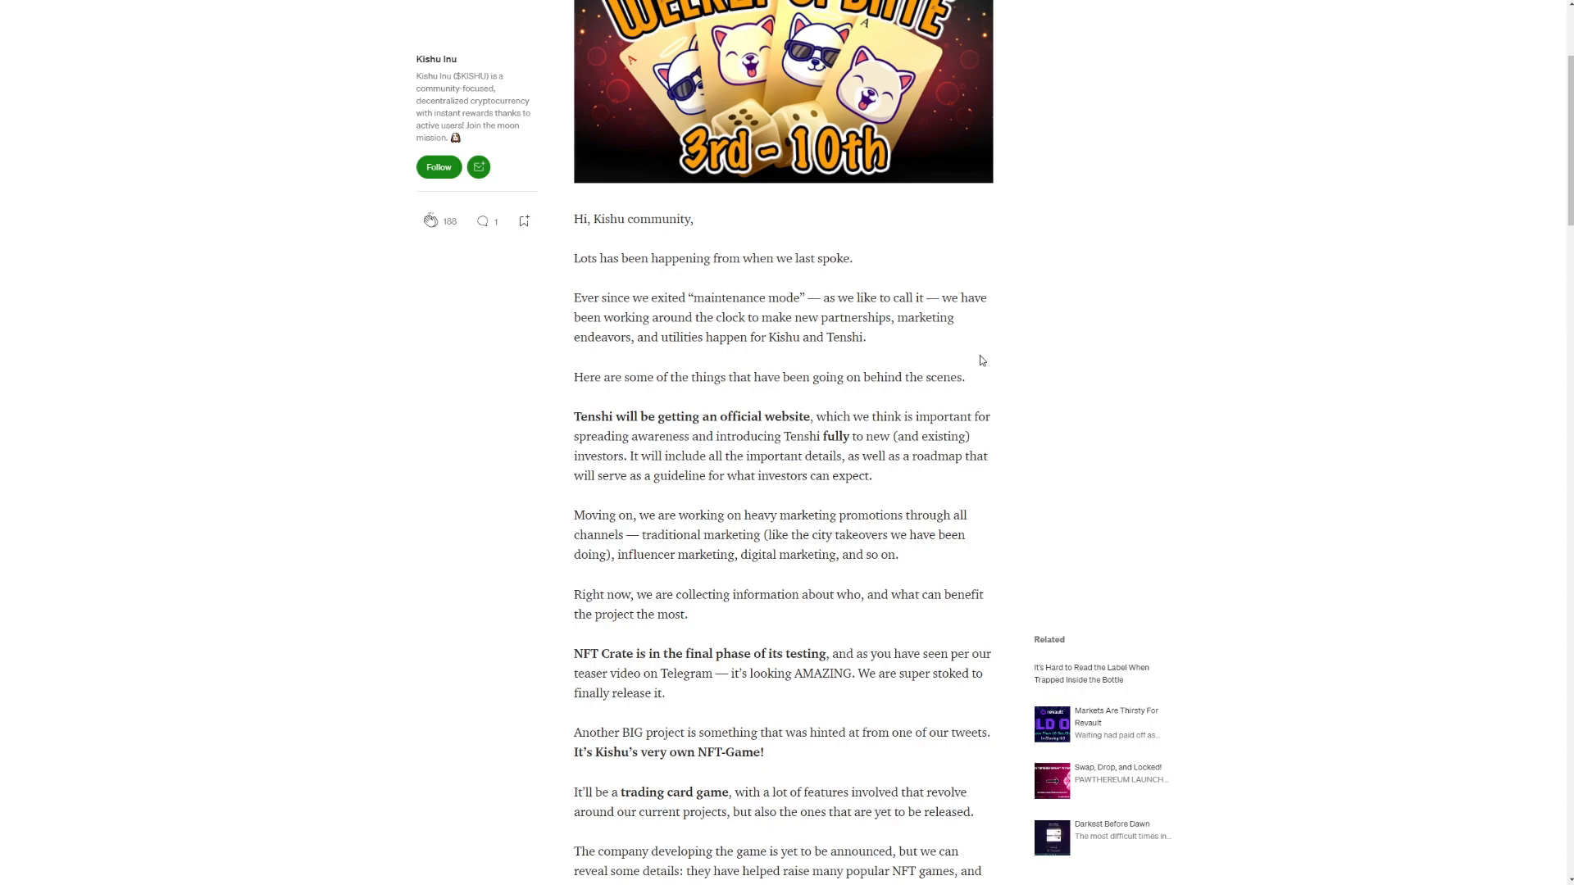
{"action": "mouse_move", "coordinate": [1034, 355]}
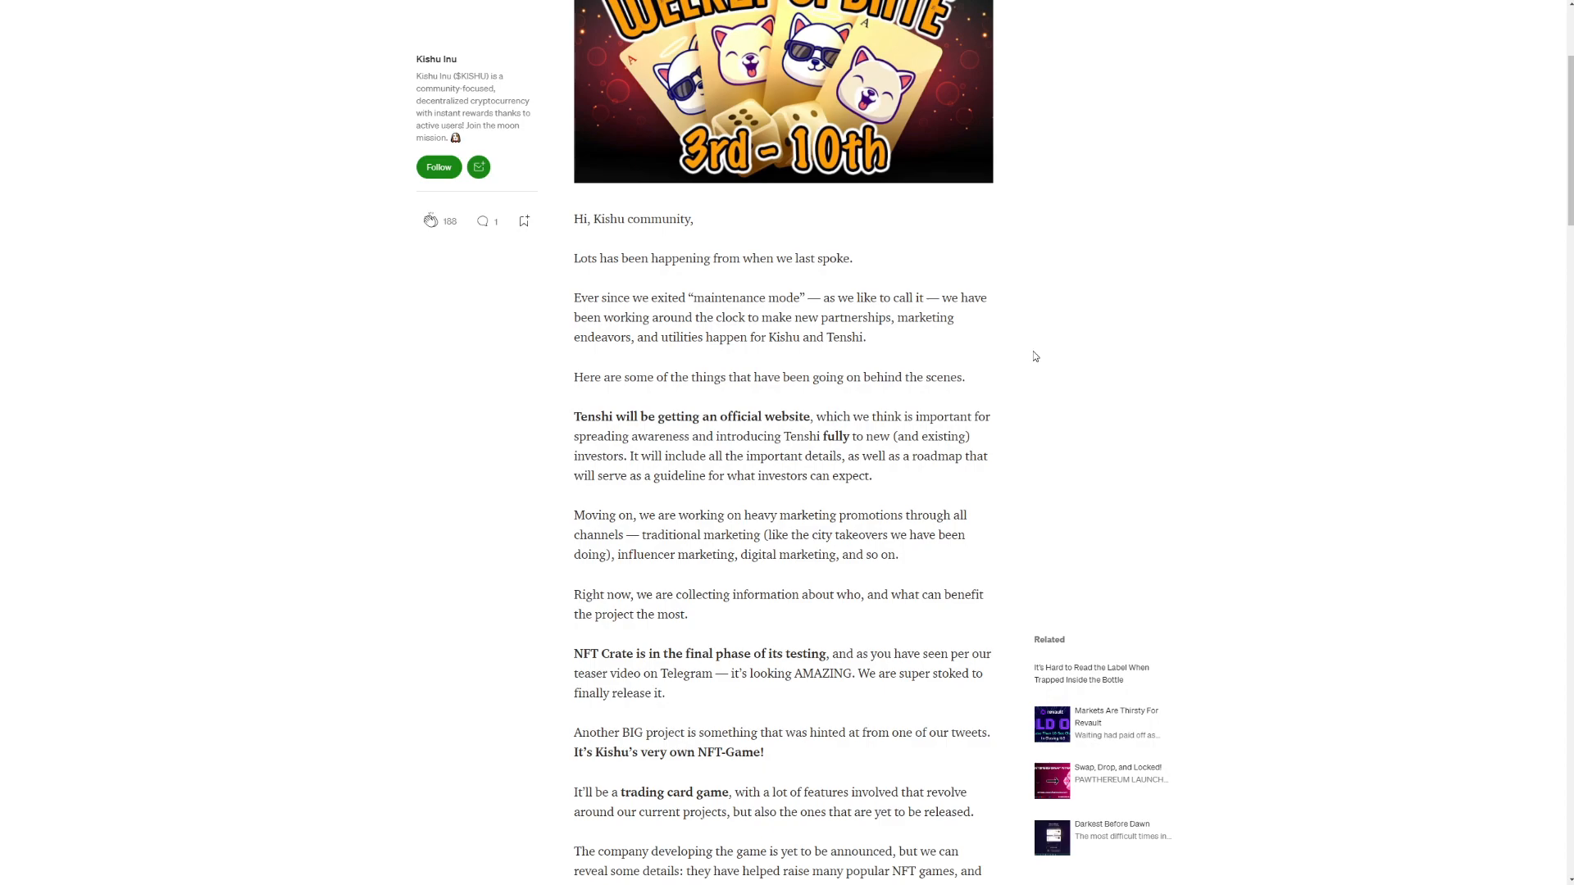
{"action": "scroll", "scroll_direction": "down", "scroll_amount": 3}
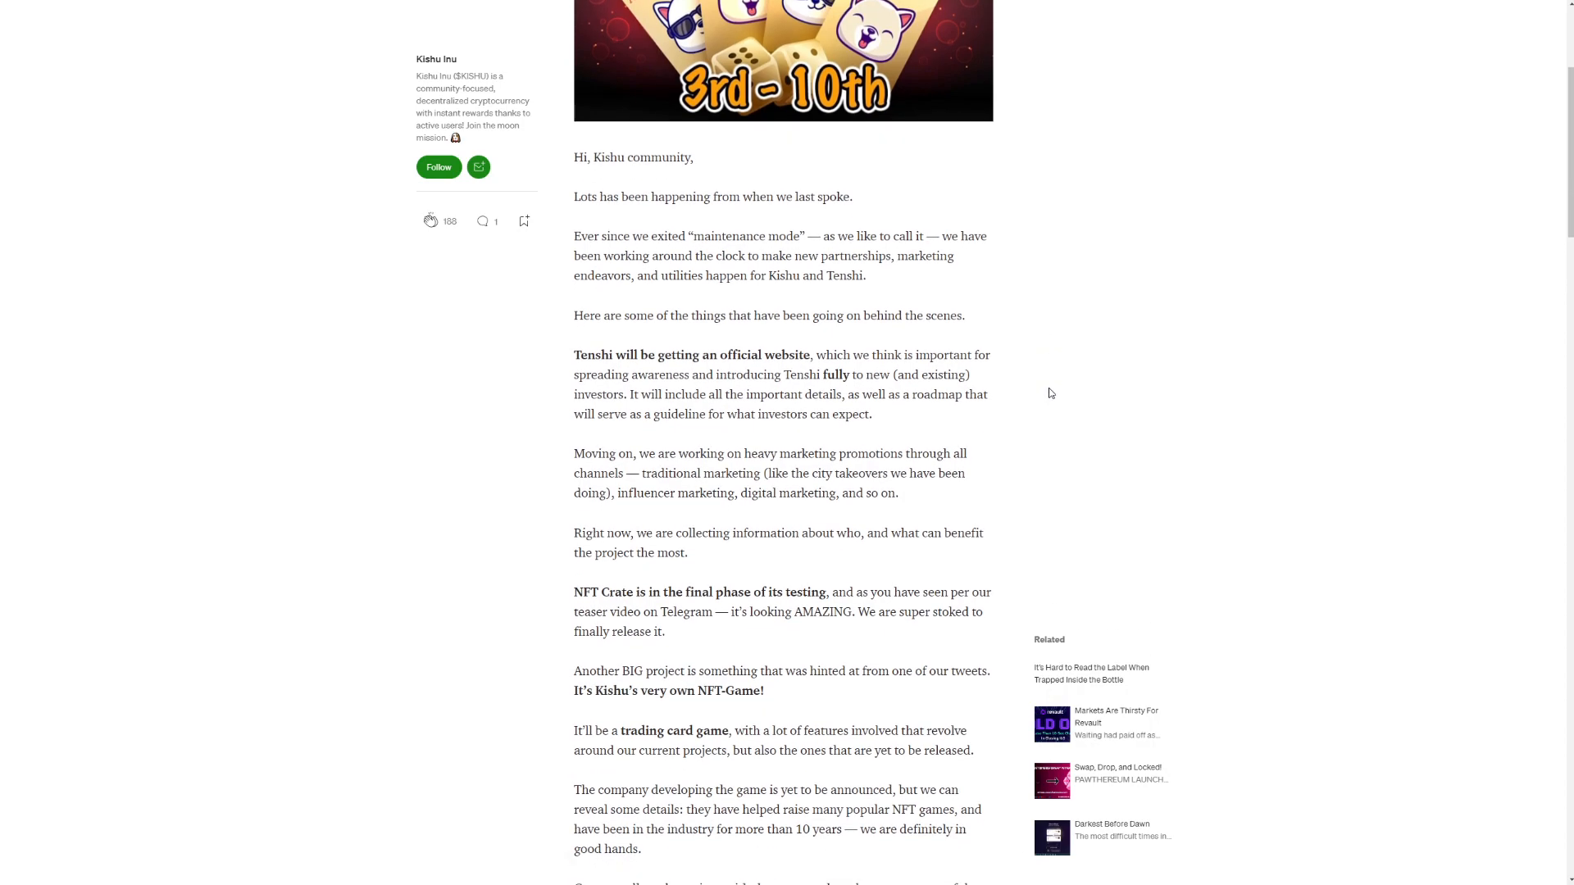
{"action": "mouse_move", "coordinate": [1046, 387]}
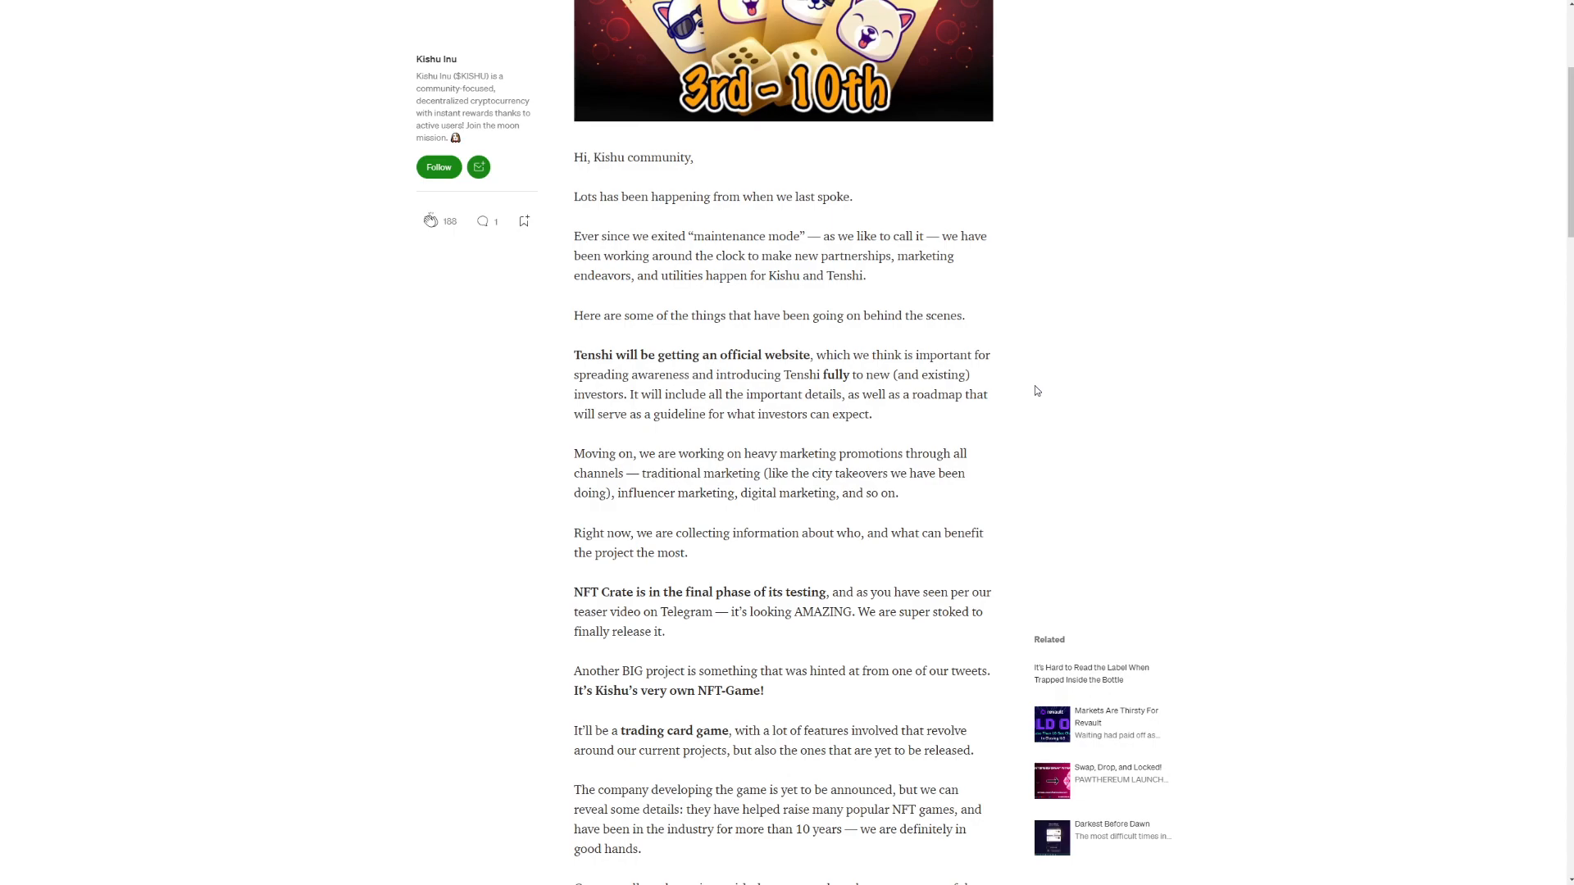
{"action": "mouse_move", "coordinate": [1093, 372]}
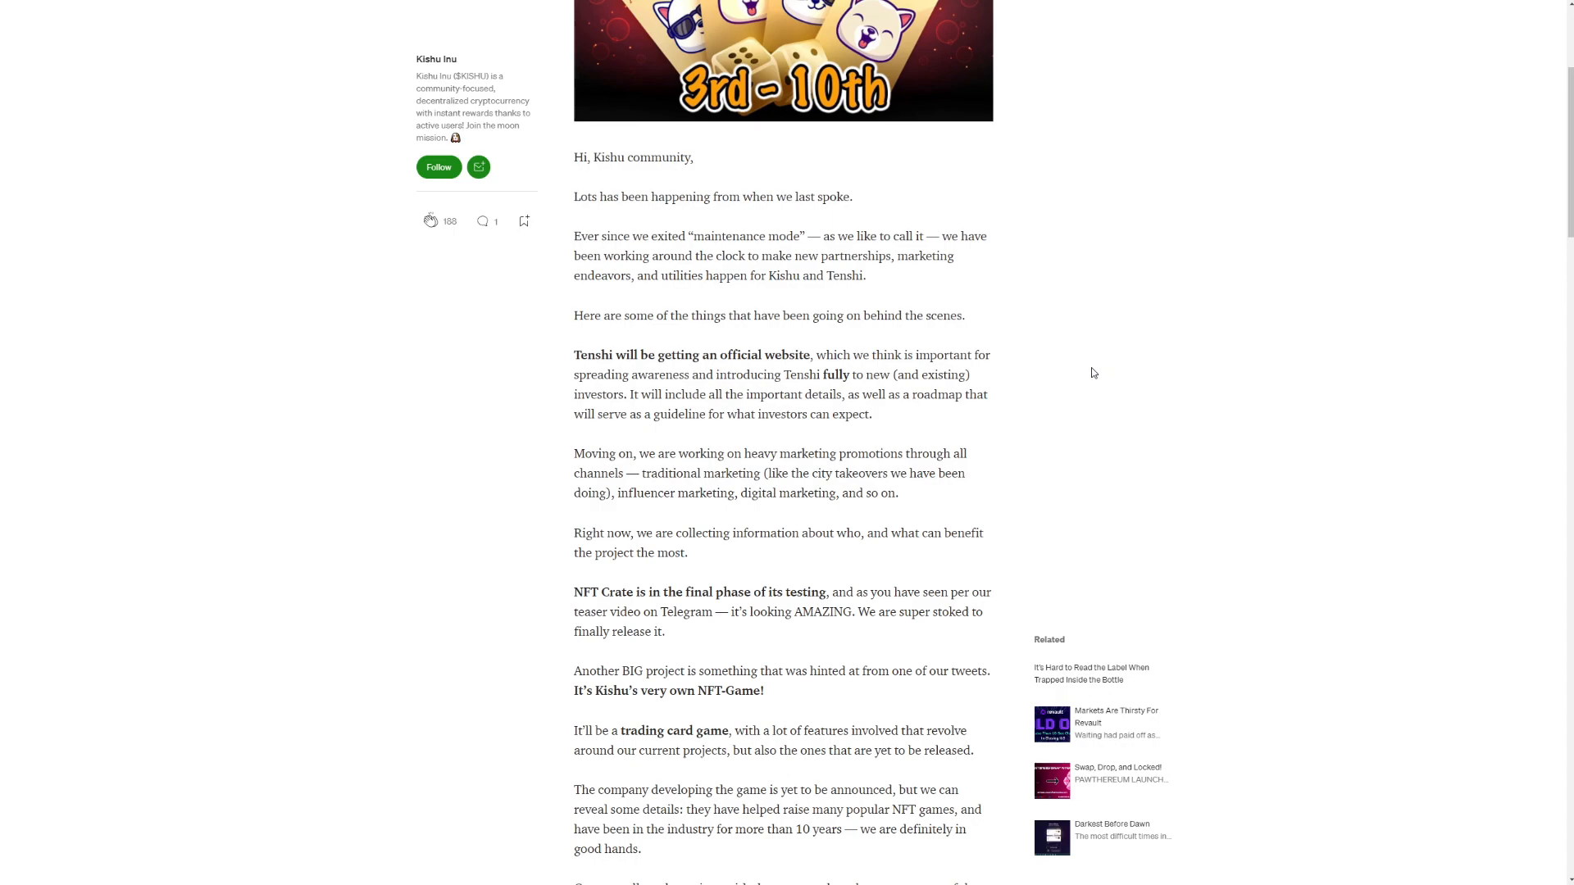
{"action": "mouse_move", "coordinate": [1014, 400]}
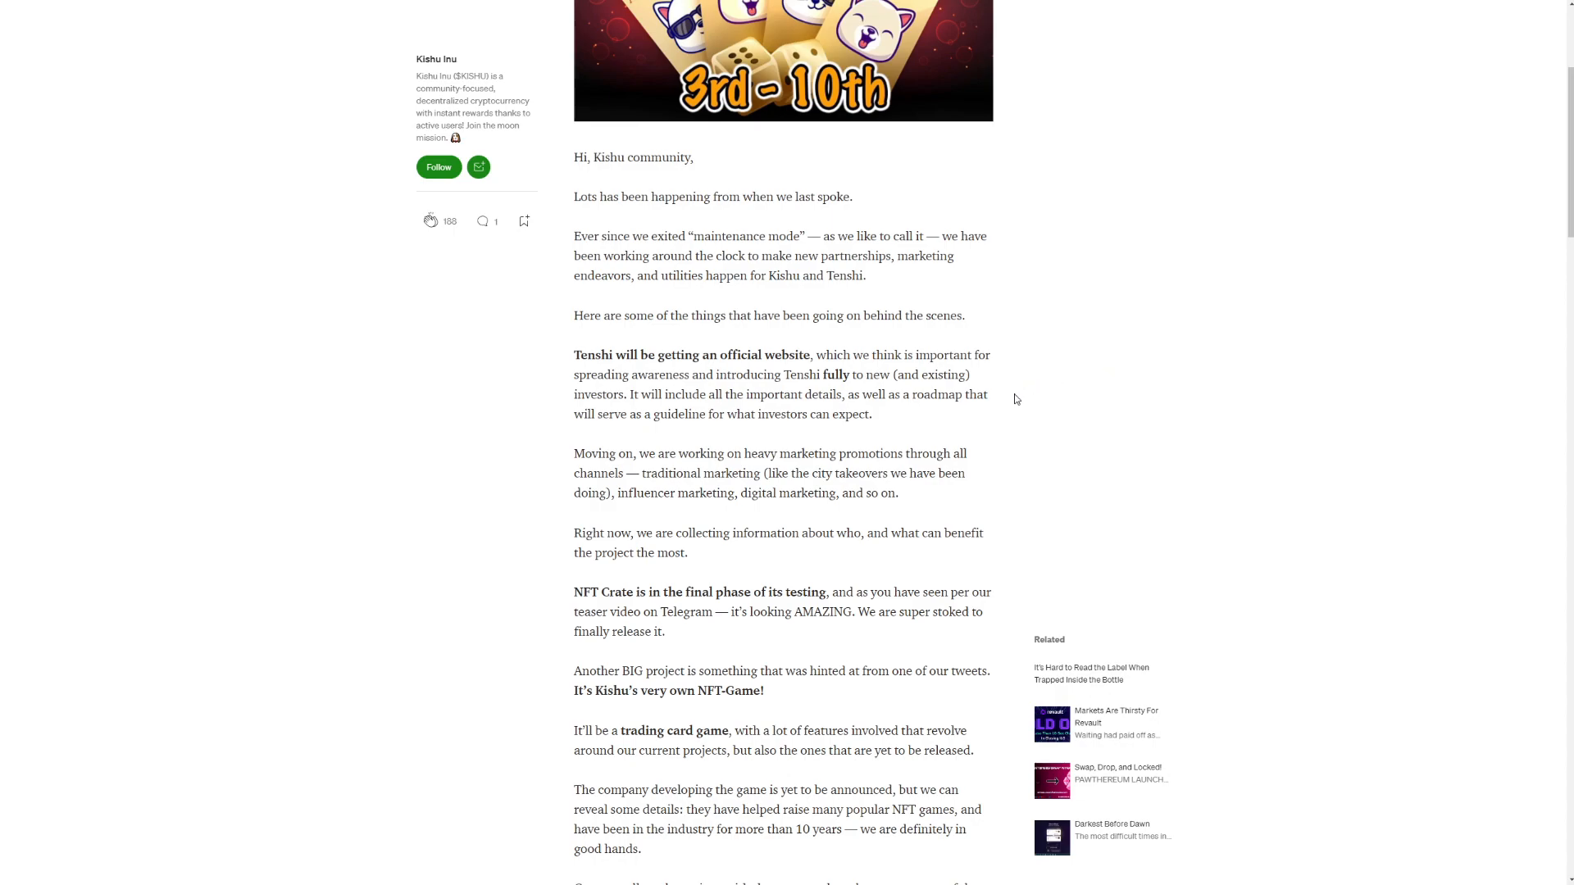
{"action": "mouse_move", "coordinate": [900, 432]}
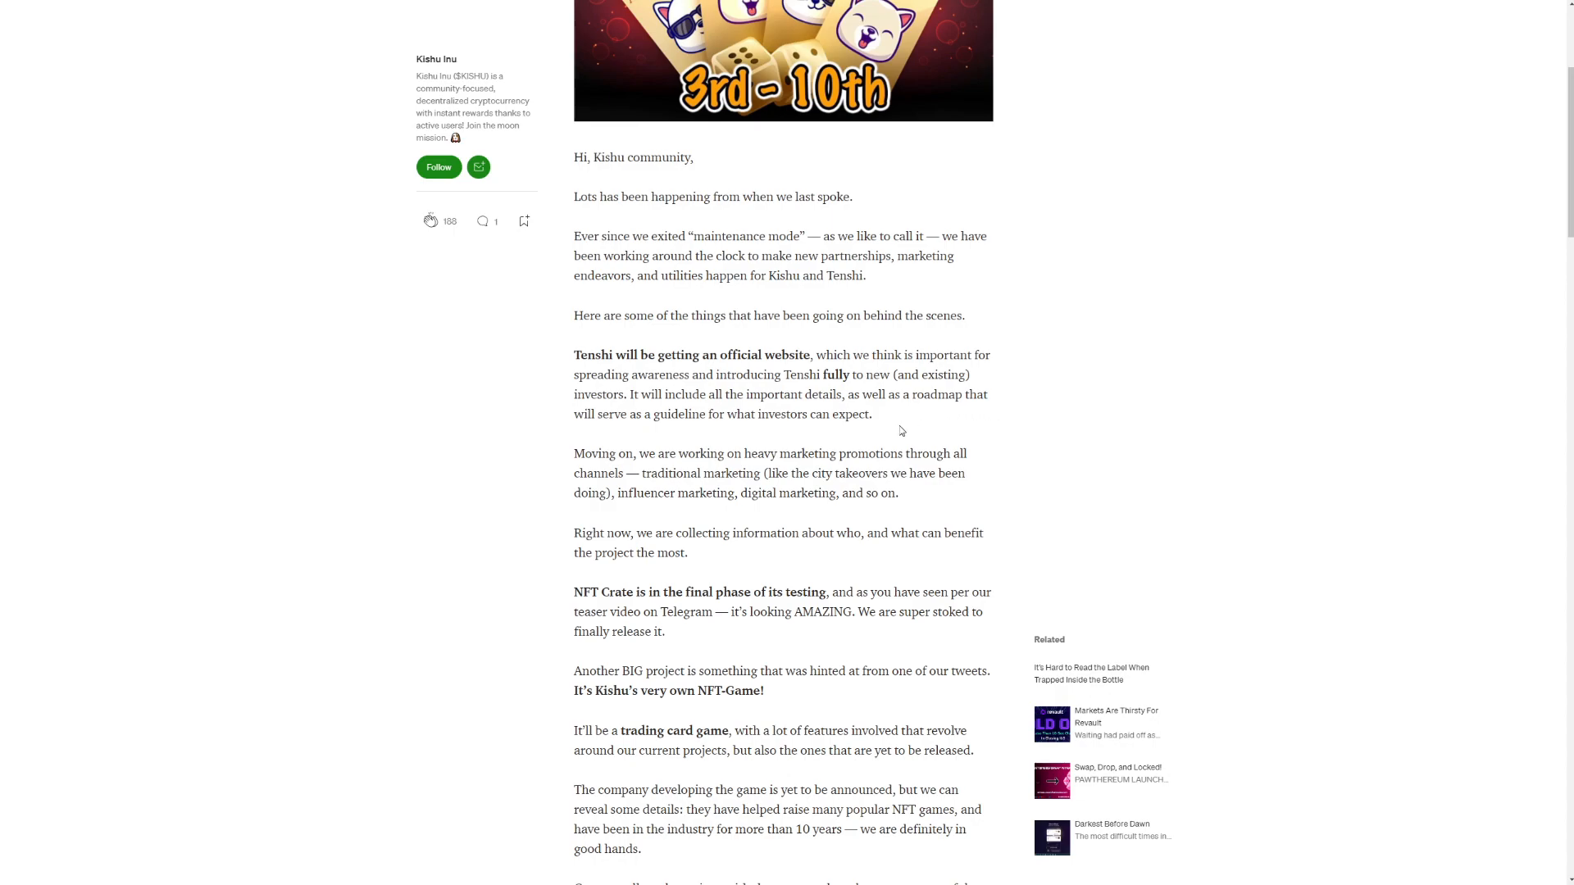
{"action": "mouse_move", "coordinate": [905, 433]}
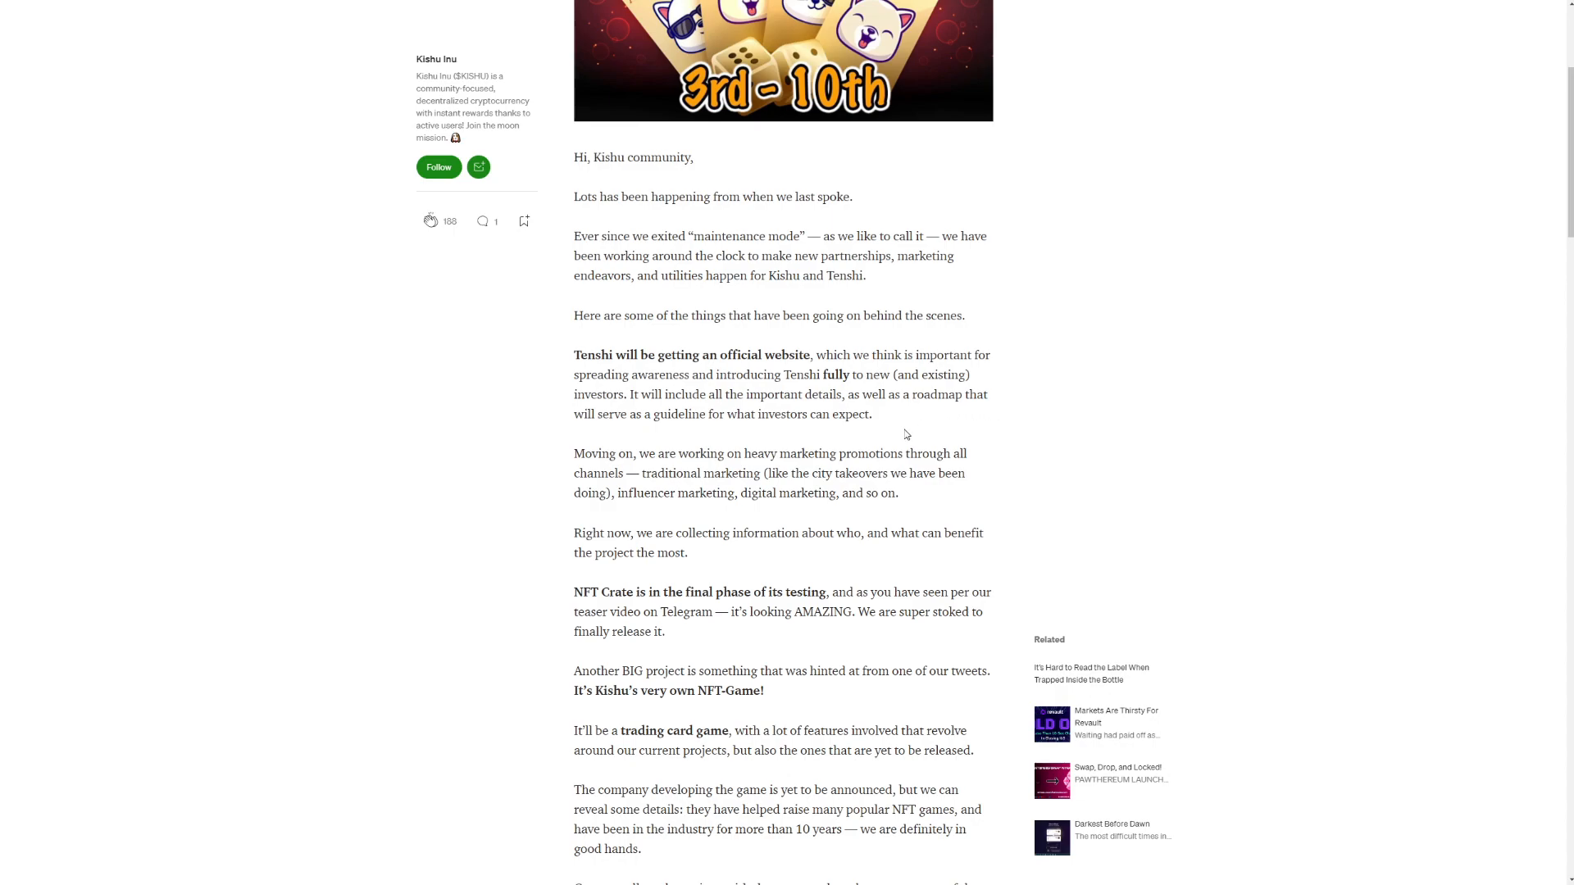
{"action": "scroll", "scroll_direction": "down", "scroll_amount": 3}
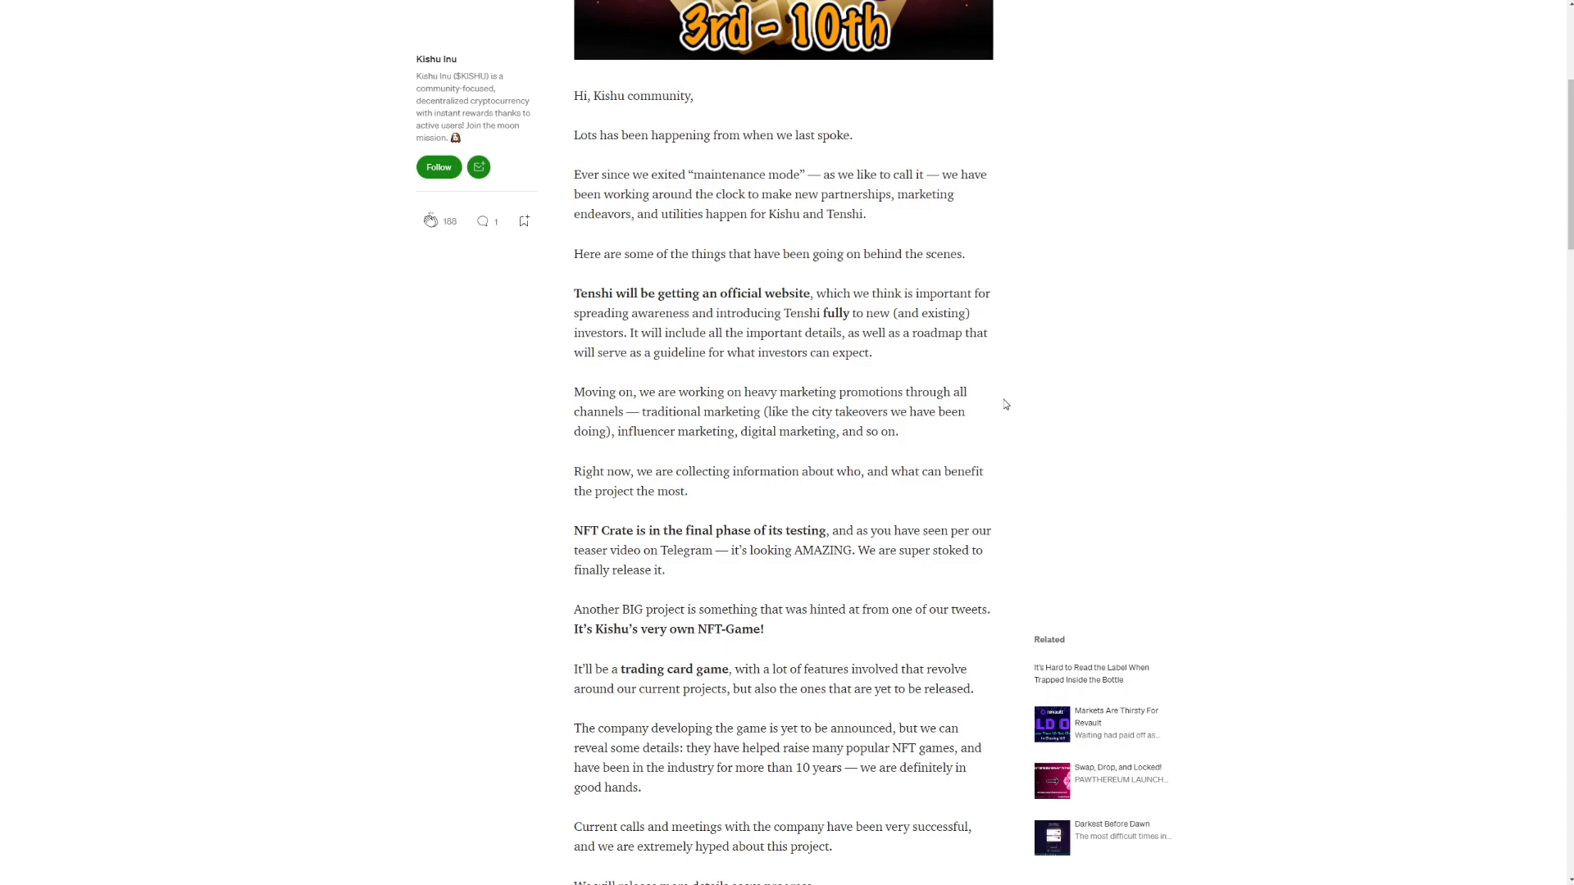
{"action": "mouse_move", "coordinate": [925, 438]}
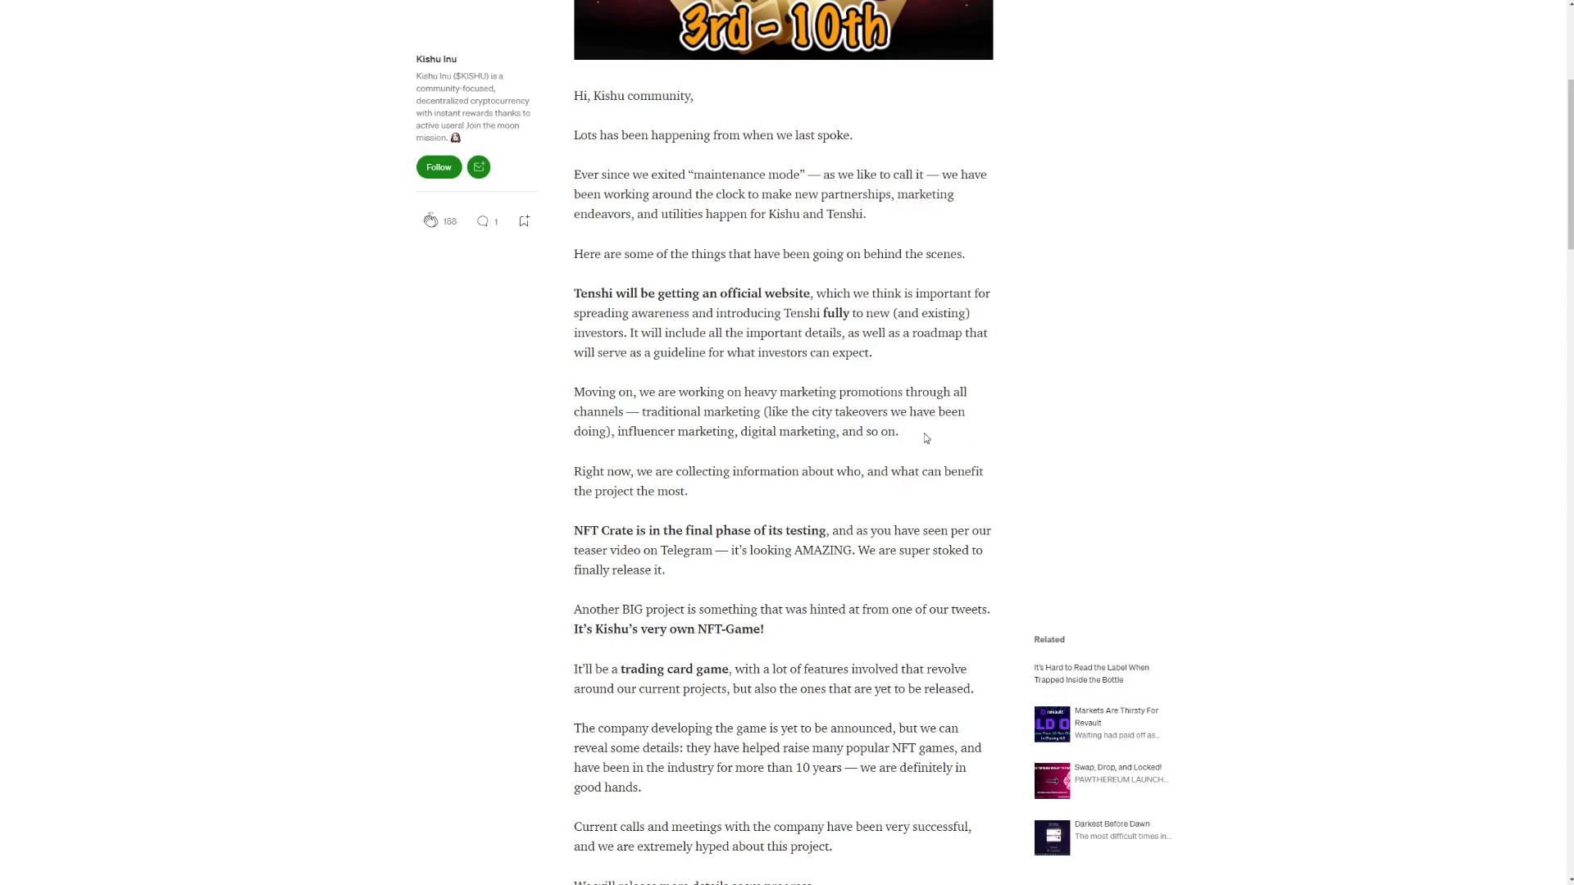
{"action": "mouse_move", "coordinate": [903, 445]}
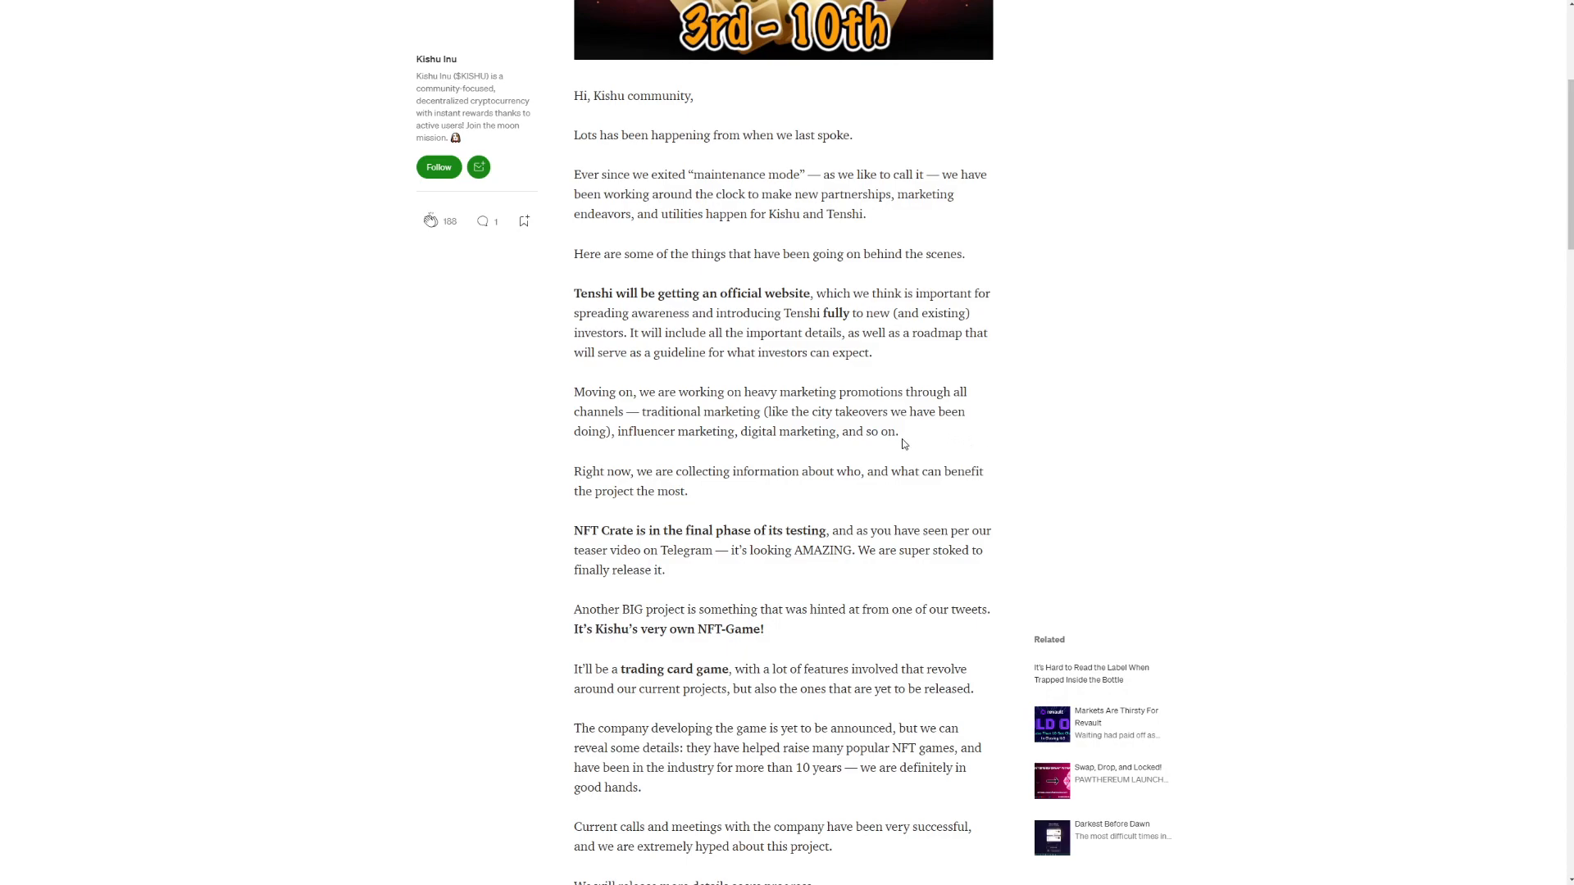
{"action": "mouse_move", "coordinate": [933, 448]}
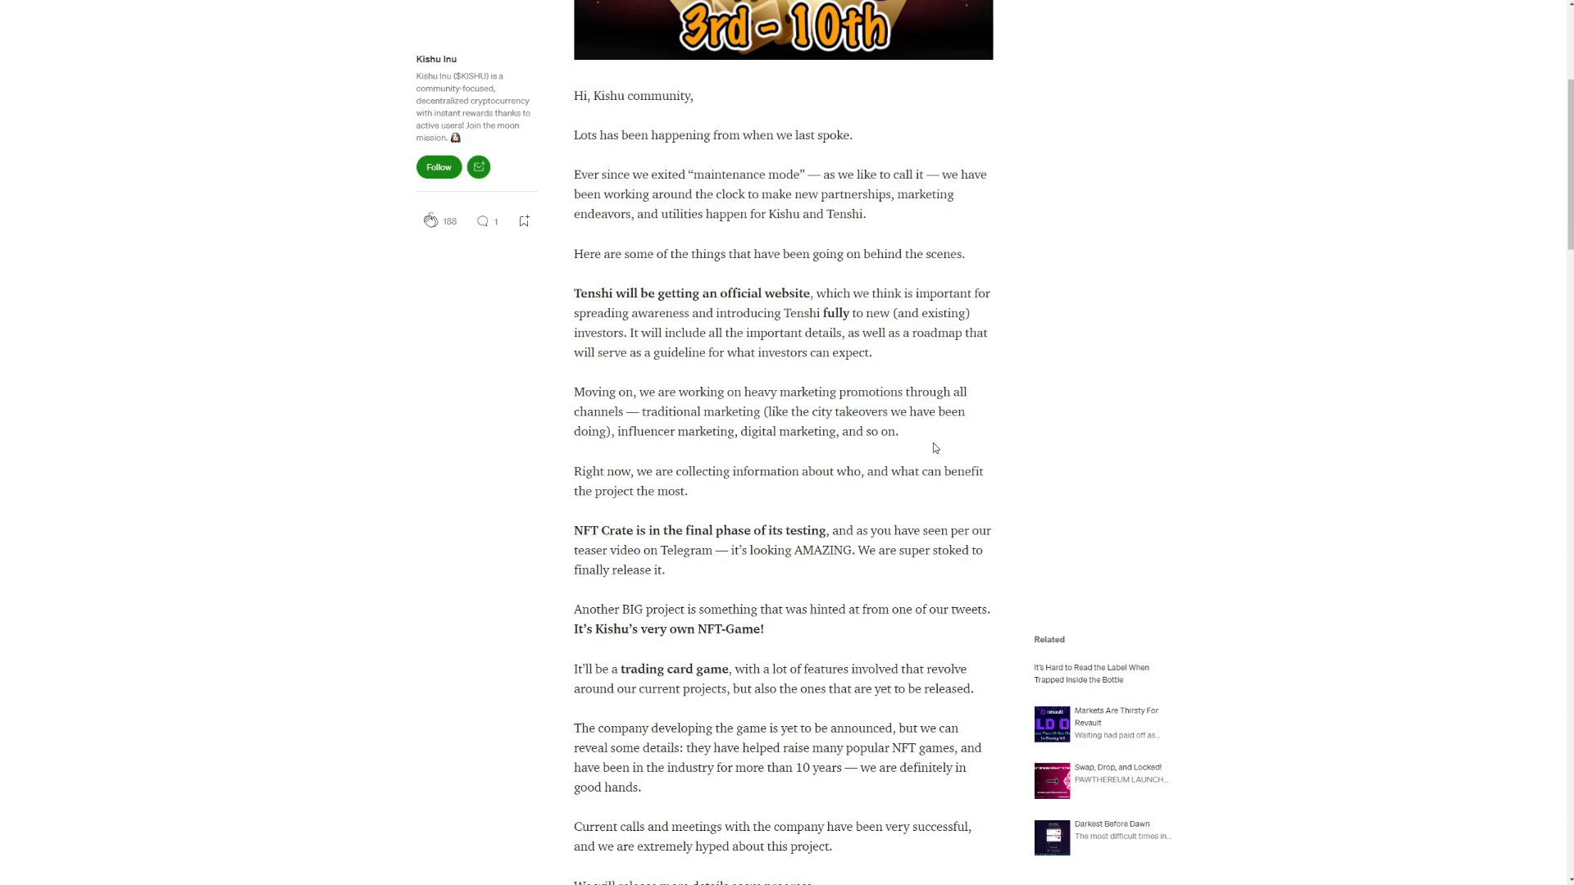
{"action": "mouse_move", "coordinate": [919, 442]}
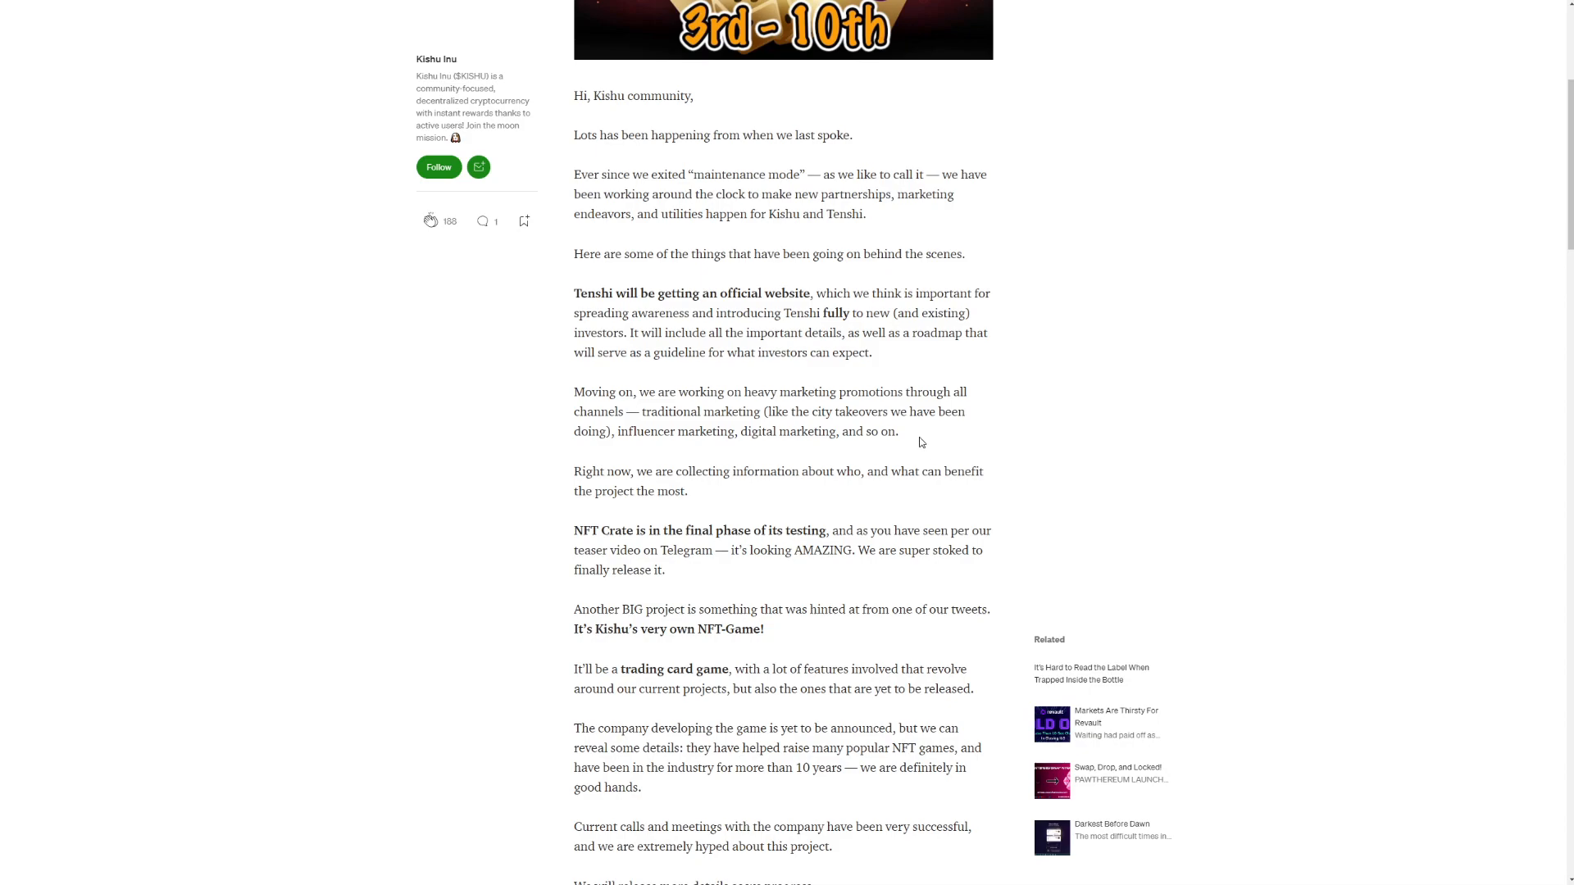
{"action": "mouse_move", "coordinate": [1004, 426]}
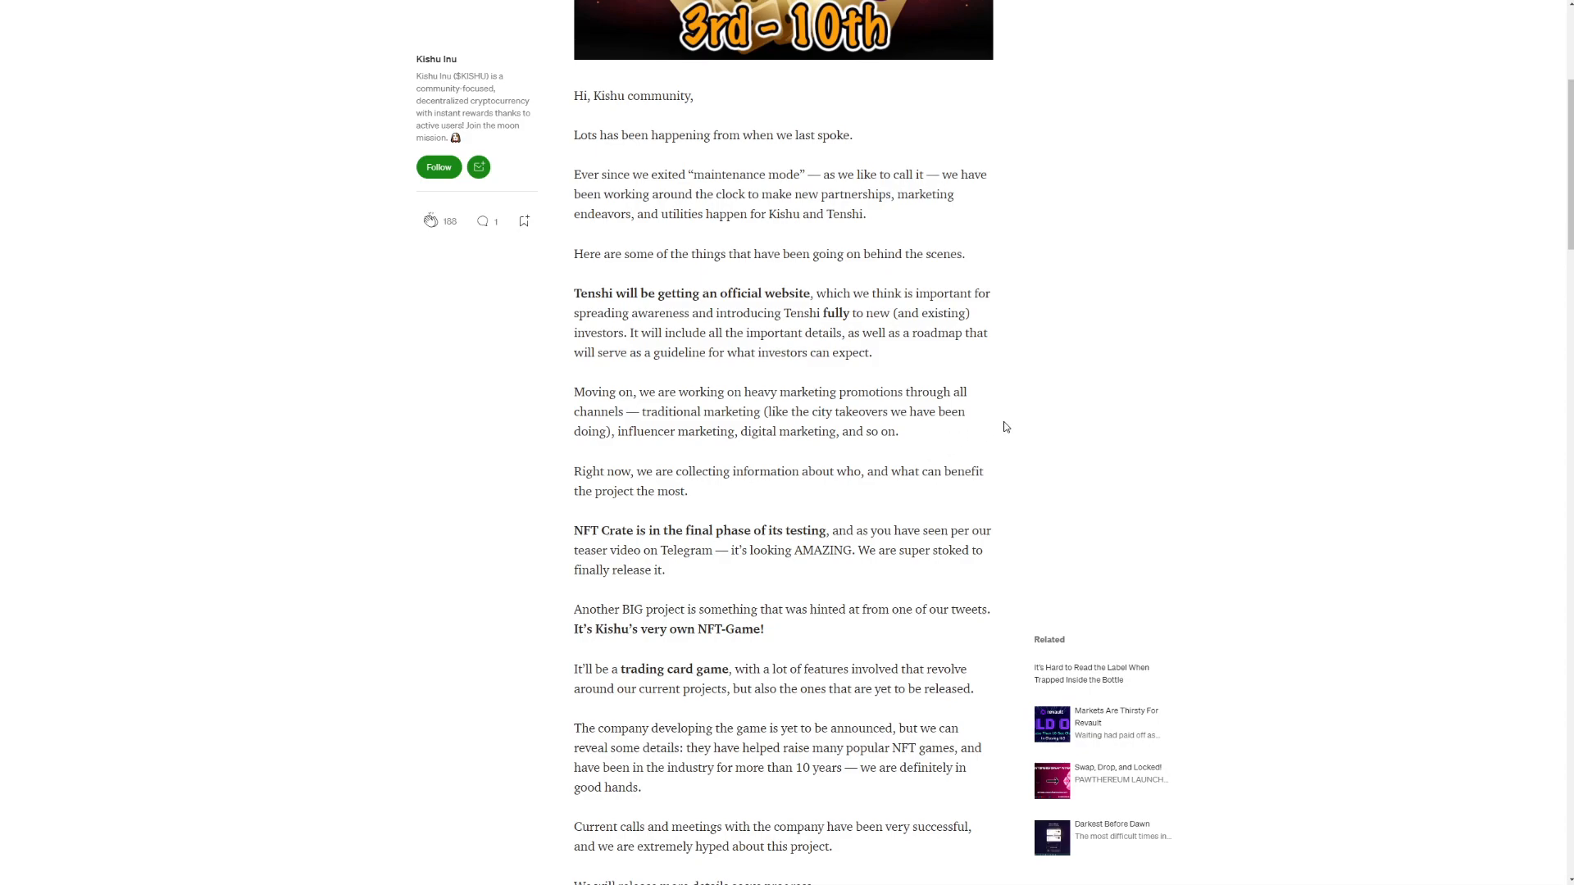
{"action": "scroll", "scroll_direction": "down", "scroll_amount": 3}
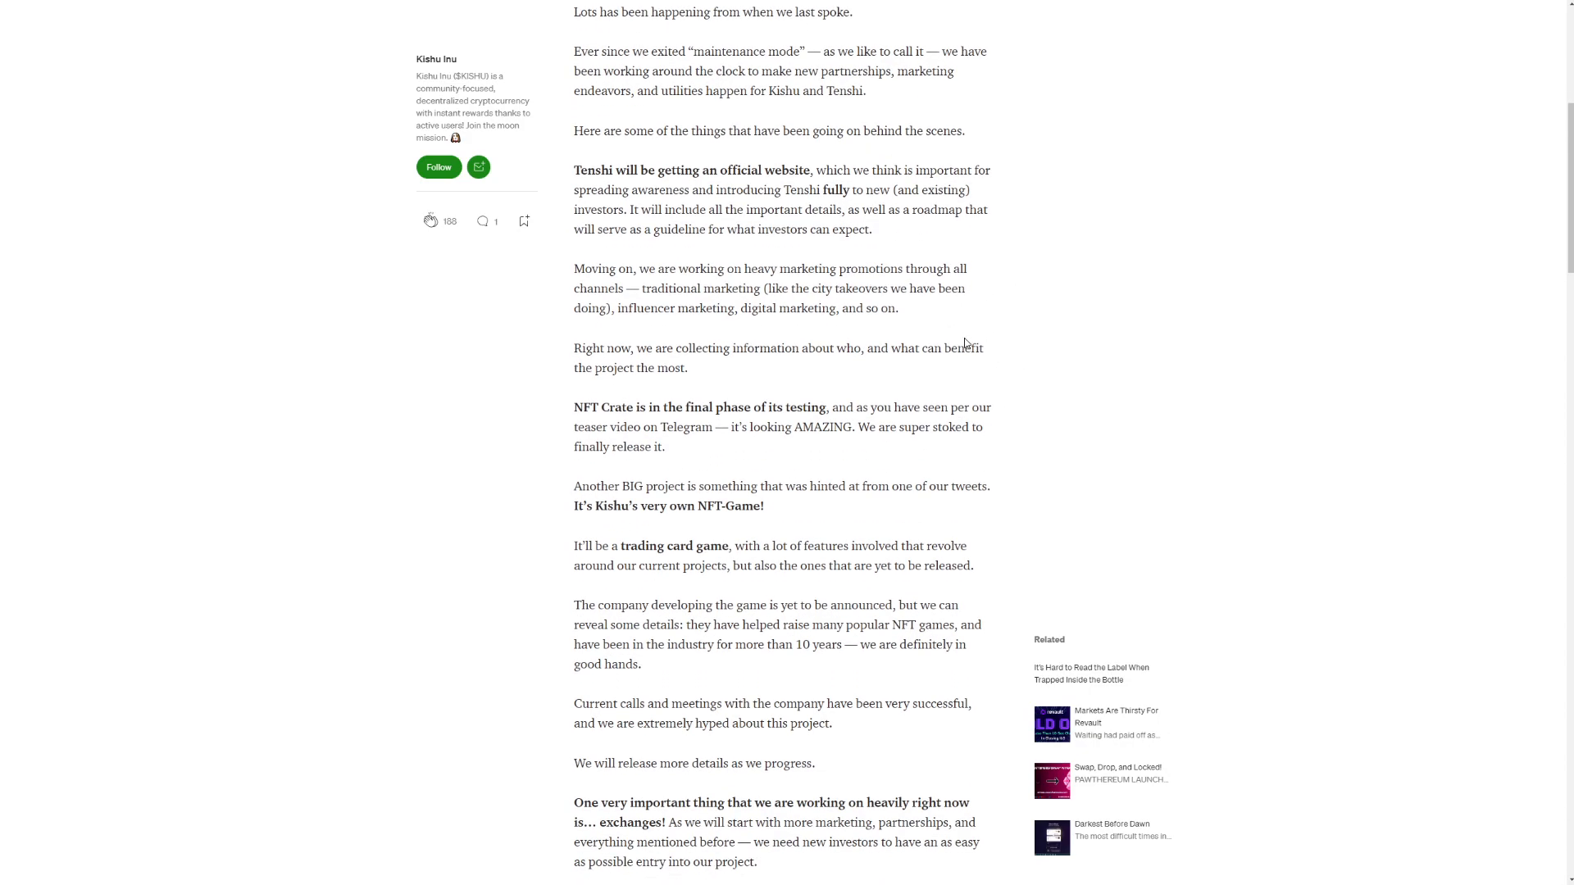
{"action": "mouse_move", "coordinate": [1005, 346]}
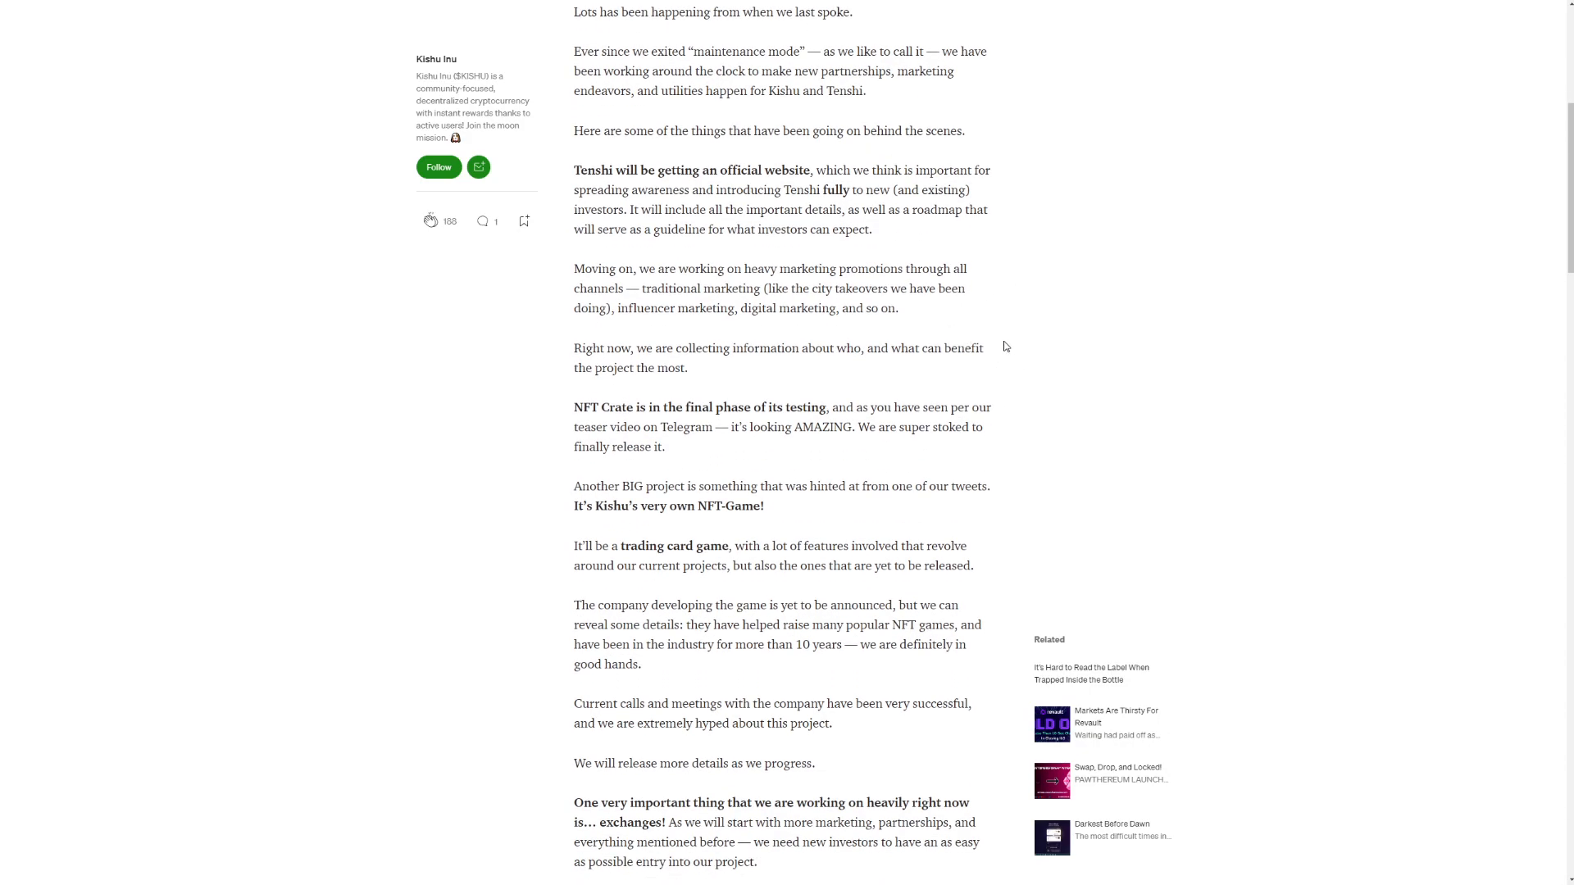
{"action": "mouse_move", "coordinate": [923, 354]}
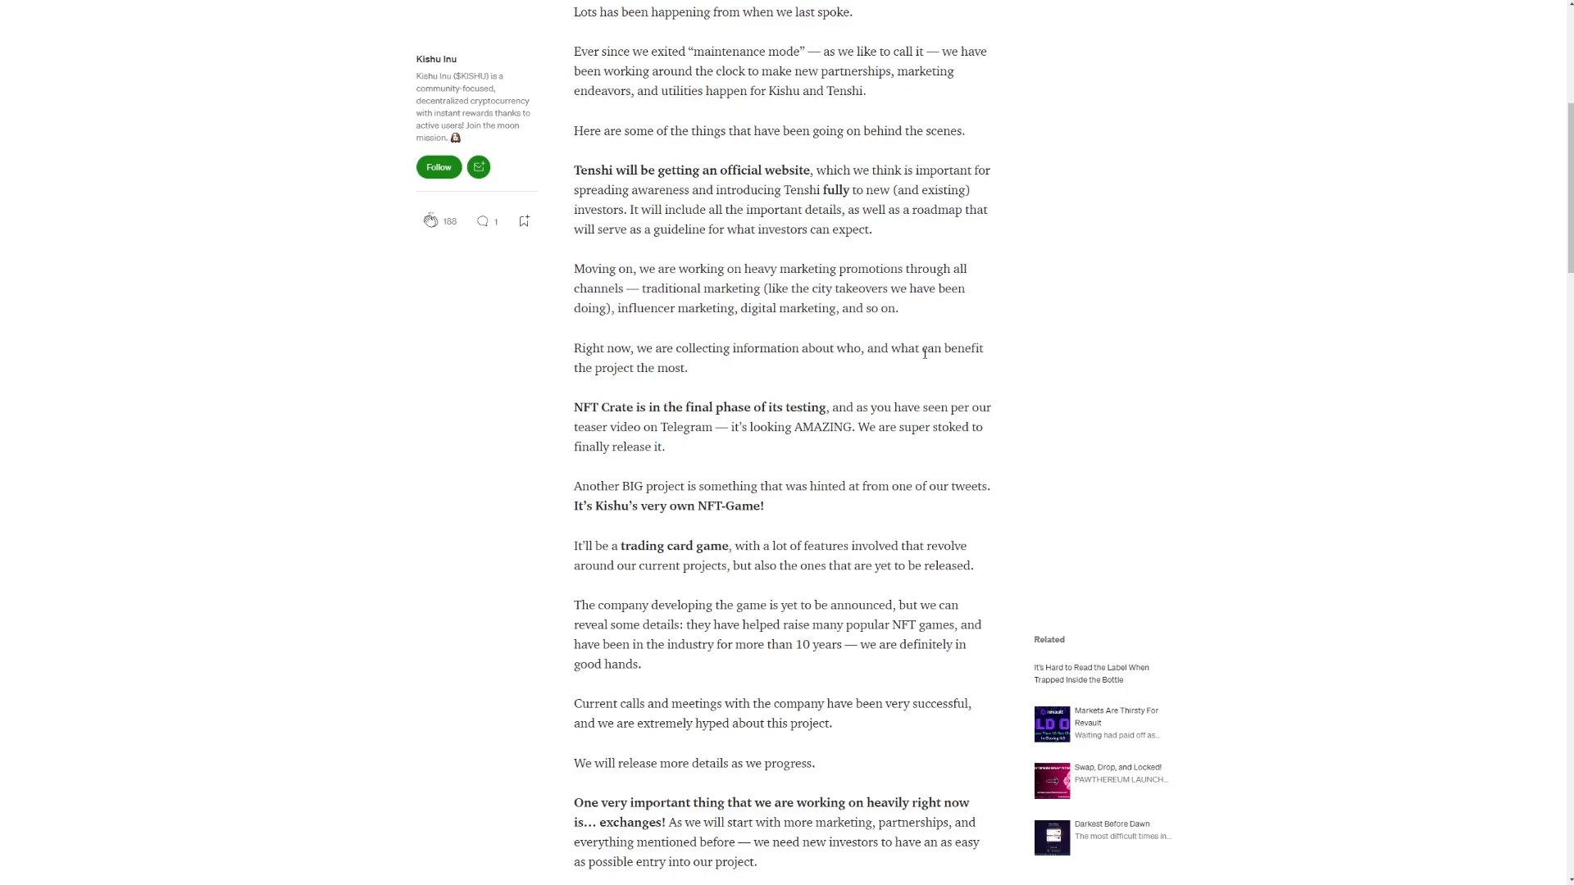
{"action": "mouse_move", "coordinate": [975, 377]}
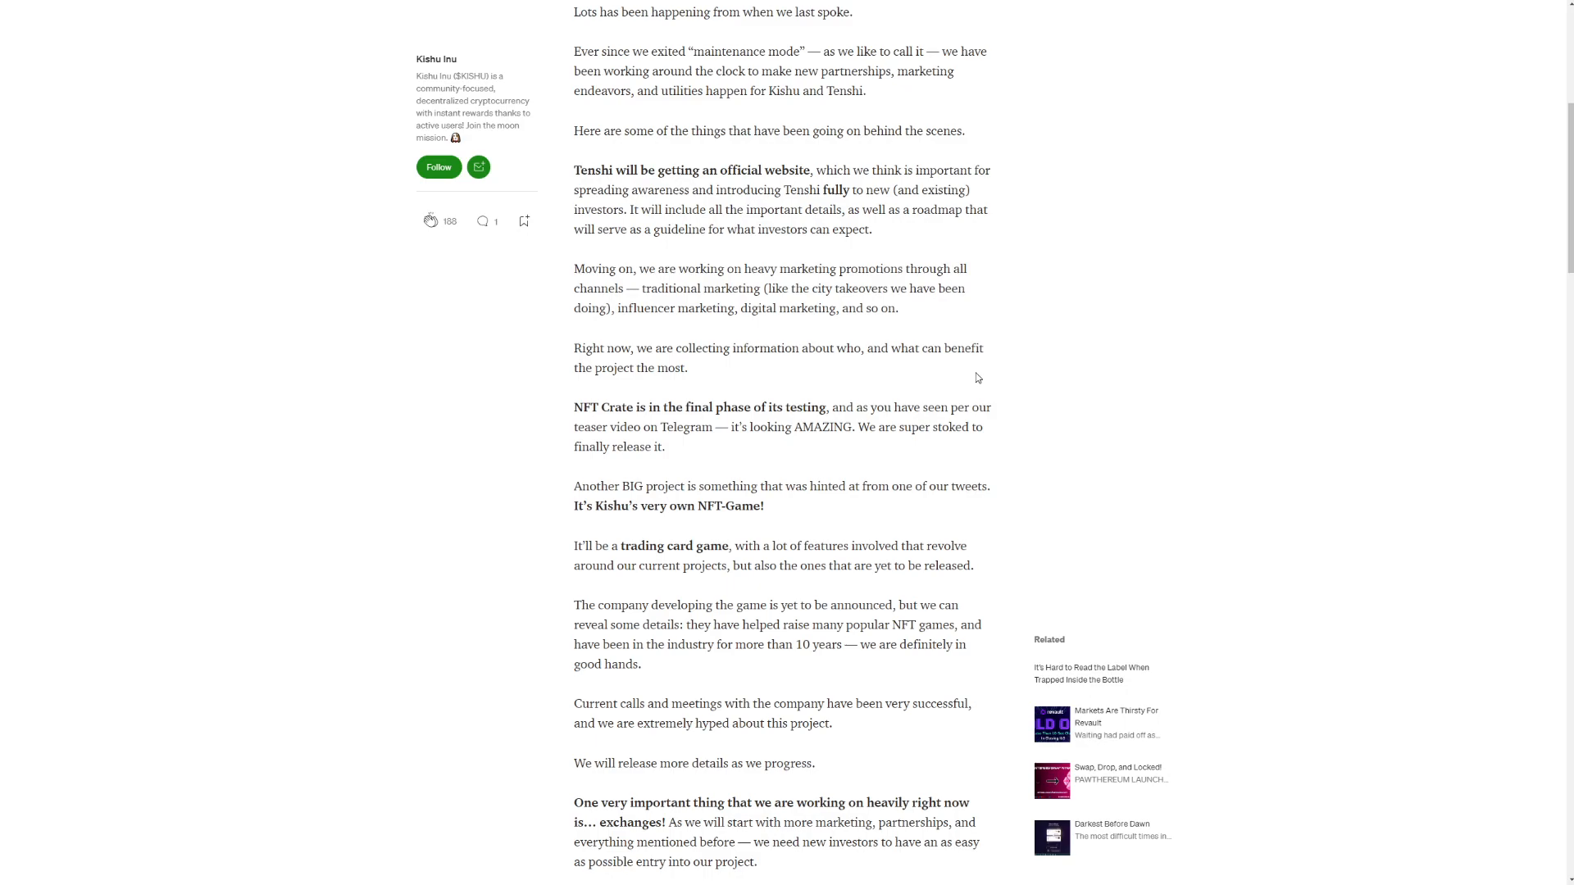
{"action": "mouse_move", "coordinate": [941, 379]}
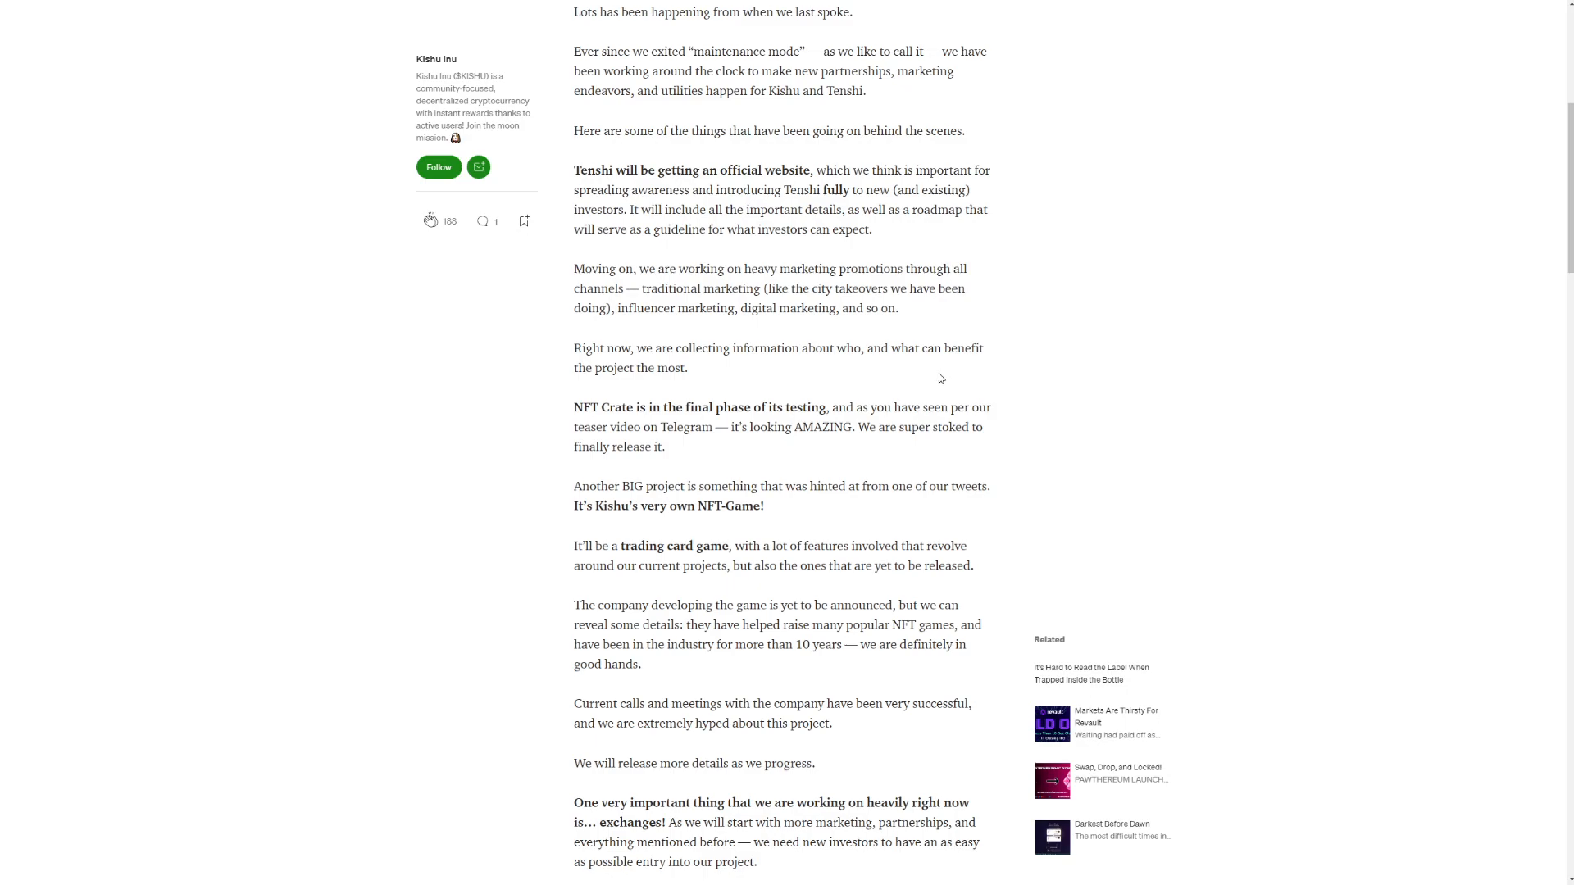
{"action": "mouse_move", "coordinate": [936, 378]}
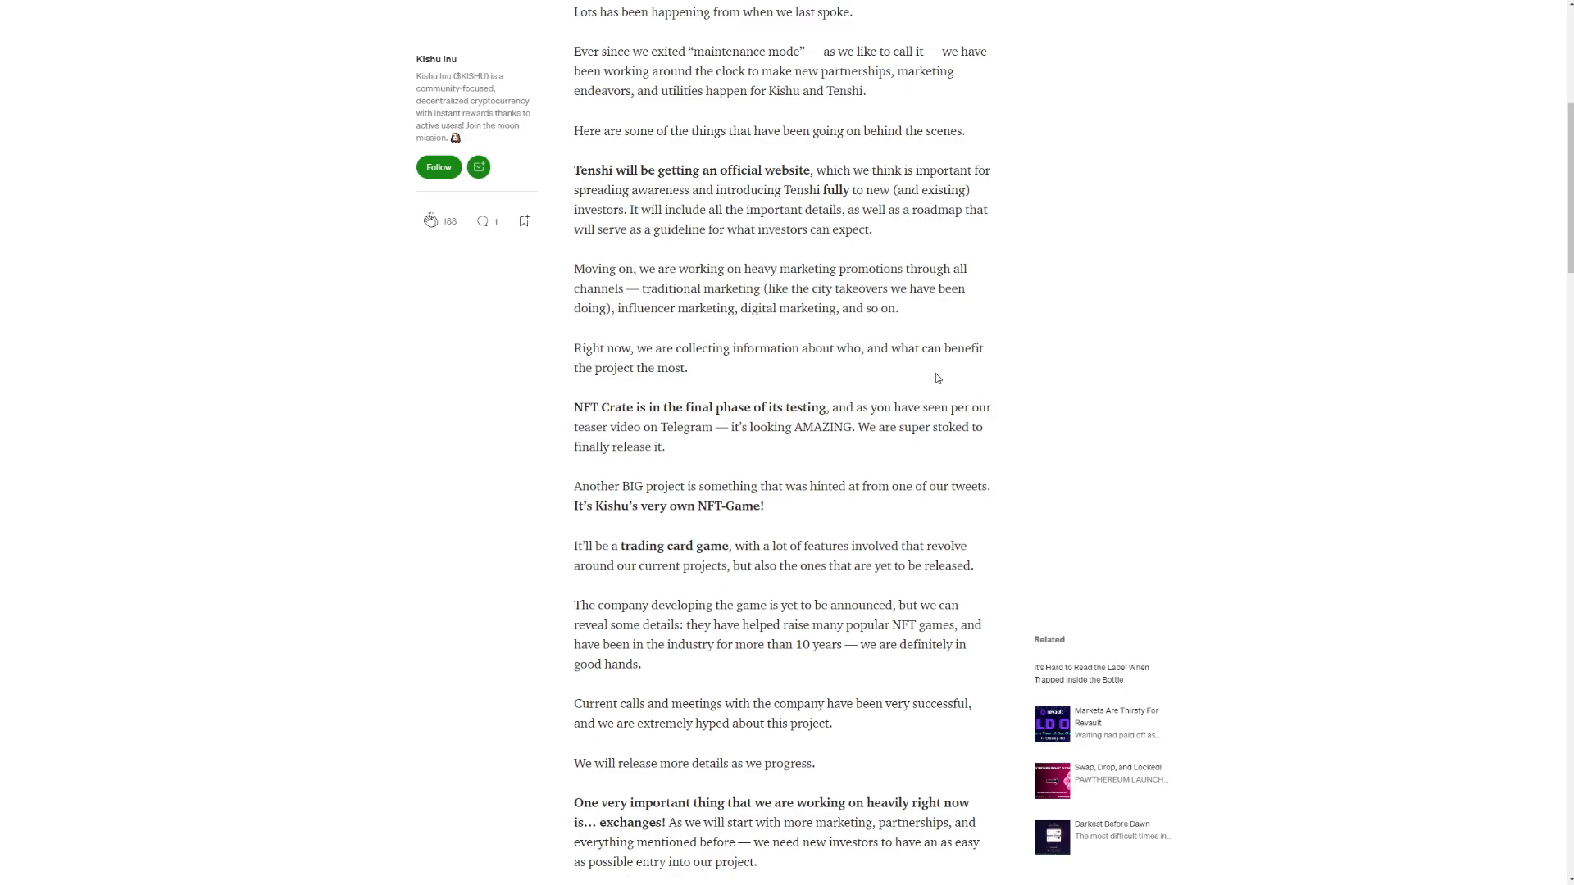
{"action": "mouse_move", "coordinate": [1062, 358]}
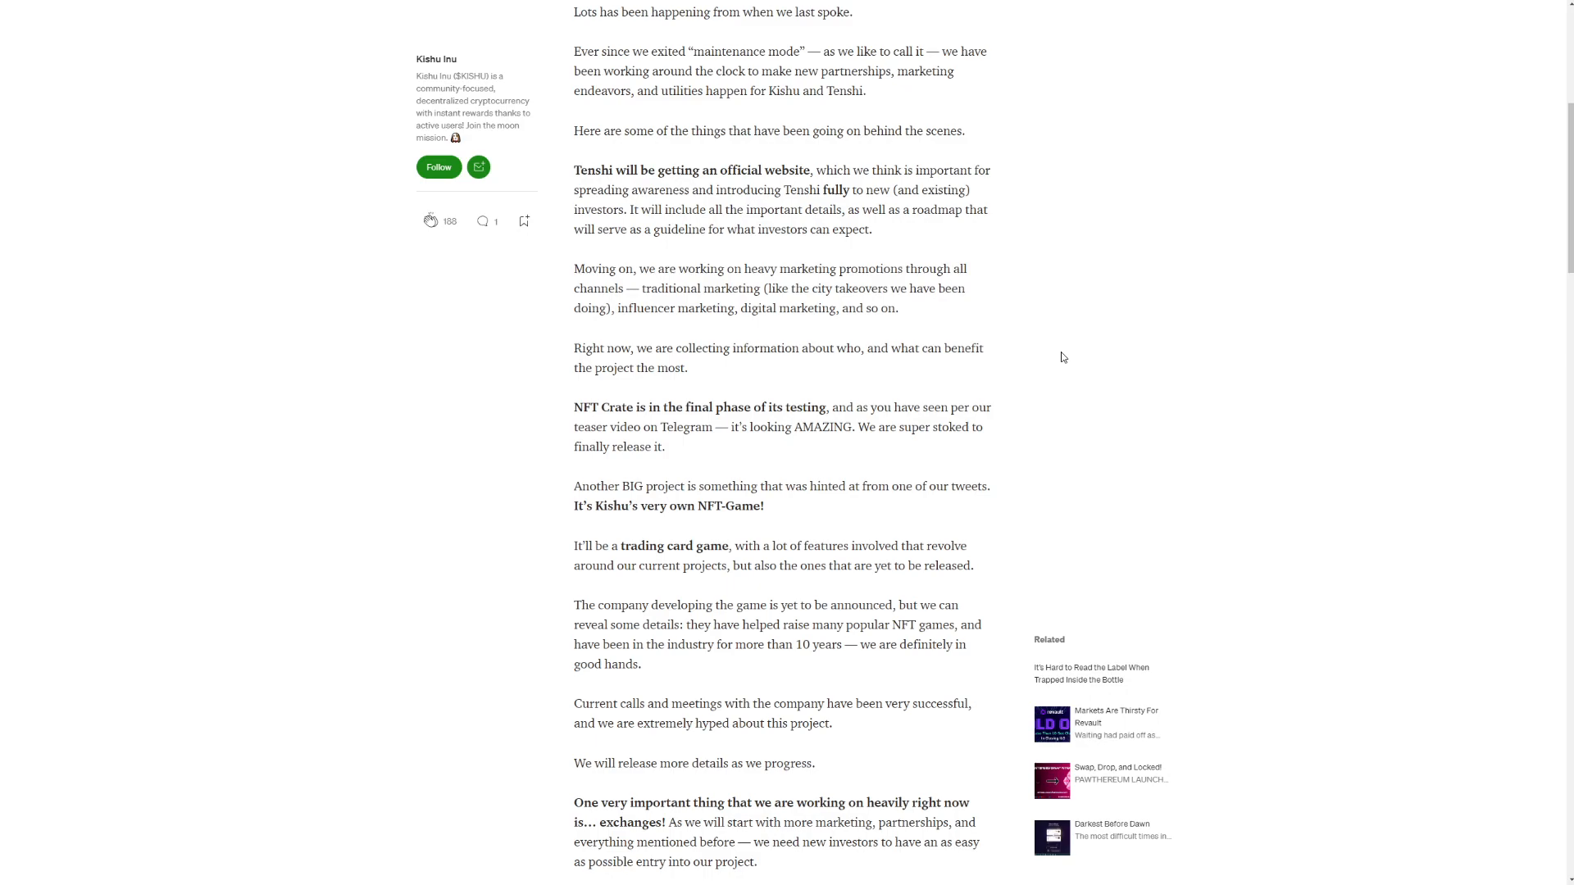
{"action": "mouse_move", "coordinate": [1018, 369]}
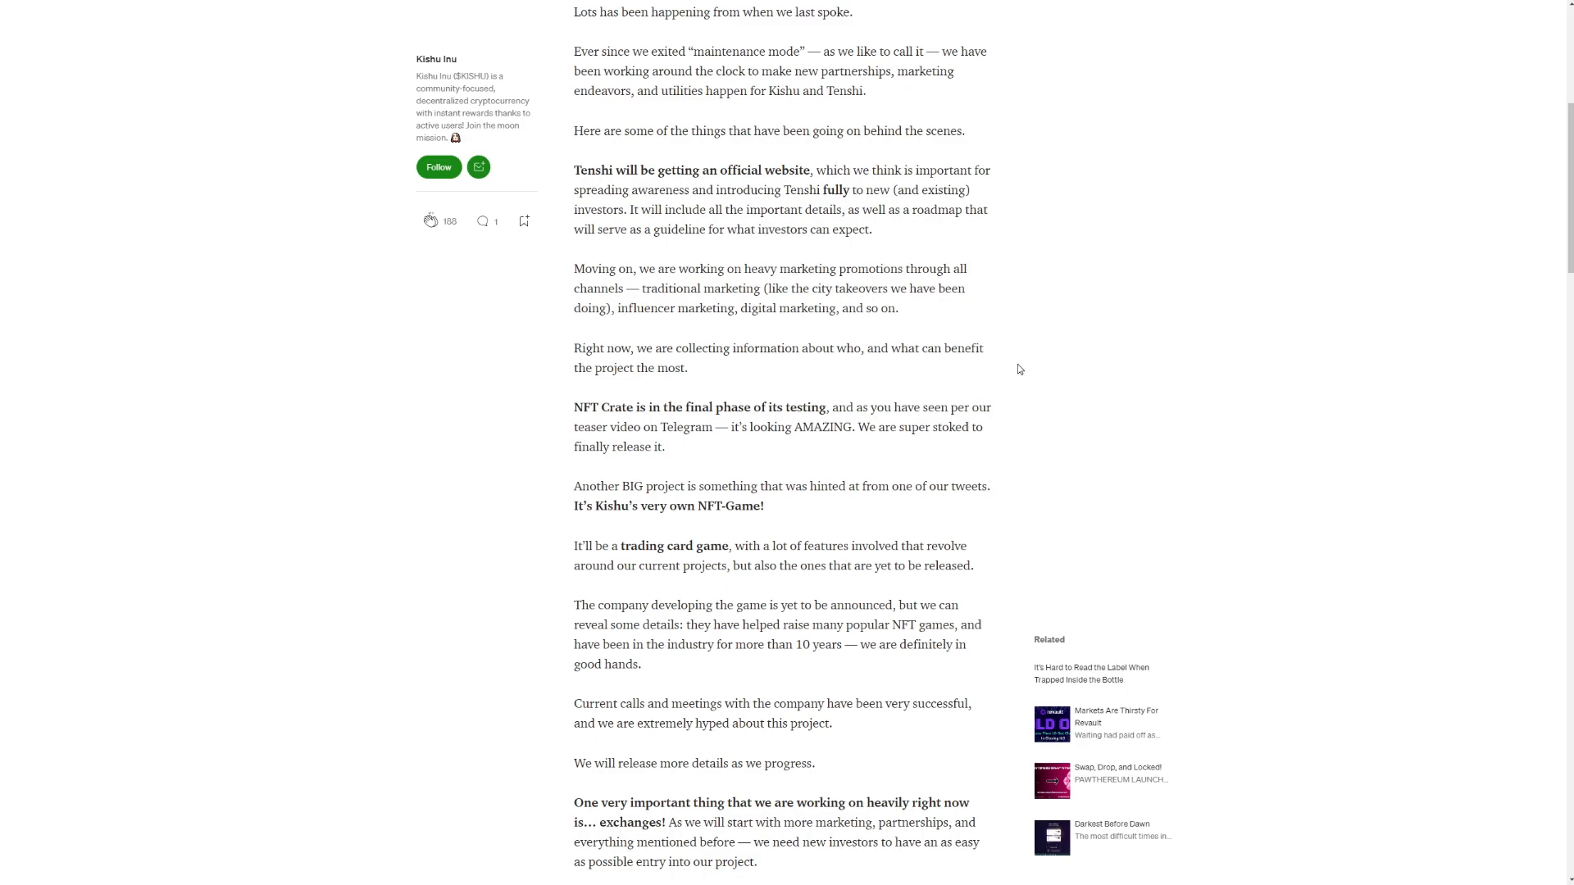
{"action": "mouse_move", "coordinate": [1013, 378]}
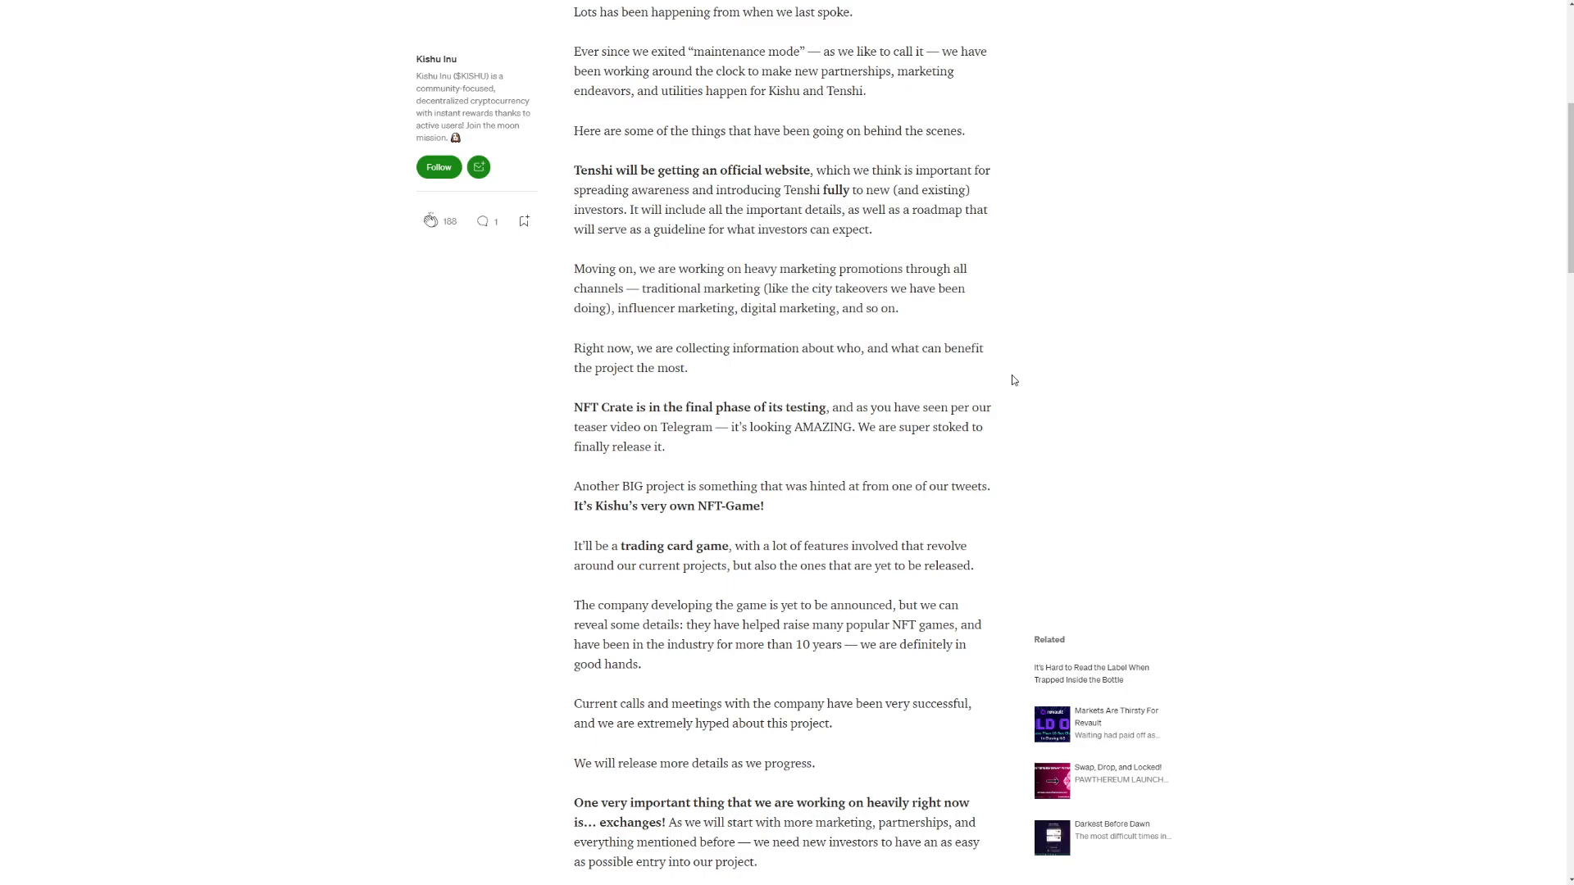
{"action": "mouse_move", "coordinate": [843, 435]}
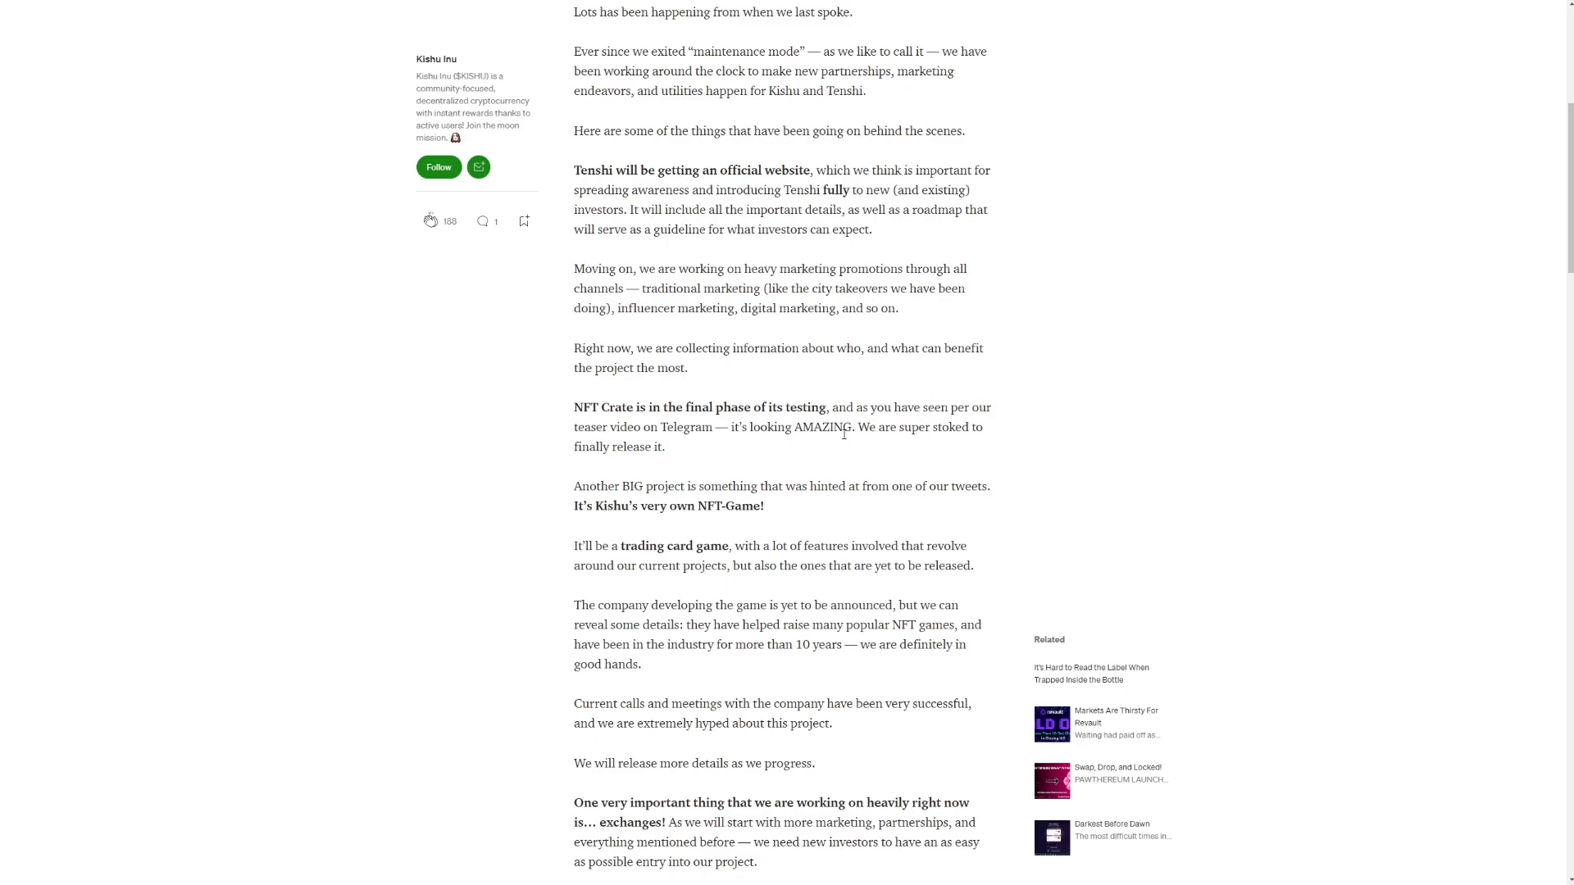
{"action": "scroll", "scroll_direction": "down", "scroll_amount": 3}
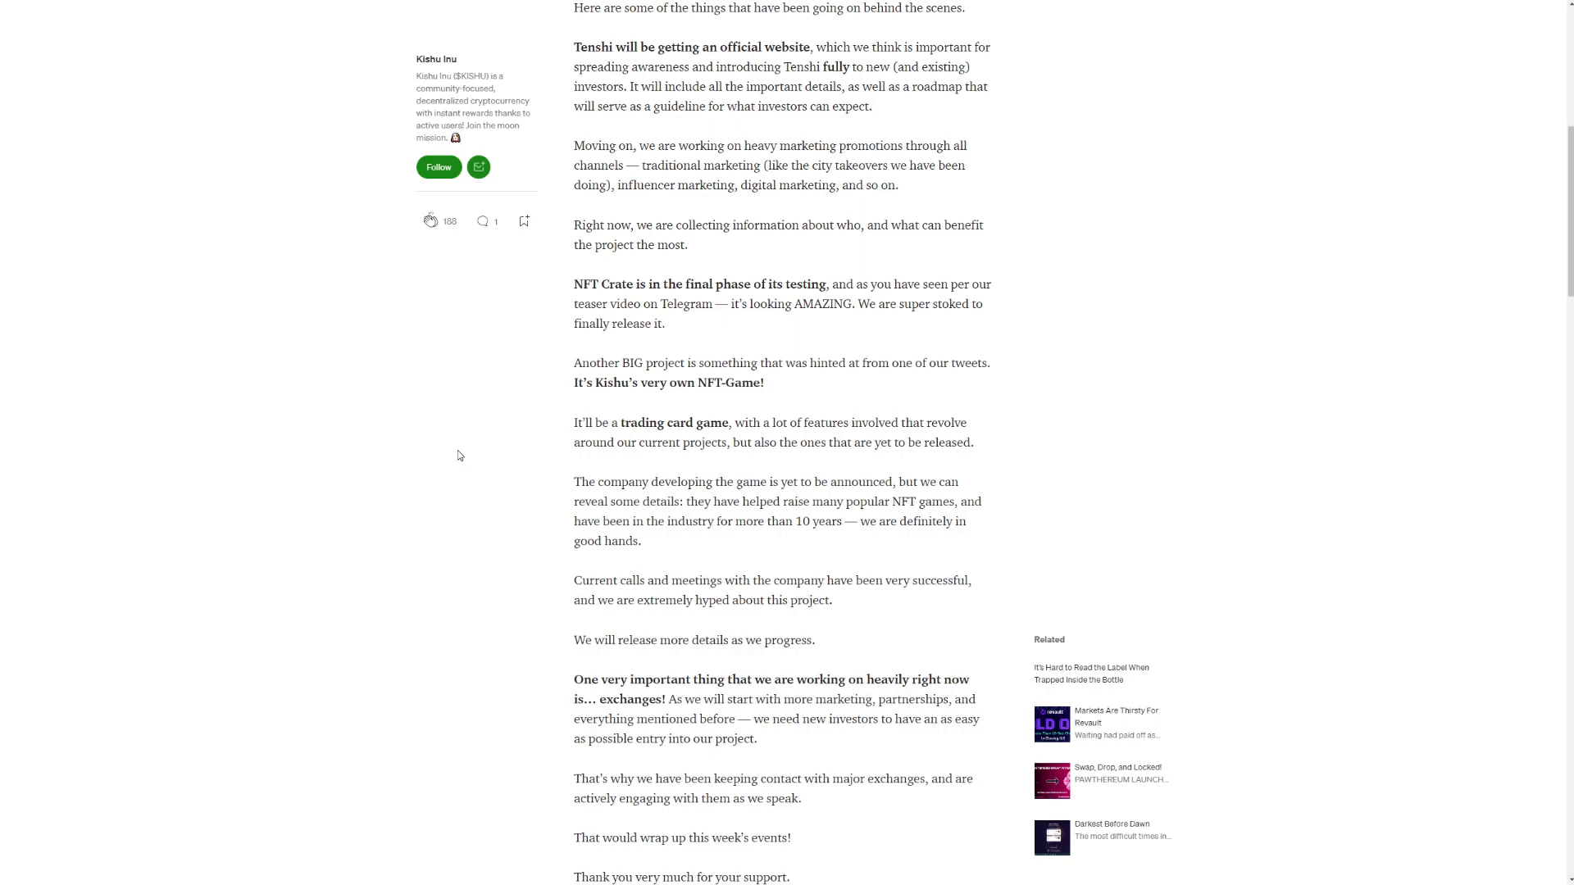
{"action": "mouse_move", "coordinate": [472, 462]}
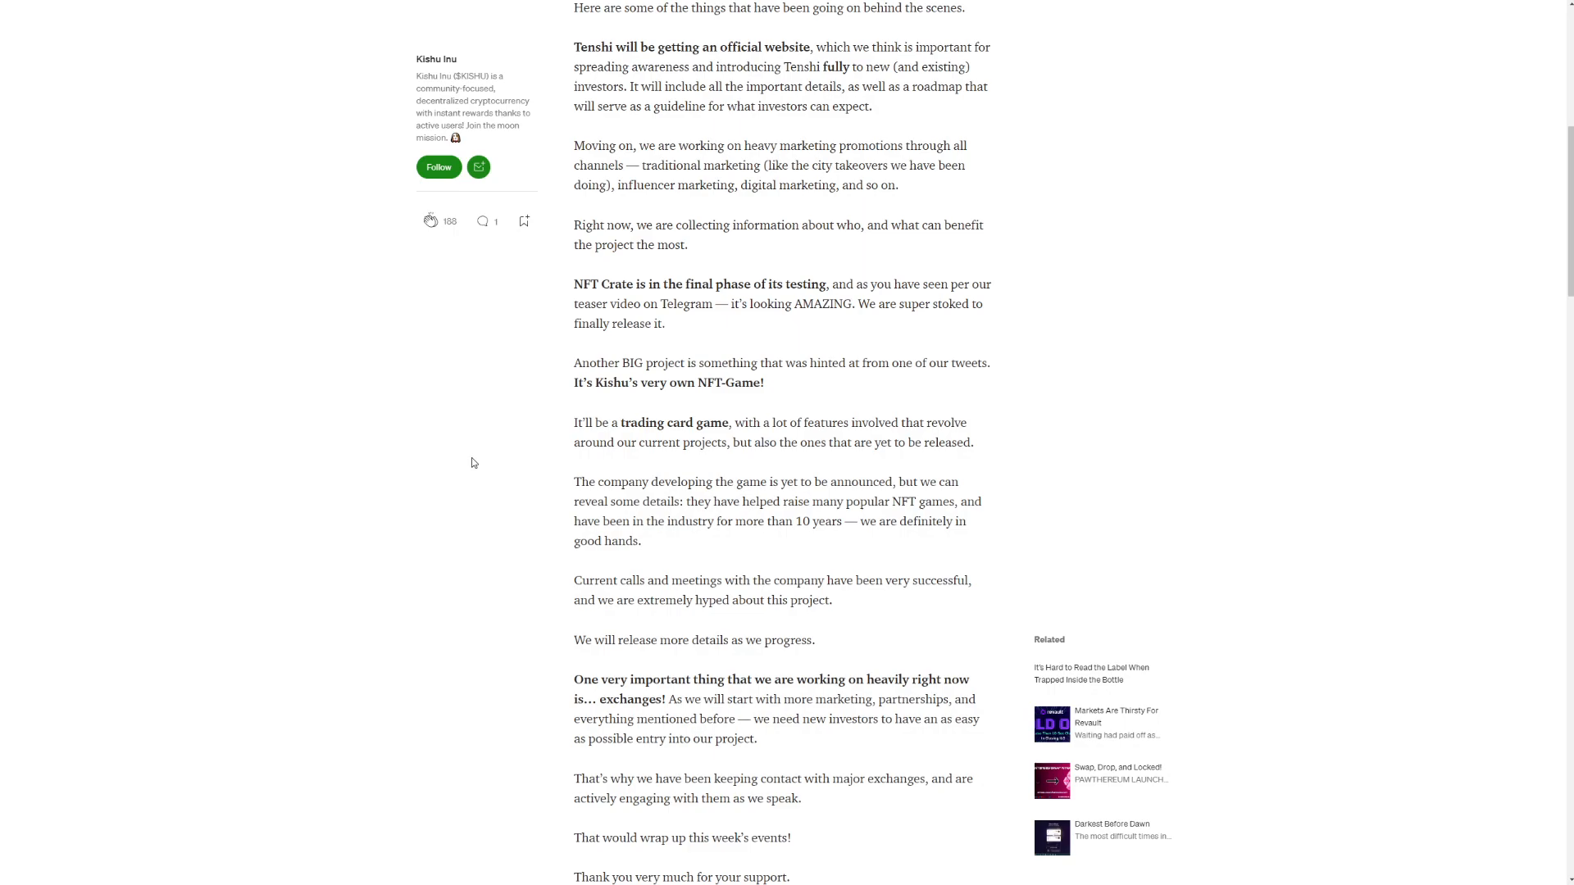
{"action": "mouse_move", "coordinate": [482, 446]}
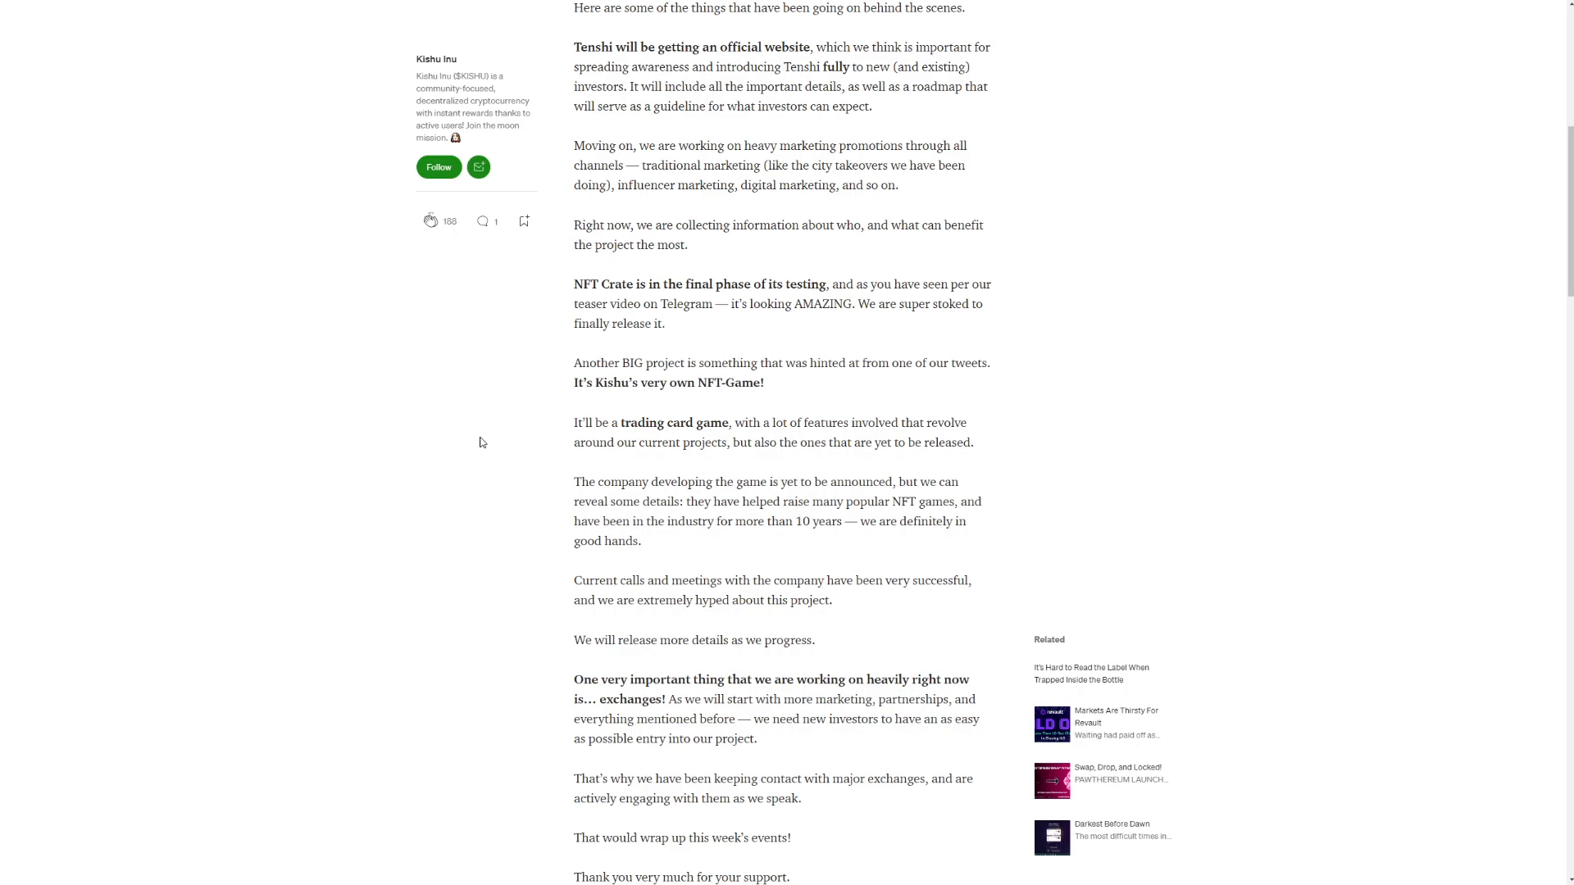
{"action": "mouse_move", "coordinate": [495, 446]}
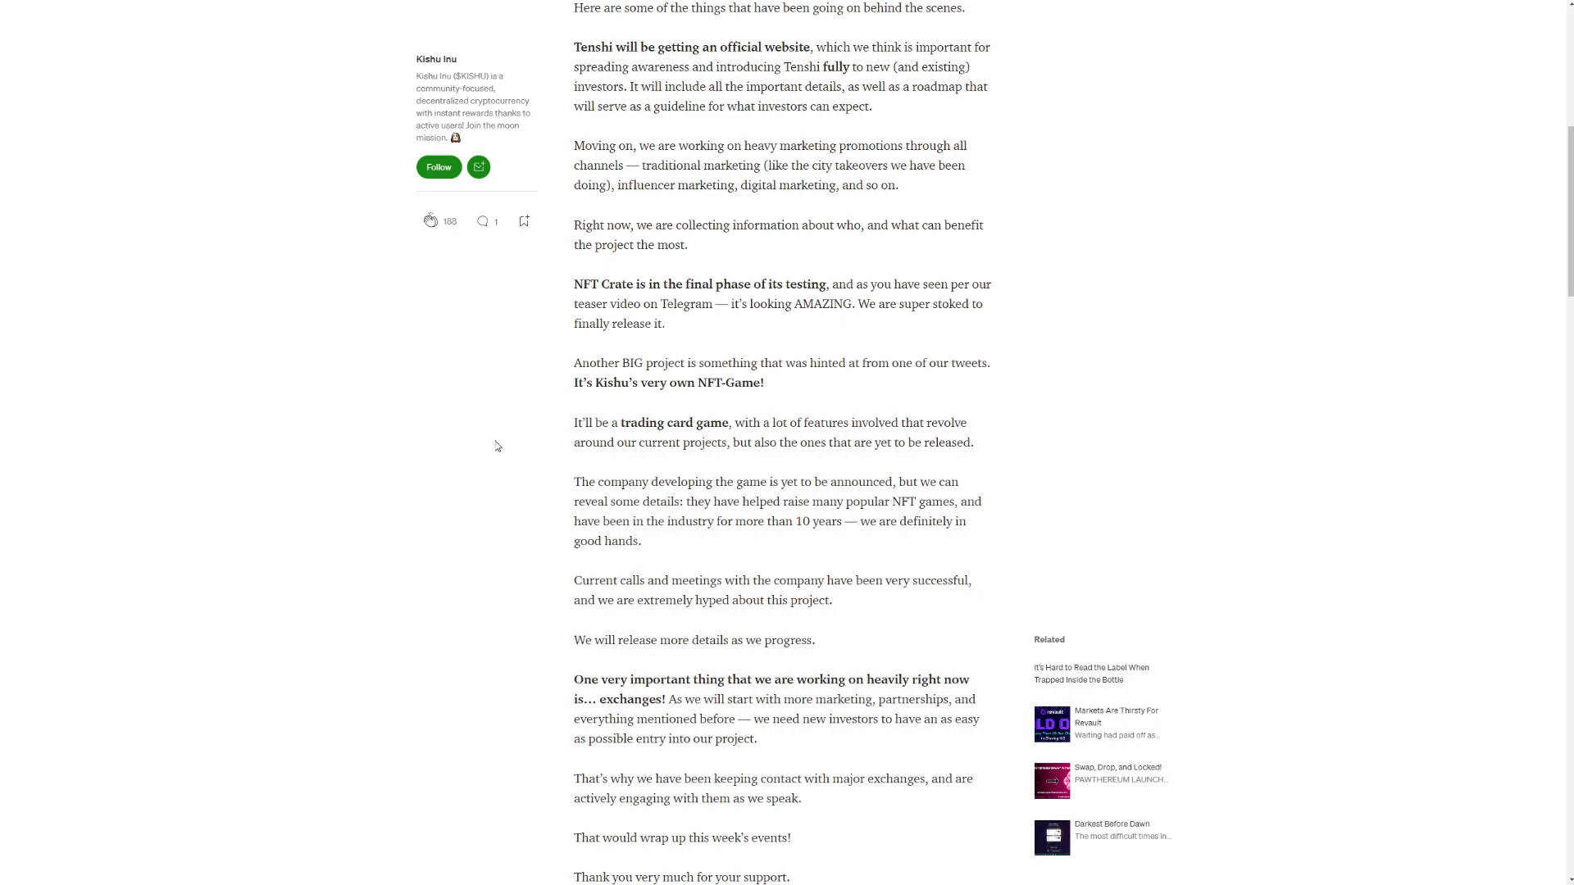
{"action": "mouse_move", "coordinate": [532, 460]}
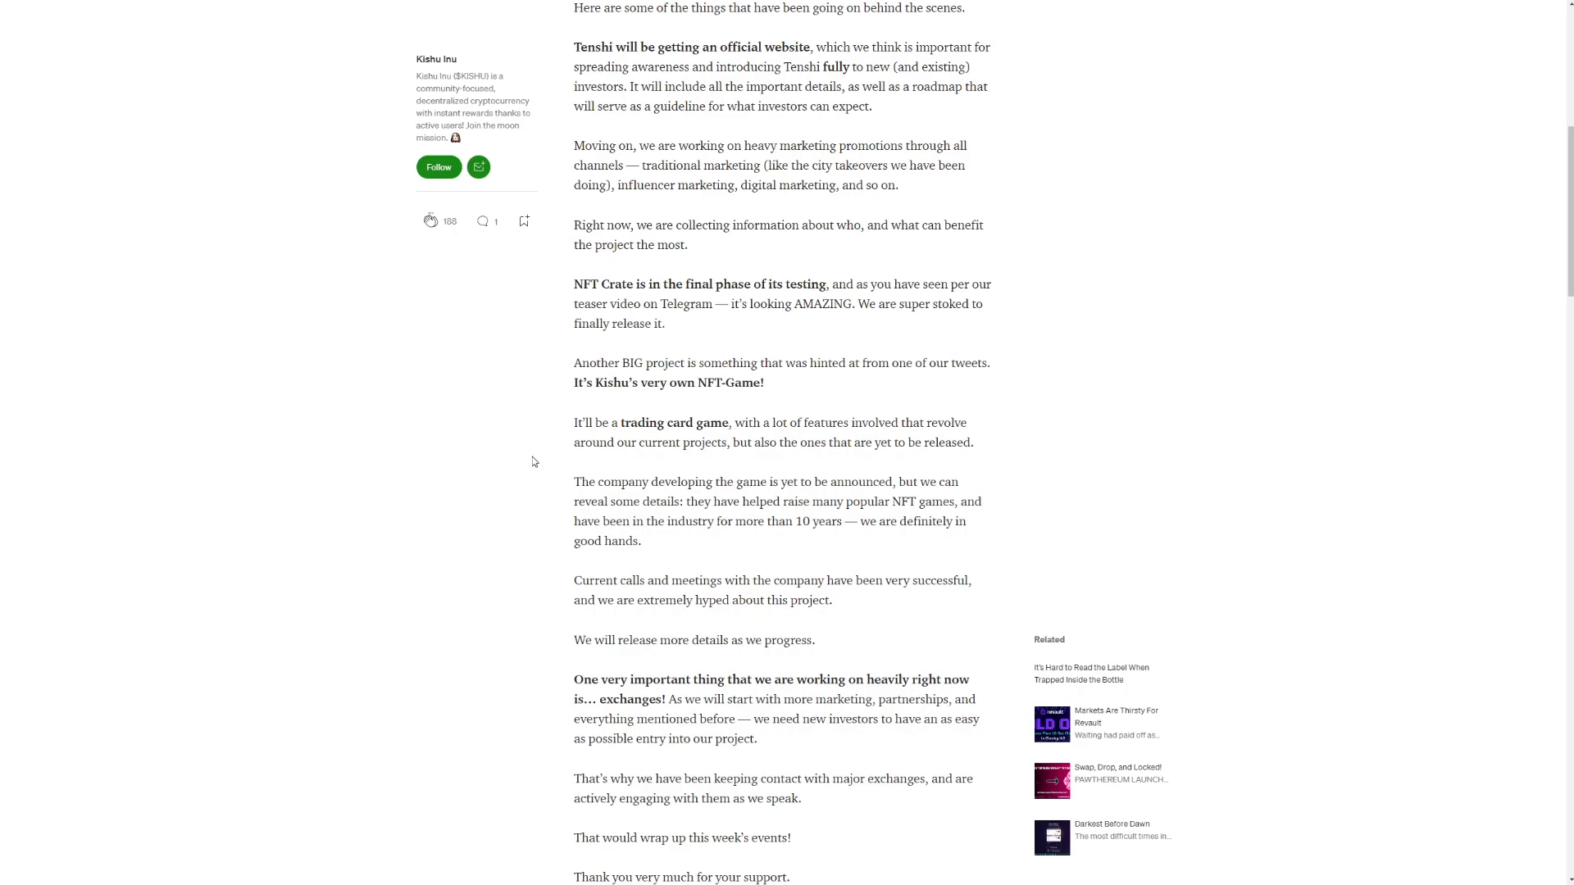
{"action": "mouse_move", "coordinate": [539, 459]}
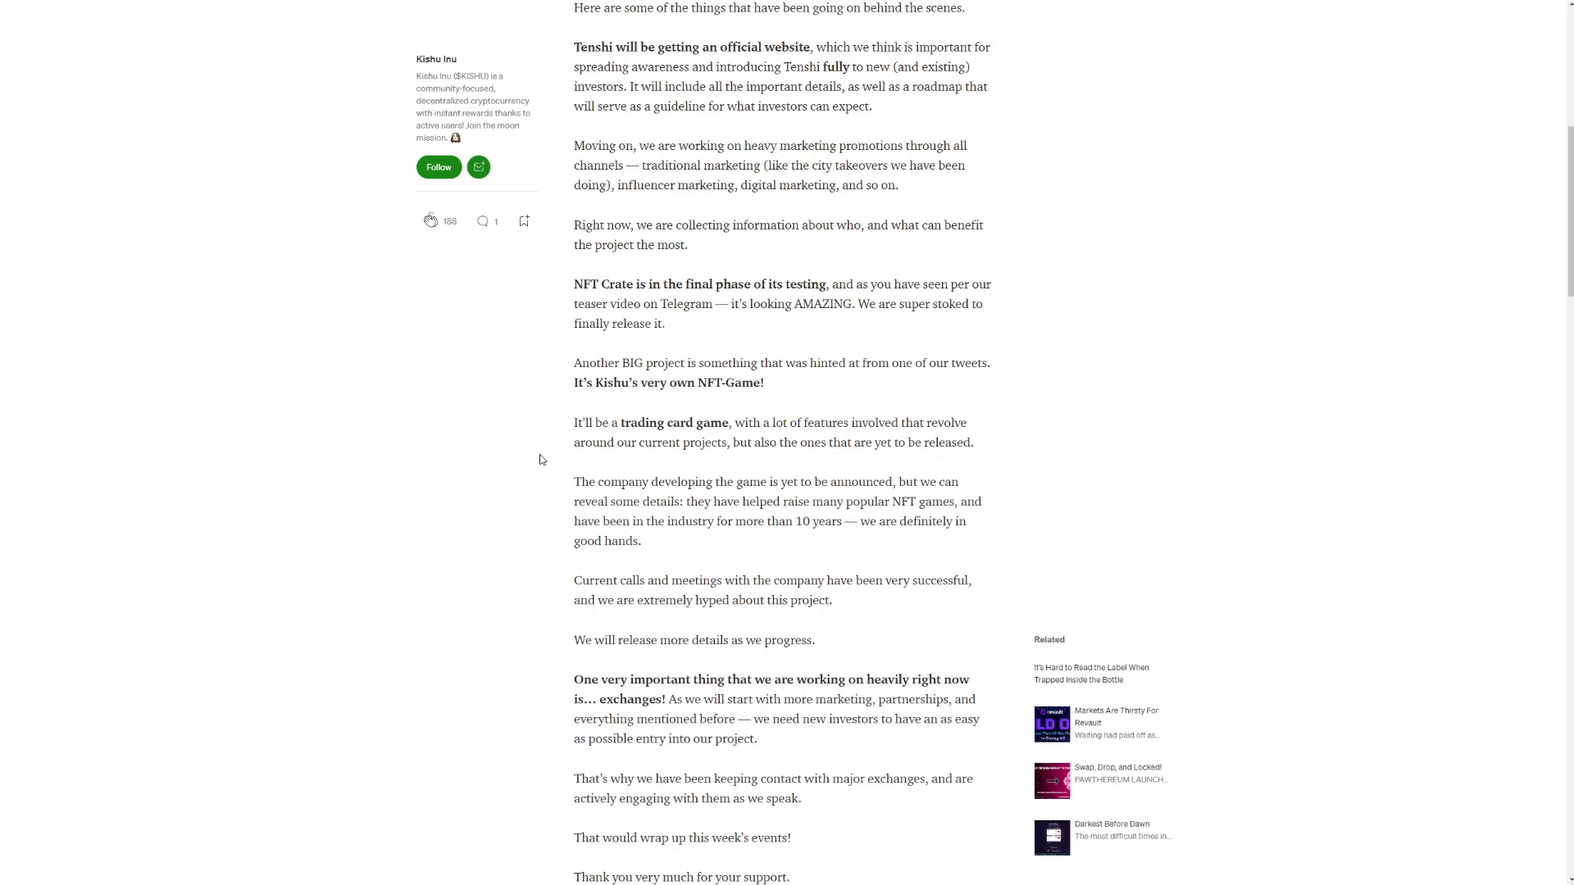
{"action": "scroll", "scroll_direction": "down", "scroll_amount": 3}
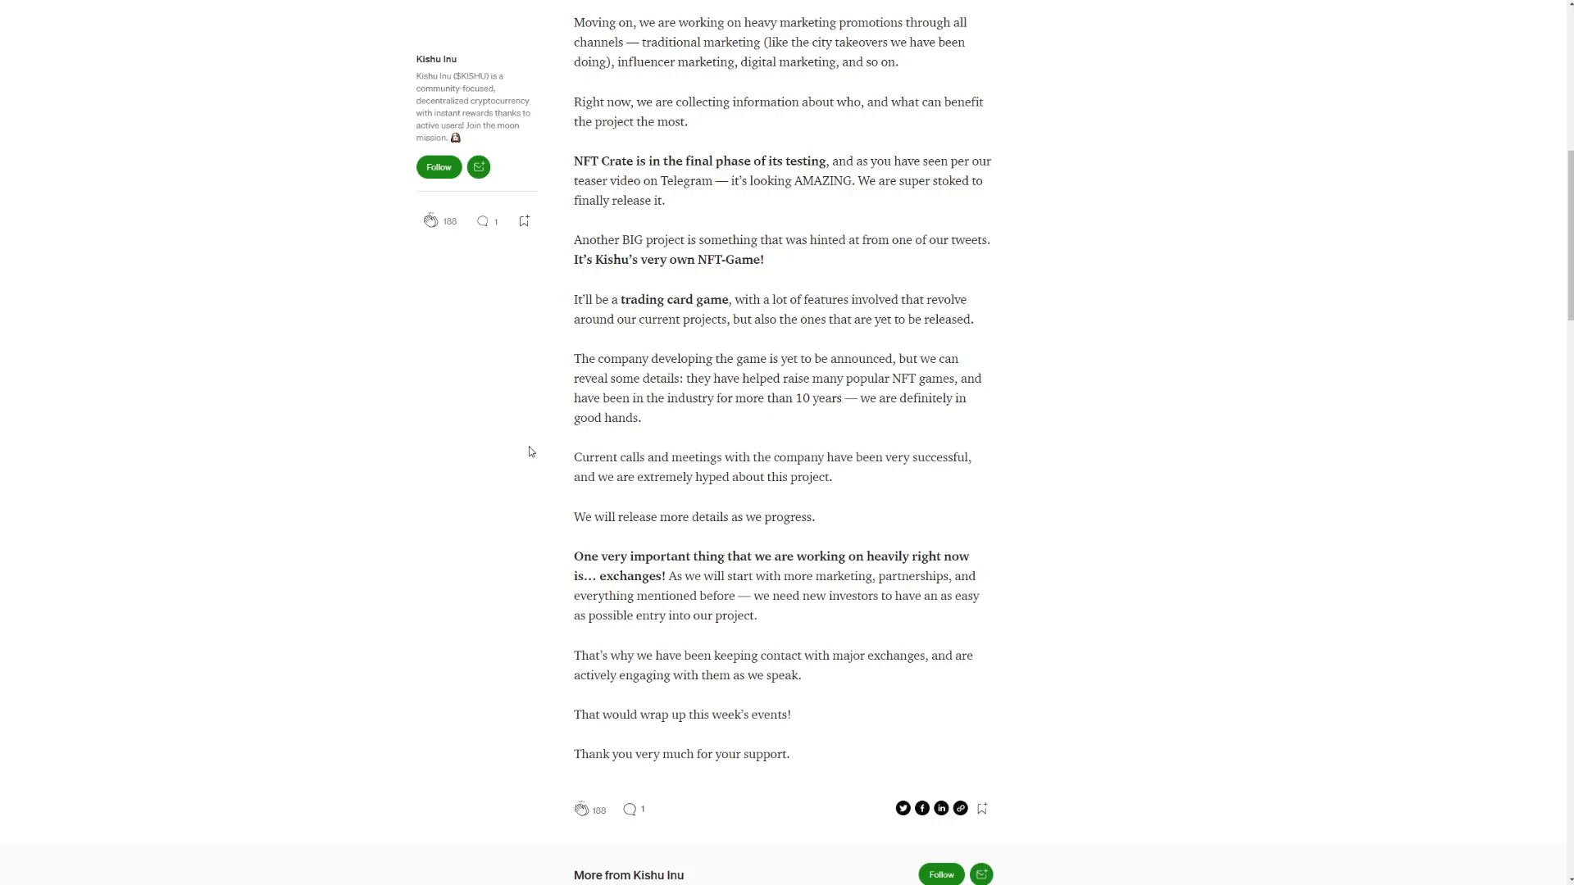
{"action": "mouse_move", "coordinate": [585, 445]}
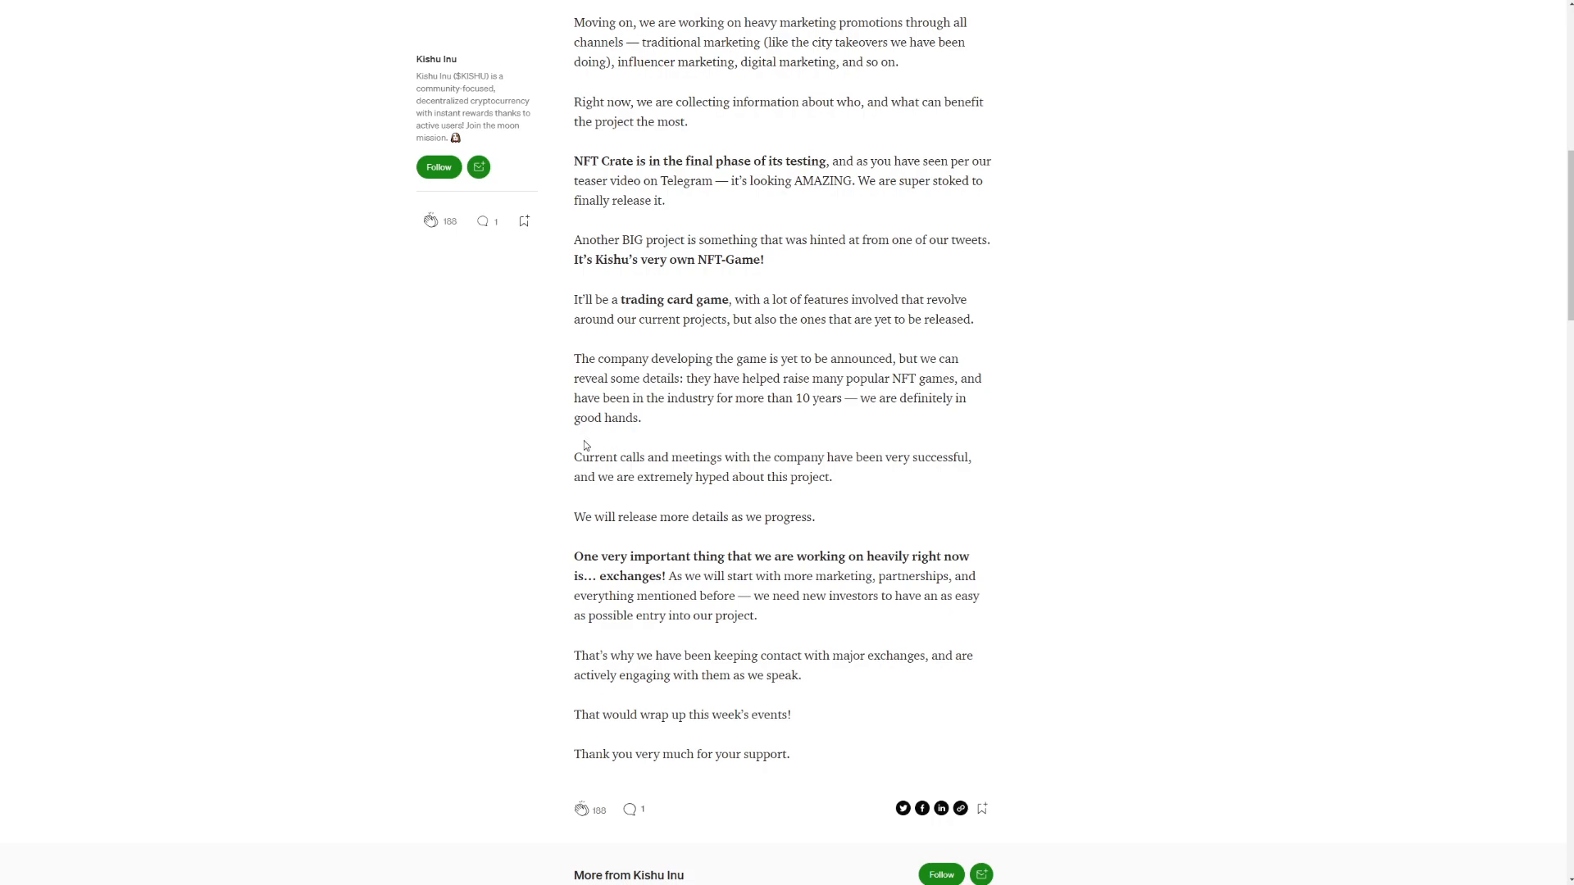
{"action": "mouse_move", "coordinate": [536, 459]}
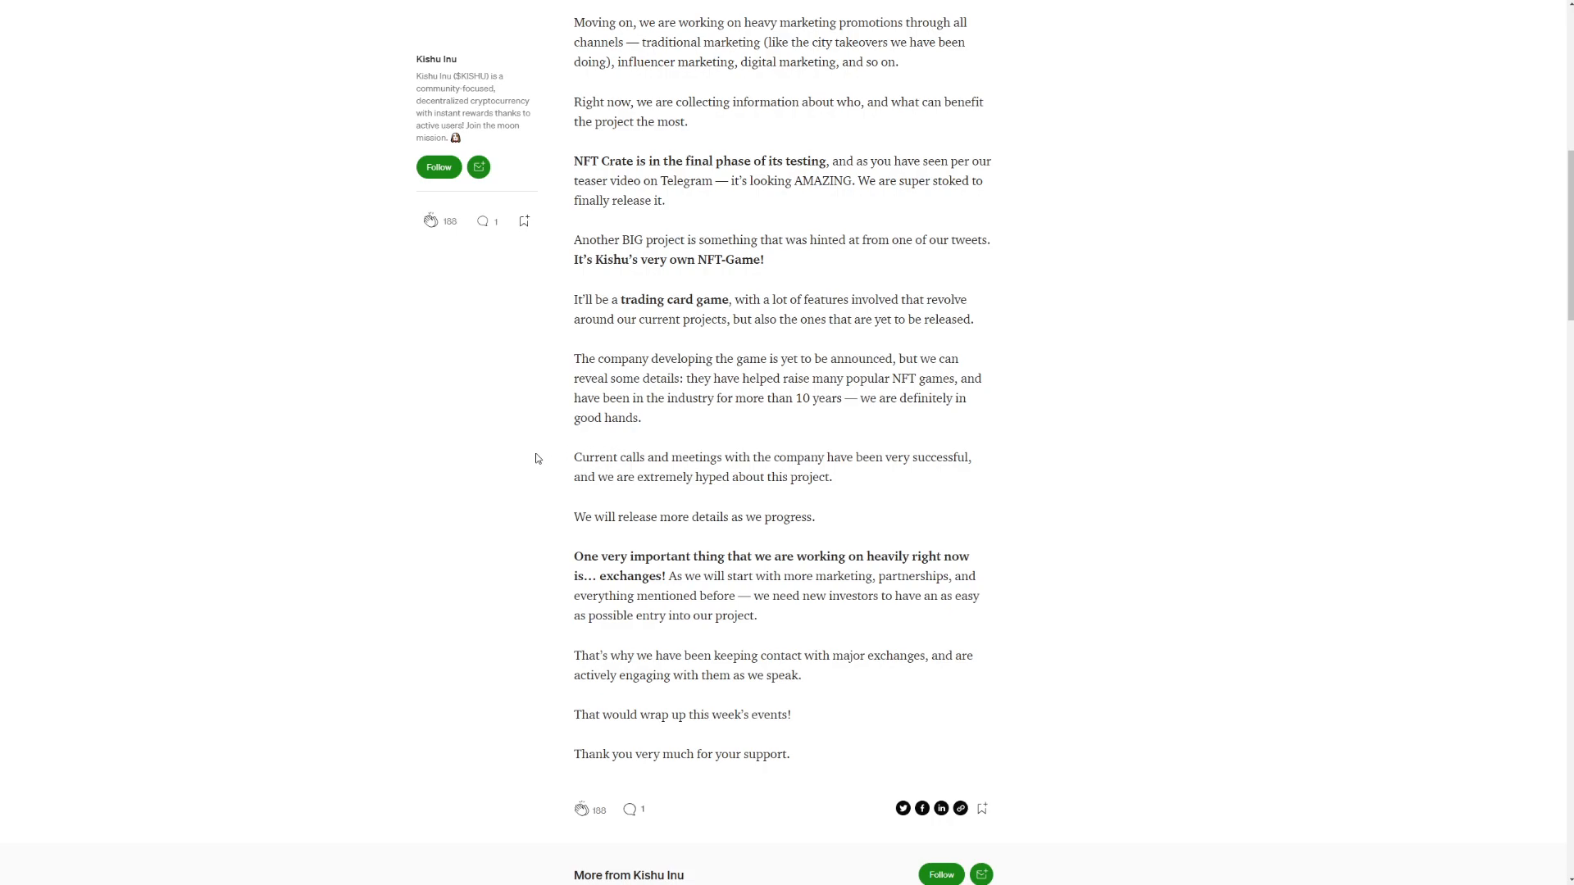
{"action": "mouse_move", "coordinate": [543, 473]}
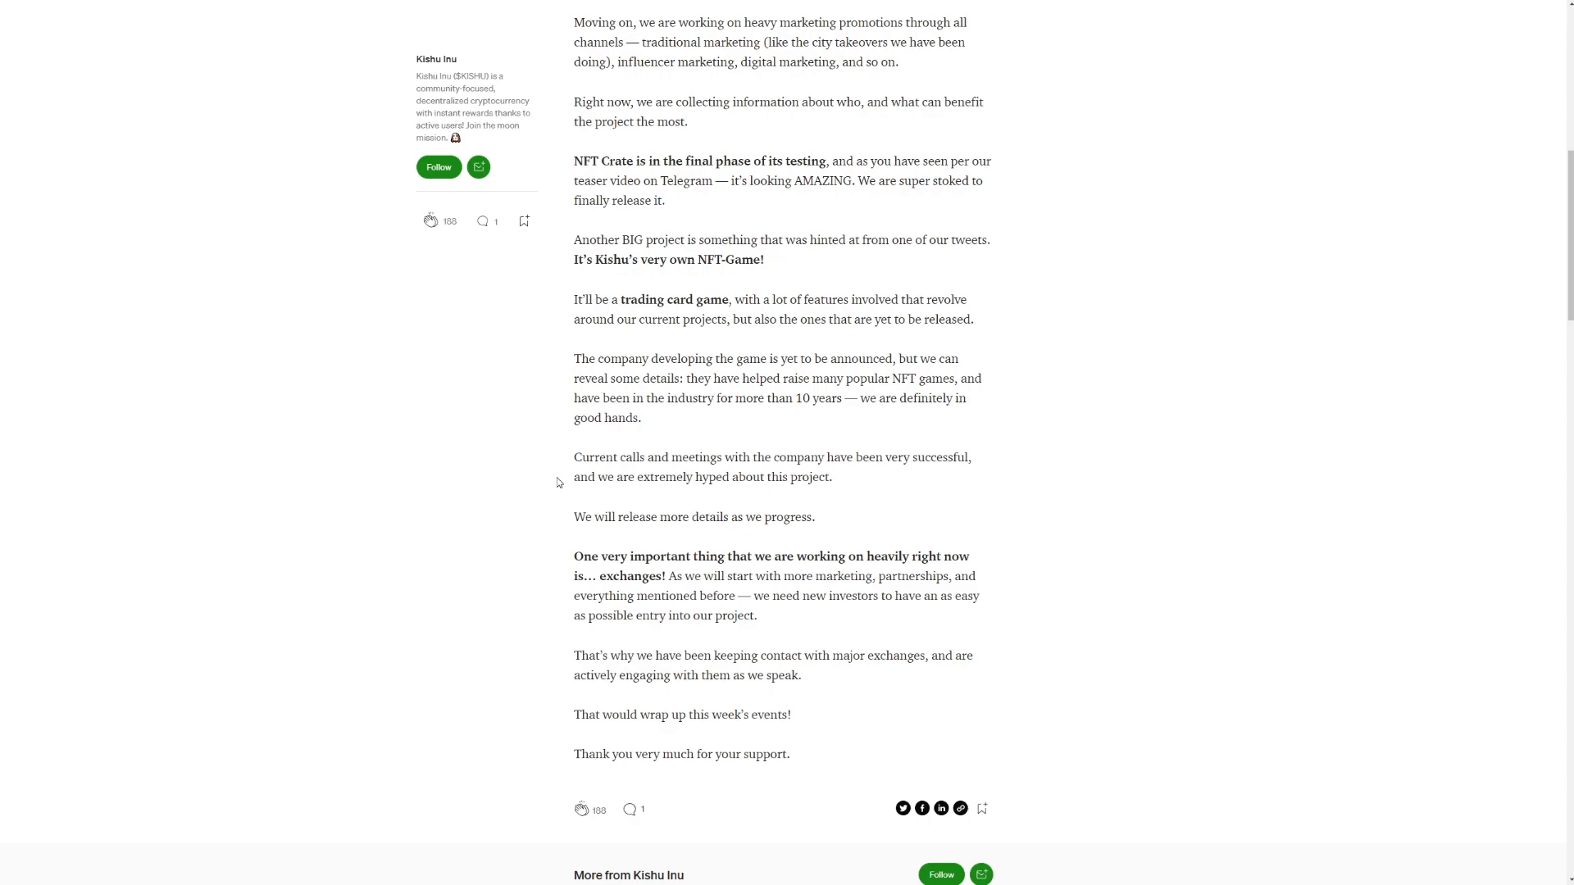
{"action": "scroll", "scroll_direction": "down", "scroll_amount": 3}
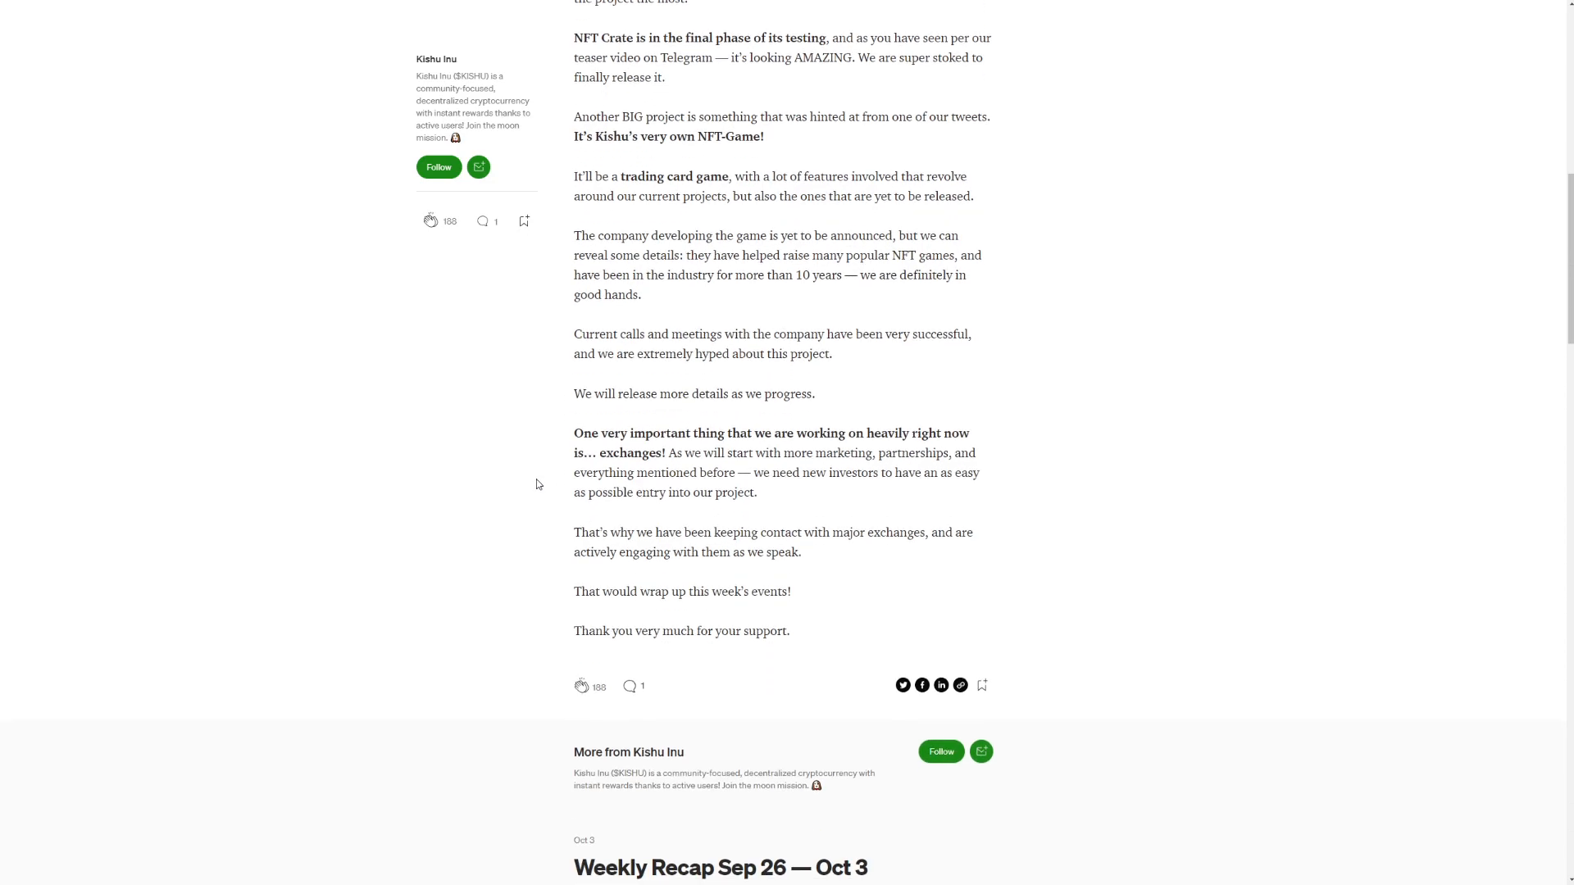
{"action": "mouse_move", "coordinate": [549, 482]}
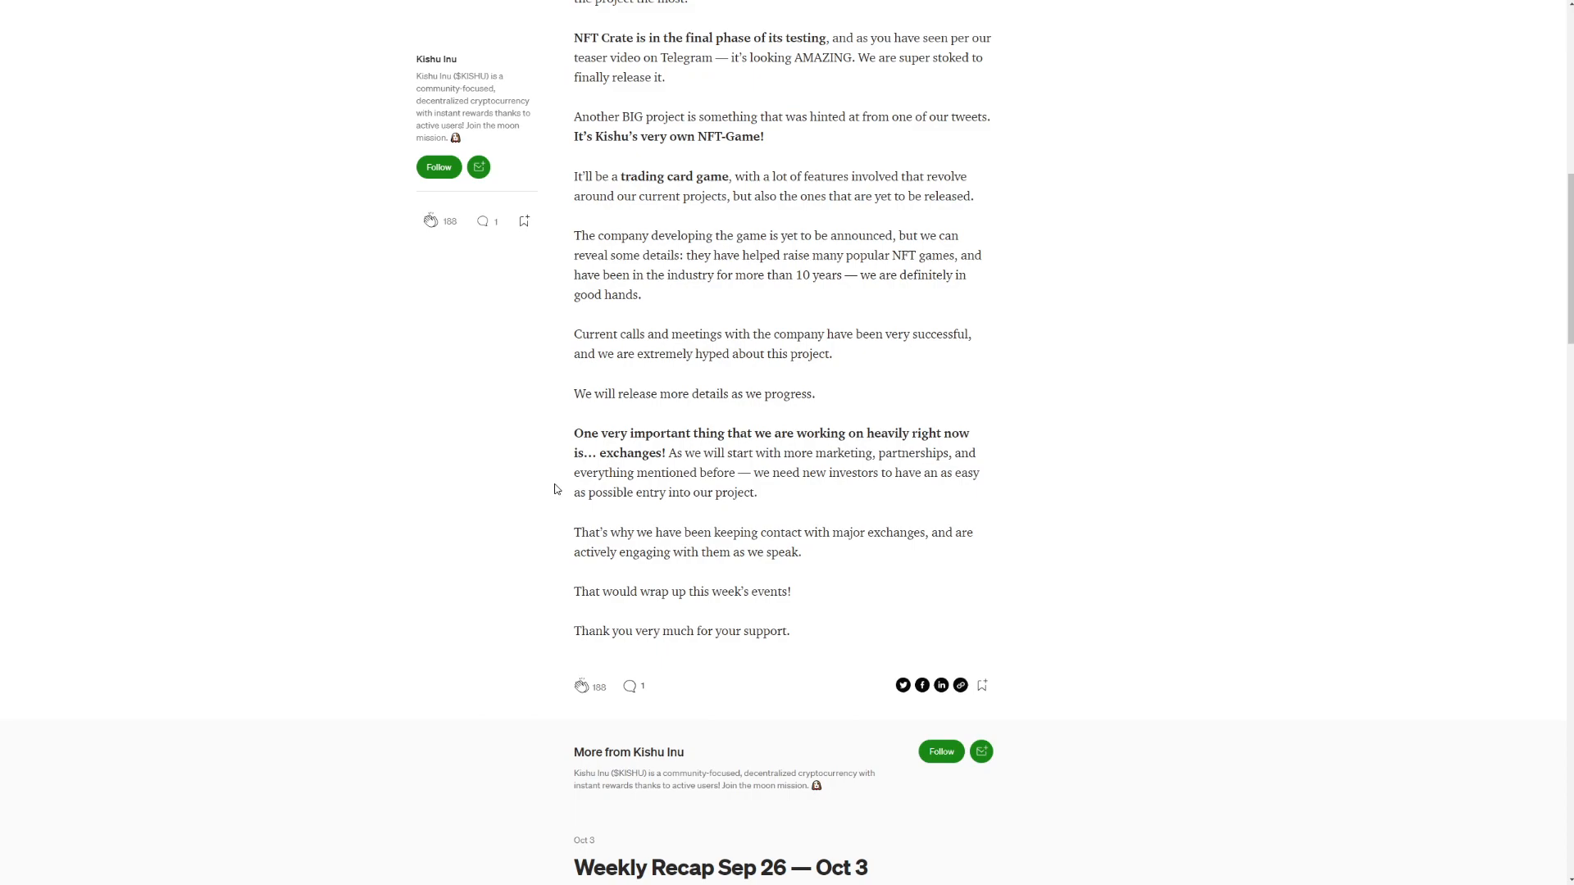
{"action": "mouse_move", "coordinate": [534, 492]}
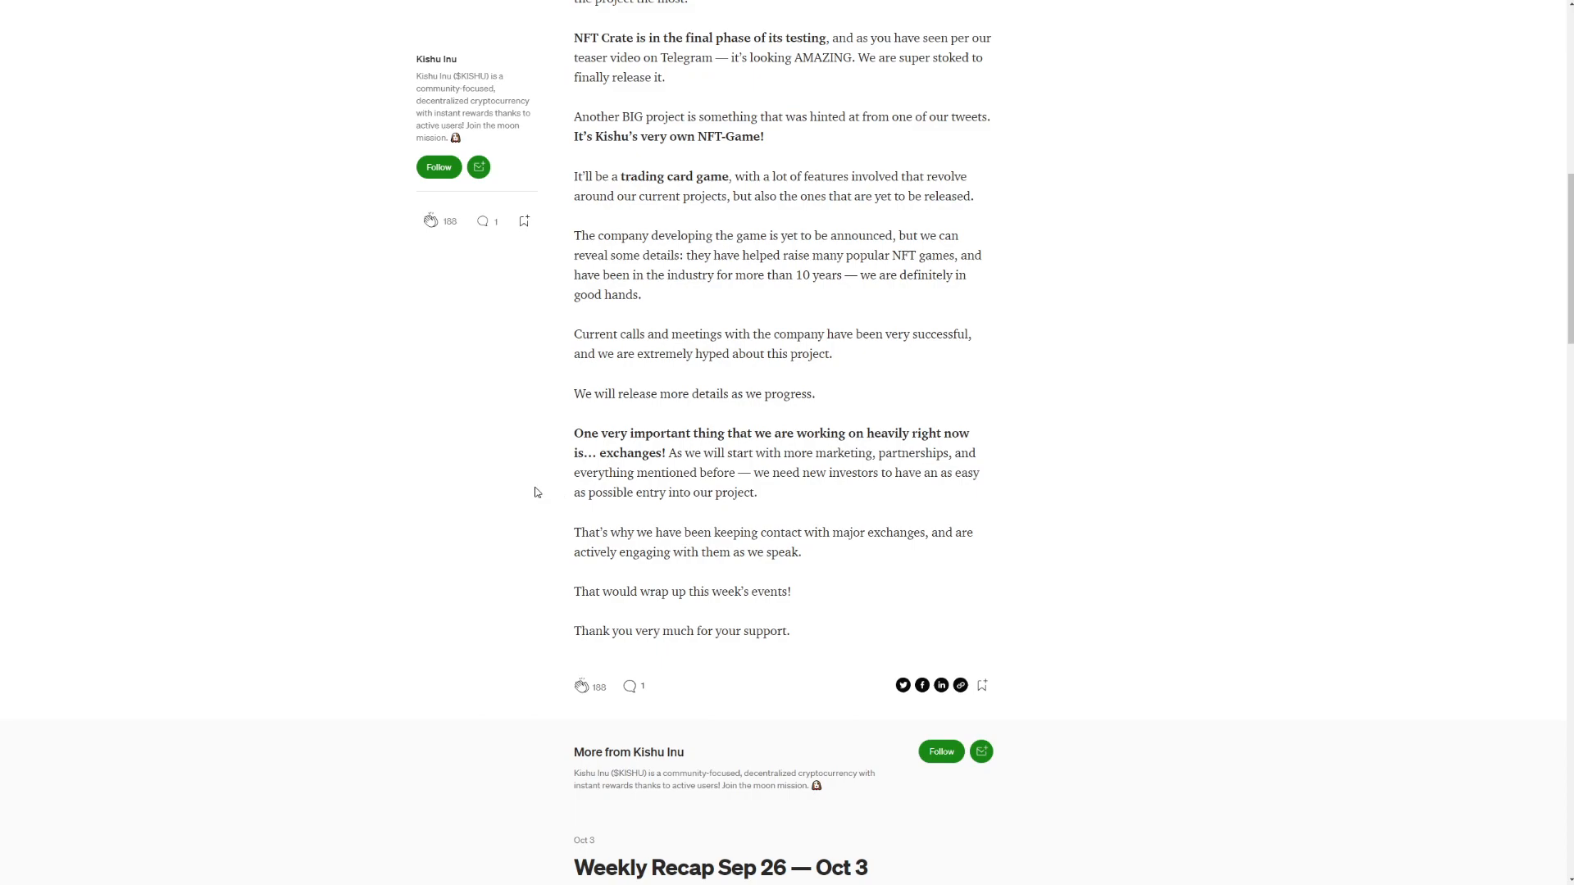
{"action": "mouse_move", "coordinate": [554, 495]}
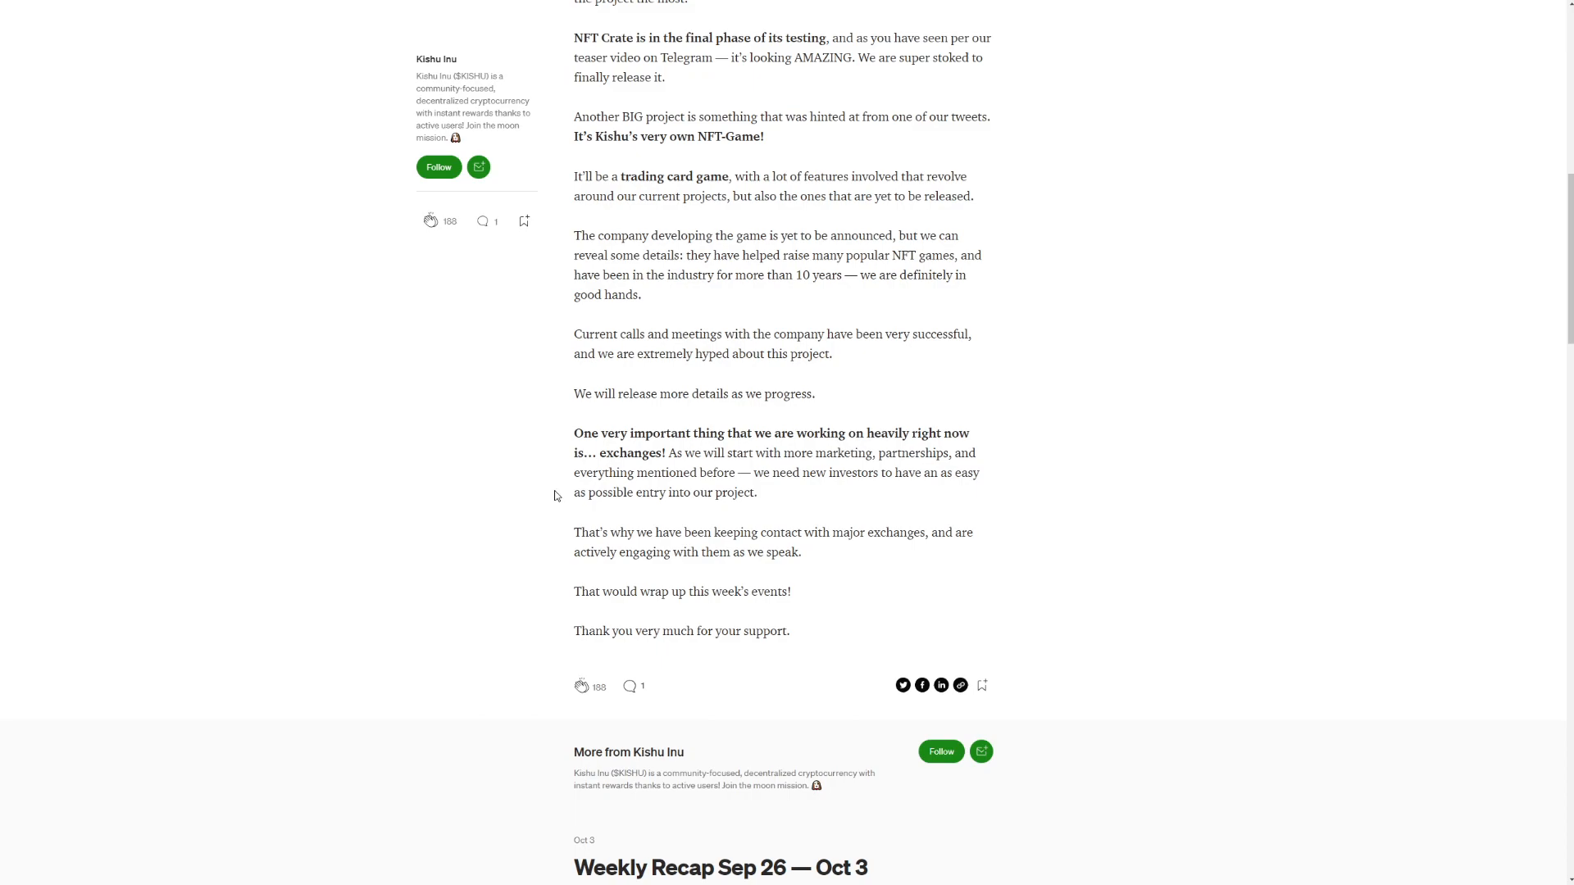
{"action": "mouse_move", "coordinate": [536, 514]}
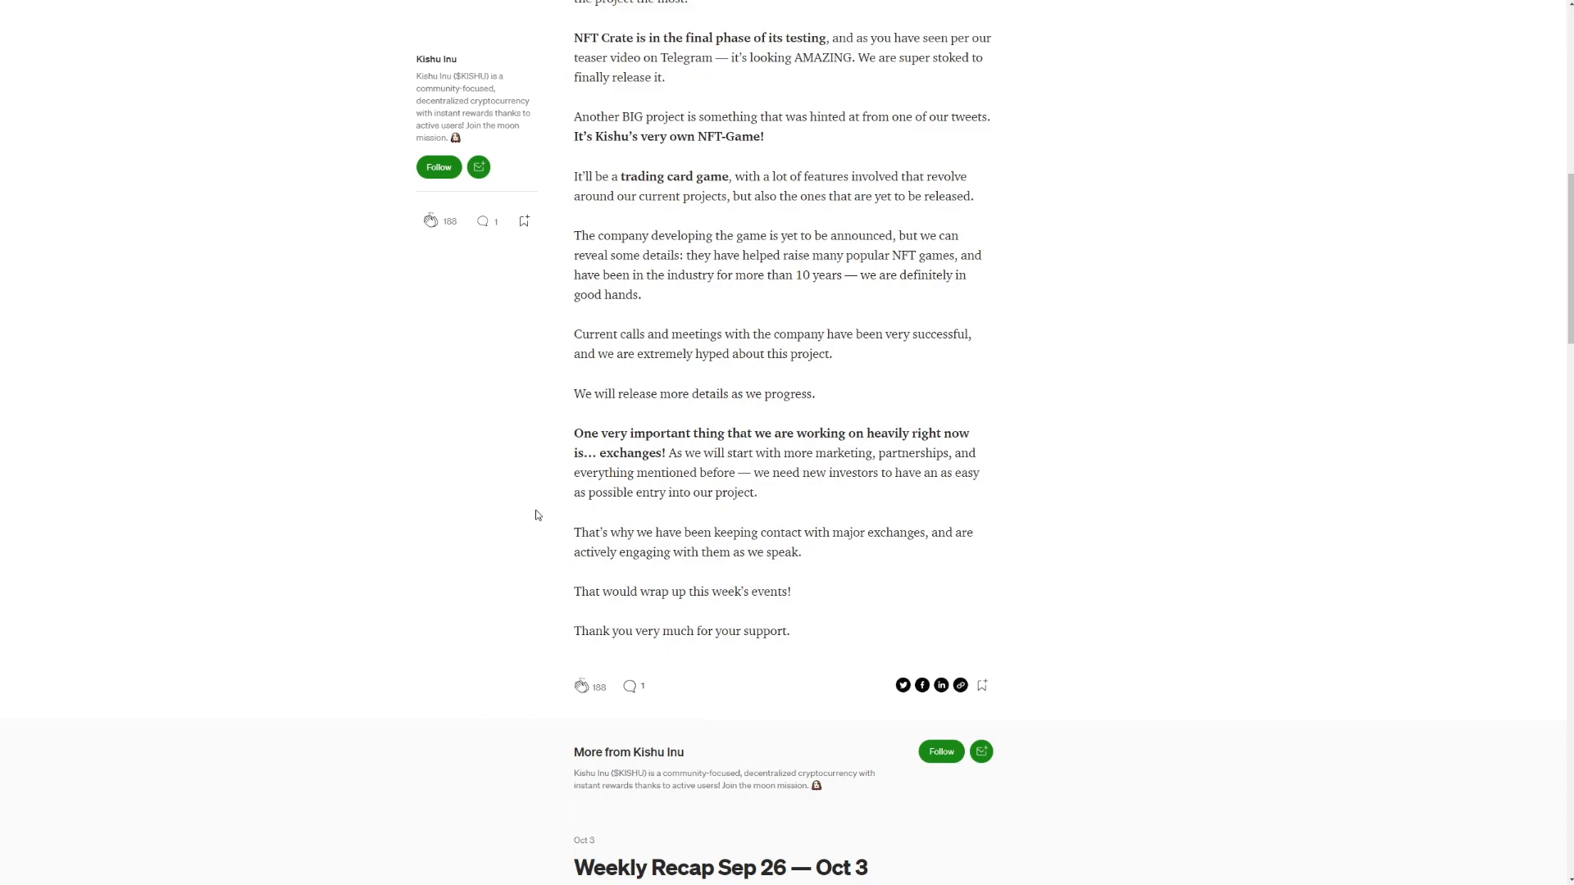
{"action": "mouse_move", "coordinate": [553, 518]}
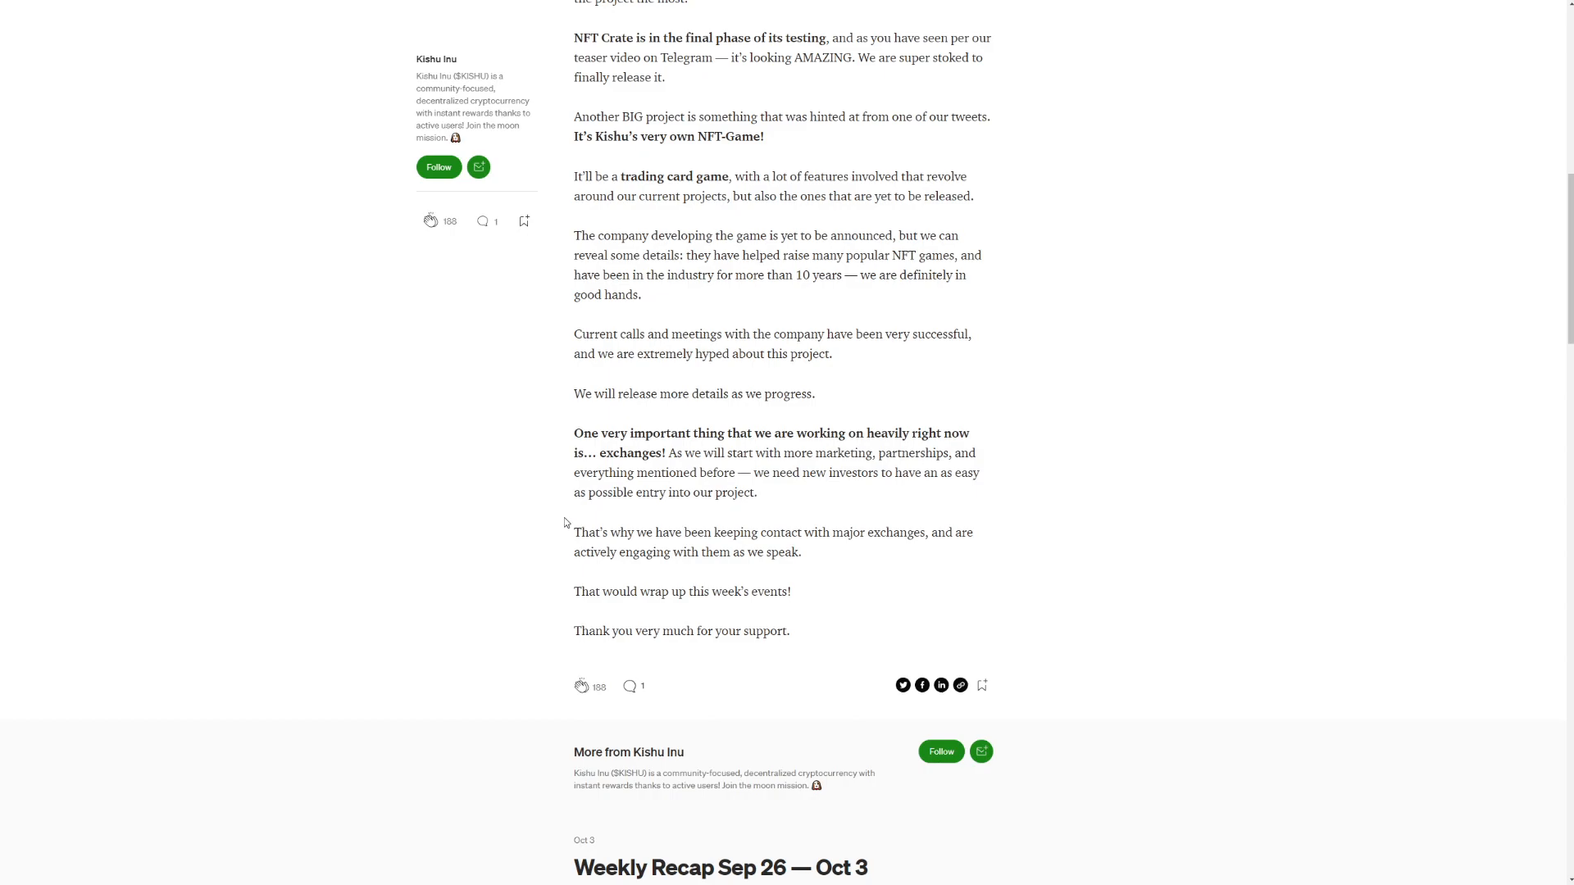
{"action": "mouse_move", "coordinate": [985, 479]}
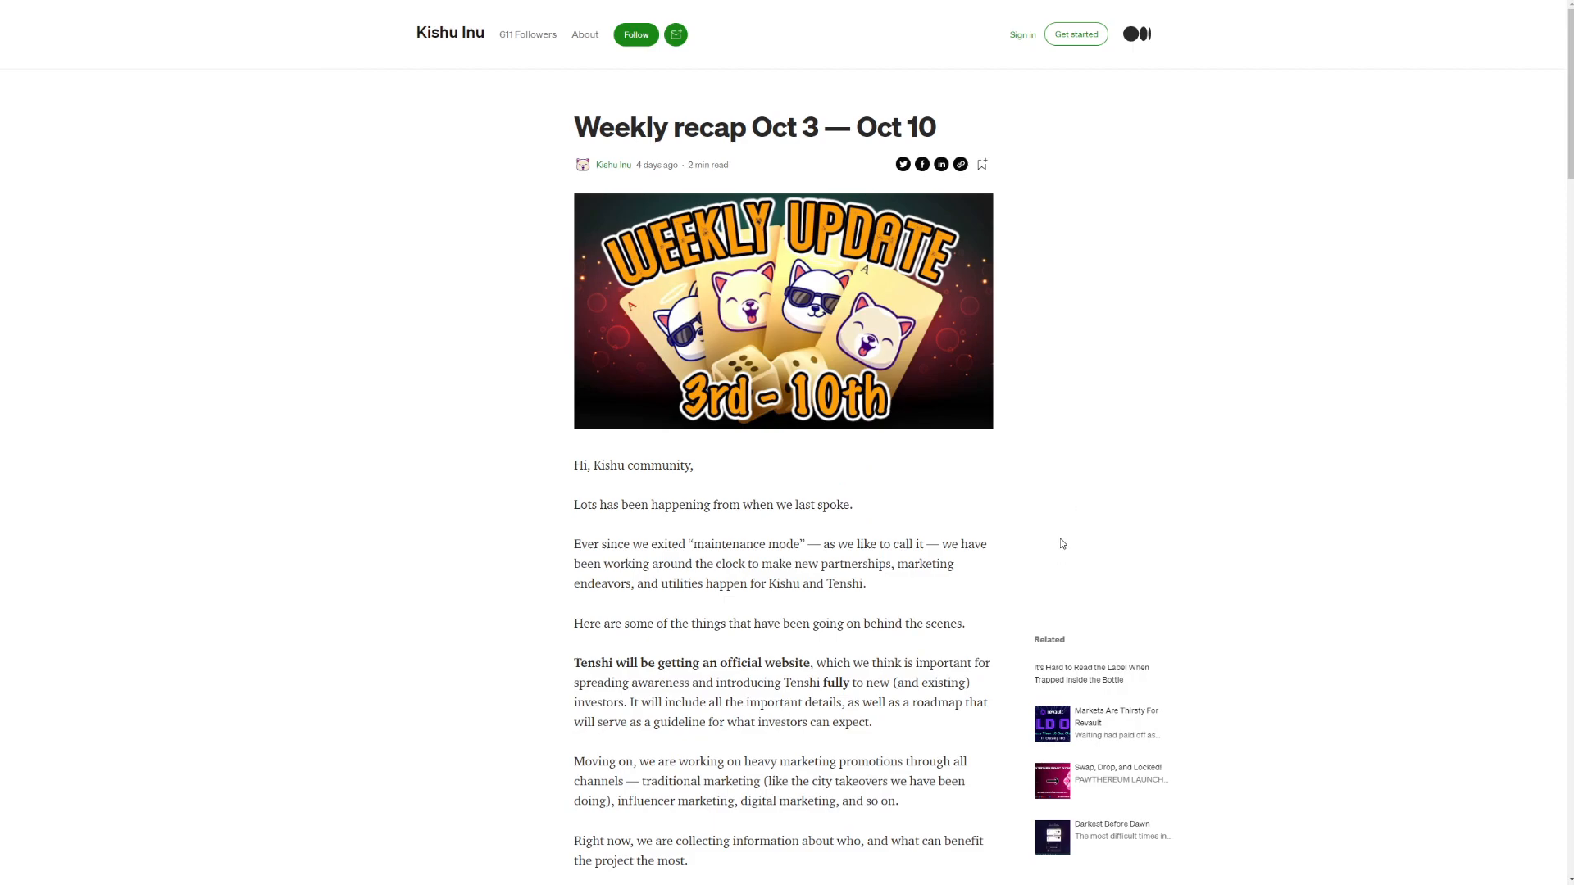
{"action": "mouse_move", "coordinate": [1053, 477]}
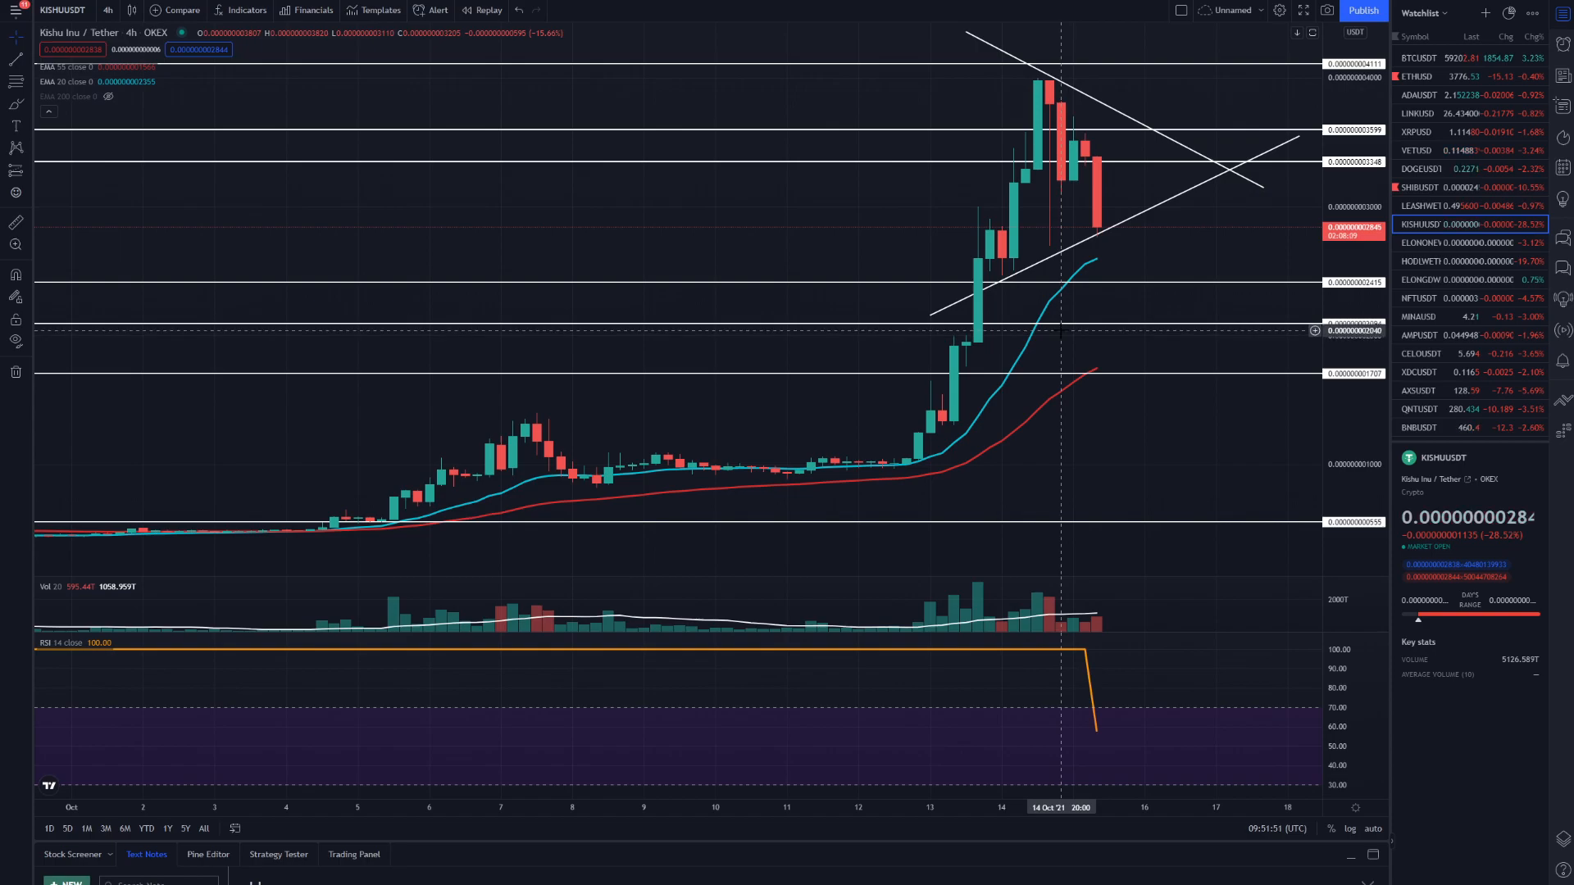
{"action": "mouse_move", "coordinate": [1072, 328]}
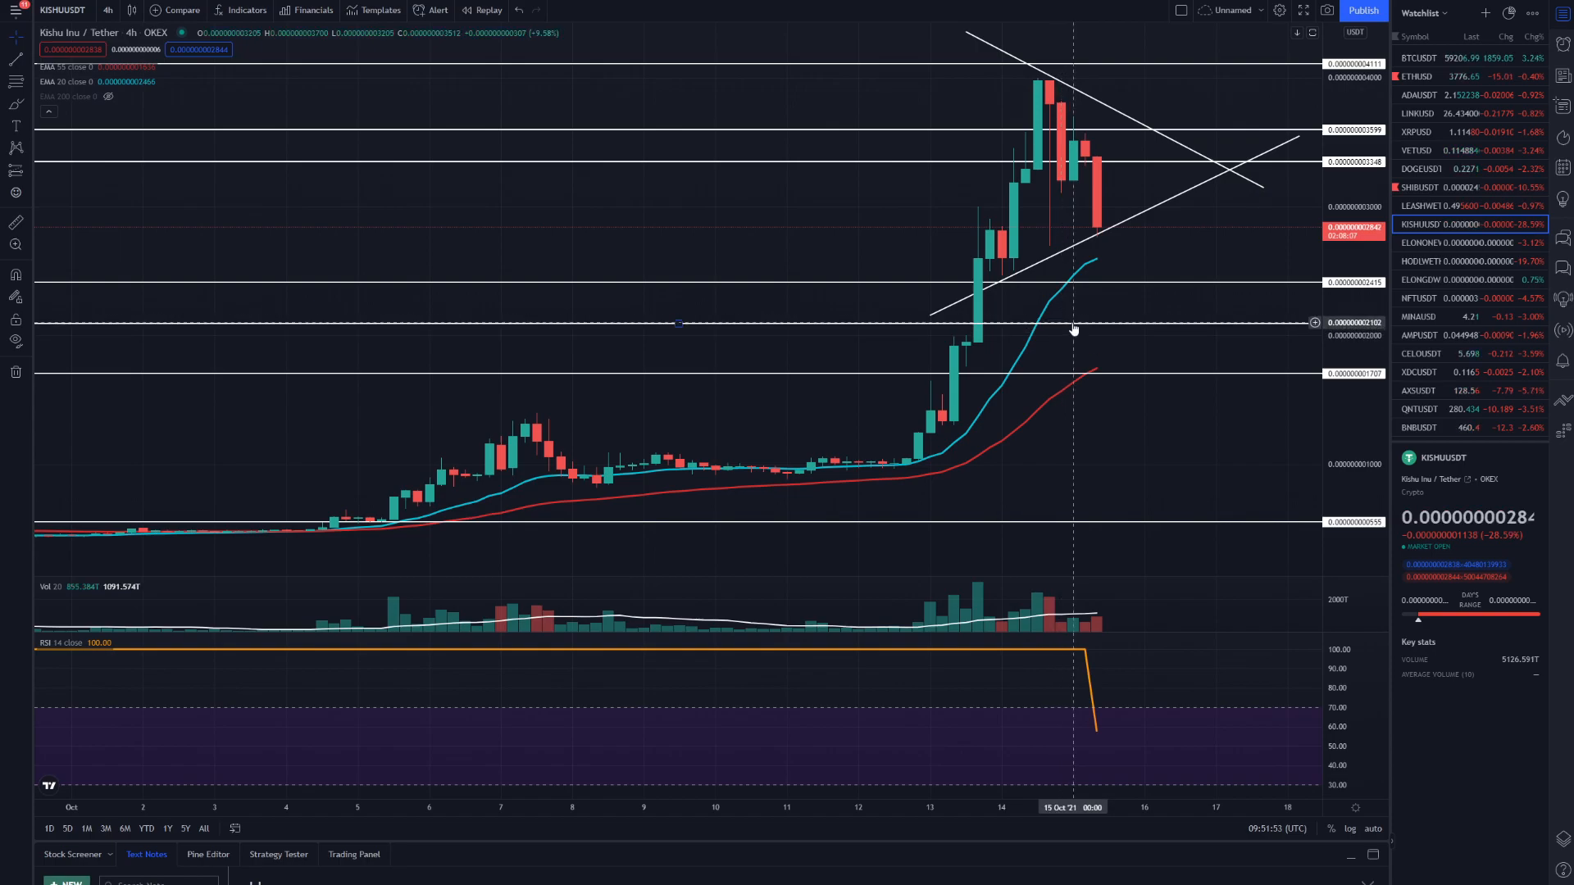